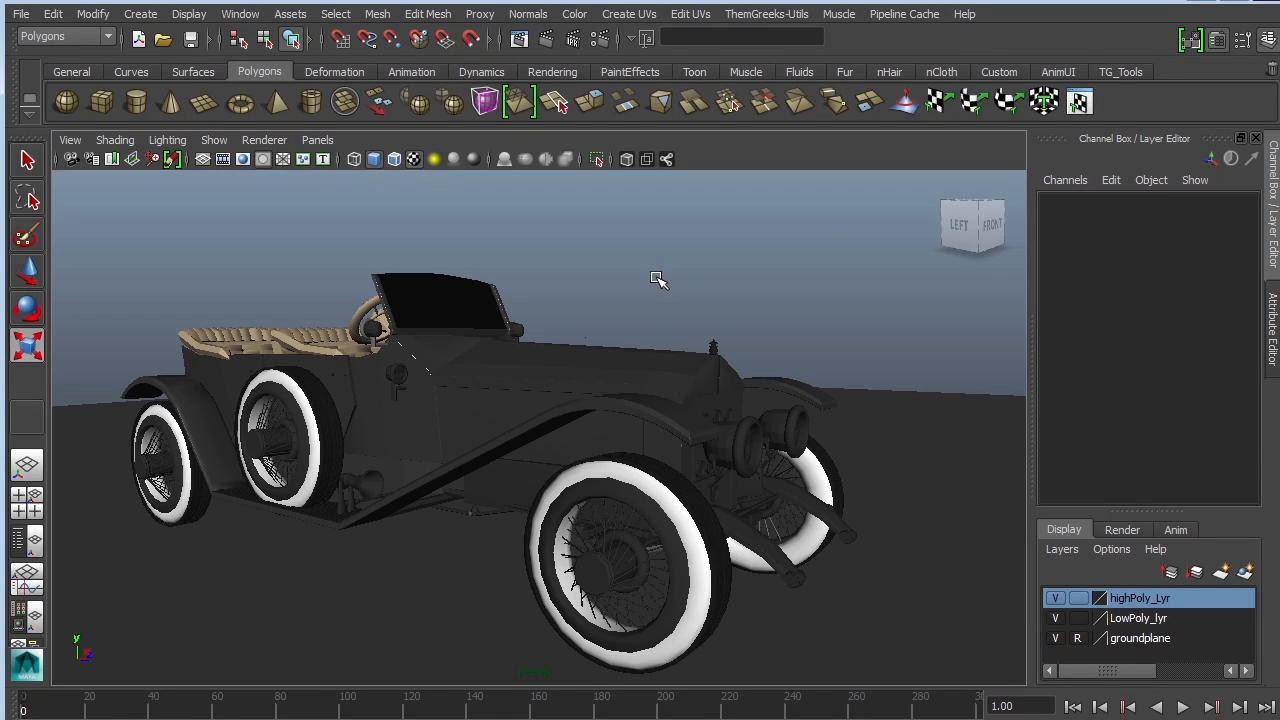
mouse_move(332, 448)
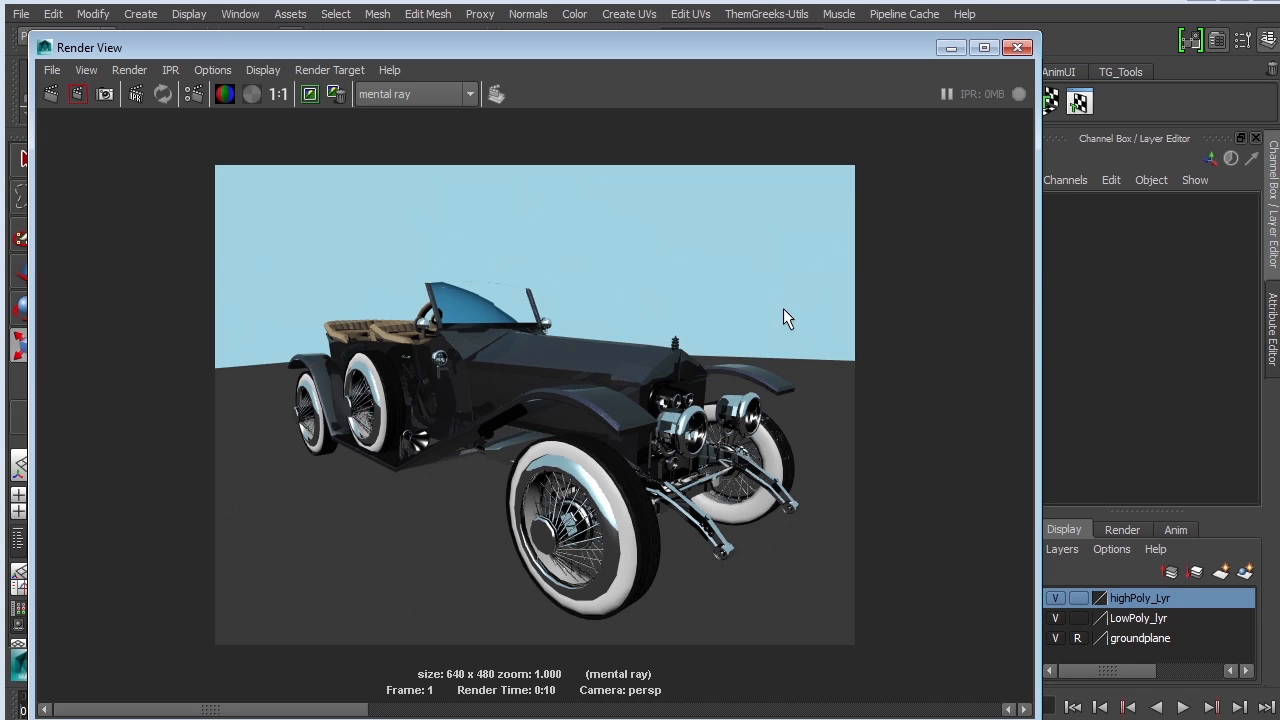
mouse_move(444, 416)
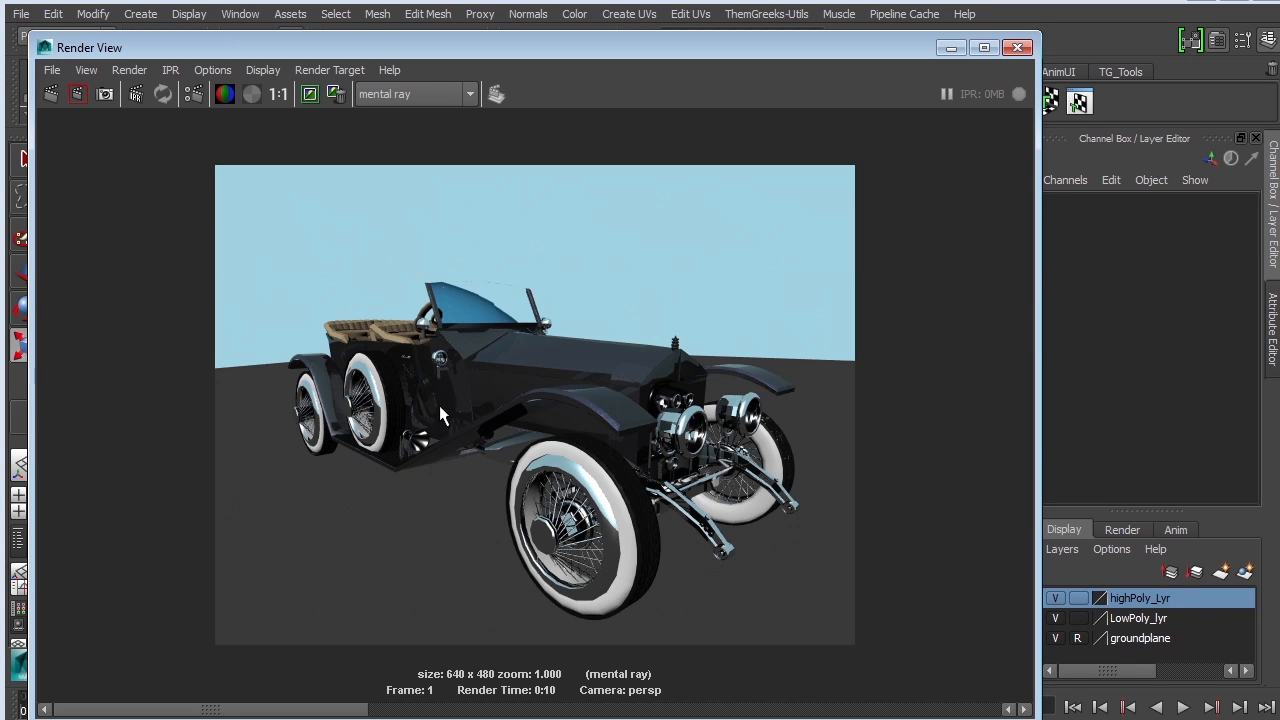
mouse_move(500, 438)
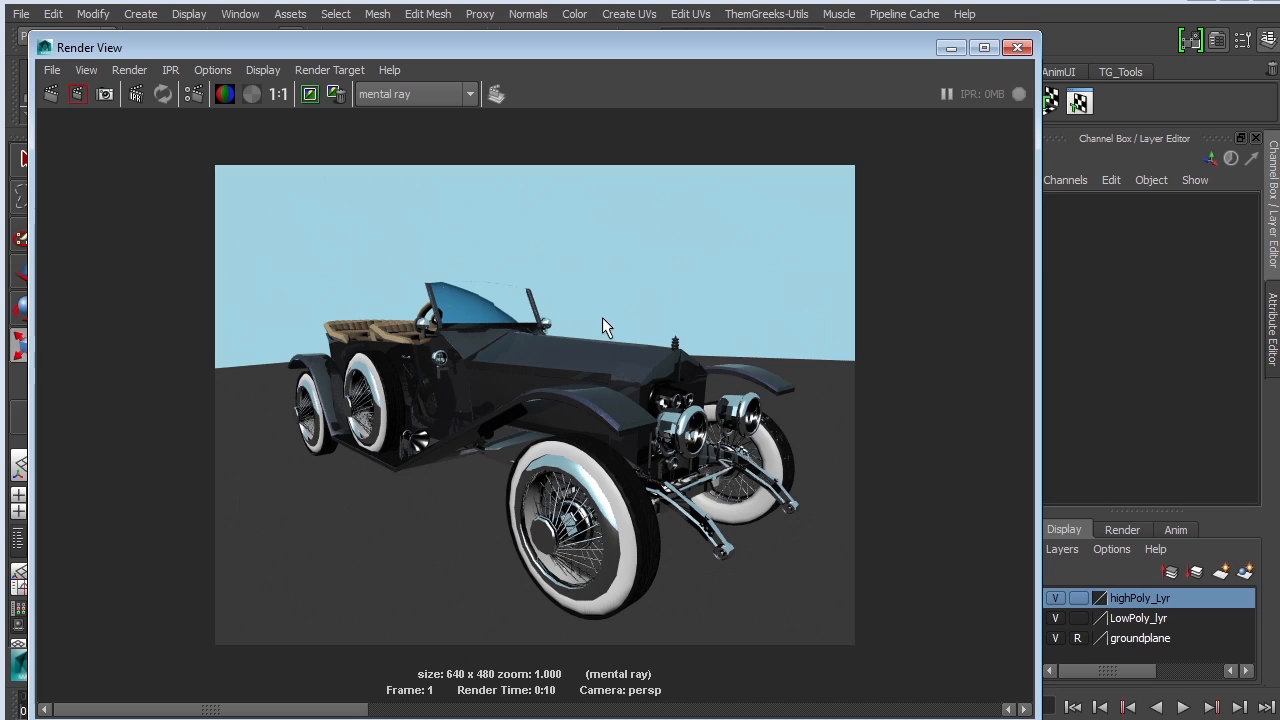
- Show a photo-studio backdrop reference image alongside the mental ray render of the car
left_click(1018, 48)
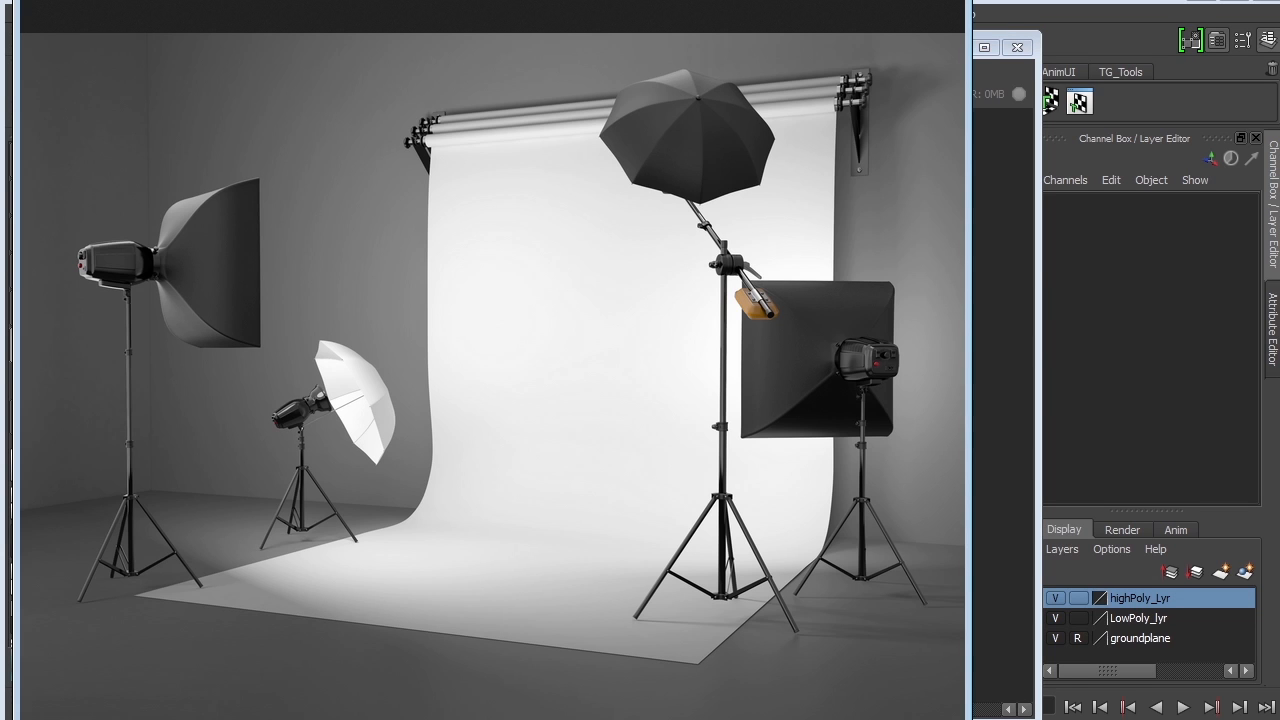
mouse_move(428, 204)
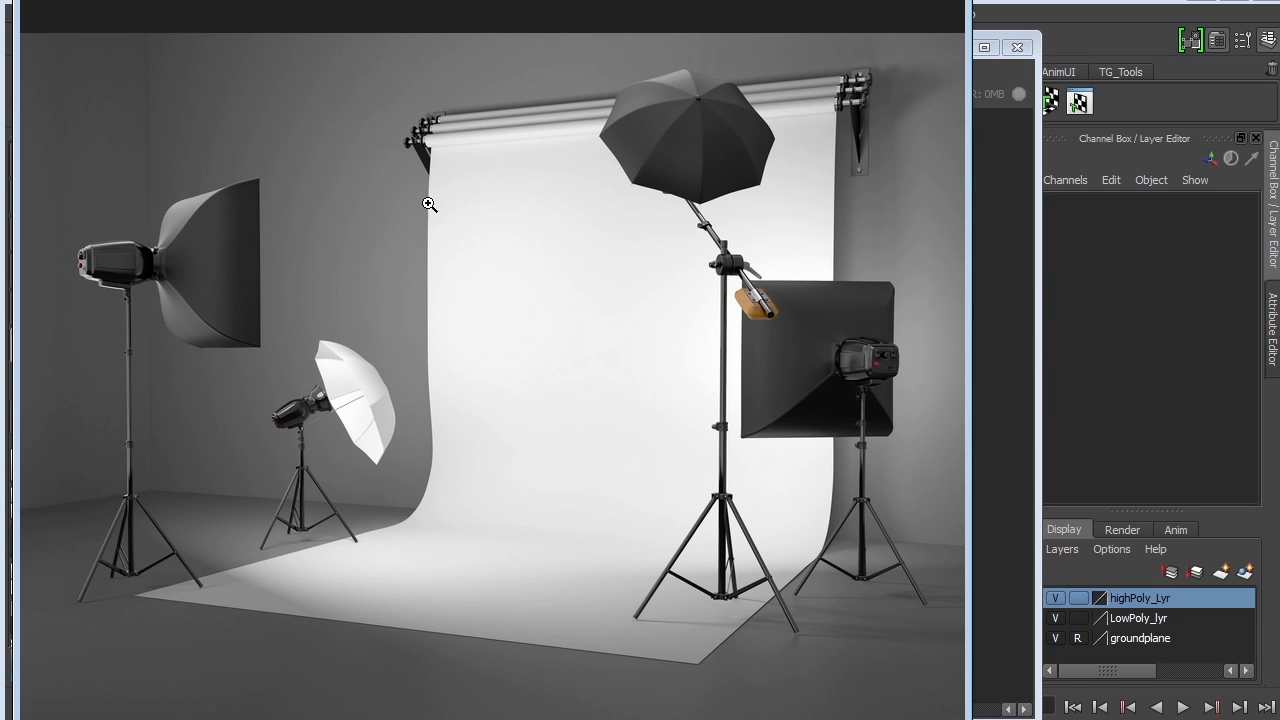
mouse_move(232, 504)
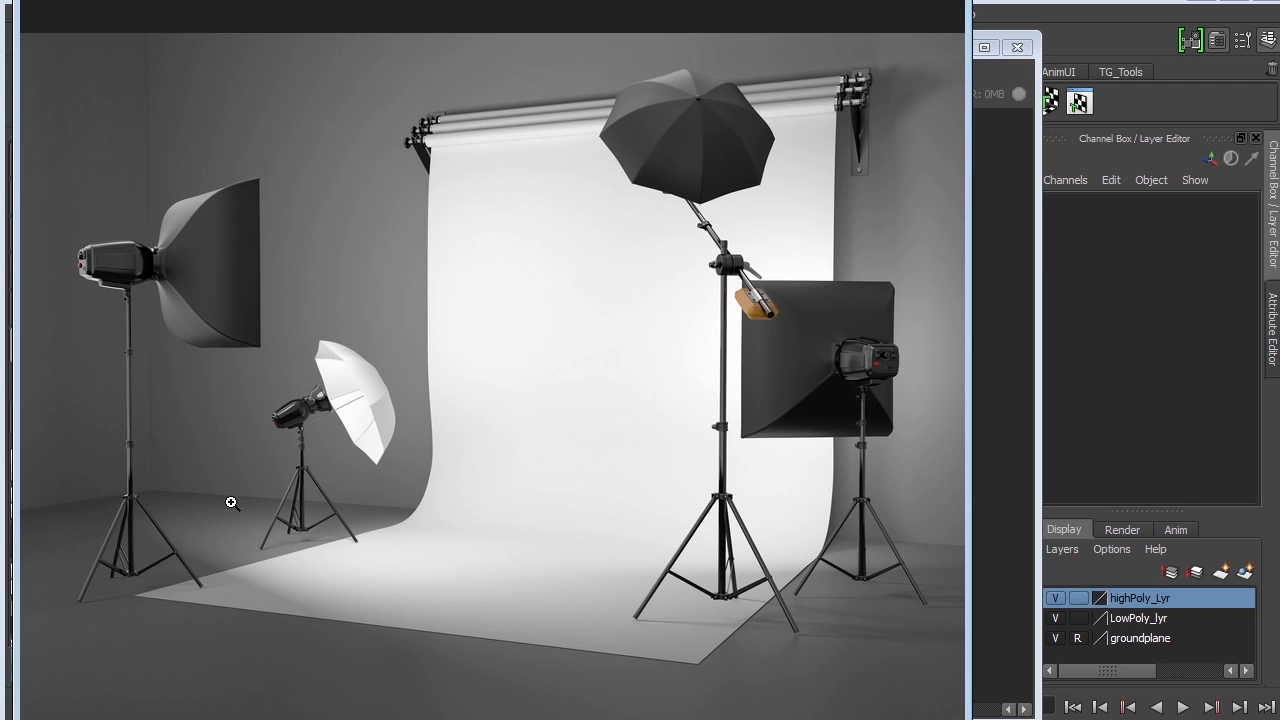
mouse_move(296, 512)
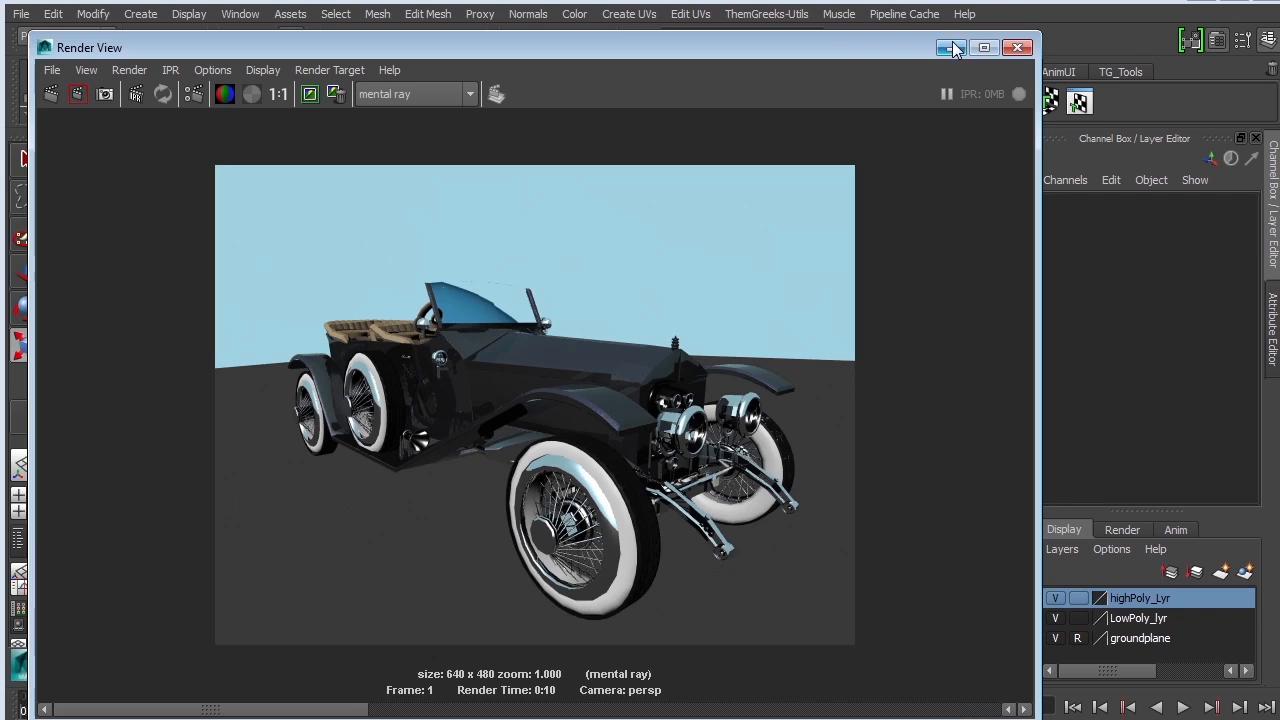
- Close the rendered image and maximize the side view of the car to fill the workspace
left_click(1018, 48)
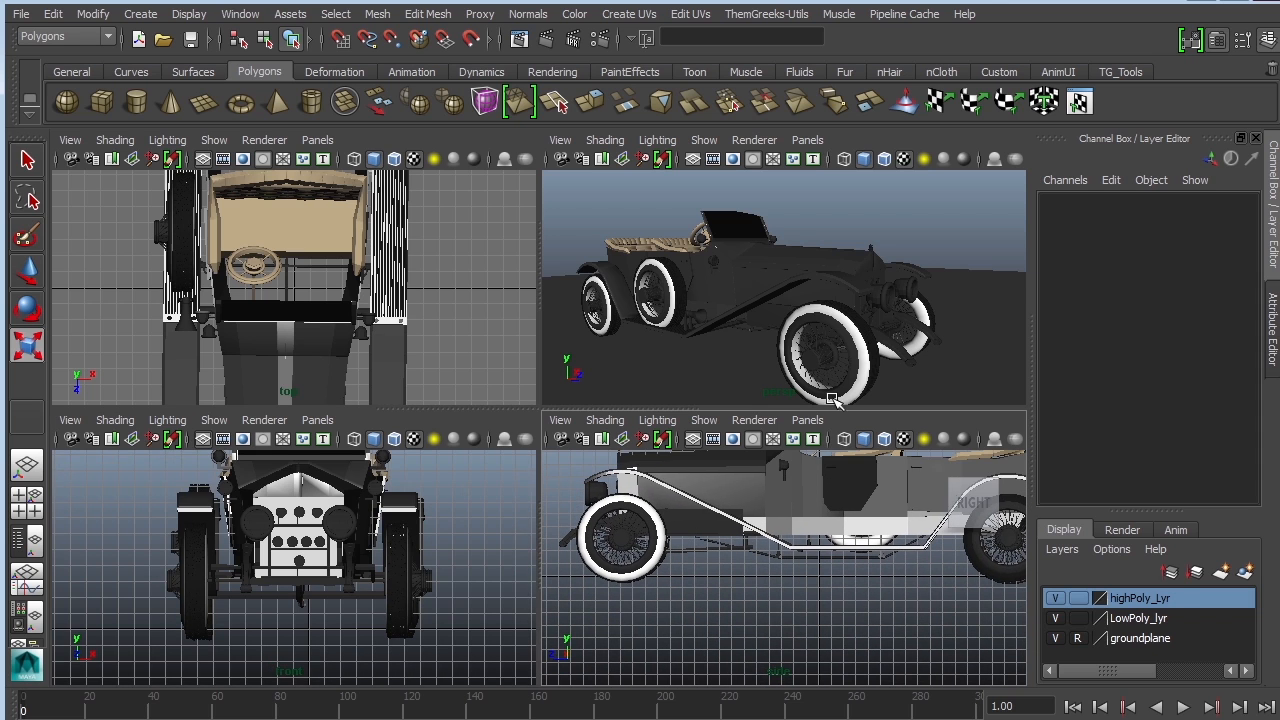
key("space")
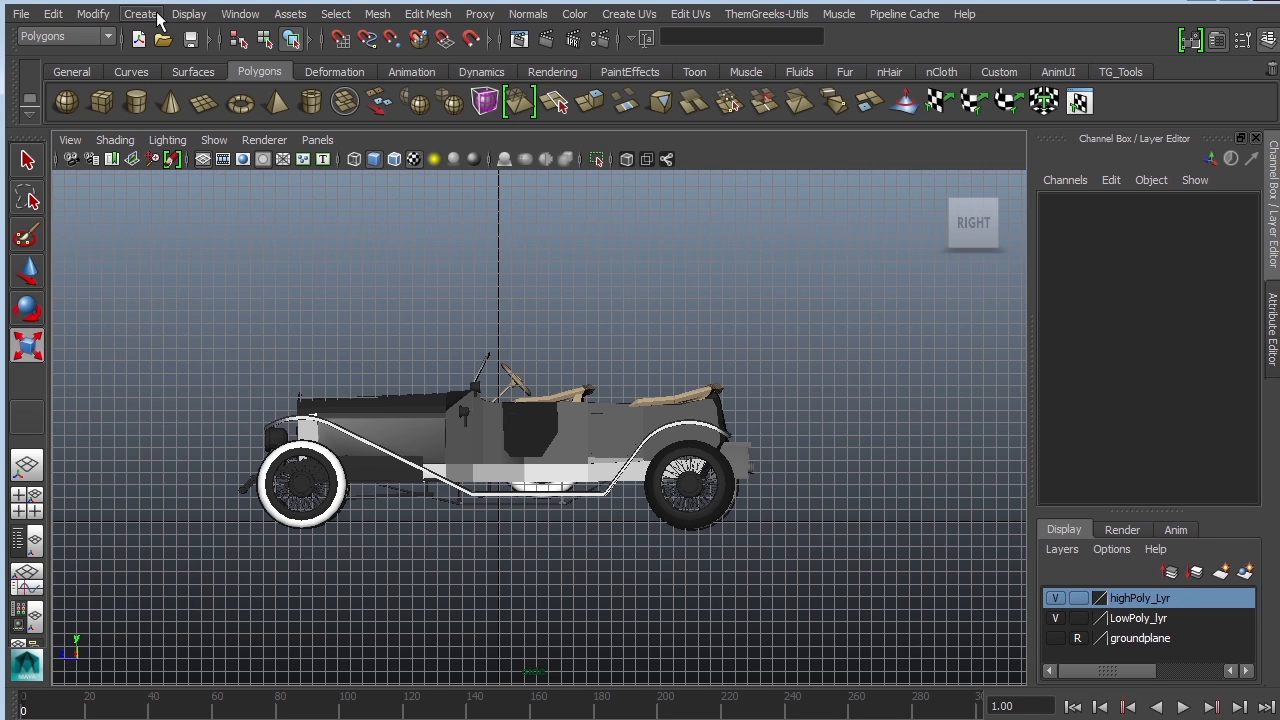
- Draw an EP curve in the side view from high behind the car down to floor level
left_click(140, 12)
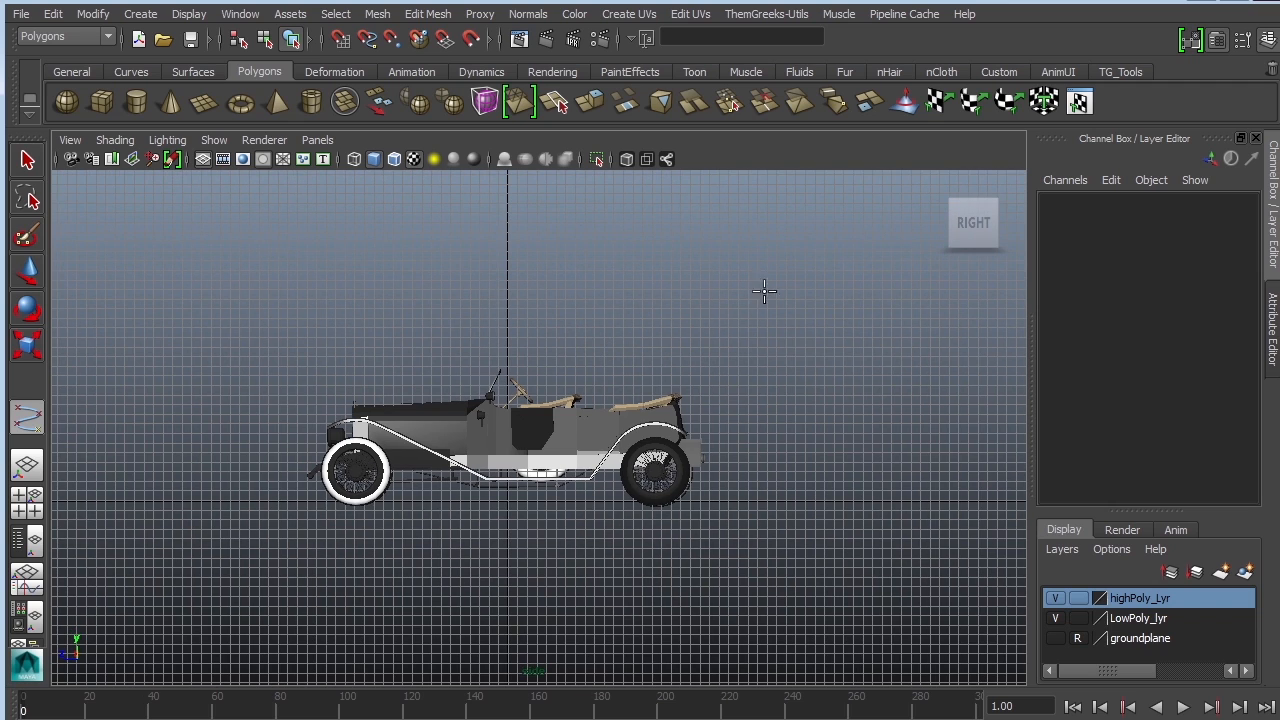
left_click(772, 198)
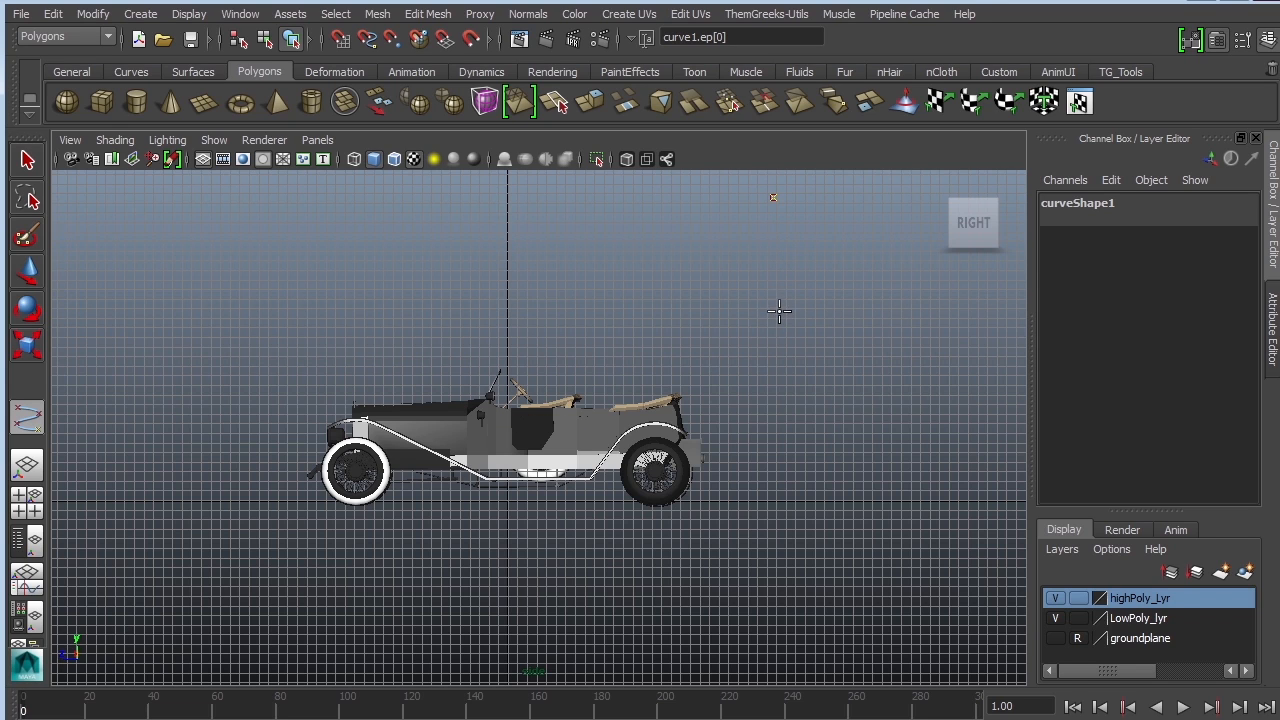
left_click(772, 306)
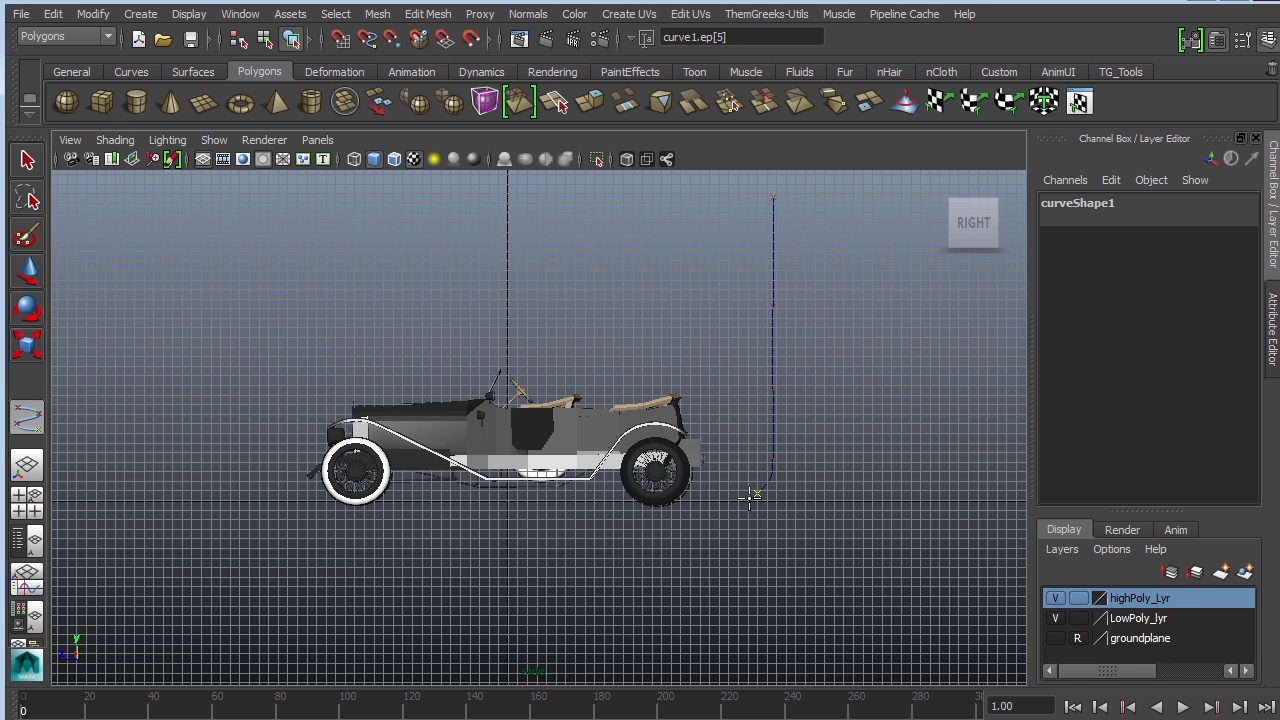
left_click(684, 508)
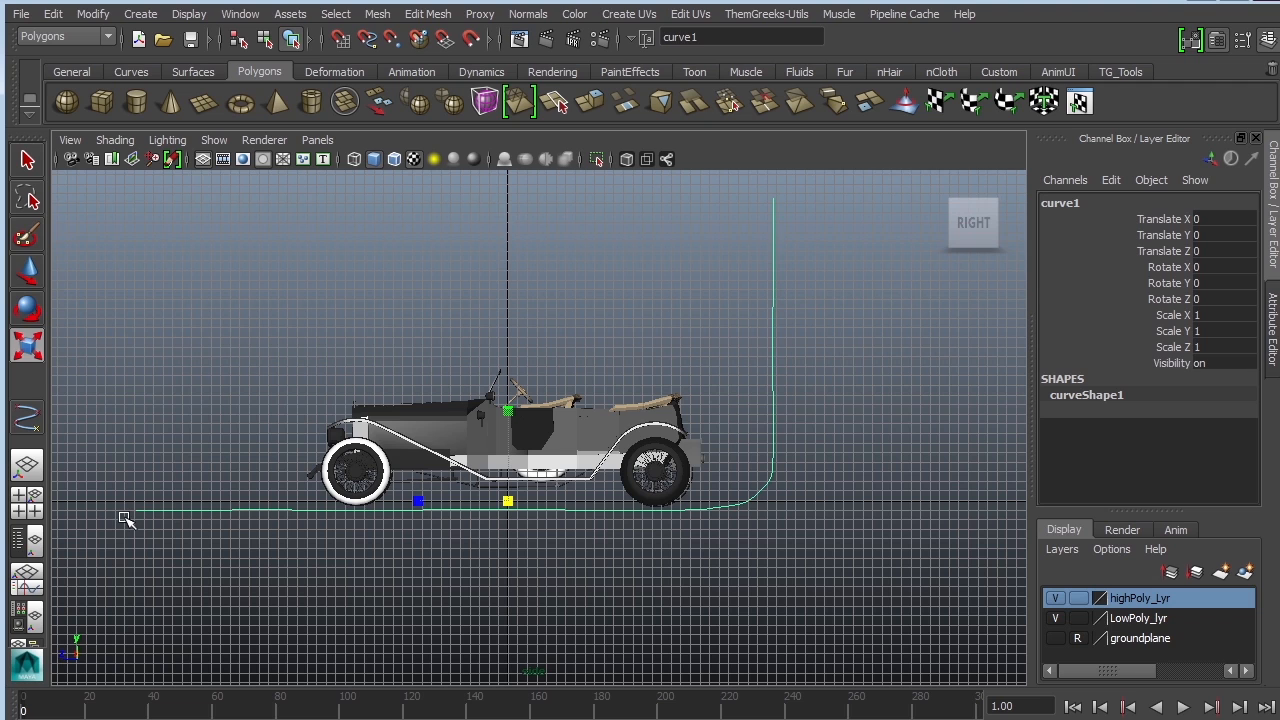
- Move the curve's corner control vertices so the floor bends smoothly up into the wall
right_click(764, 352)
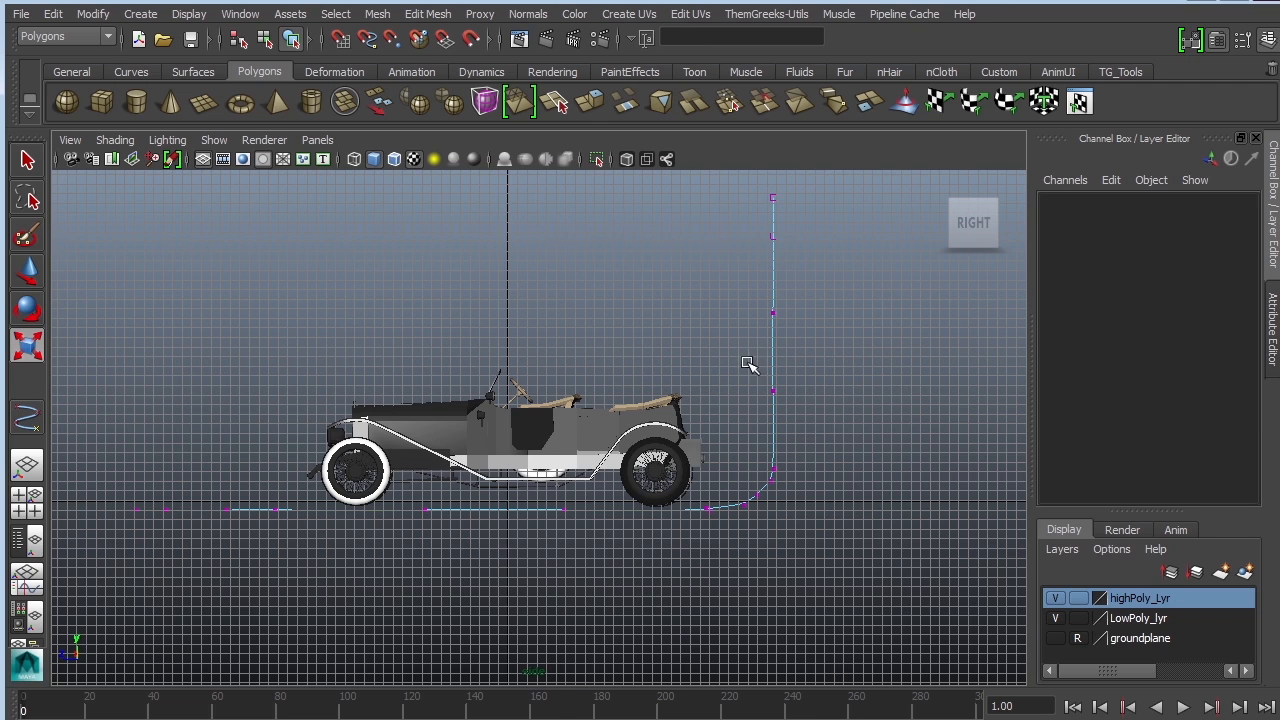
left_click_drag(750, 364, 820, 444)
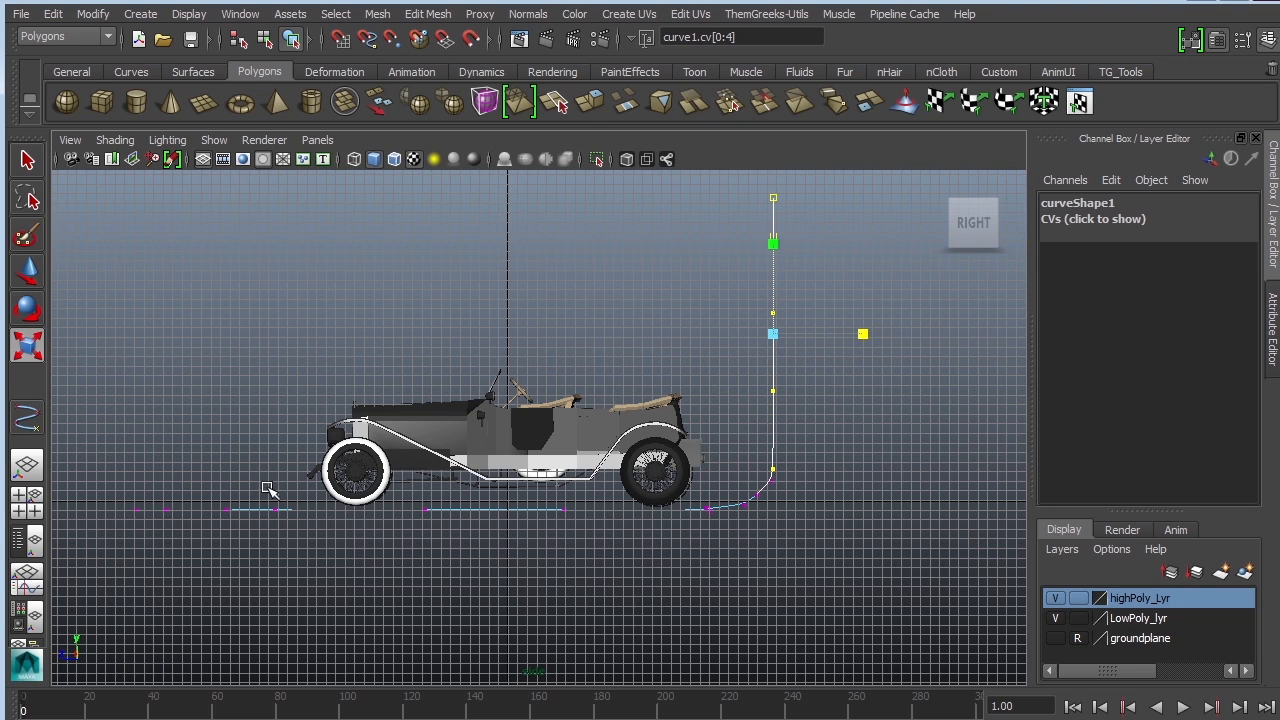
left_click_drag(268, 488, 708, 560)
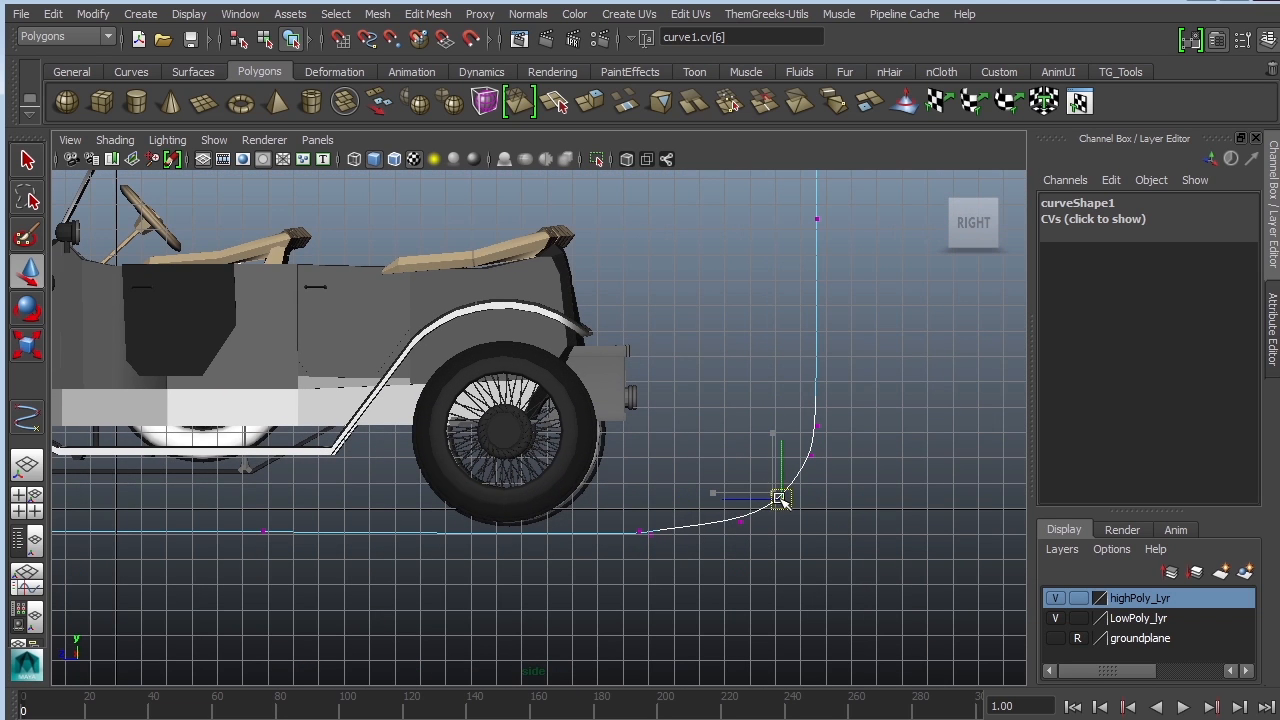
left_click_drag(780, 496, 650, 536)
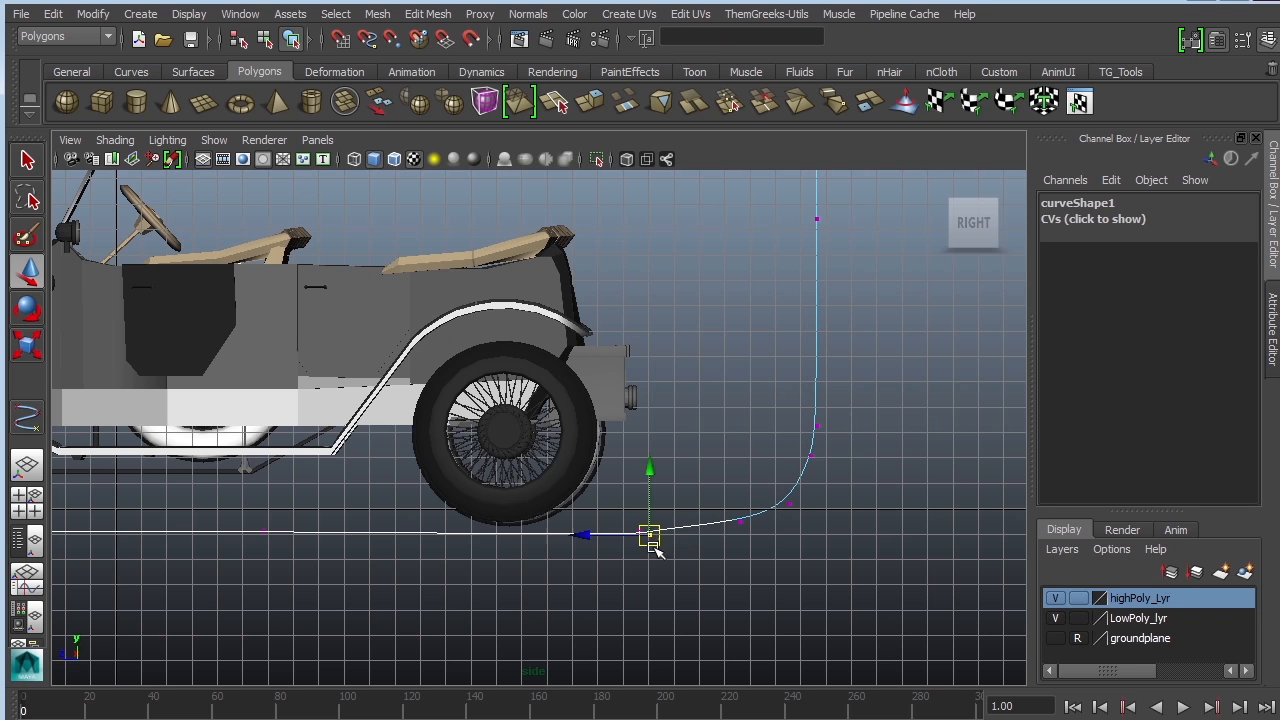
left_click_drag(650, 536, 570, 530)
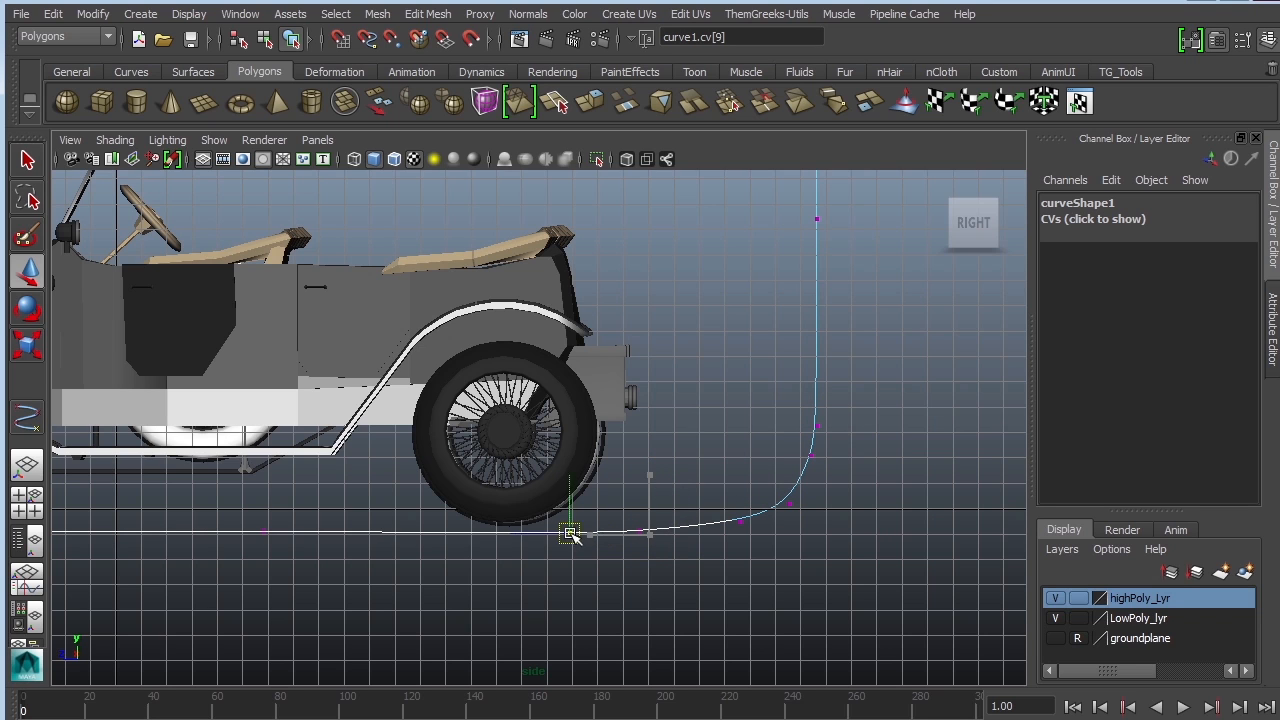
left_click_drag(570, 530, 484, 530)
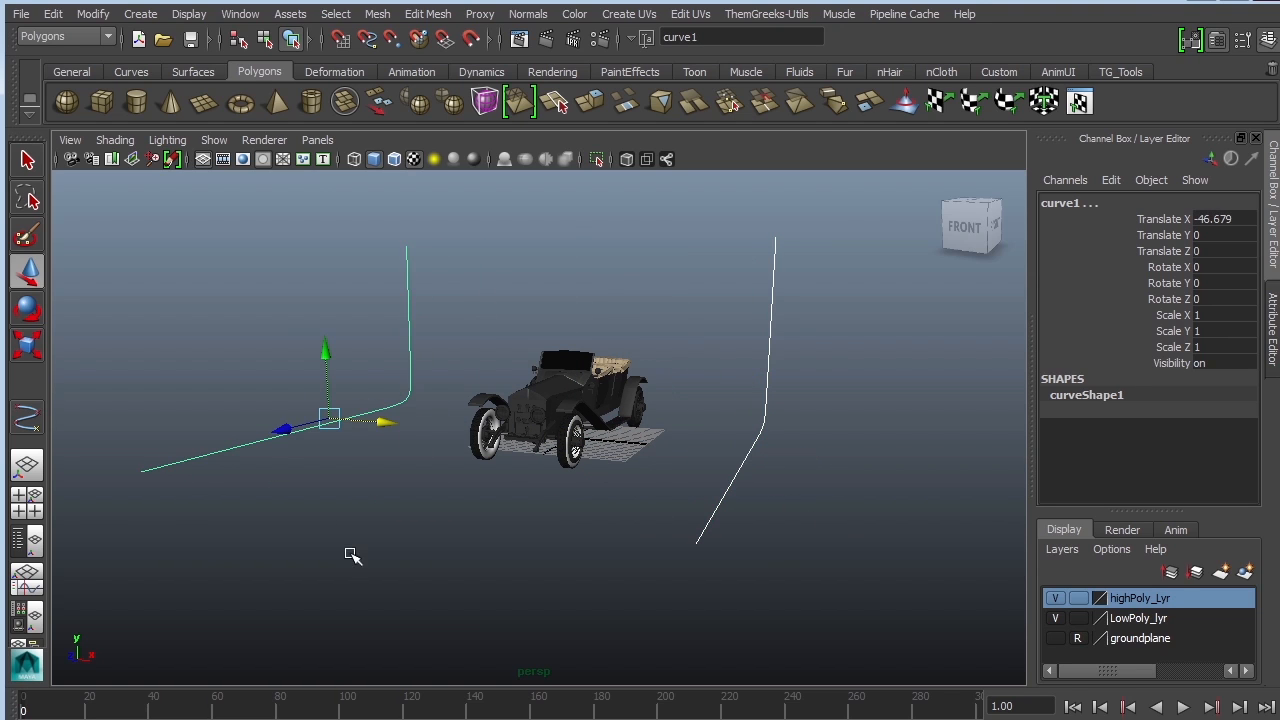
mouse_move(432, 412)
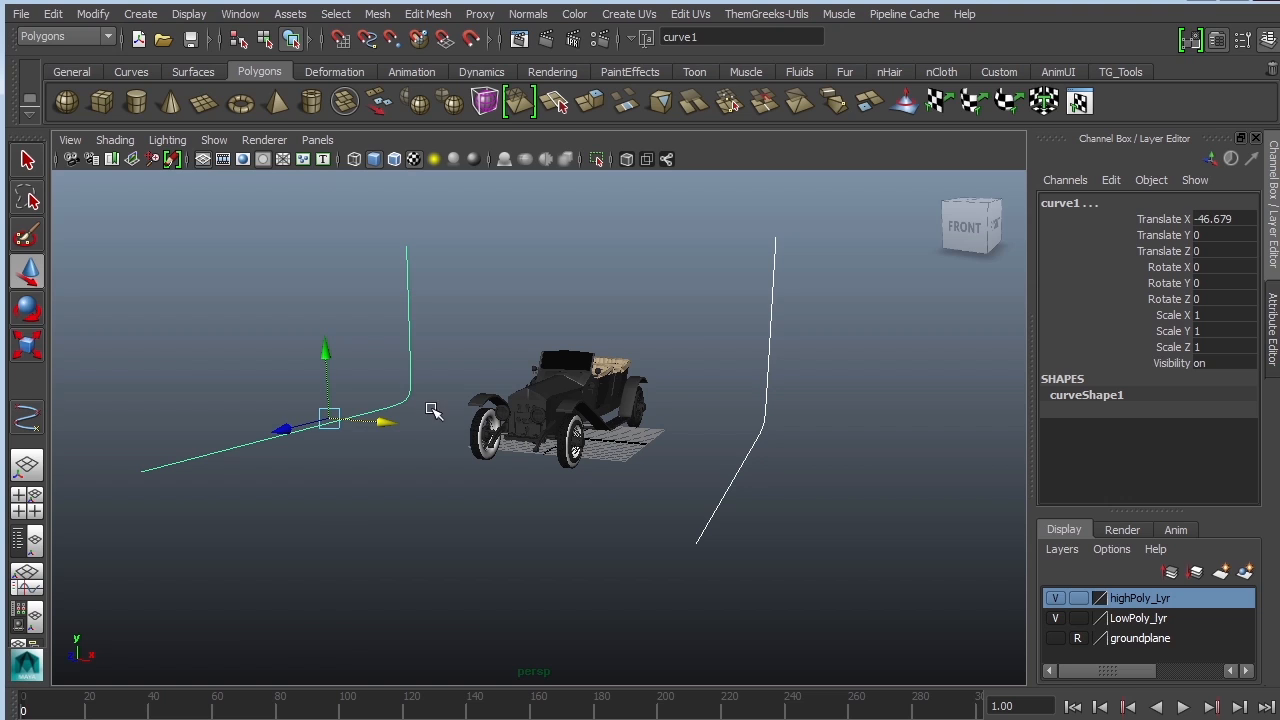
- Loft the two profile curves into a backdrop surface, enlarge it and shift it behind the car
left_click(192, 72)
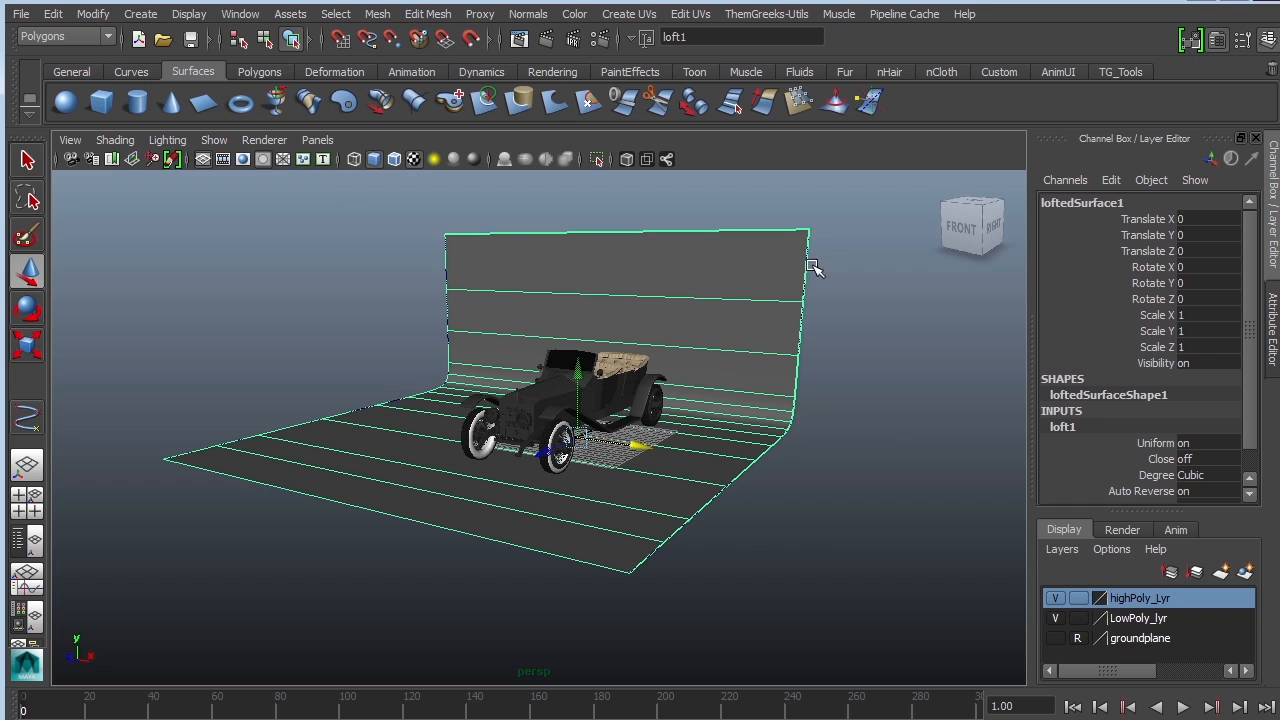
mouse_move(864, 436)
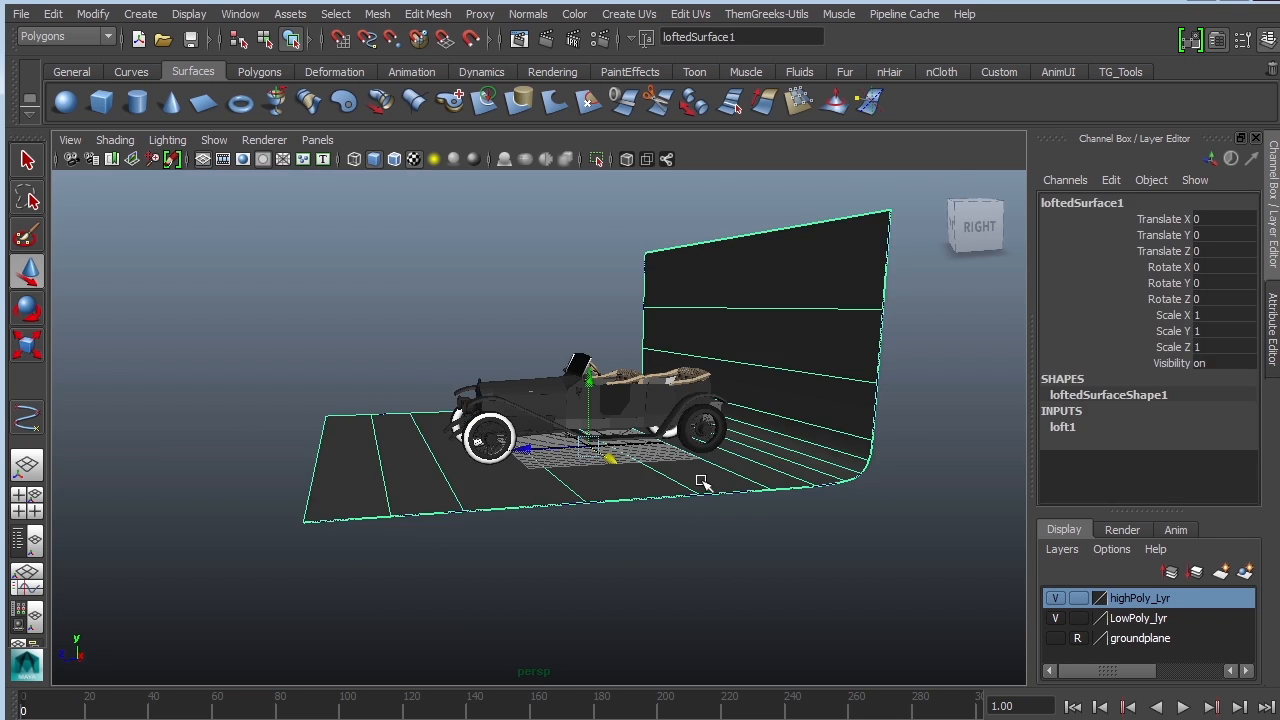
left_click_drag(610, 458, 570, 450)
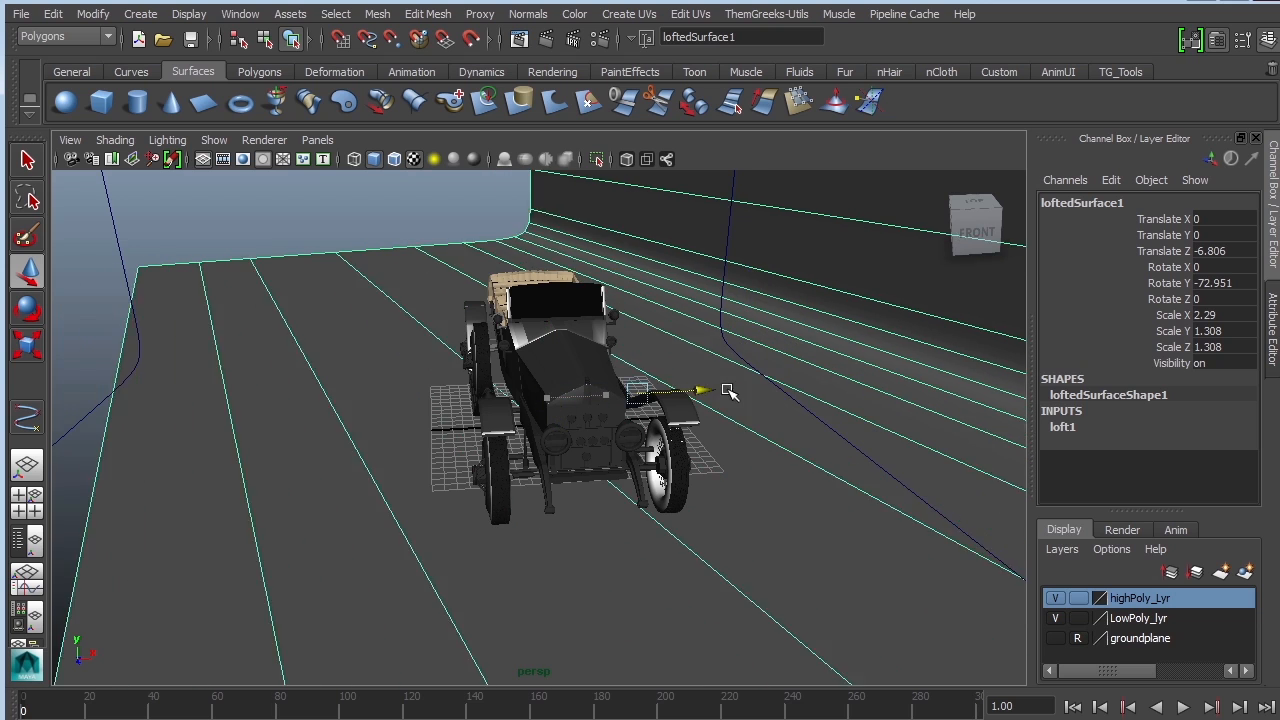
left_click_drag(700, 388, 744, 388)
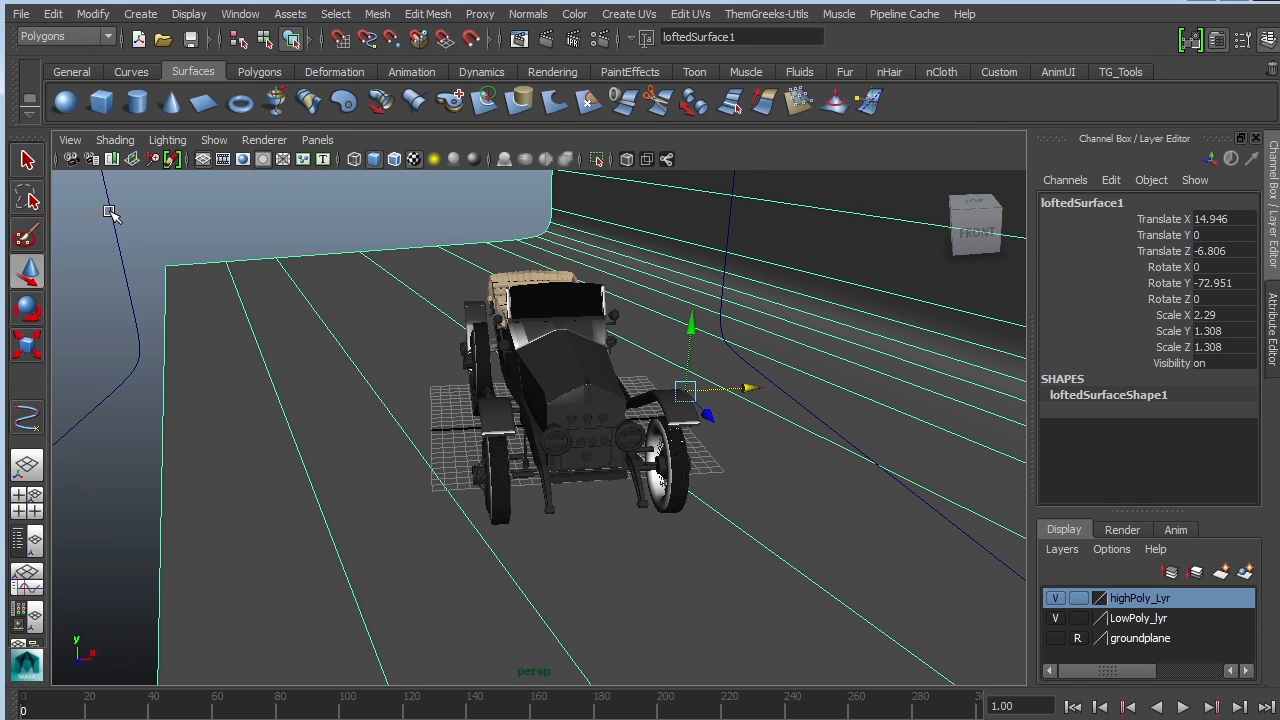
left_click(790, 398)
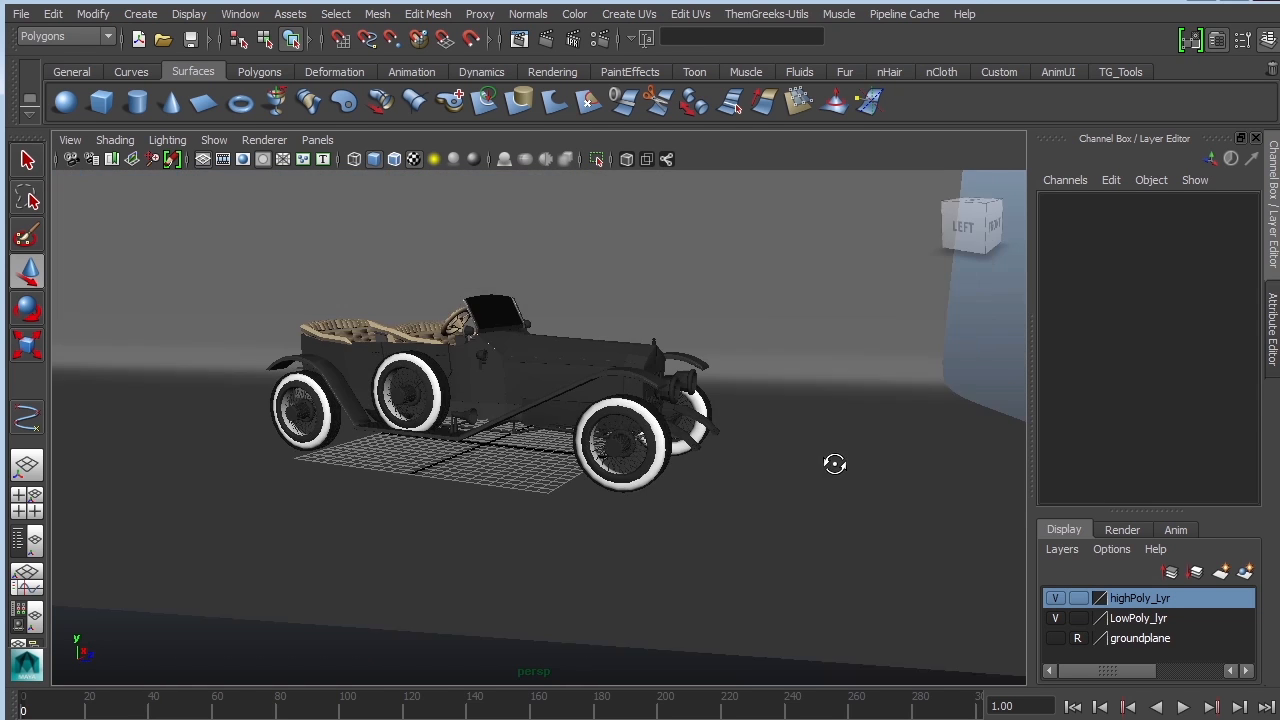
- Create a new camera and look through it, framing the car at a three-quarter angle
left_click(140, 12)
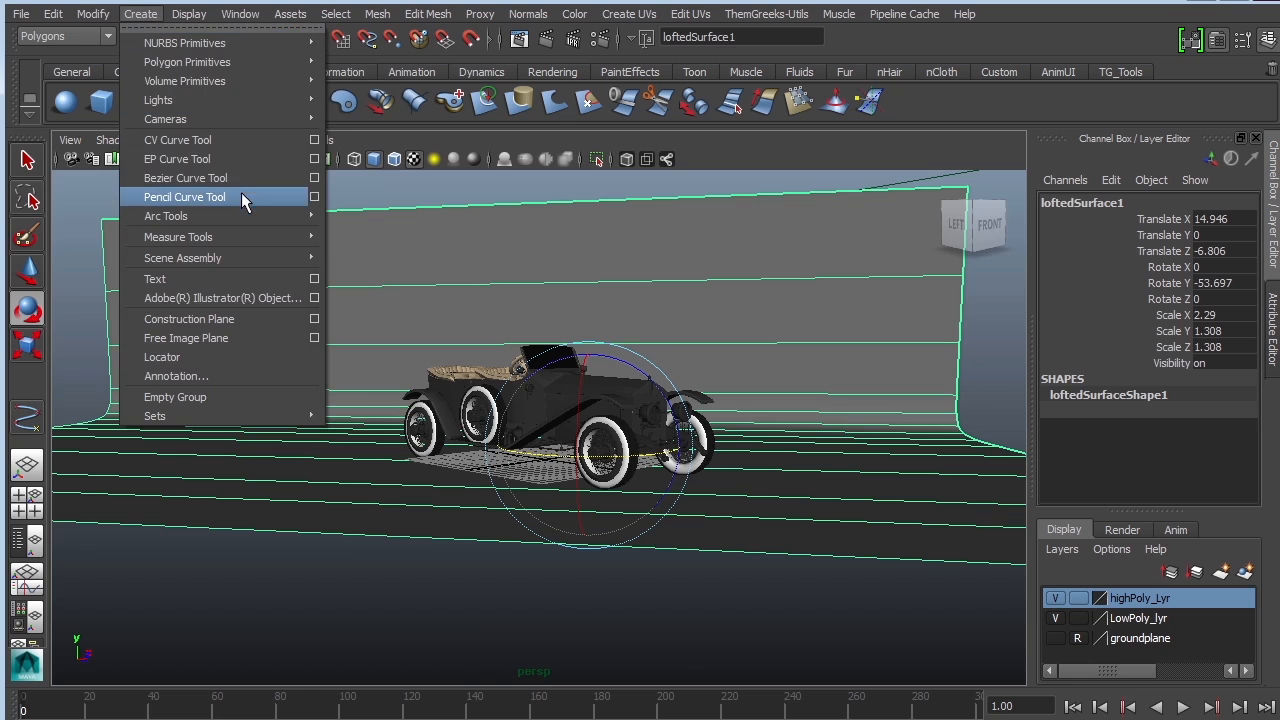
mouse_move(164, 120)
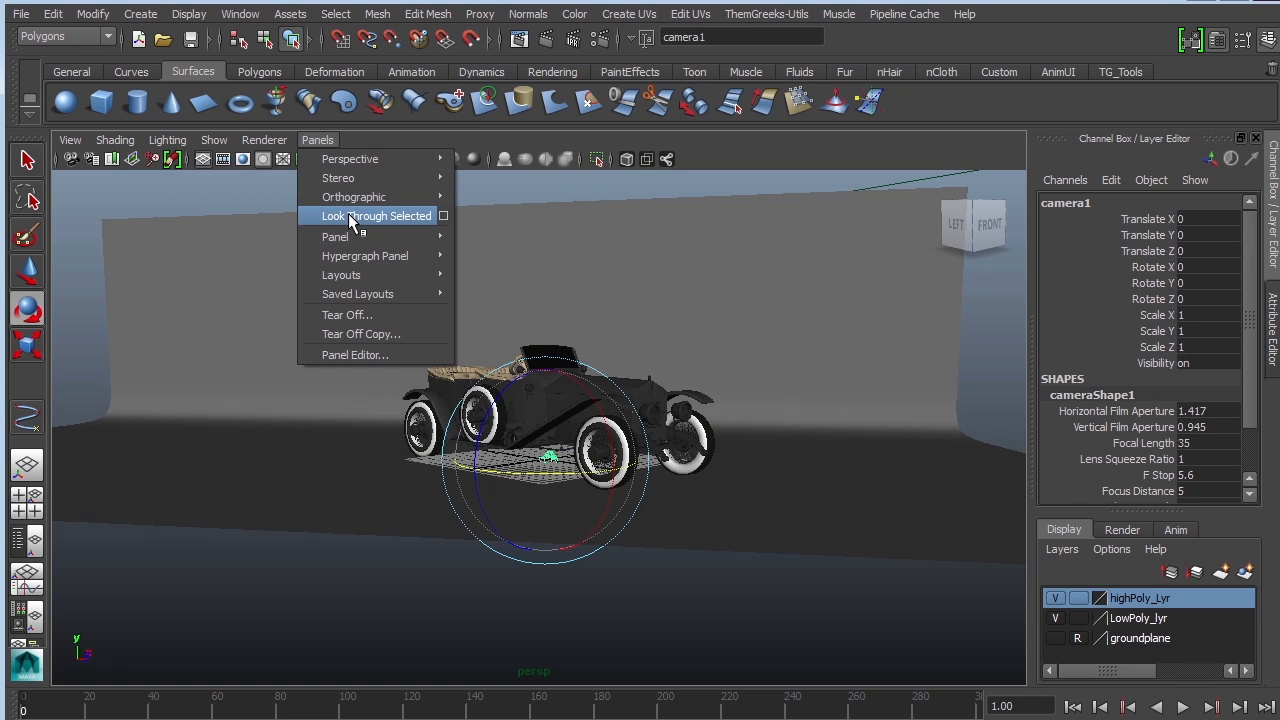
left_click(376, 216)
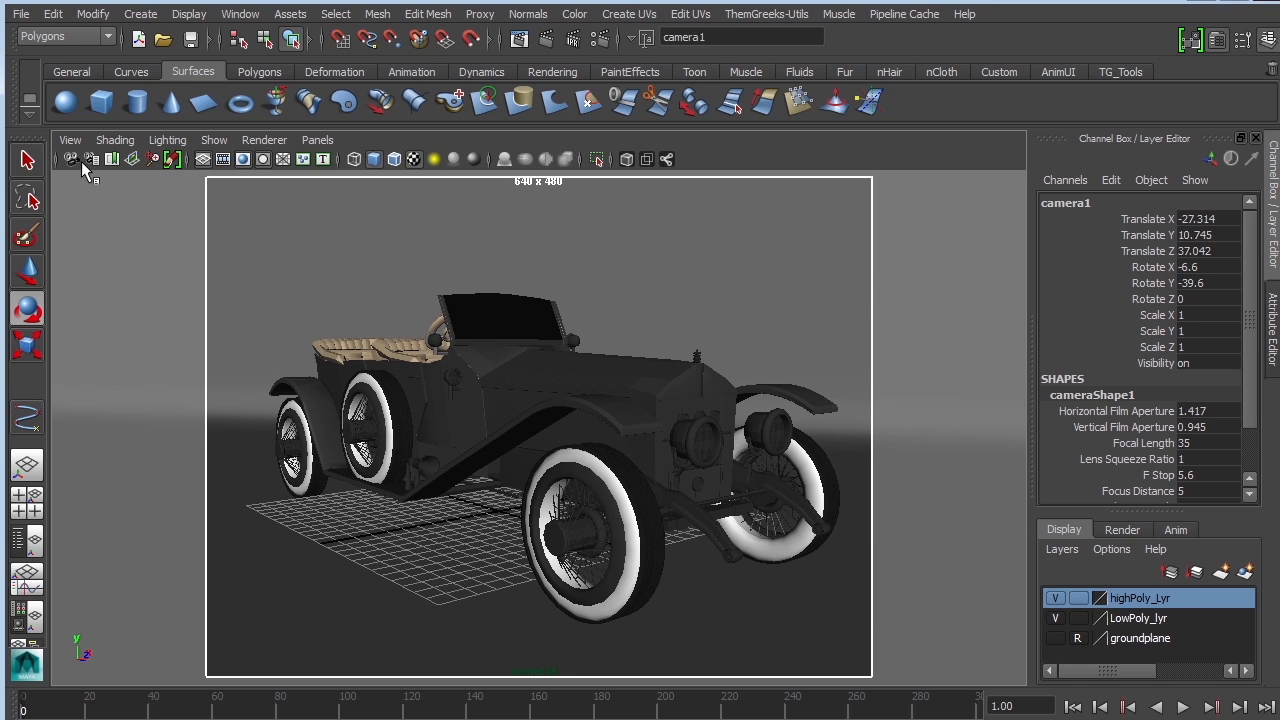
mouse_move(178, 240)
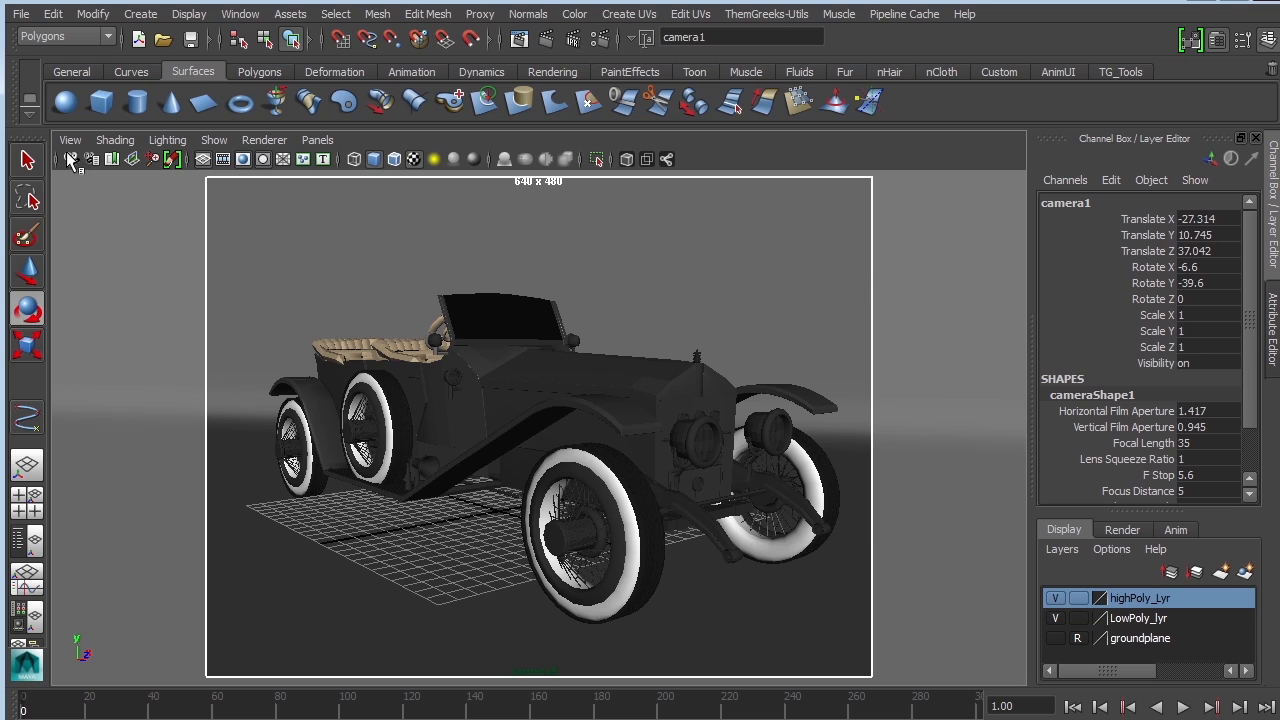
mouse_move(84, 182)
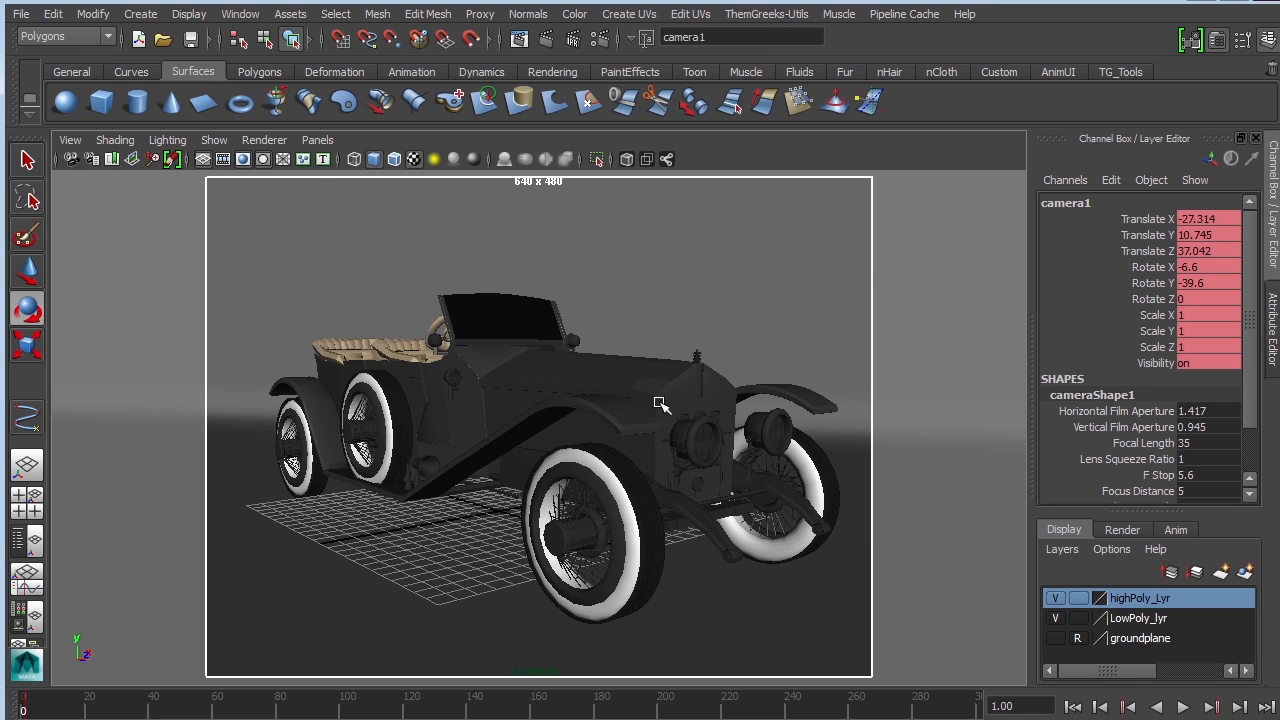
mouse_move(492, 332)
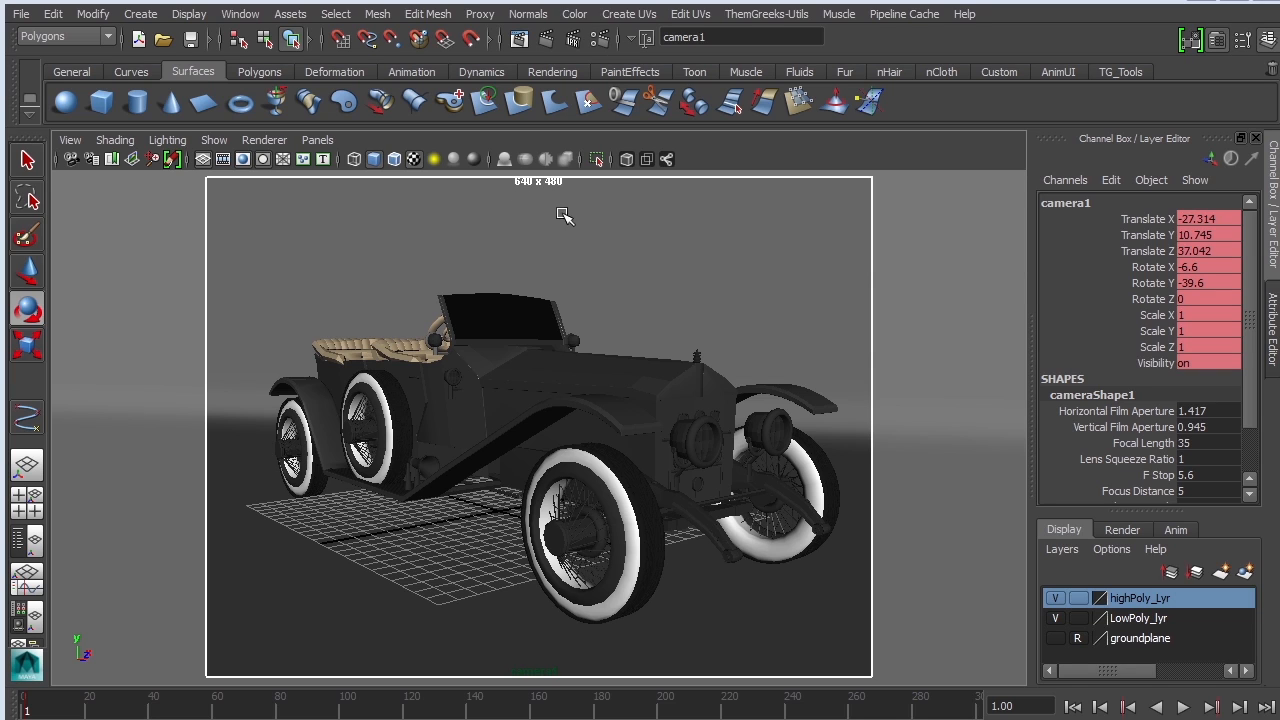
mouse_move(754, 258)
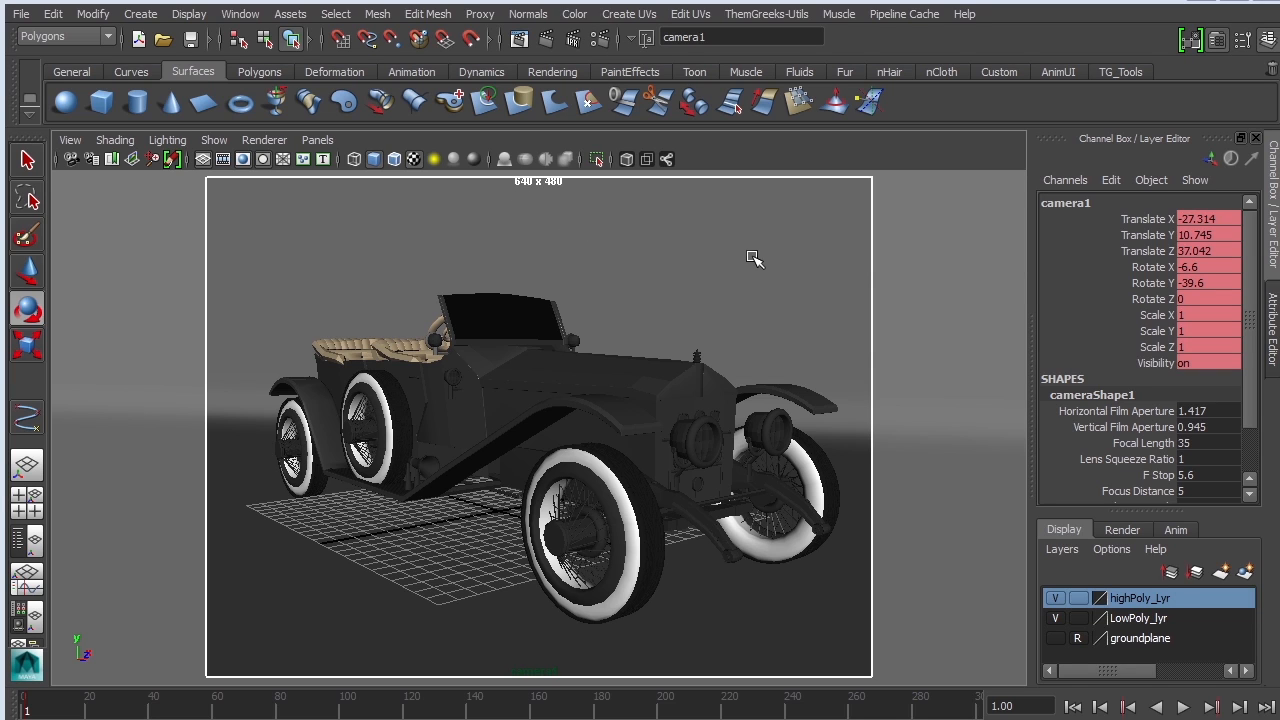
mouse_move(750, 260)
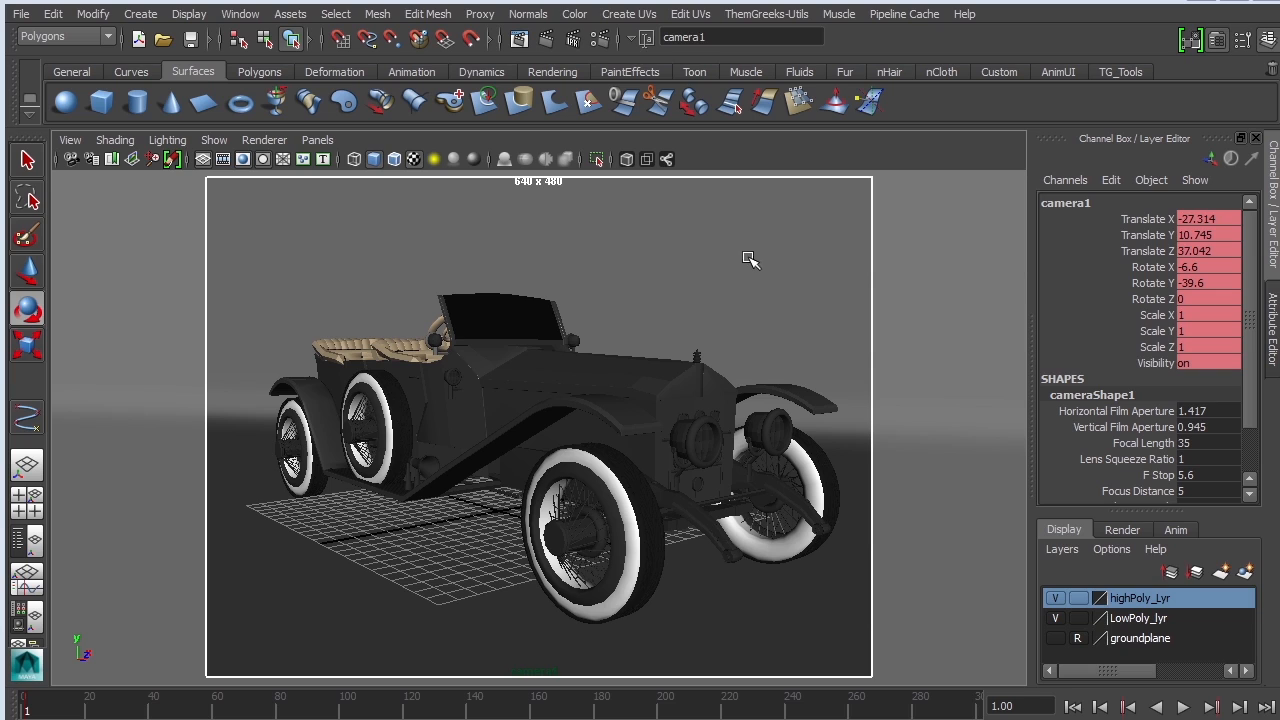
mouse_move(748, 256)
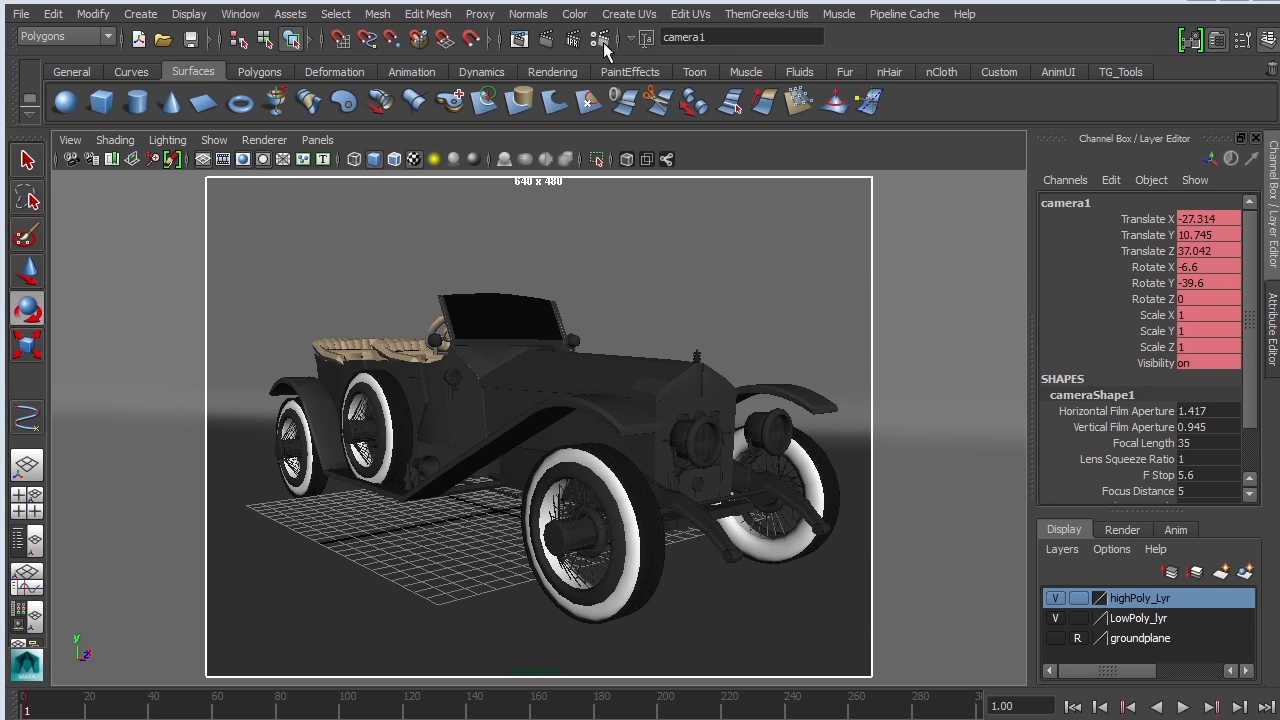
- Make camera1 the renderable camera in Render Settings with a 1280×720 image size
left_click(600, 36)
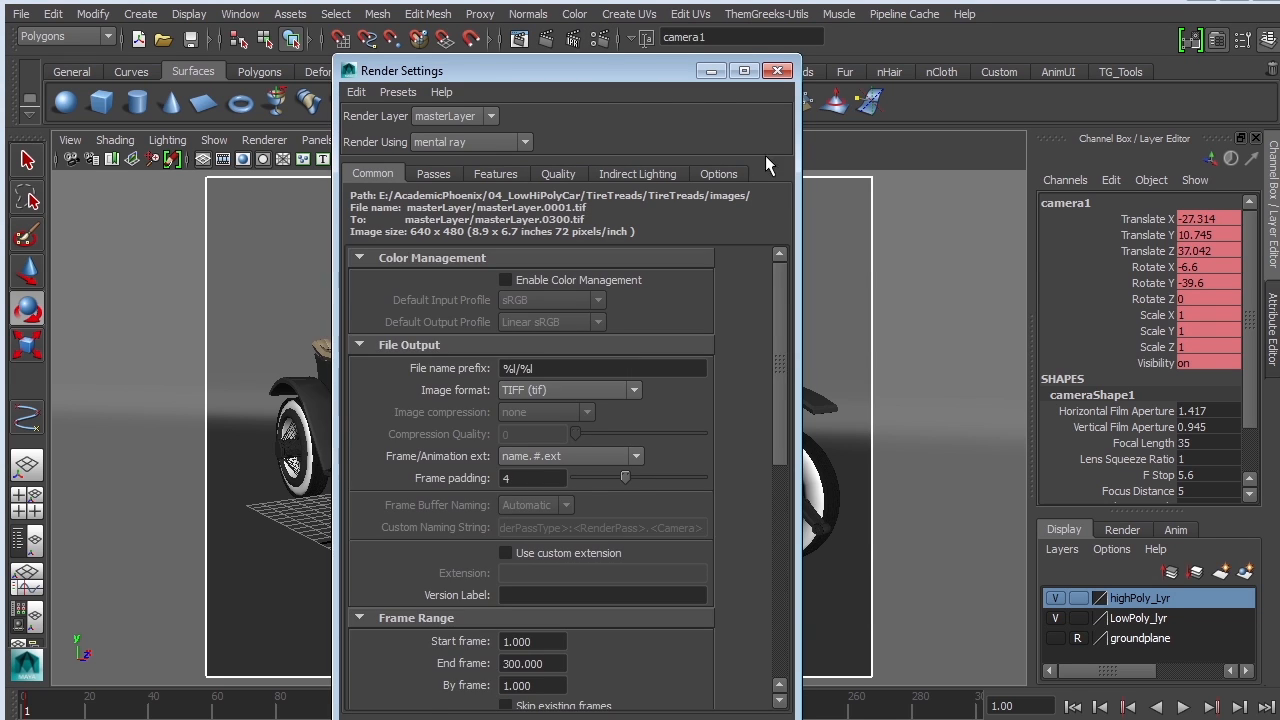
scroll("down", 3)
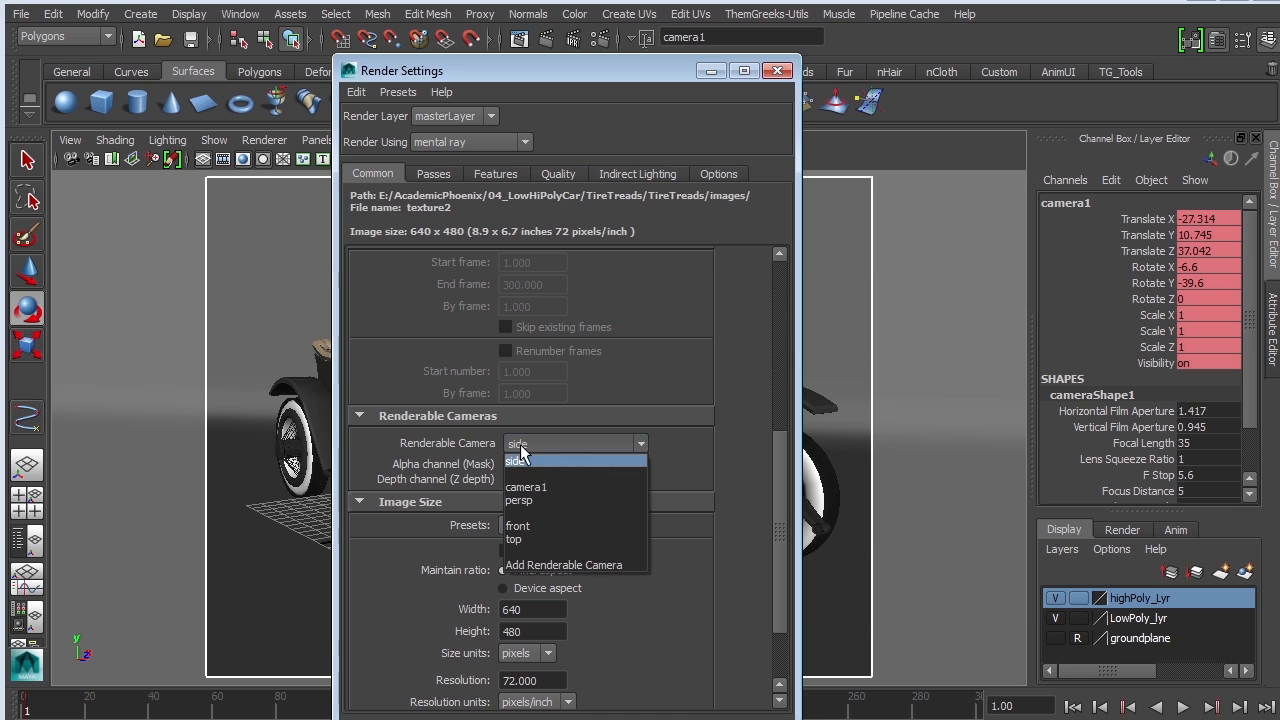
left_click(526, 488)
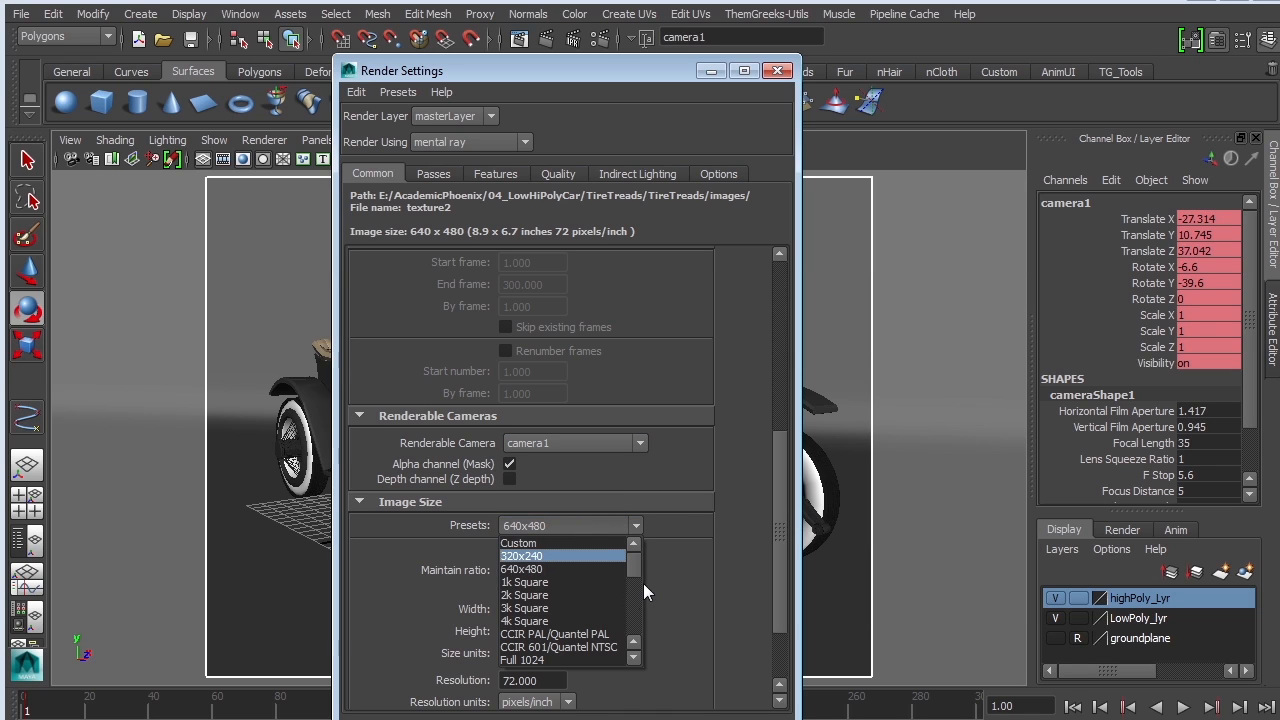
scroll("down", 3)
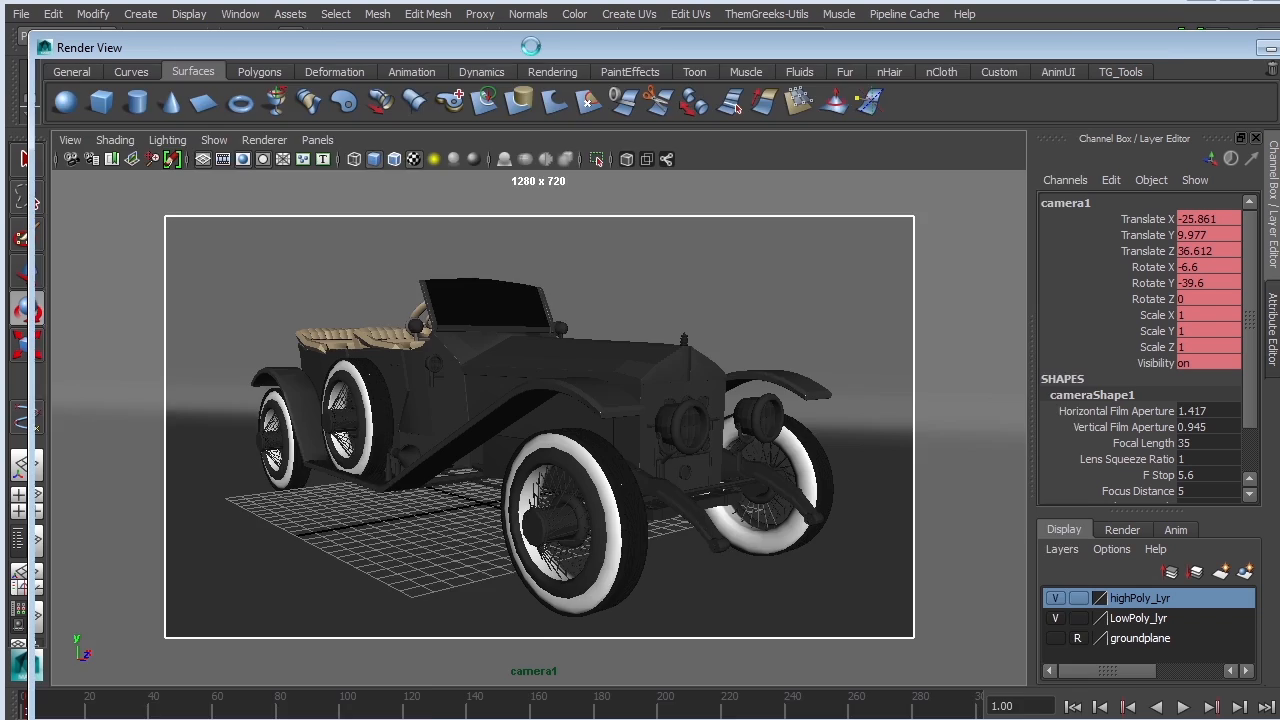
- Render the current frame through camera1 and set Render View test resolution to 50%
left_click(78, 94)
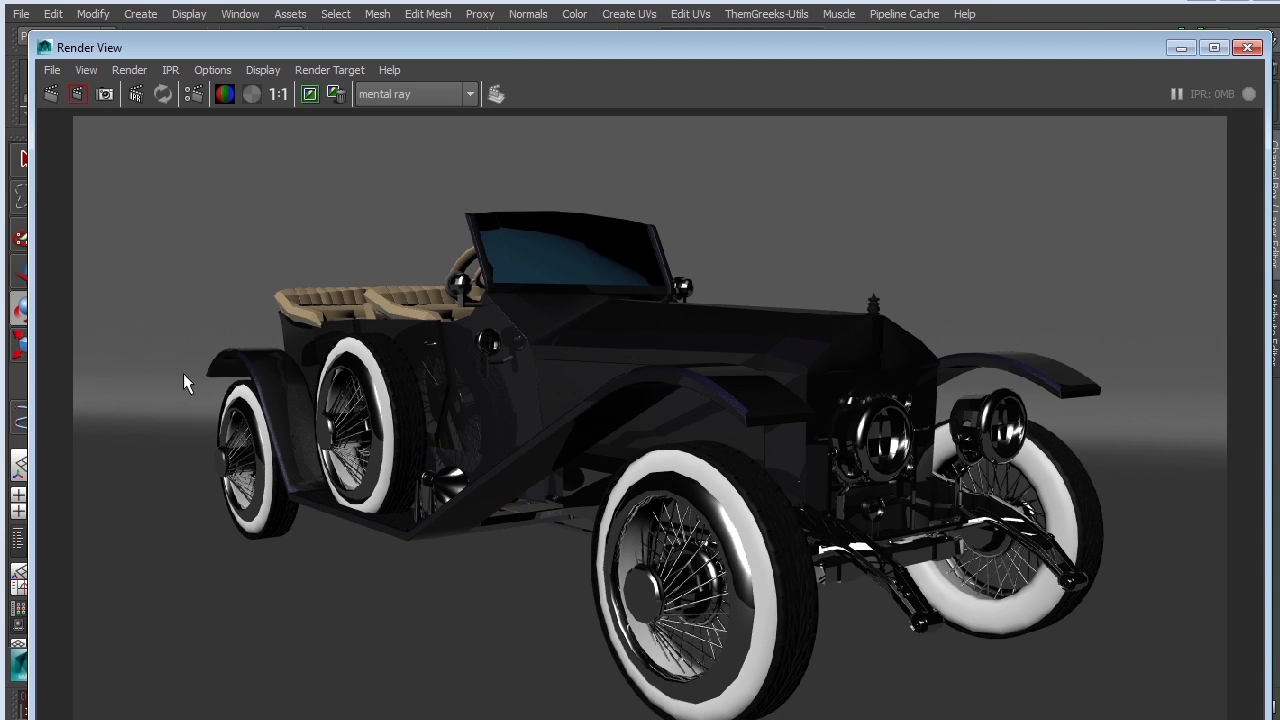
mouse_move(256, 390)
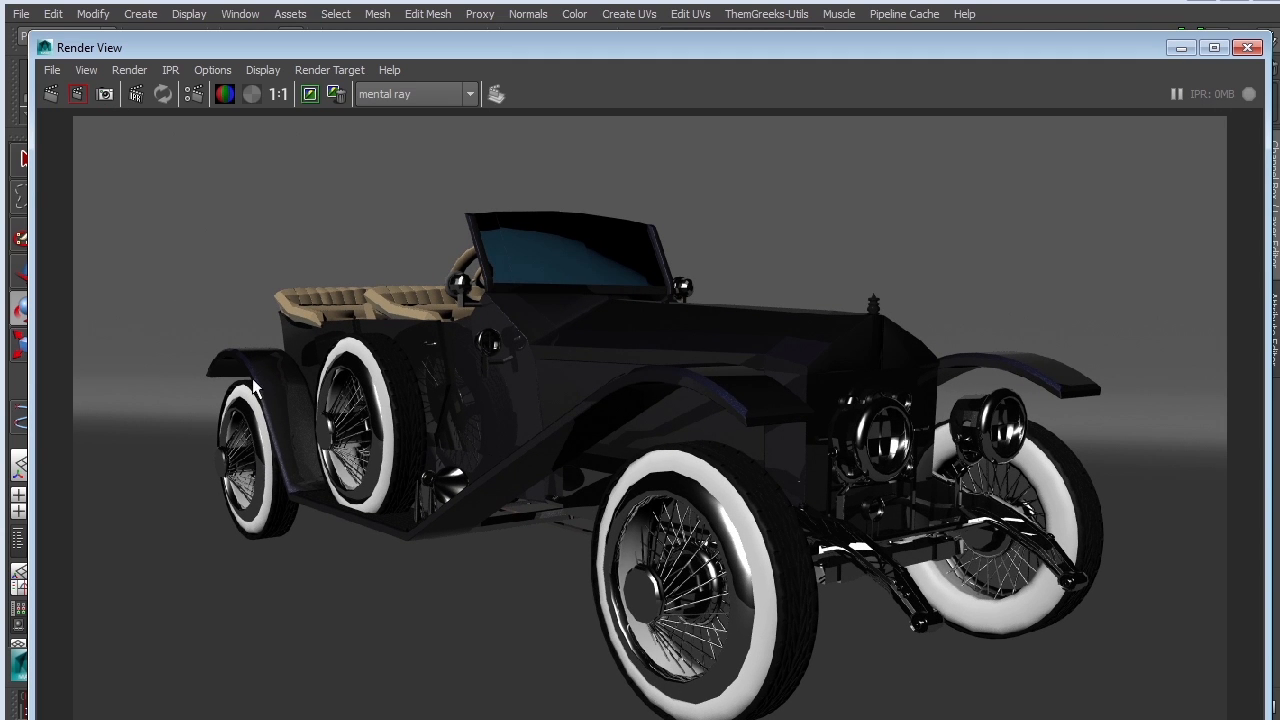
mouse_move(1064, 412)
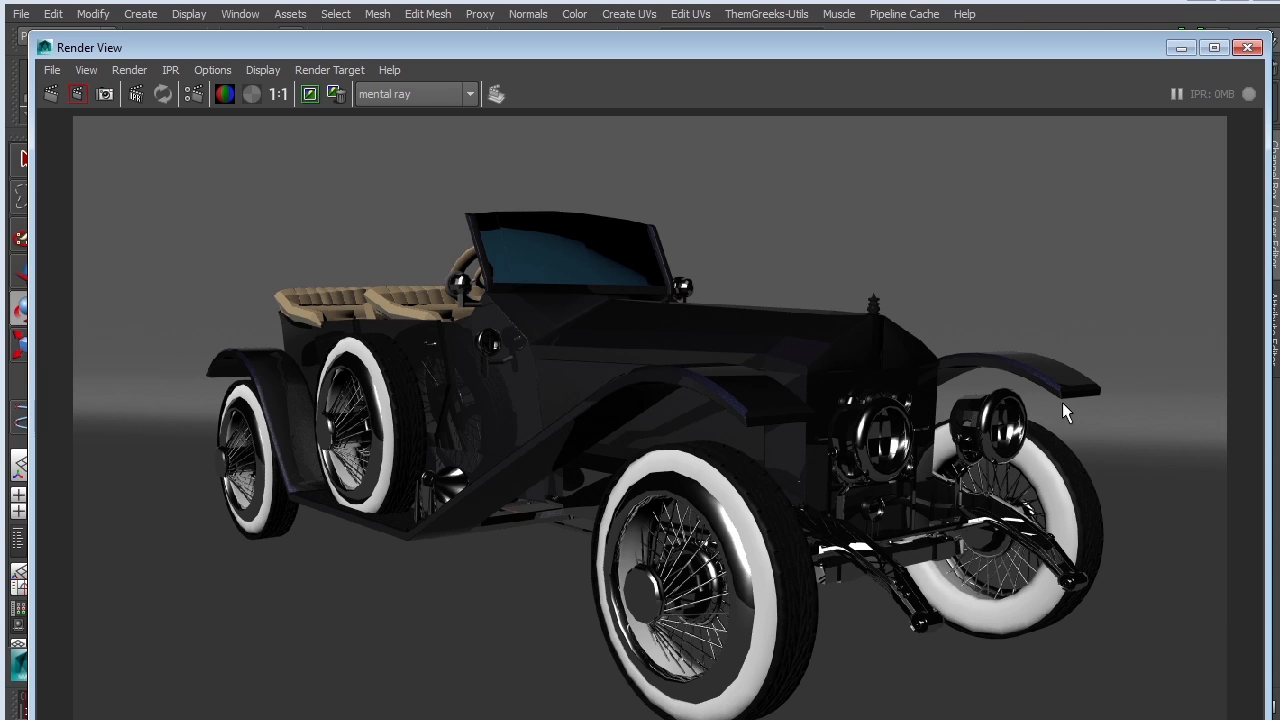
mouse_move(416, 224)
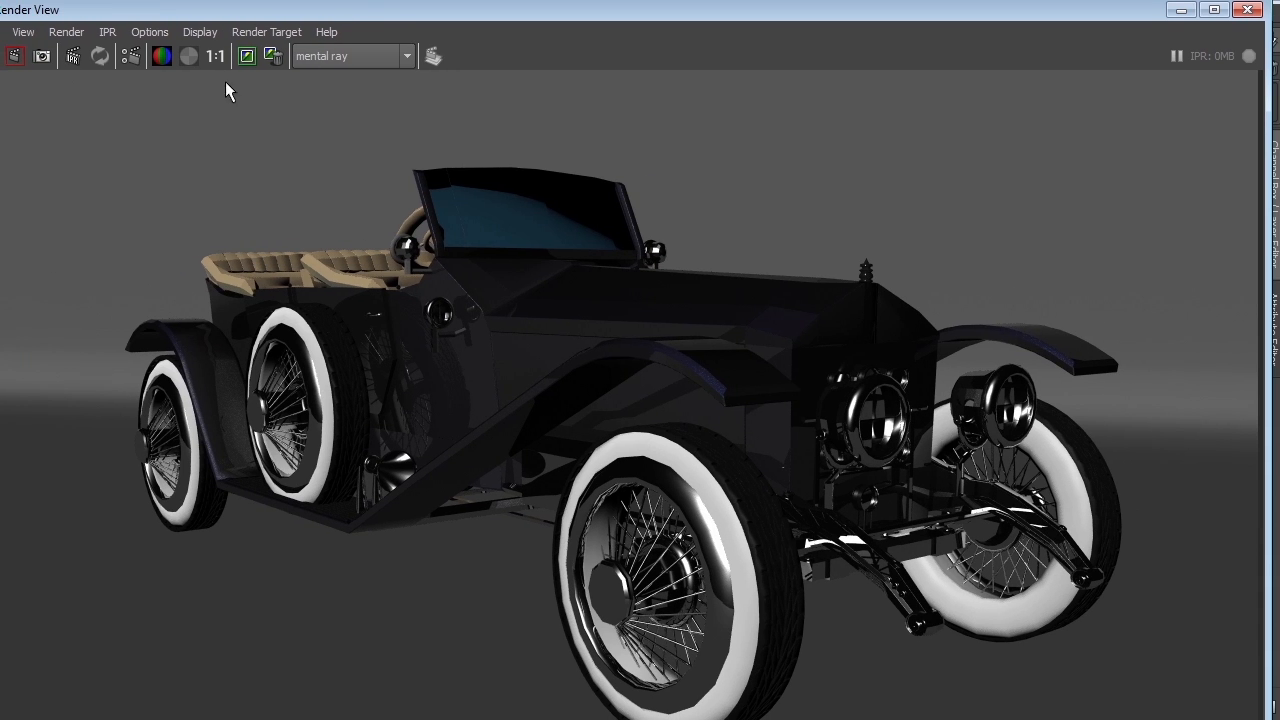
left_click(148, 32)
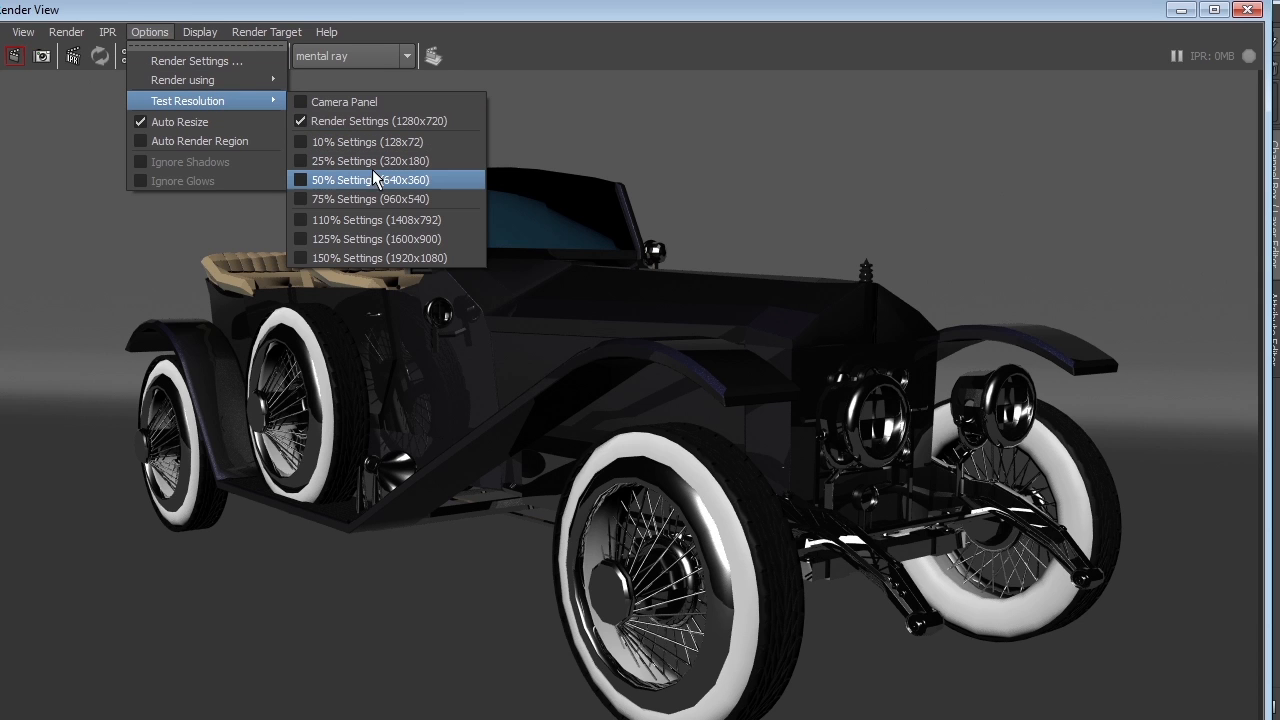
left_click(370, 180)
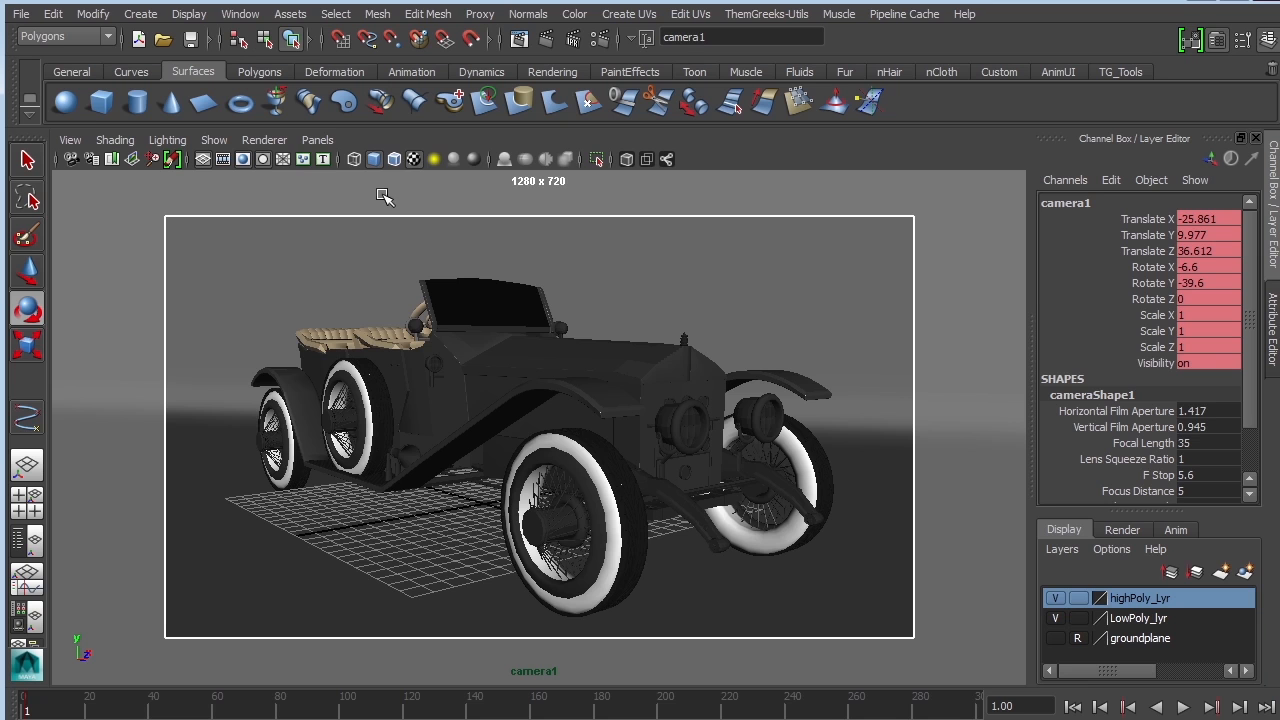
- Look through the default persp camera instead of camera1 in the viewport
left_click(316, 140)
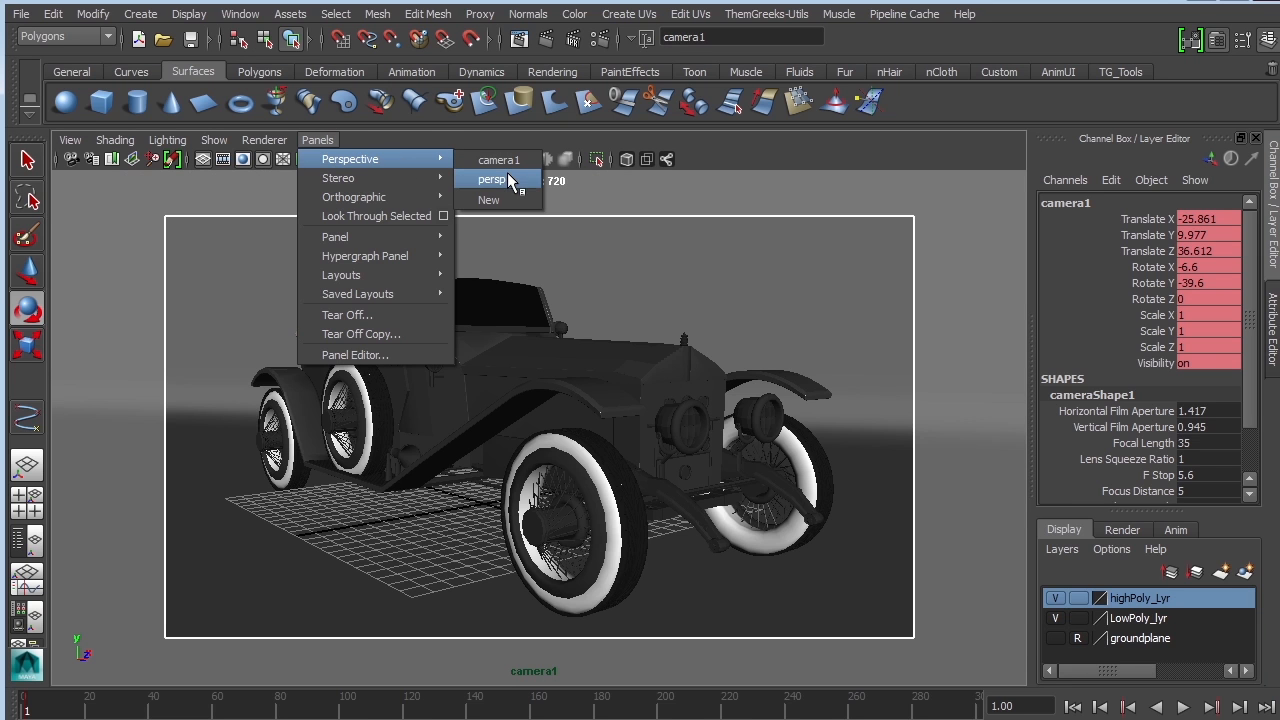
left_click(492, 180)
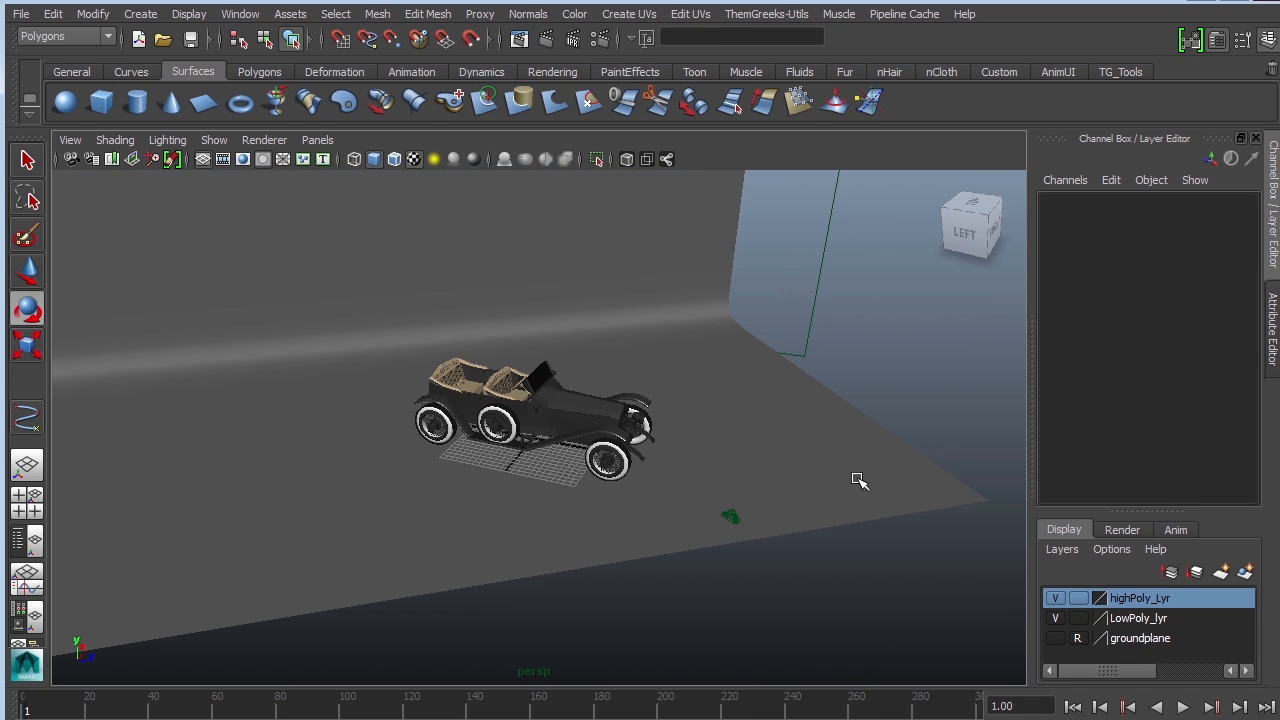
- Add an area light in front of the car and return the viewport to the perspective camera
left_click(140, 12)
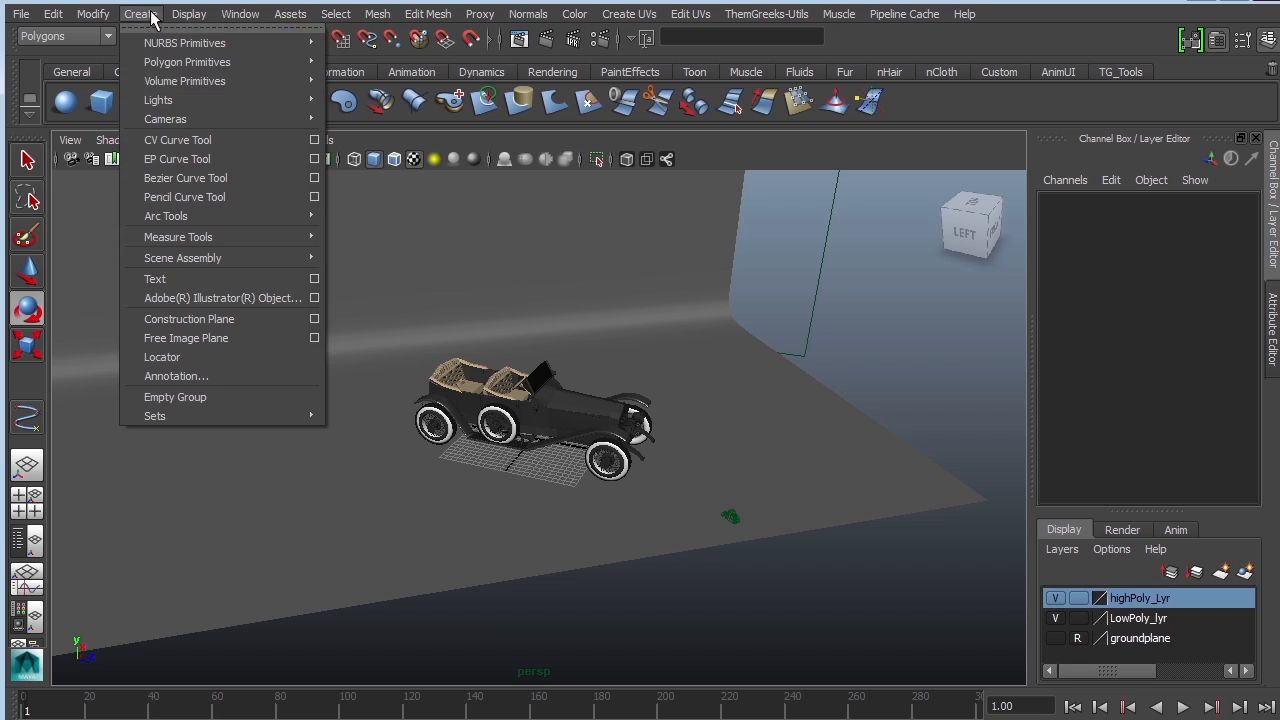
mouse_move(158, 100)
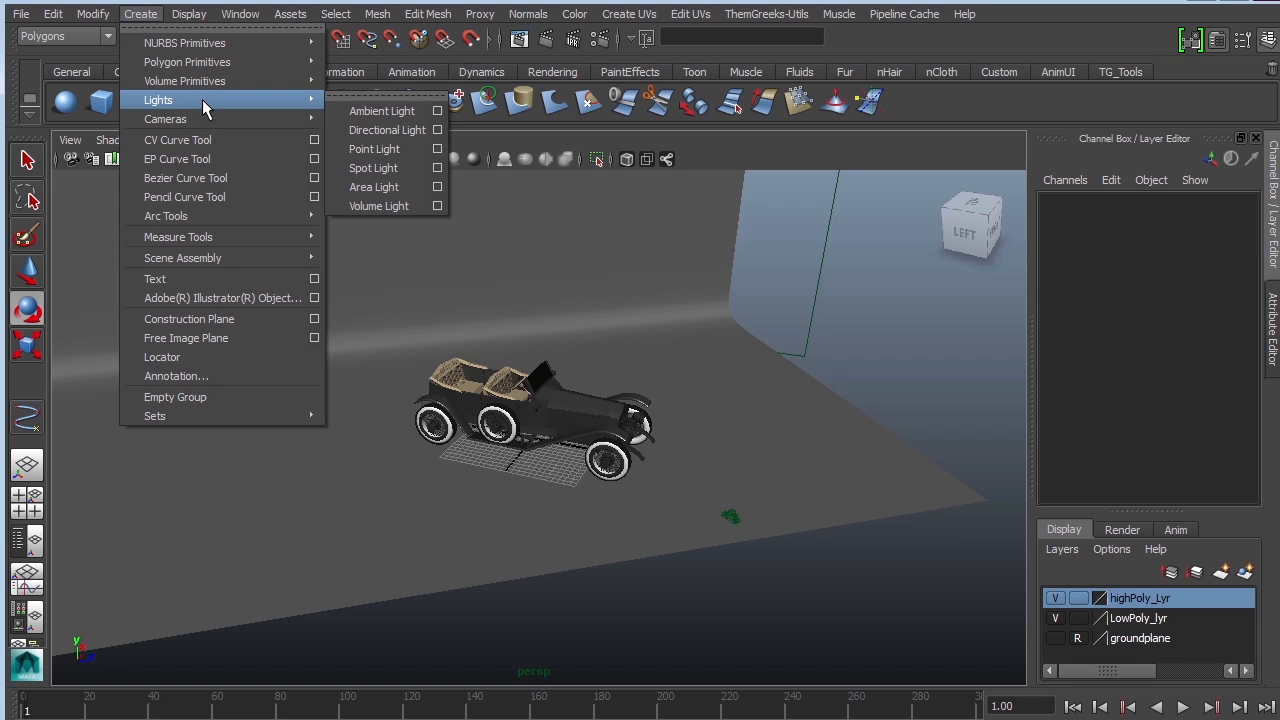
mouse_move(372, 168)
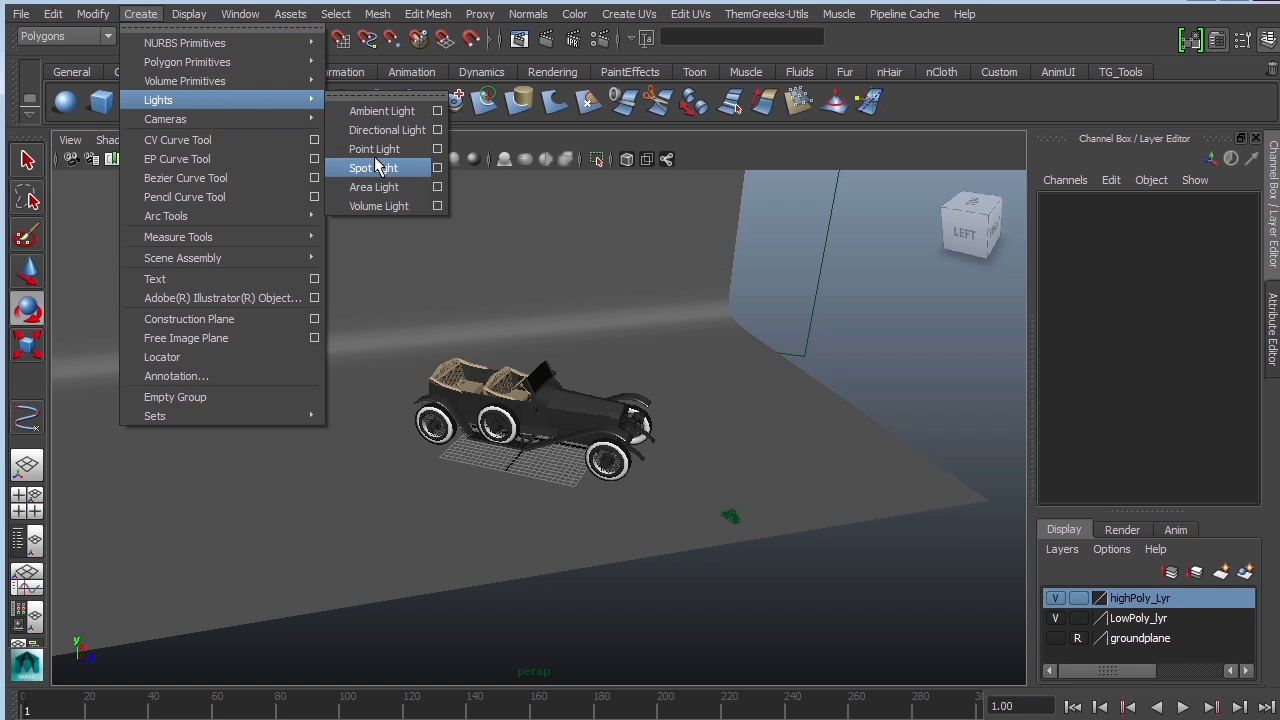
left_click(372, 188)
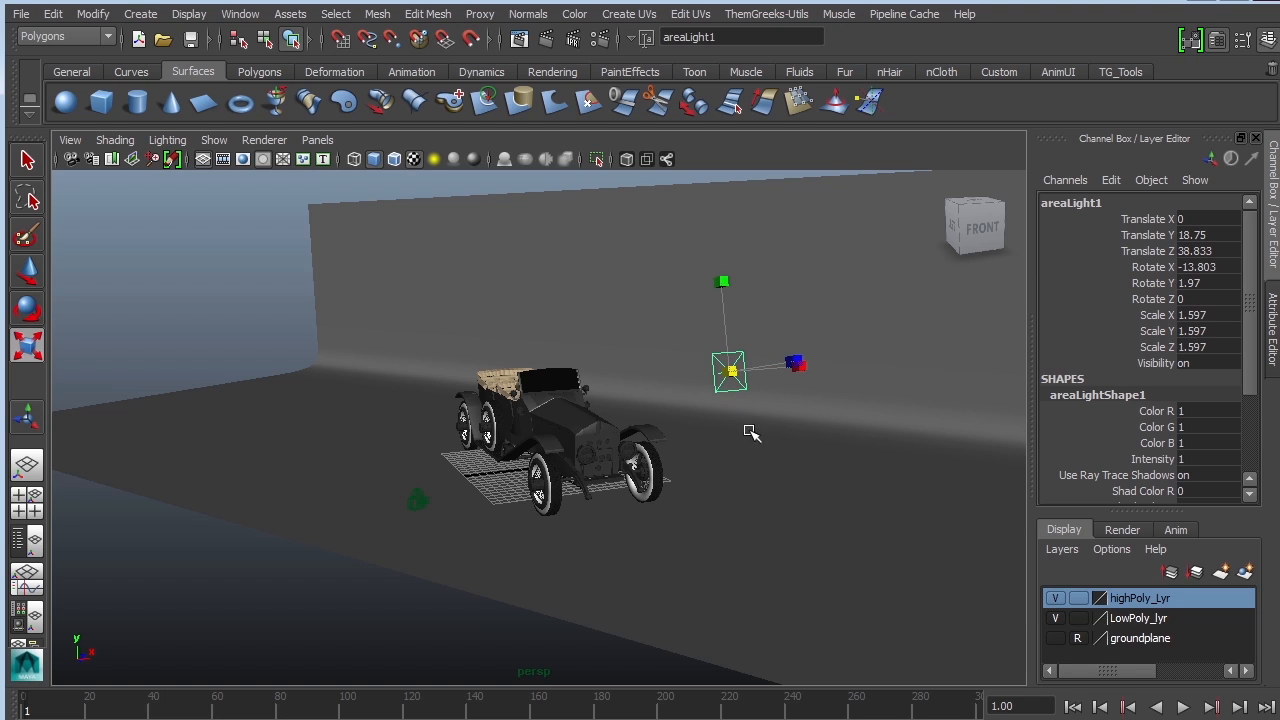
left_click(316, 140)
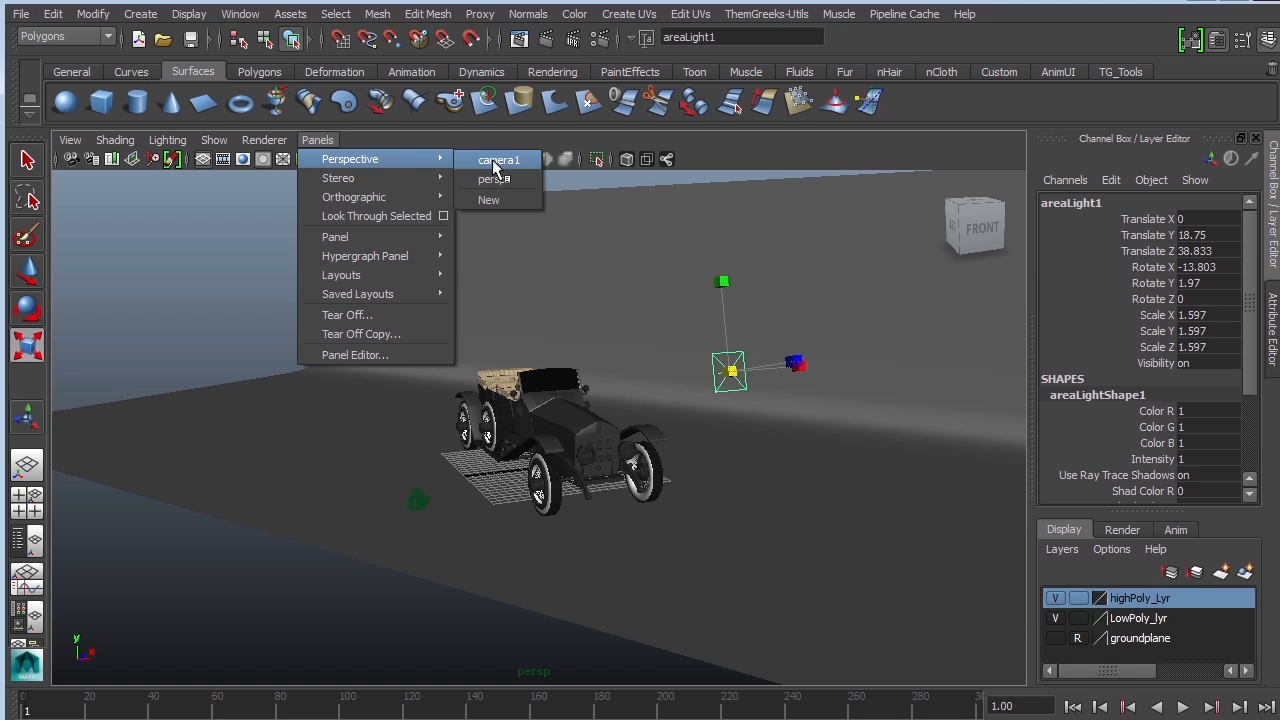
mouse_move(494, 180)
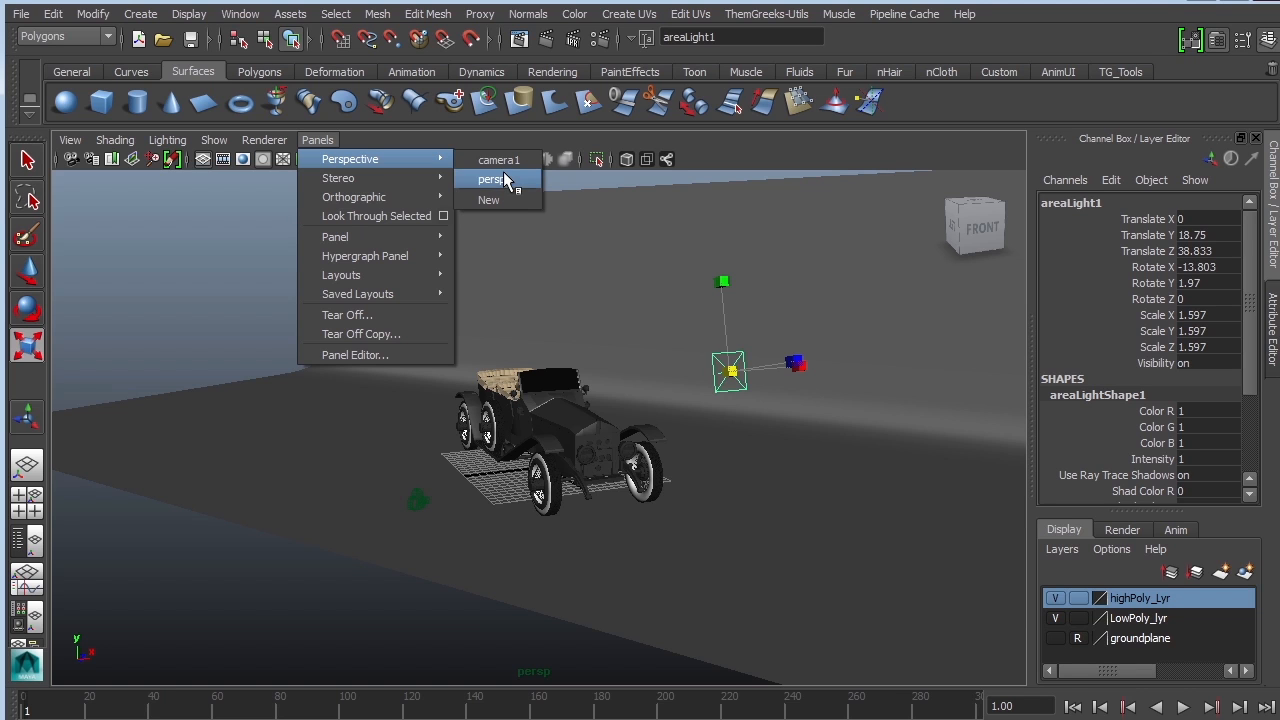
left_click(500, 160)
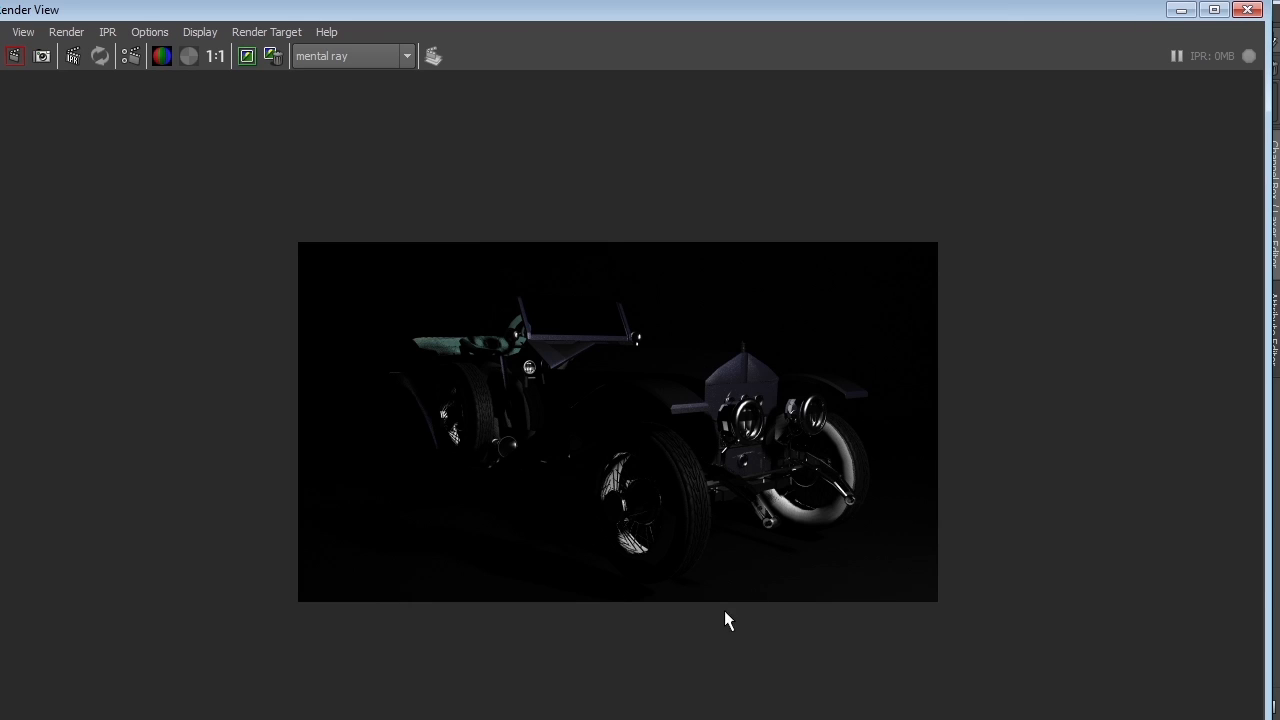
mouse_move(830, 588)
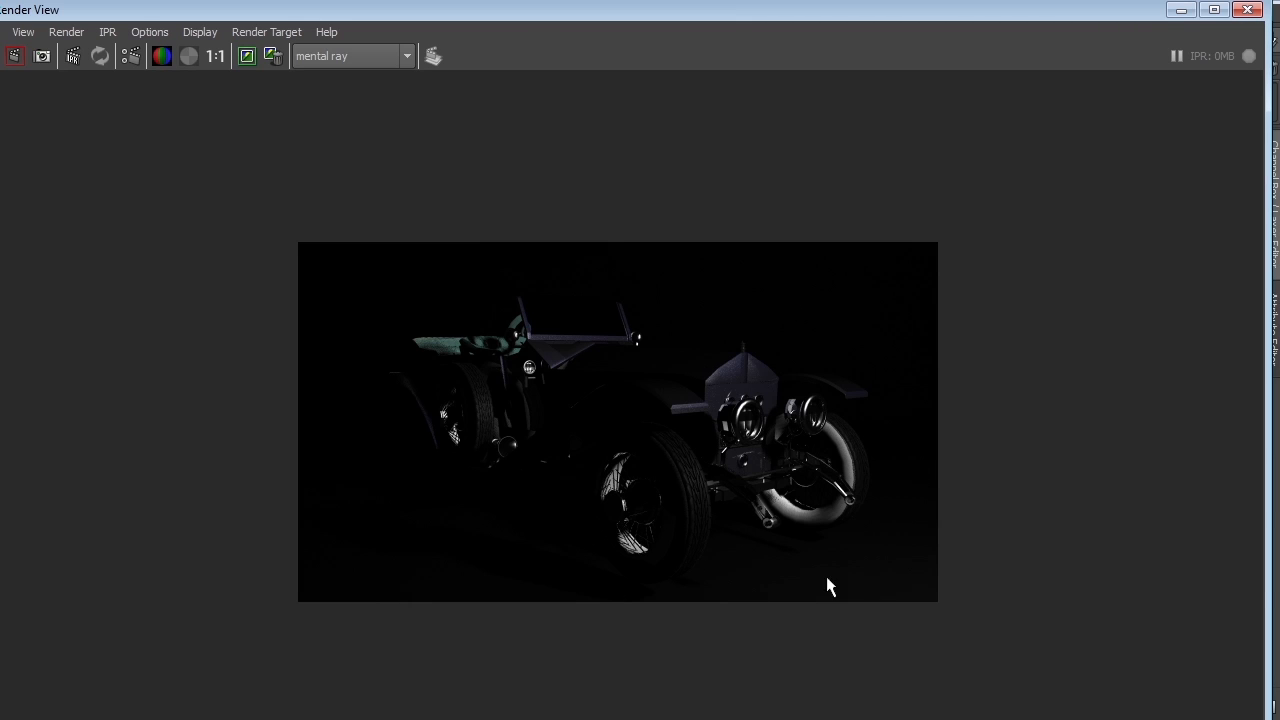
mouse_move(804, 548)
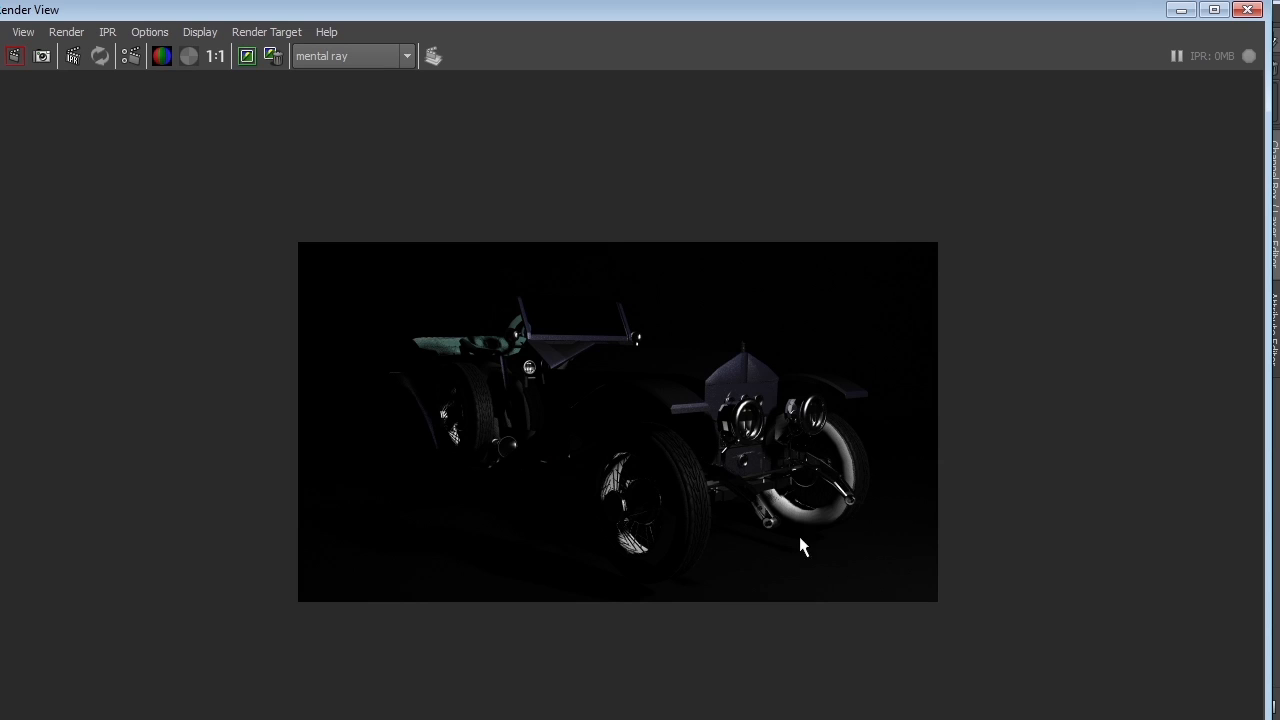
mouse_move(440, 512)
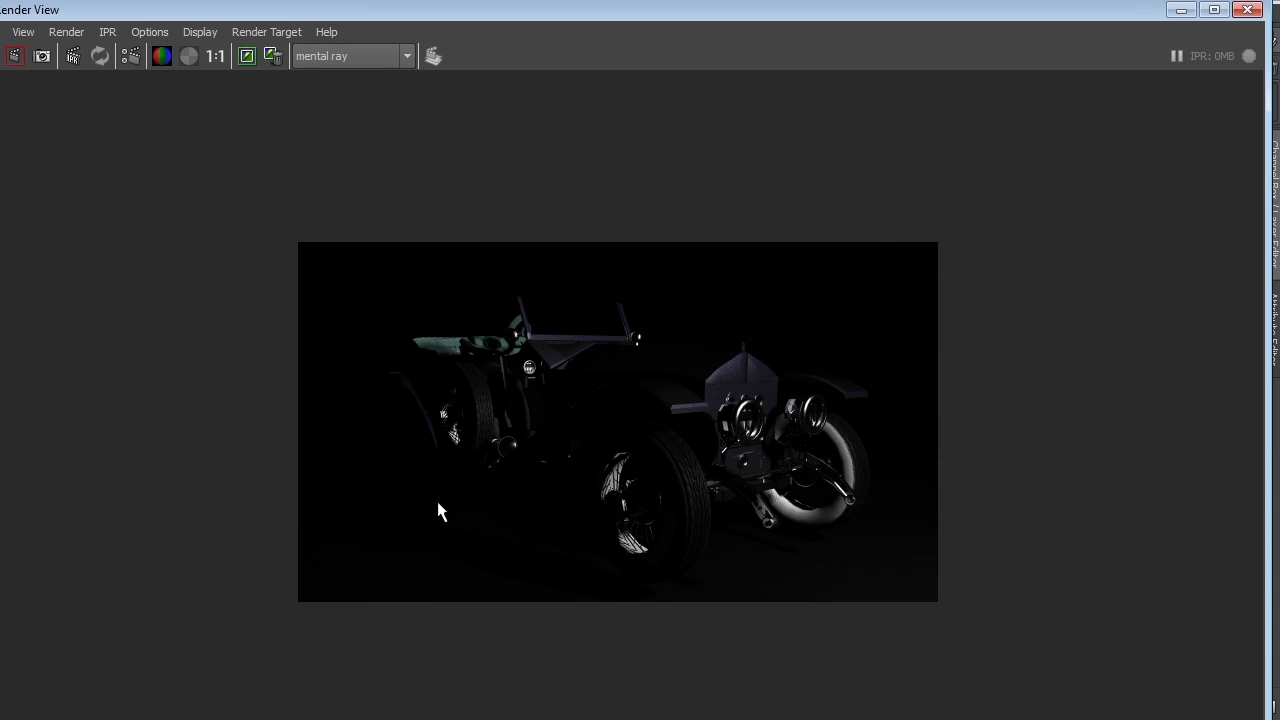
mouse_move(488, 456)
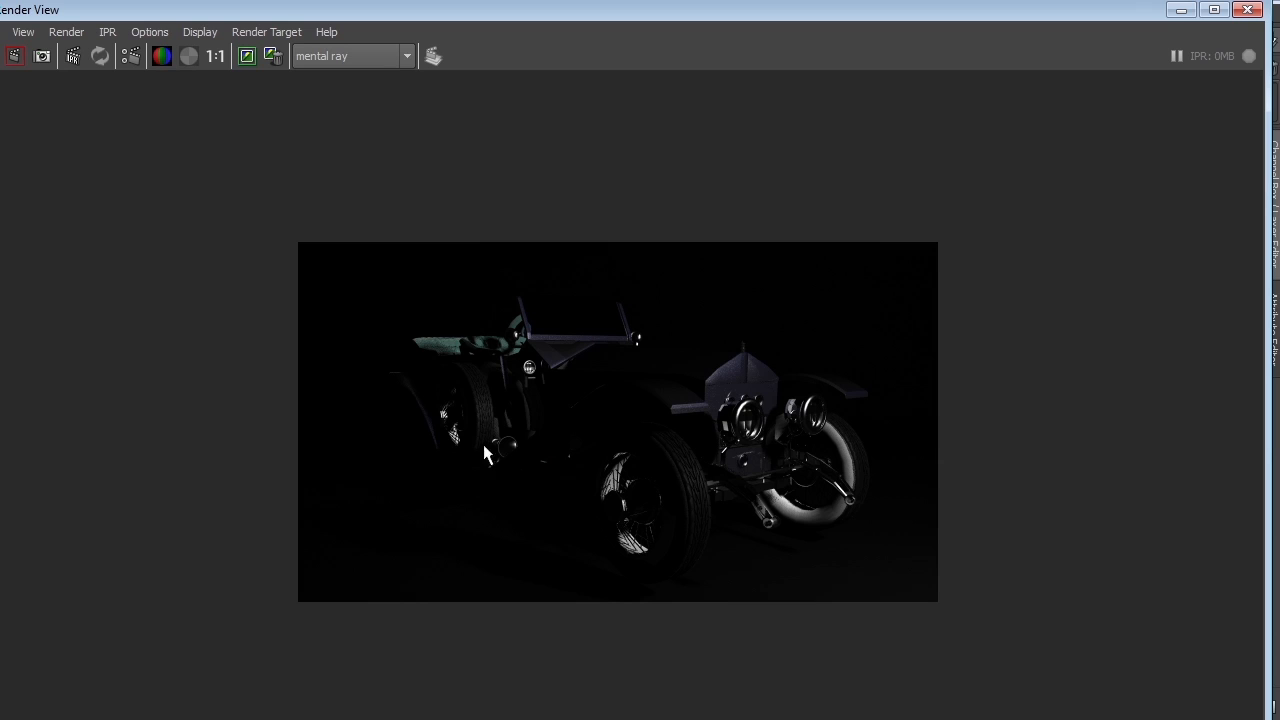
mouse_move(552, 332)
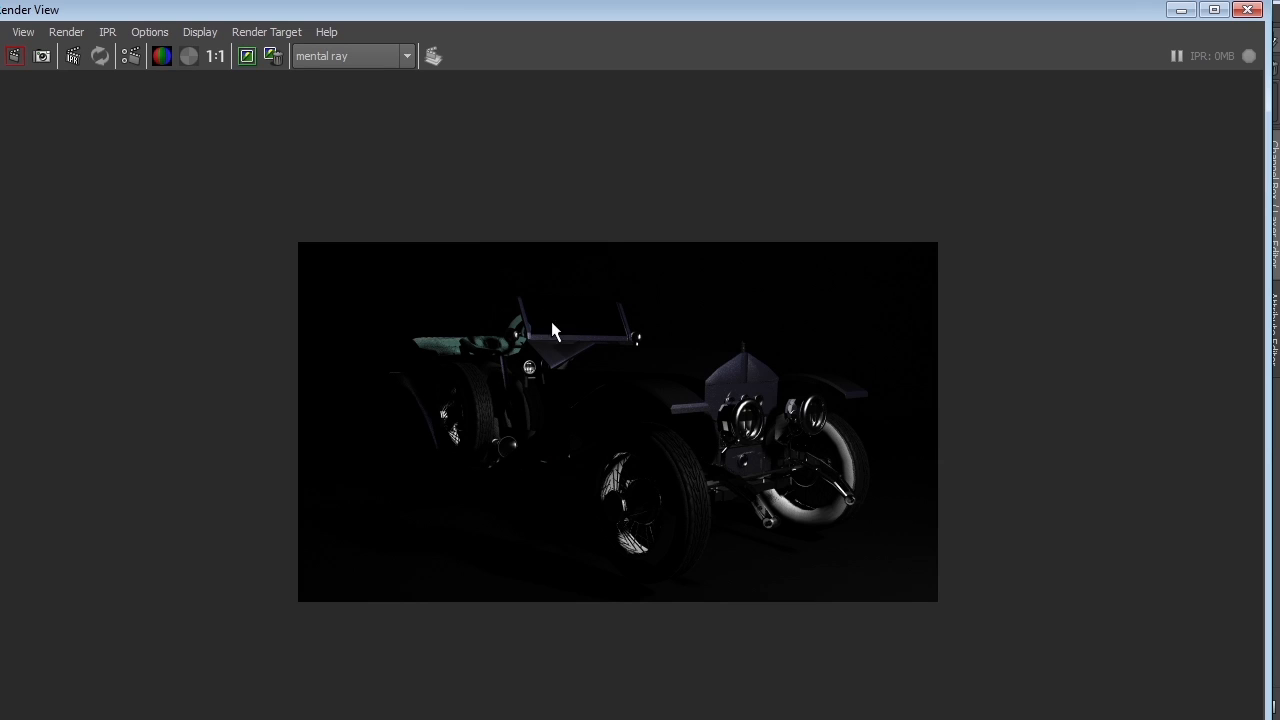
mouse_move(484, 348)
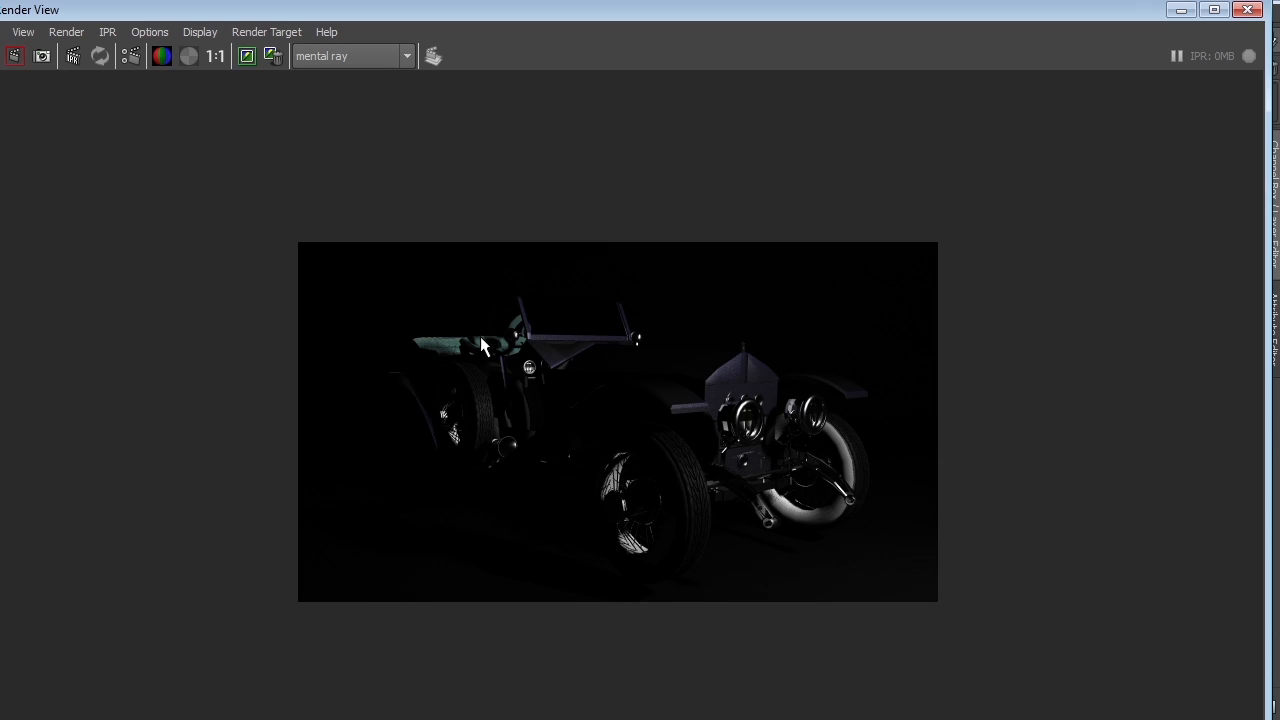
mouse_move(570, 322)
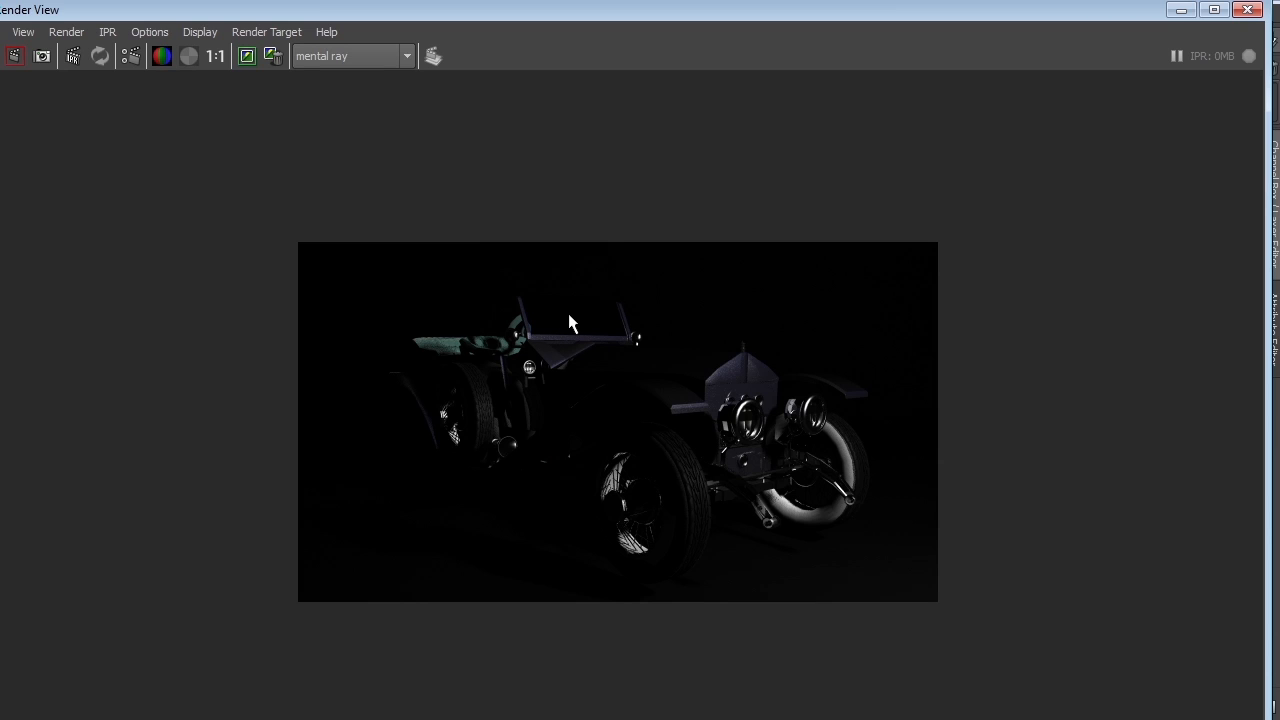
mouse_move(588, 324)
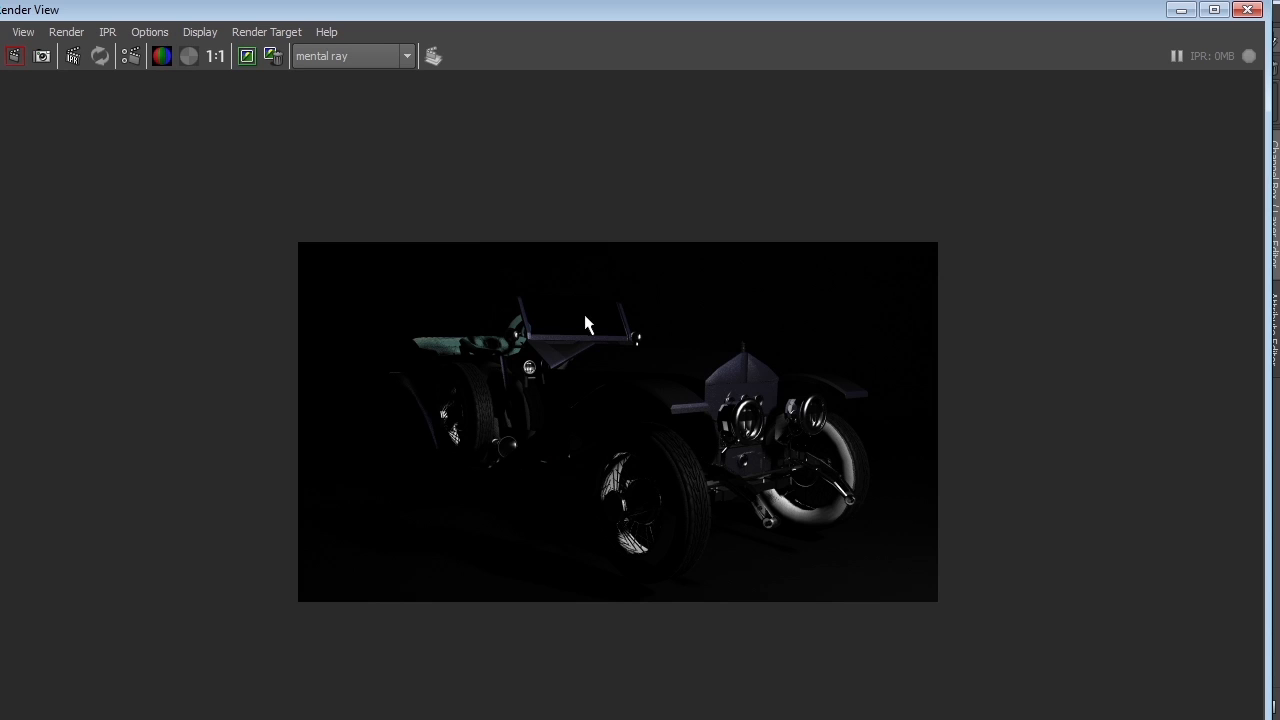
mouse_move(476, 348)
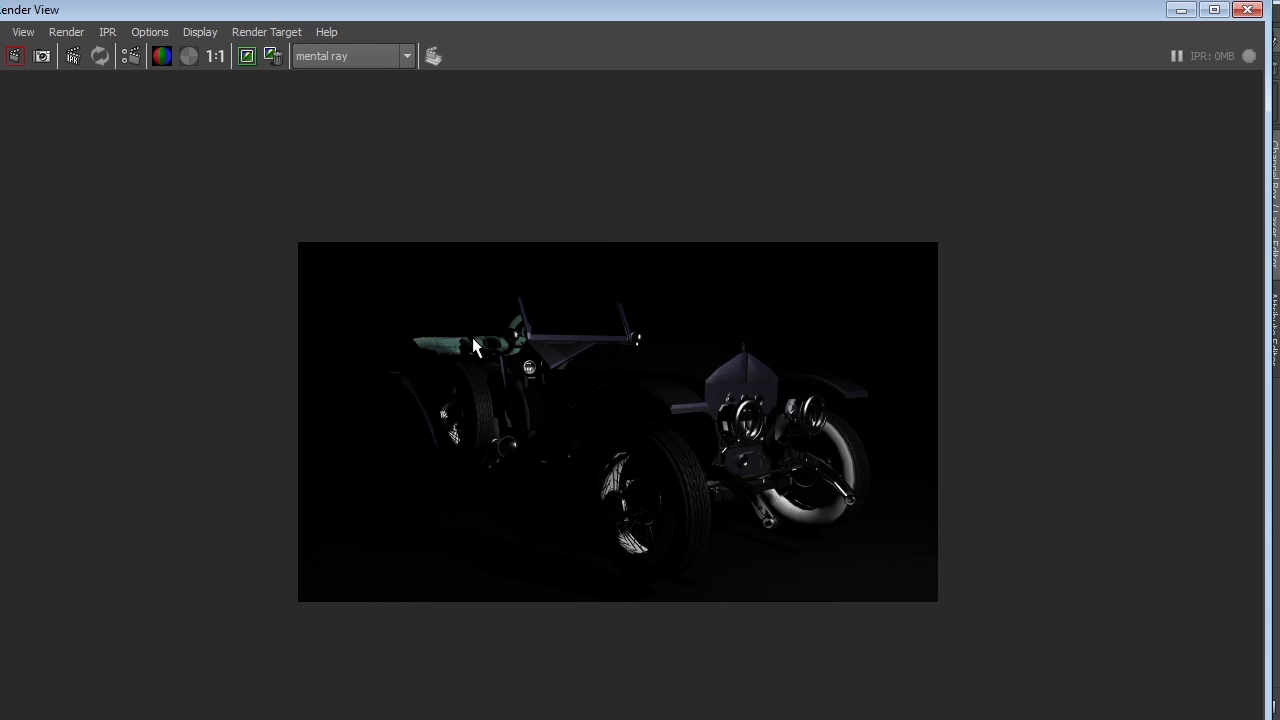
mouse_move(812, 374)
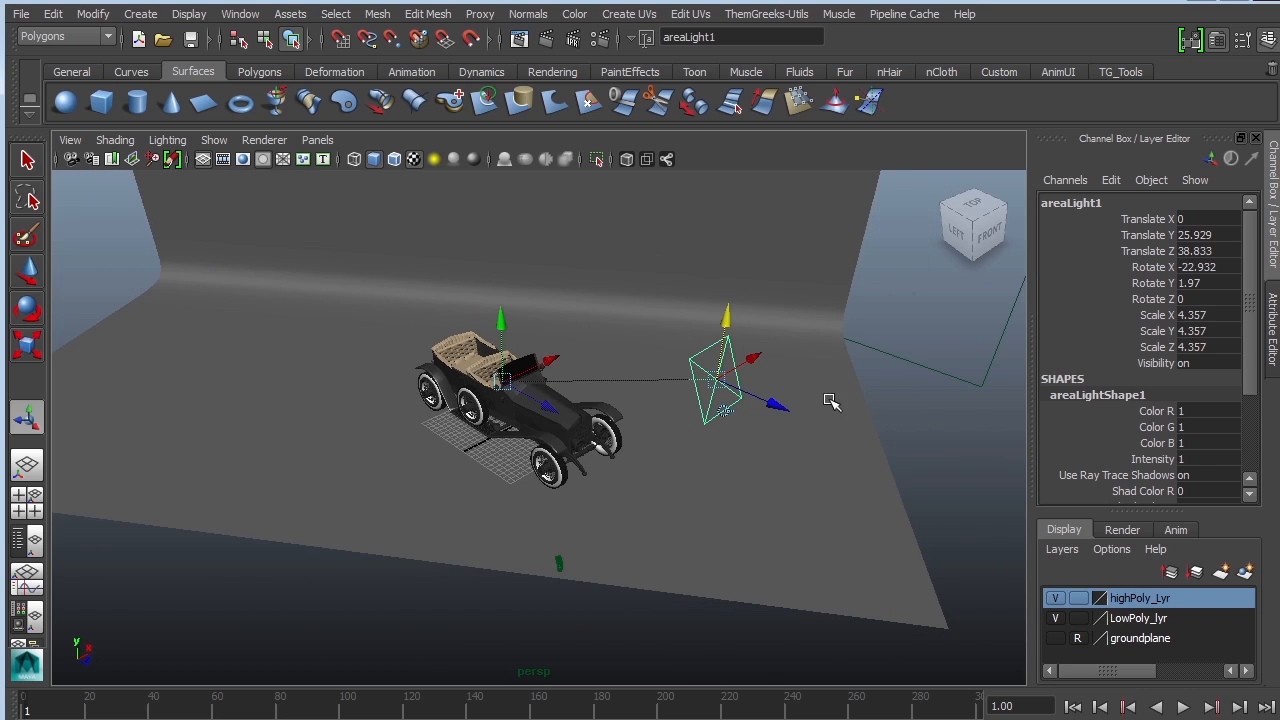
mouse_move(408, 432)
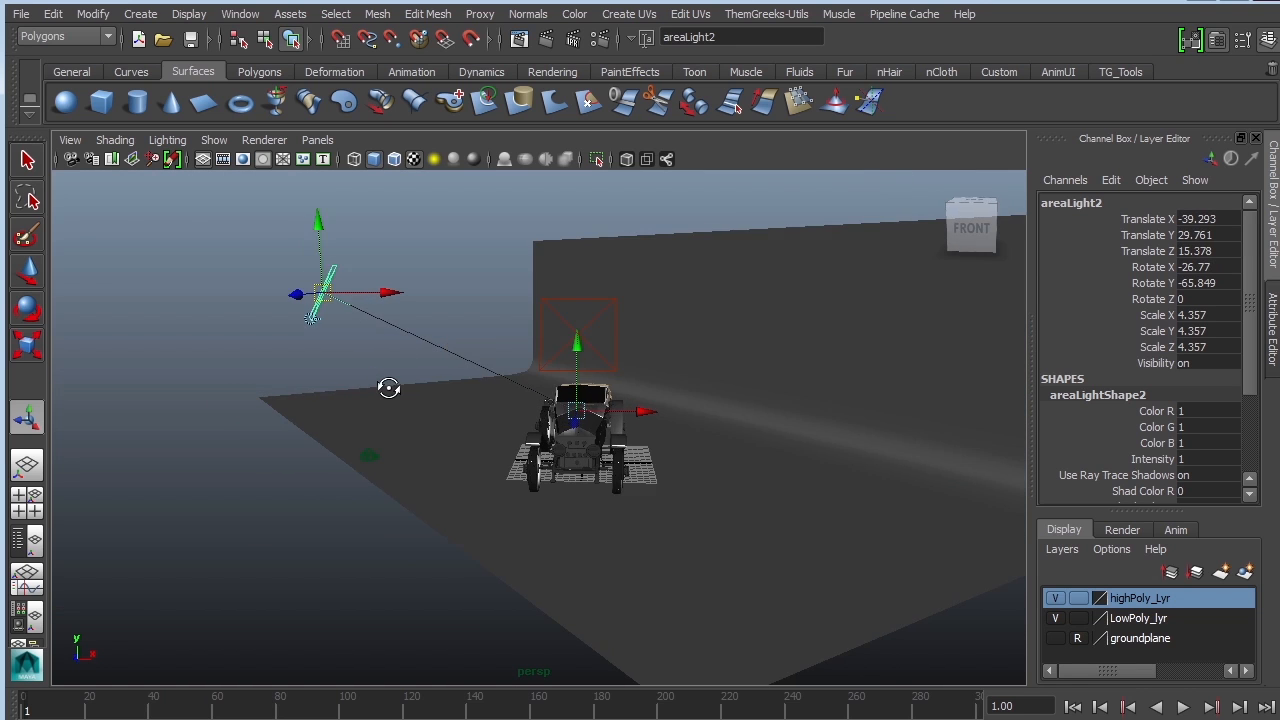
- Look through camera1 in the viewport and render the car with the second area light
left_click(316, 140)
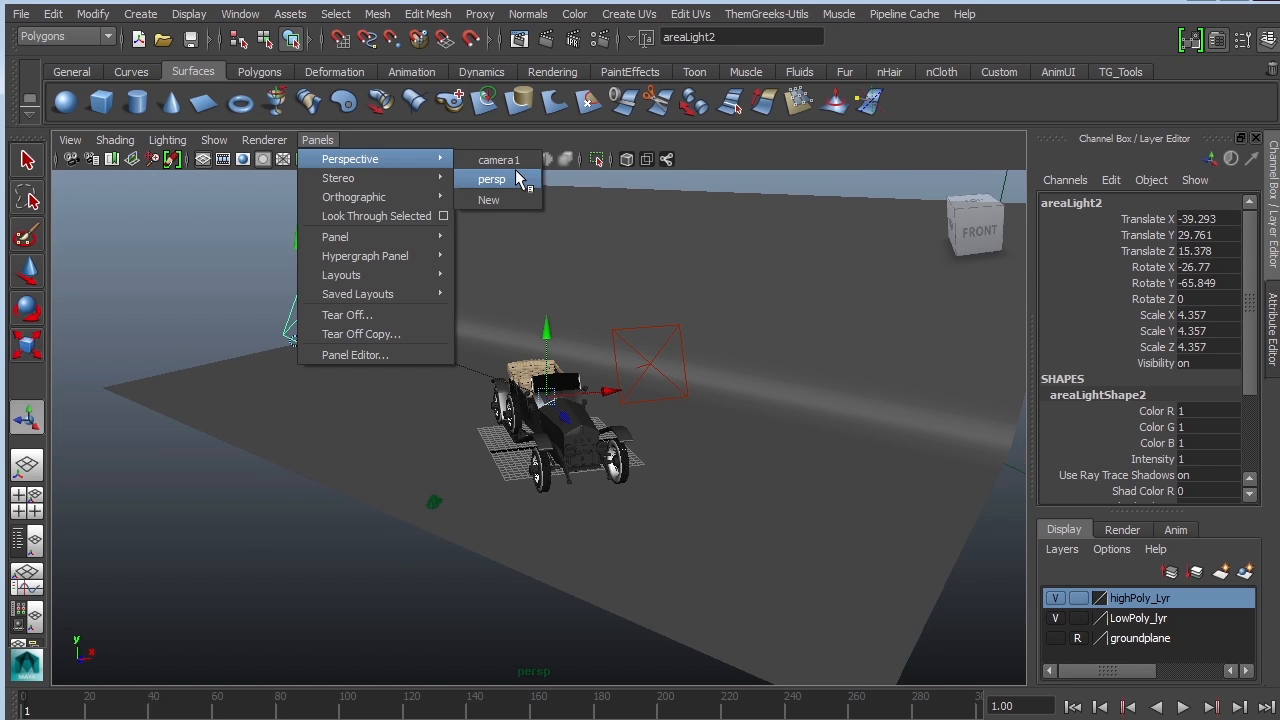
left_click(500, 160)
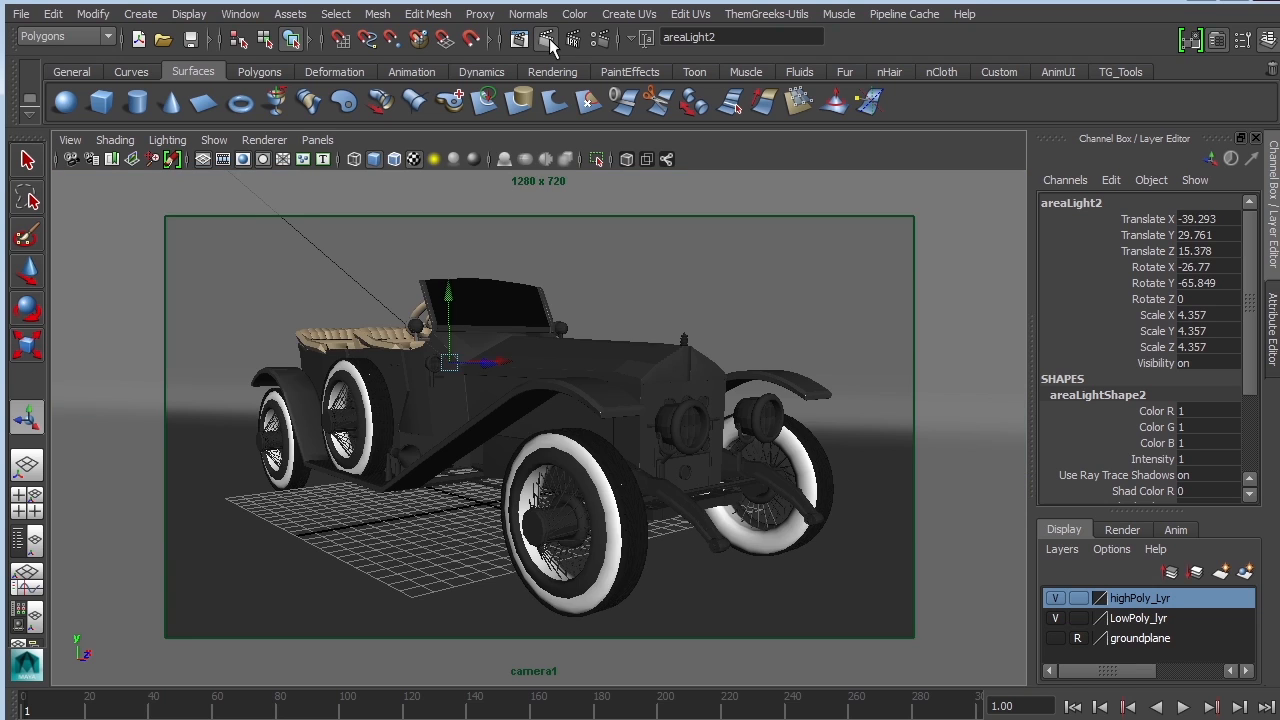
left_click(520, 38)
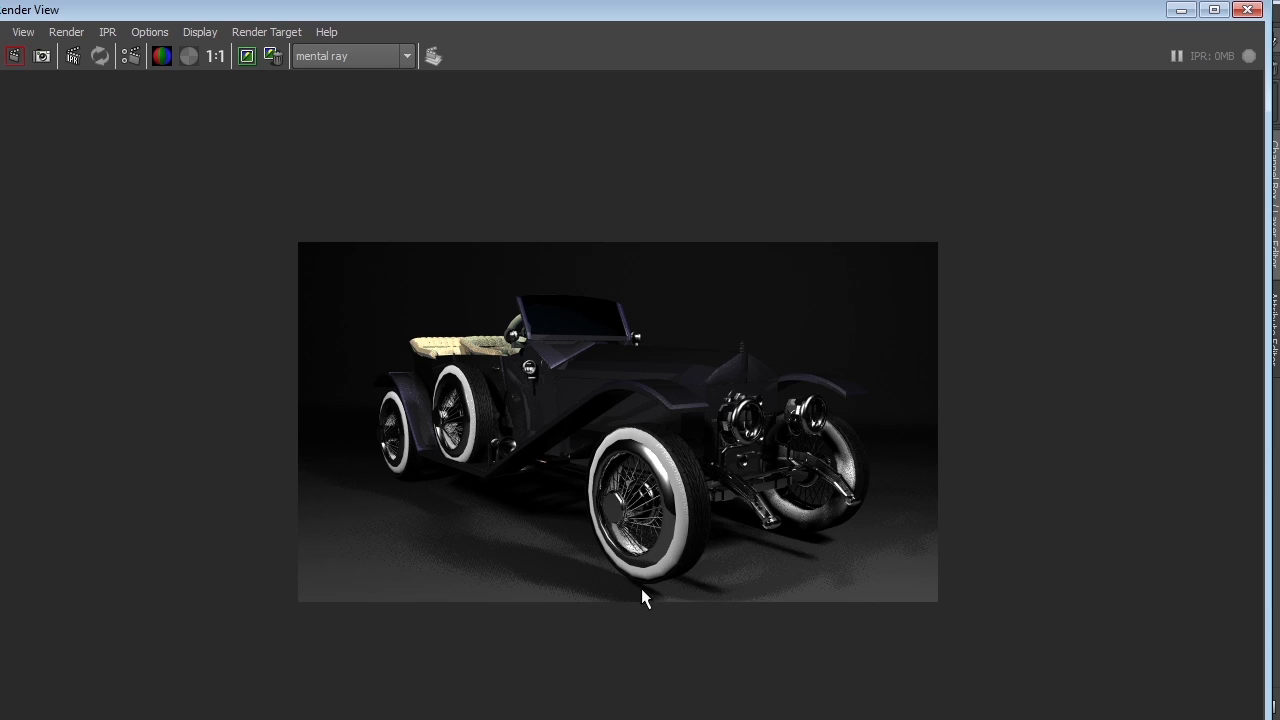
mouse_move(548, 576)
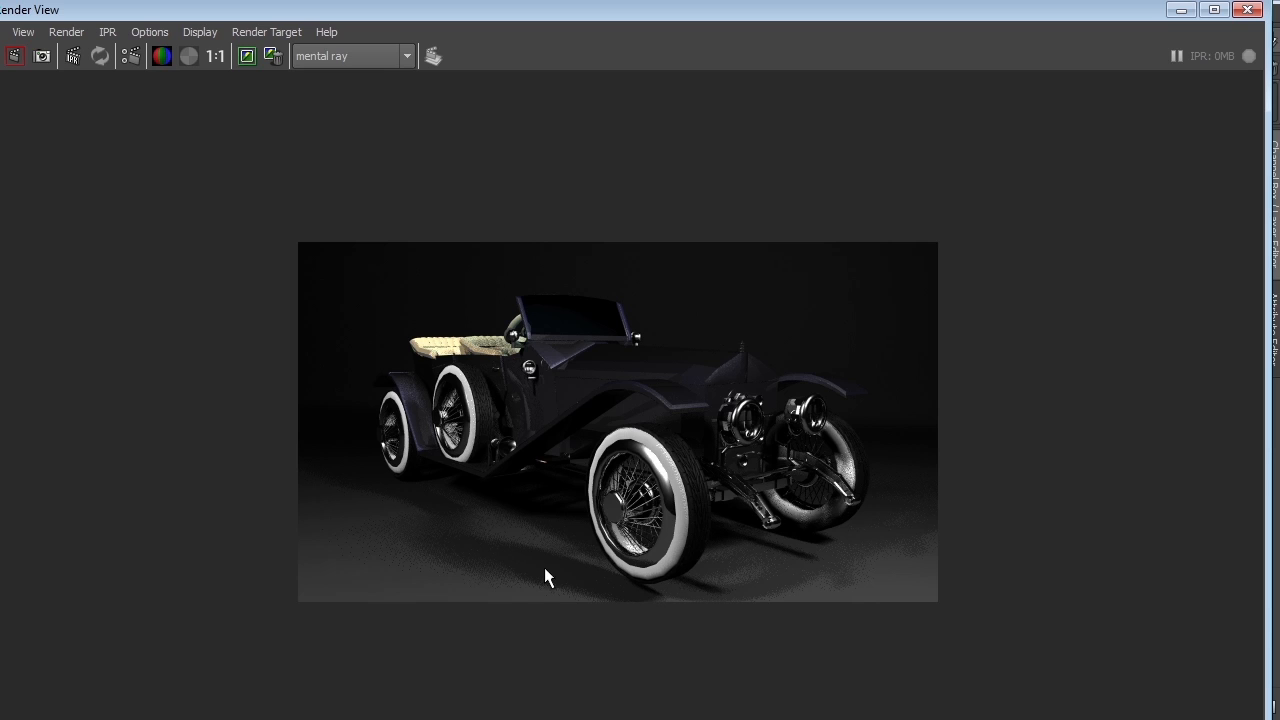
mouse_move(644, 644)
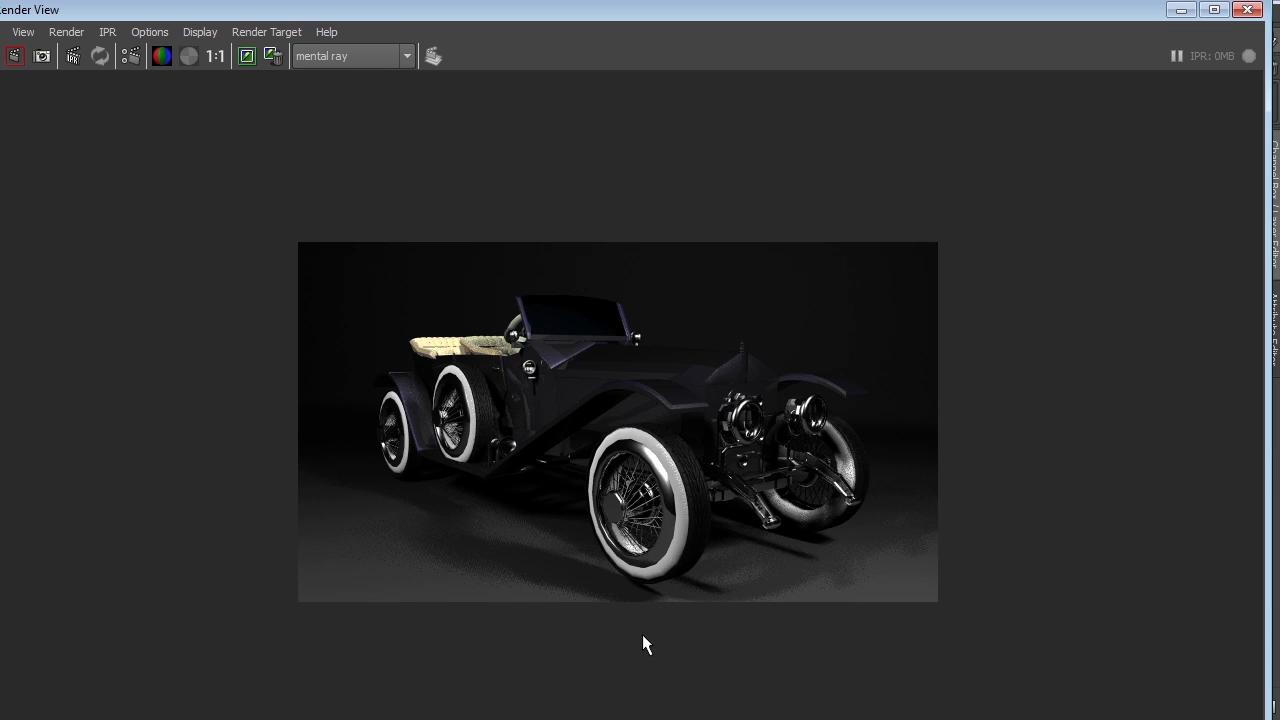
mouse_move(816, 576)
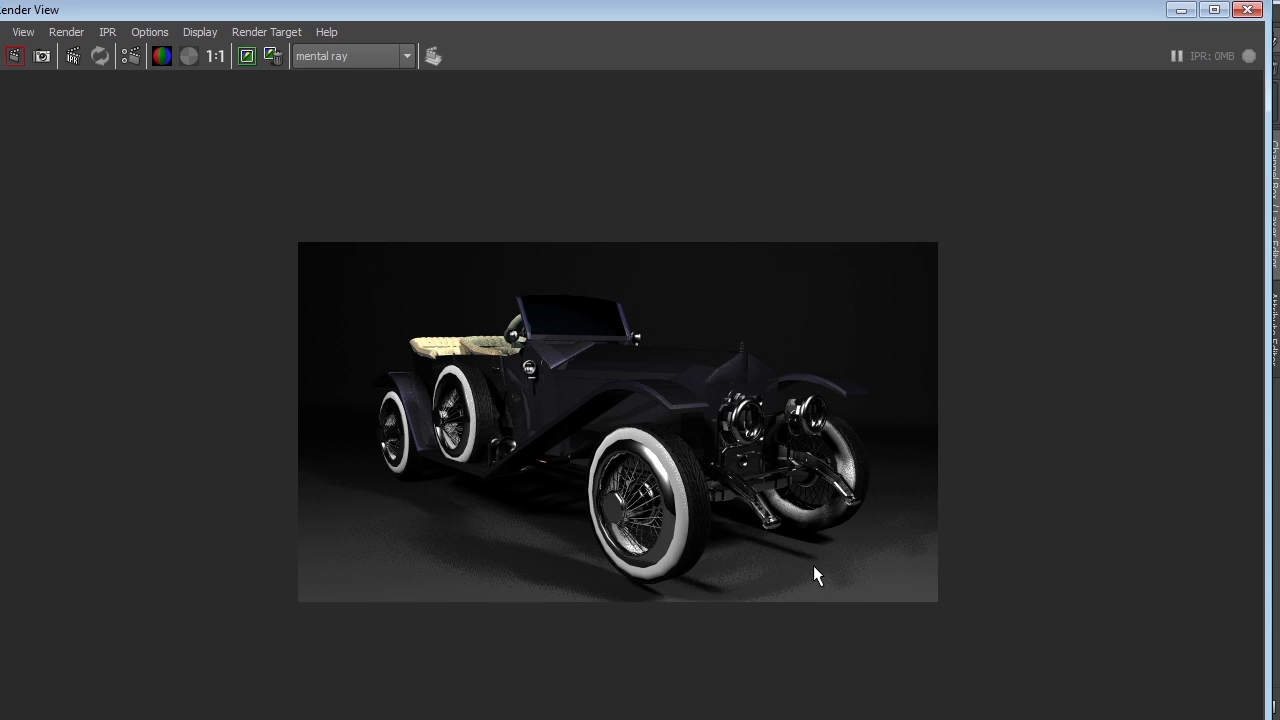
mouse_move(584, 580)
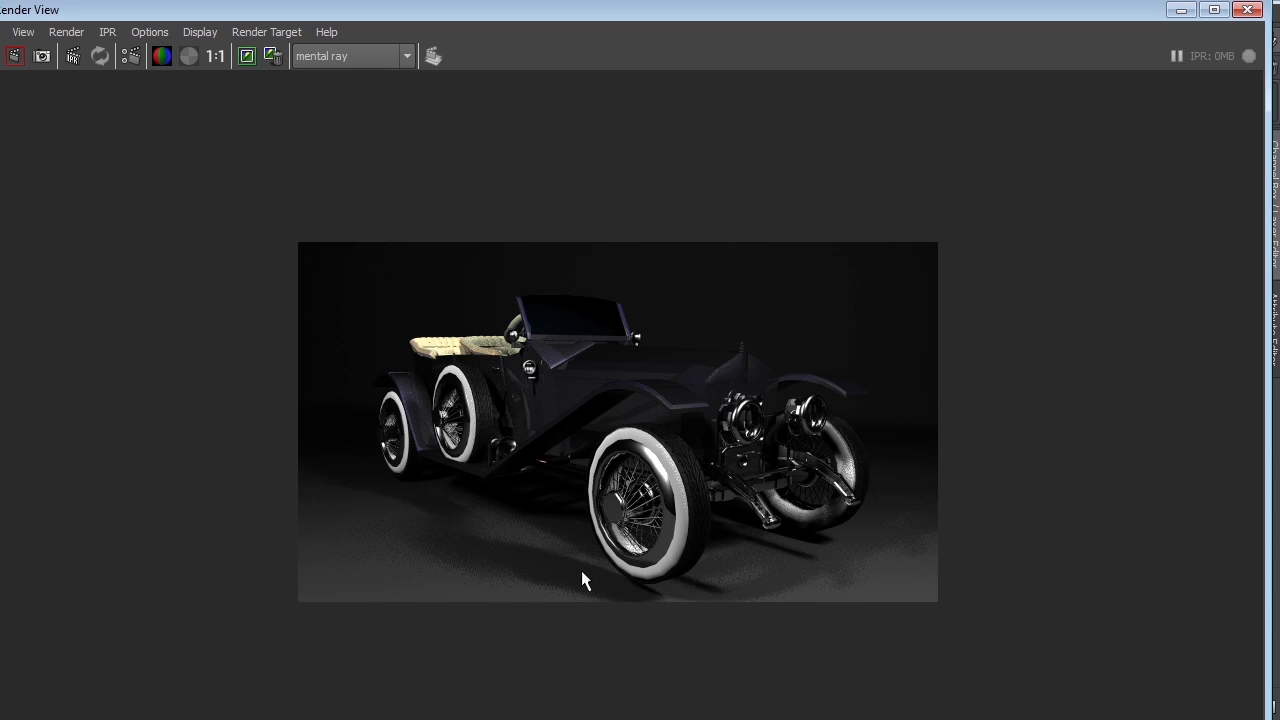
mouse_move(500, 556)
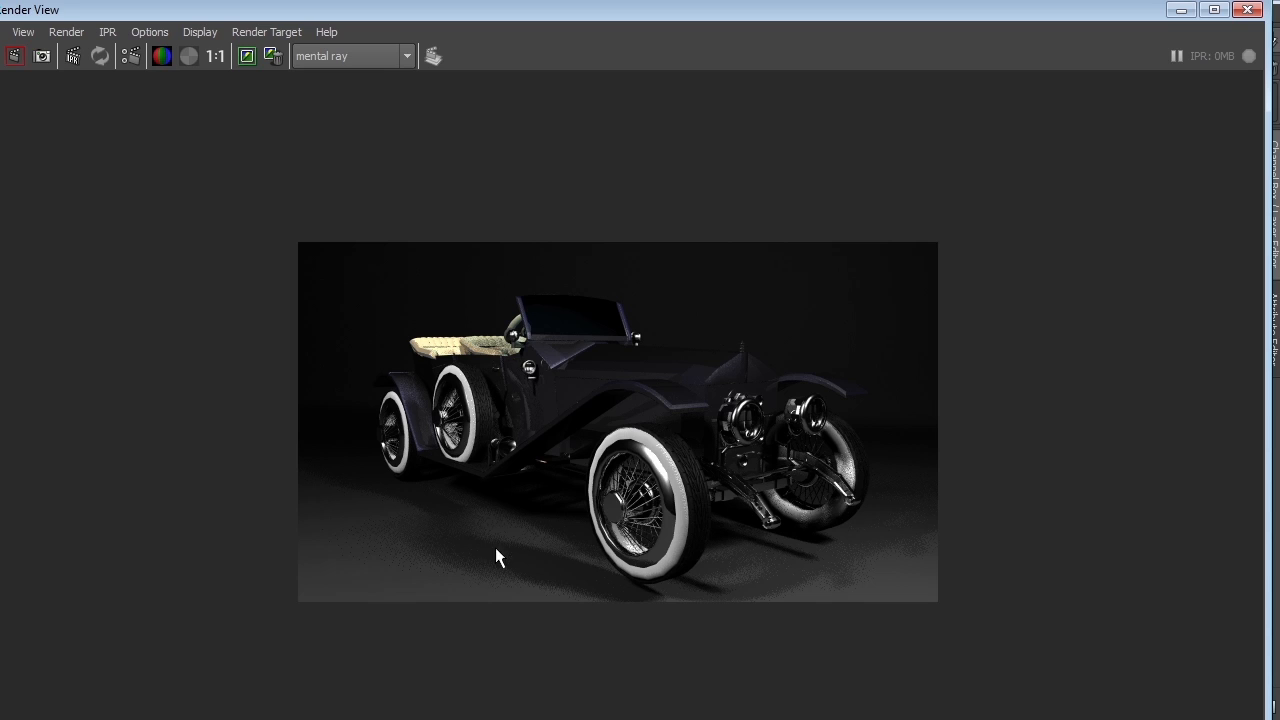
mouse_move(896, 518)
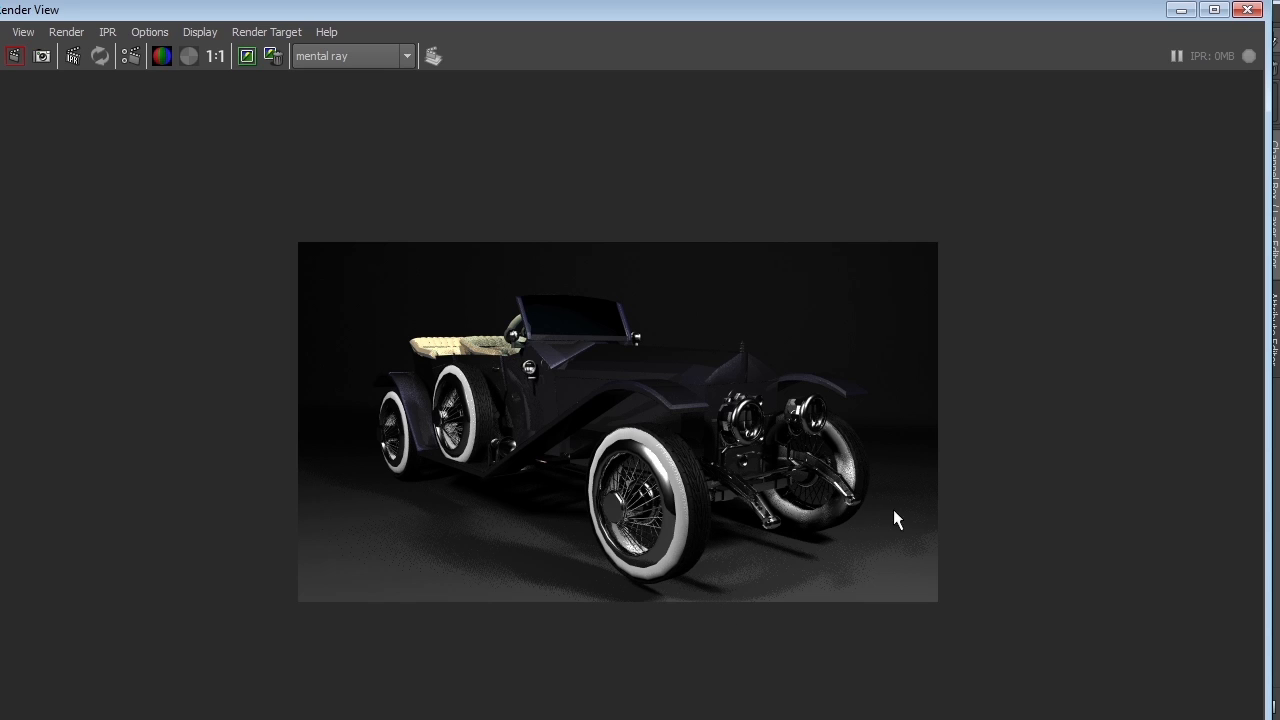
mouse_move(544, 570)
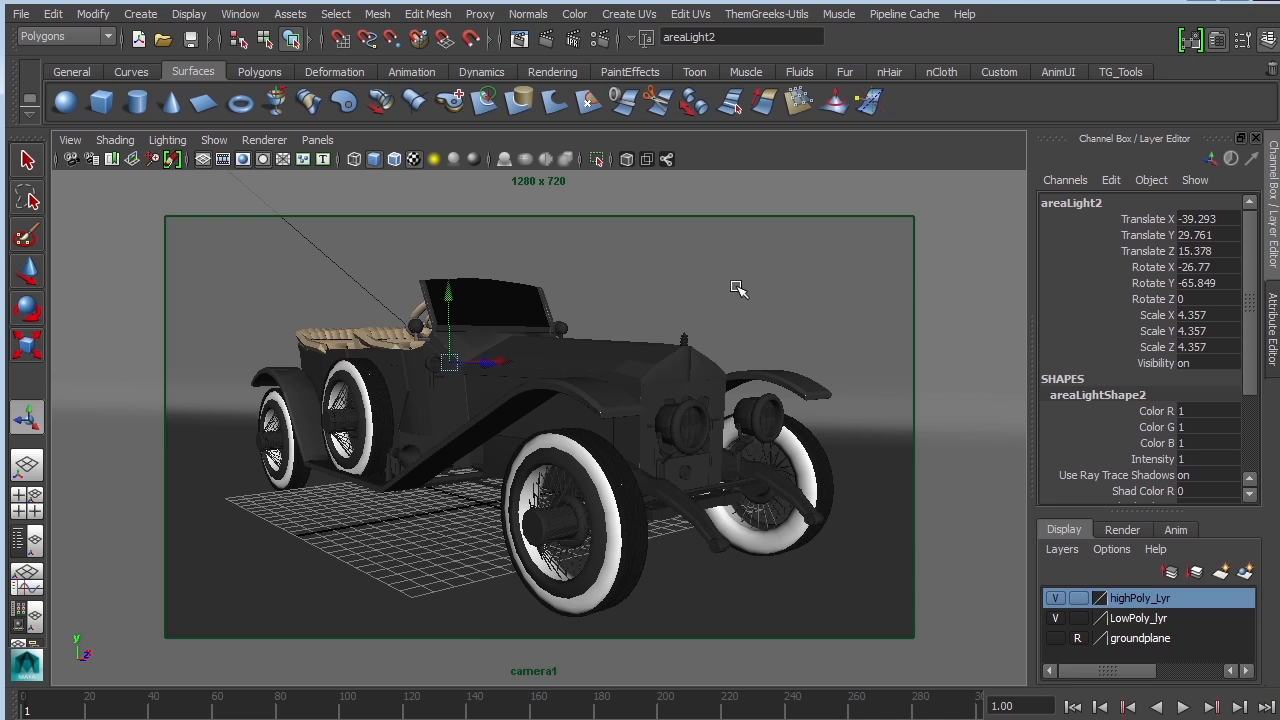
- Return to the free perspective view and drag areaLight1 to a new position around the car
left_click(316, 140)
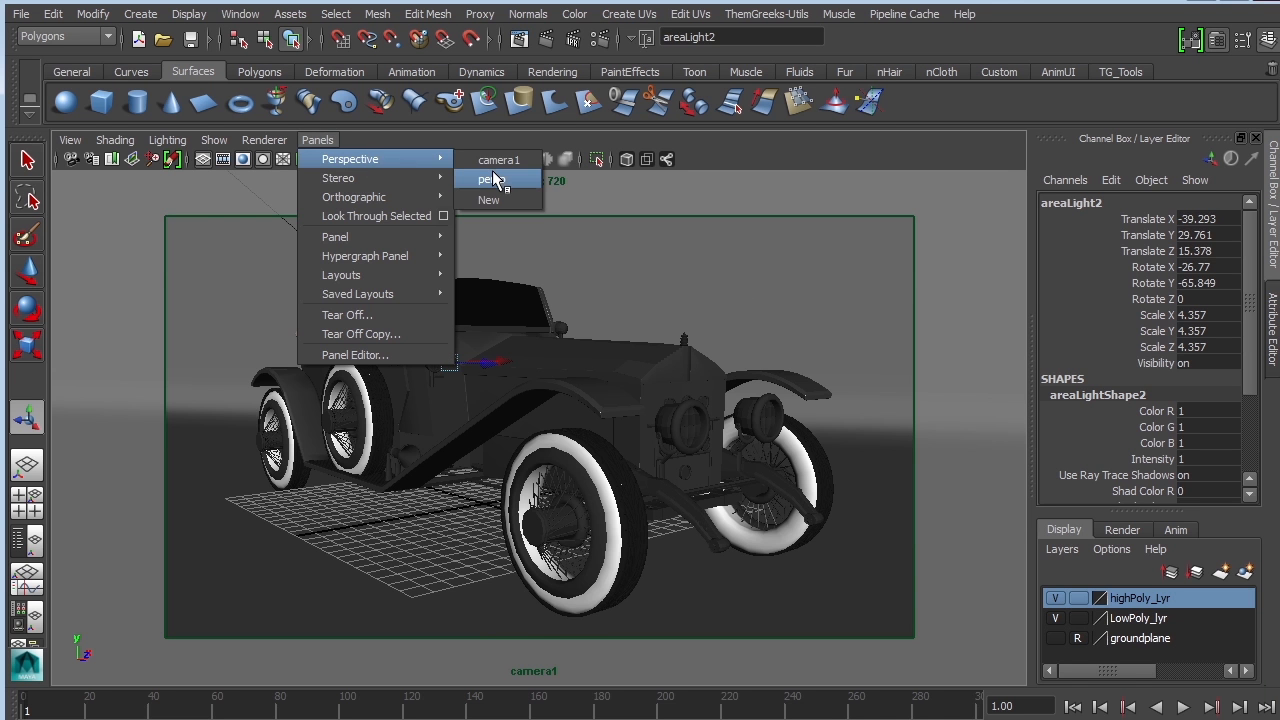
left_click(488, 180)
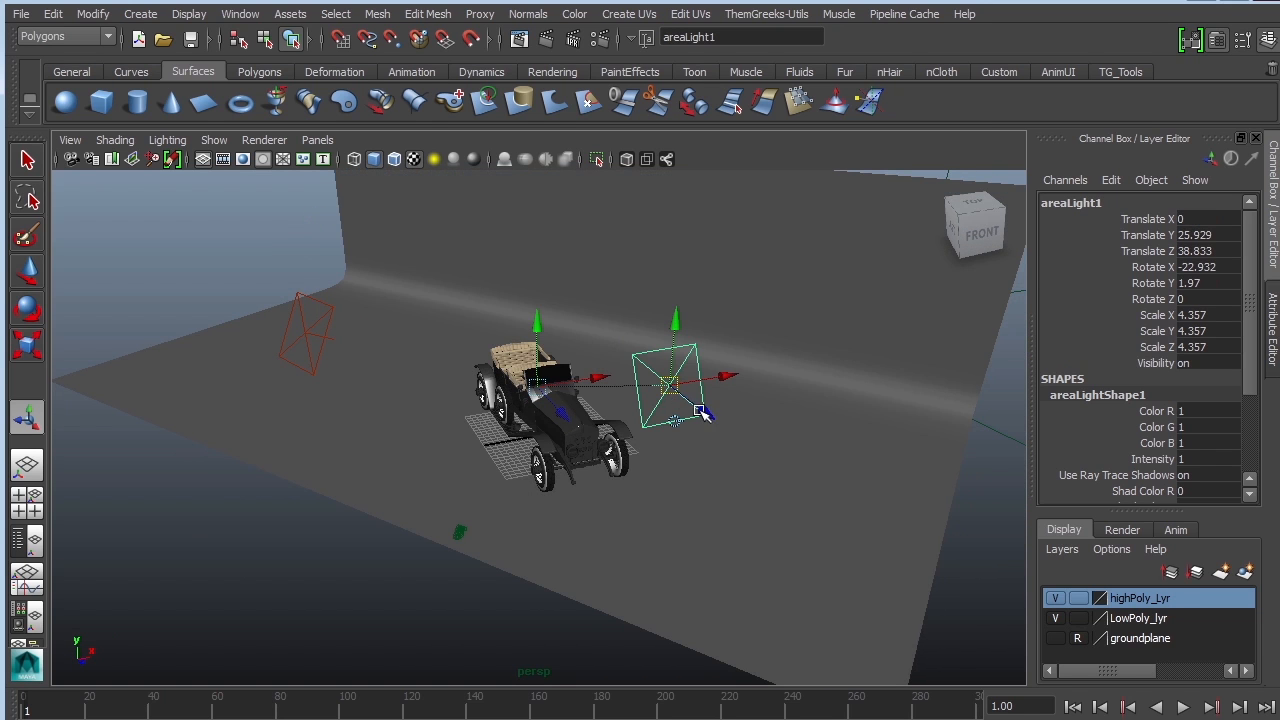
left_click_drag(670, 380, 304, 340)
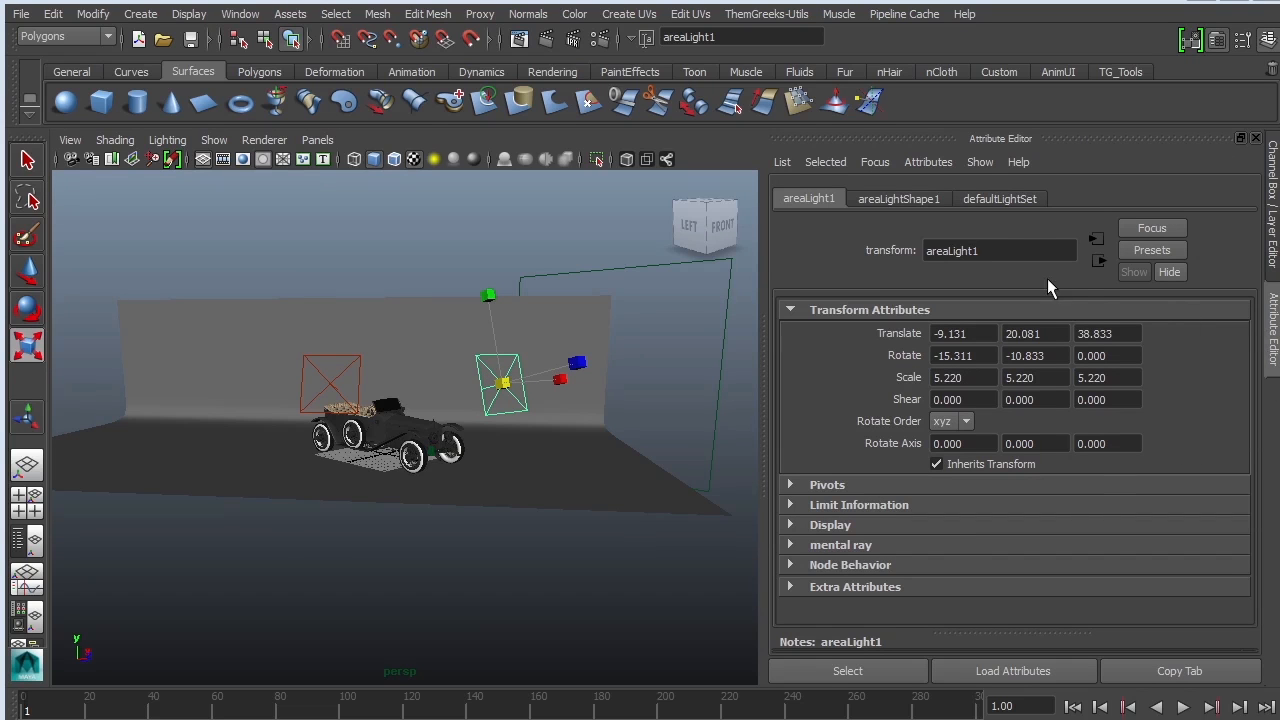
- Enable raytraced shadows on areaLight1 with 20 shadow rays
left_click(896, 198)
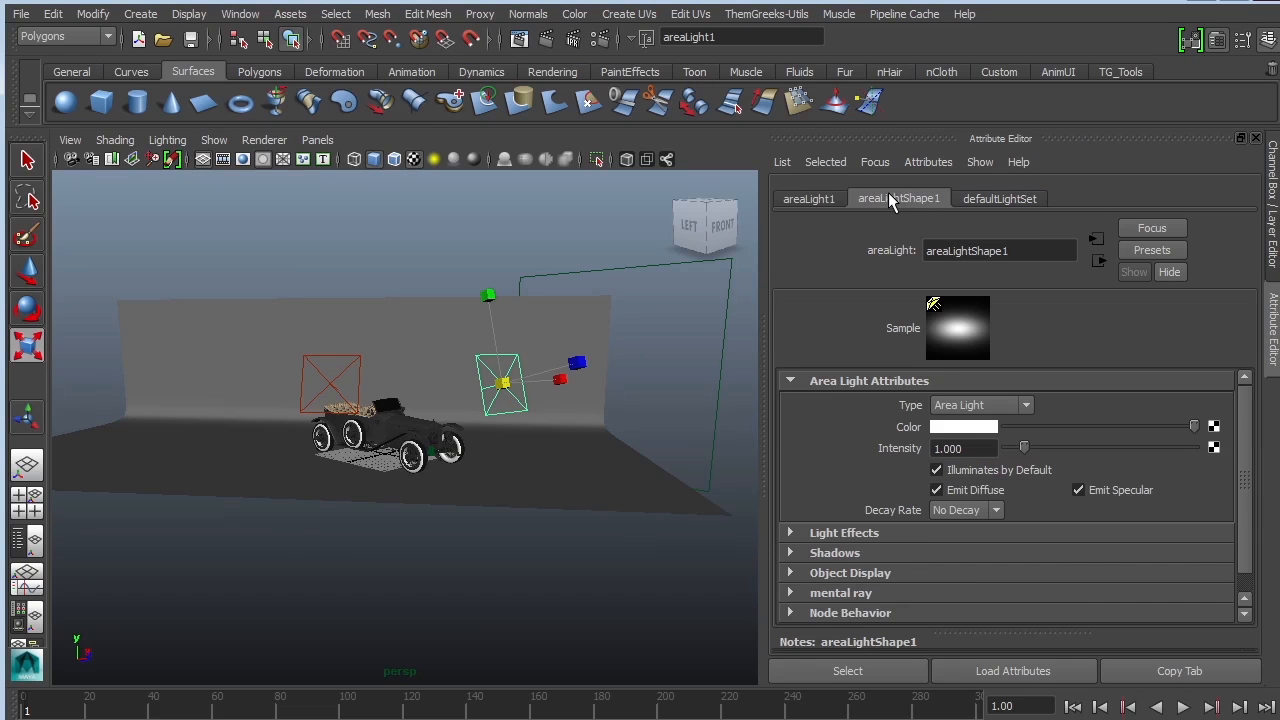
mouse_move(900, 208)
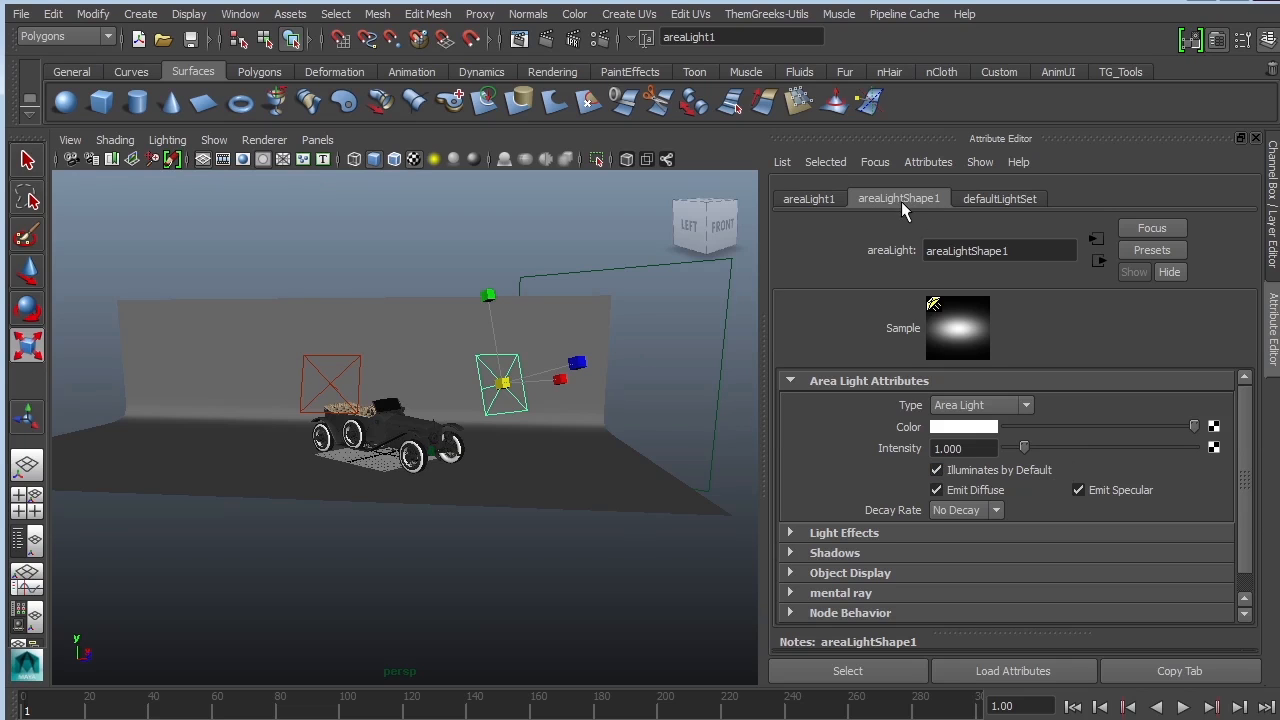
mouse_move(1050, 540)
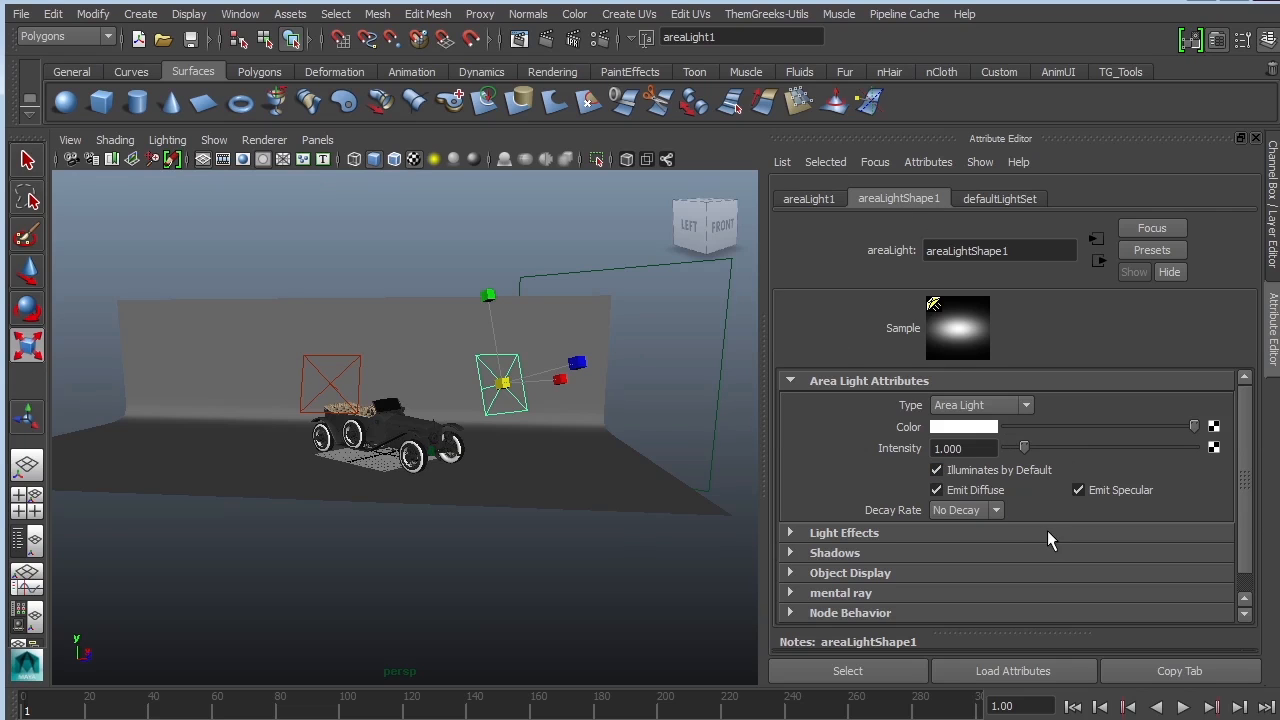
mouse_move(868, 558)
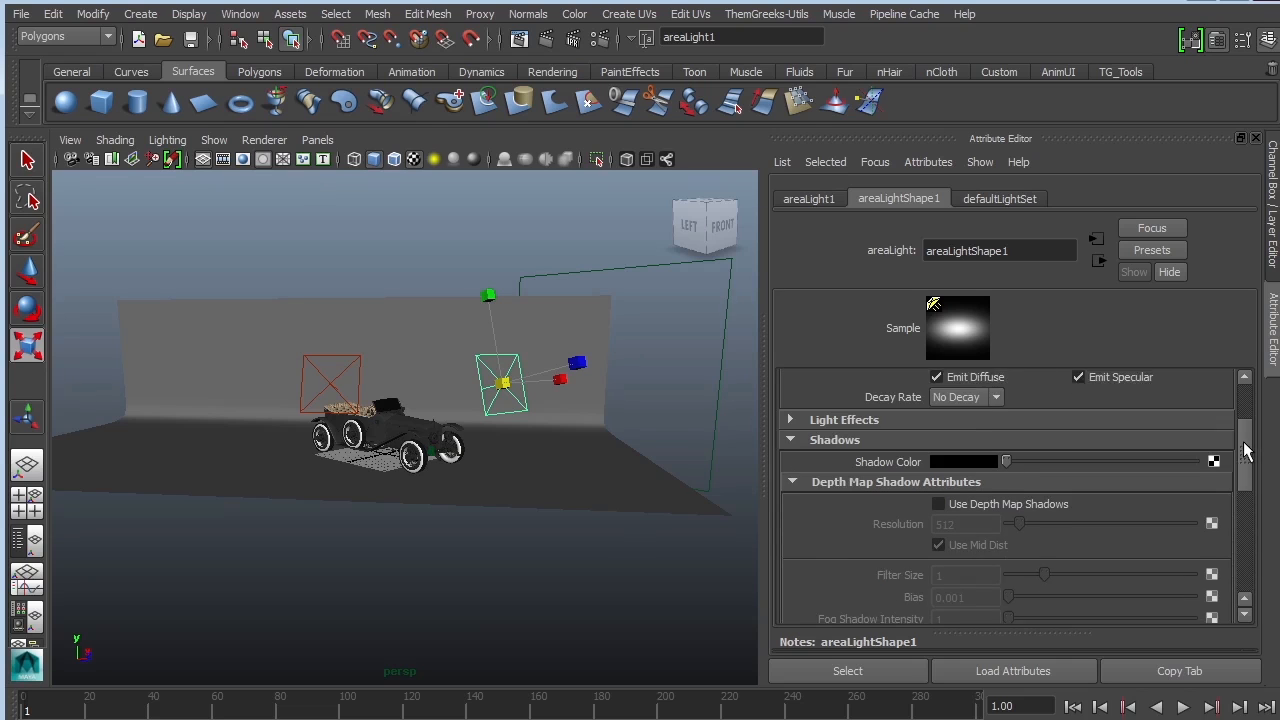
scroll("down", 3)
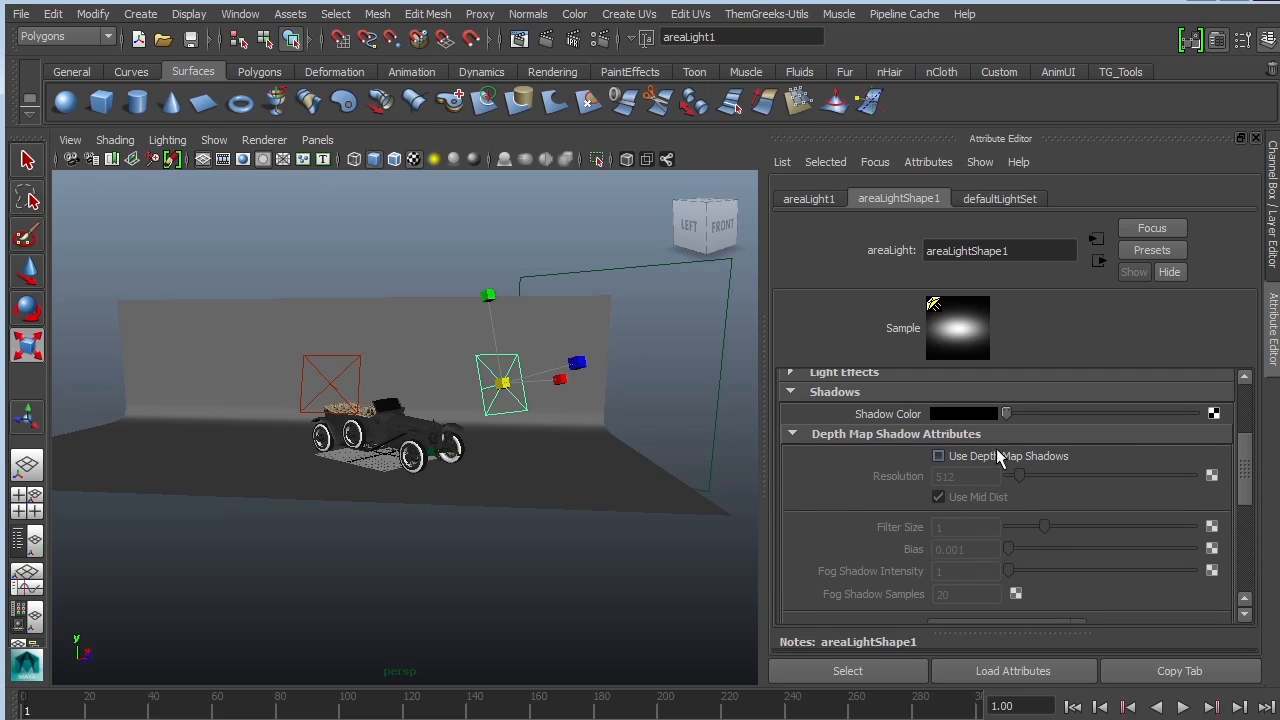
scroll("down", 3)
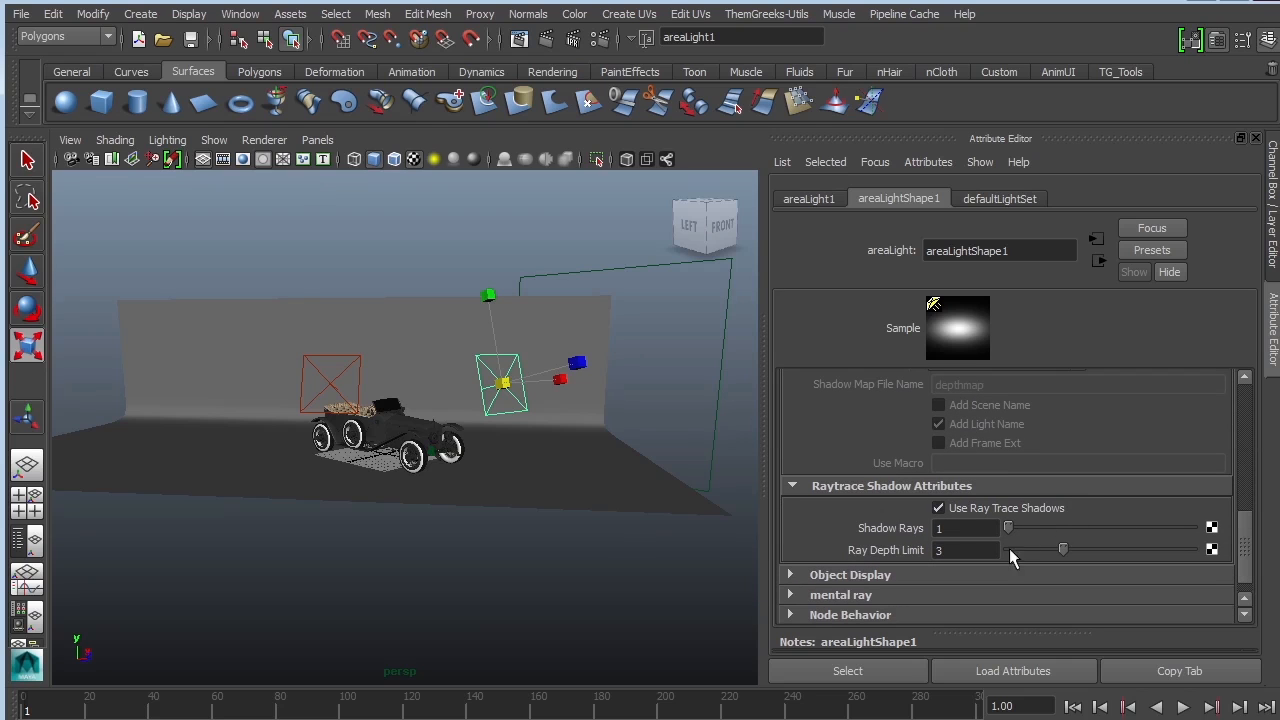
left_click(964, 528)
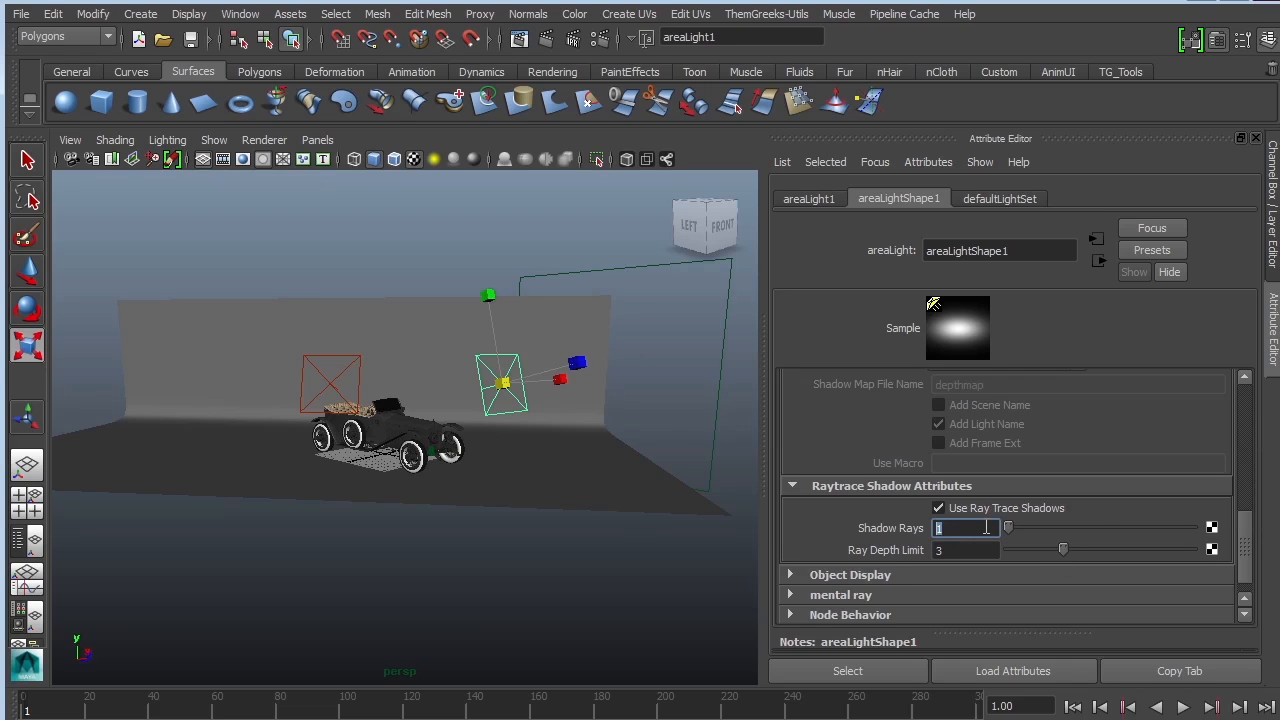
type("20")
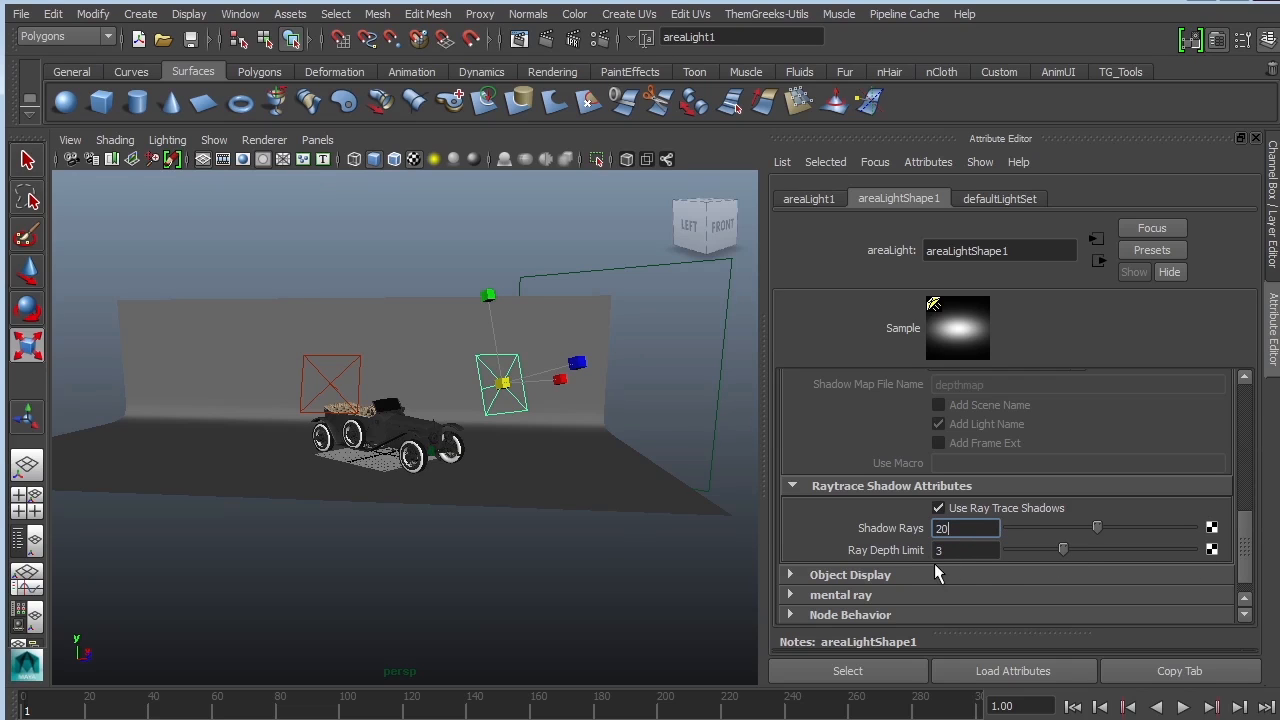
mouse_move(1064, 558)
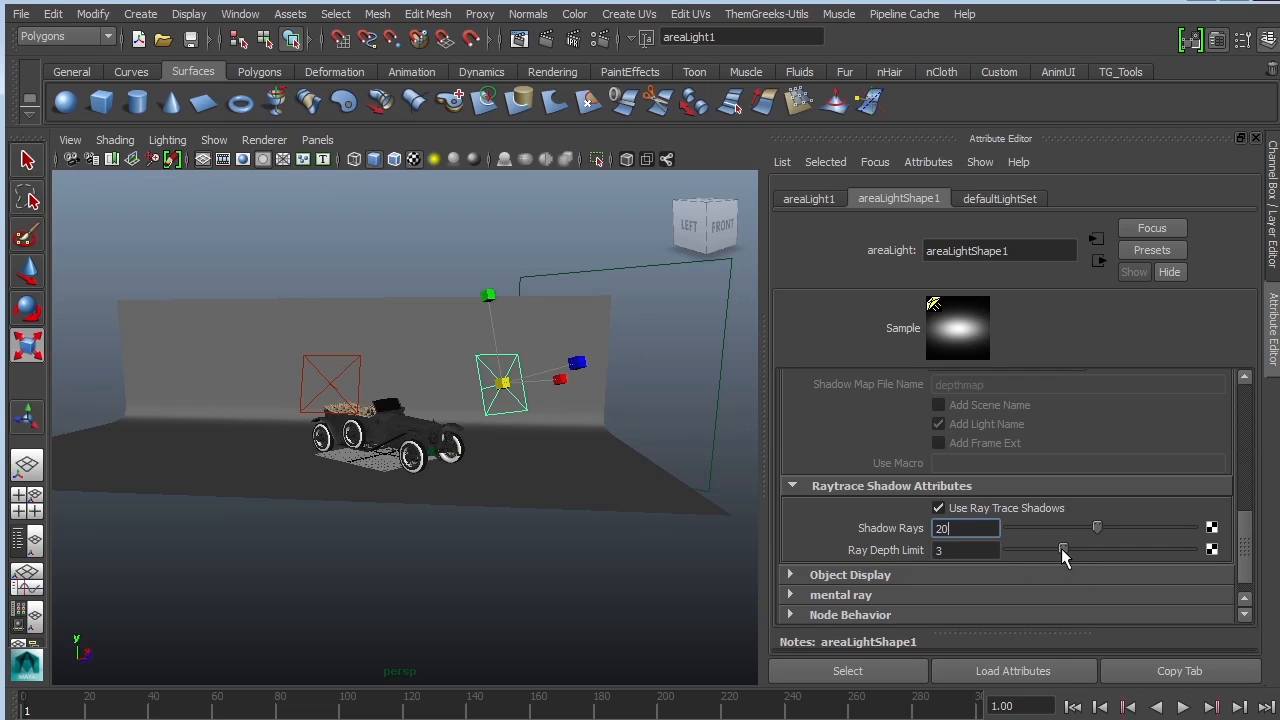
- Adjust the ray depth limit and give areaLight2 20 shadow rays as well
left_click_drag(1064, 550, 1024, 550)
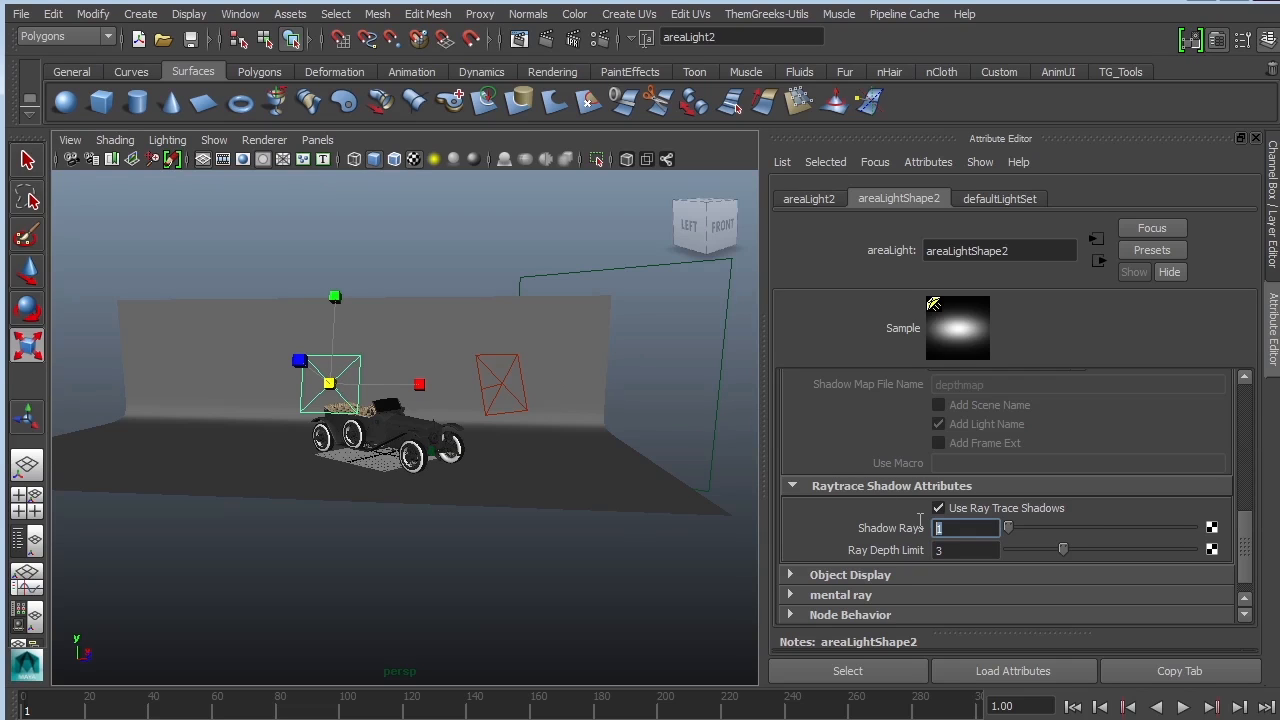
type("20")
left_click(966, 550)
type("1")
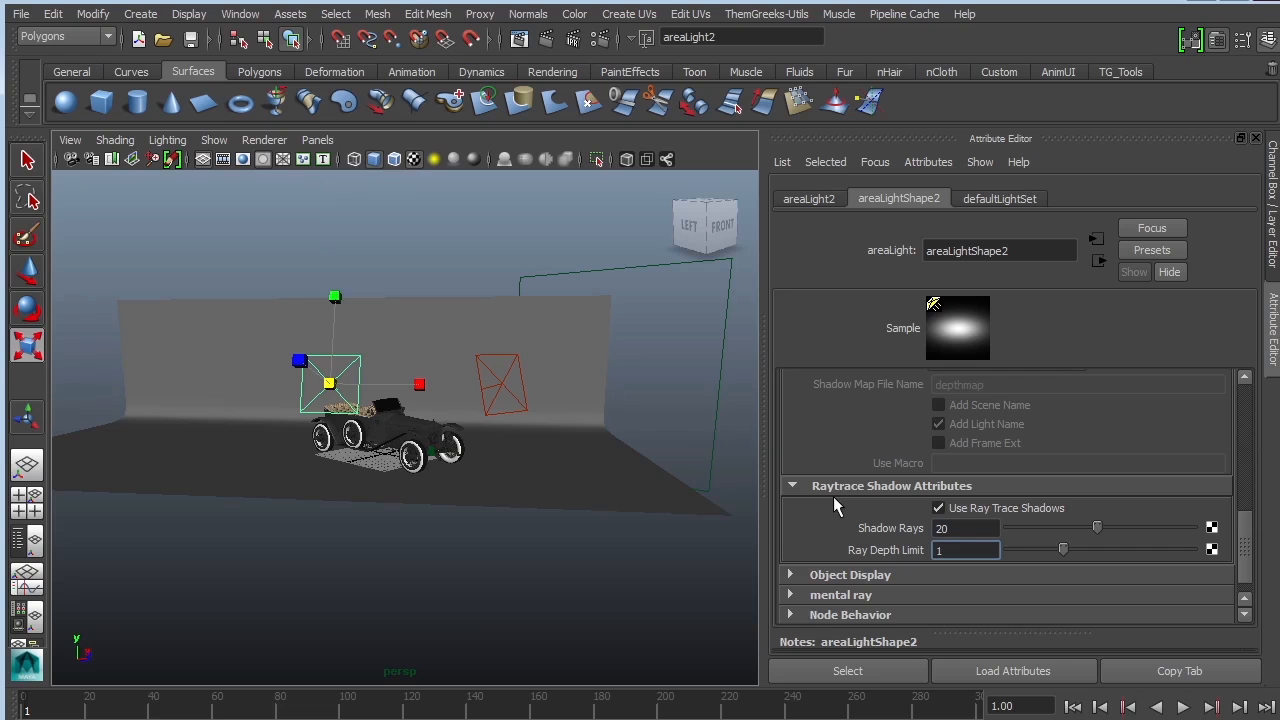
left_click(316, 140)
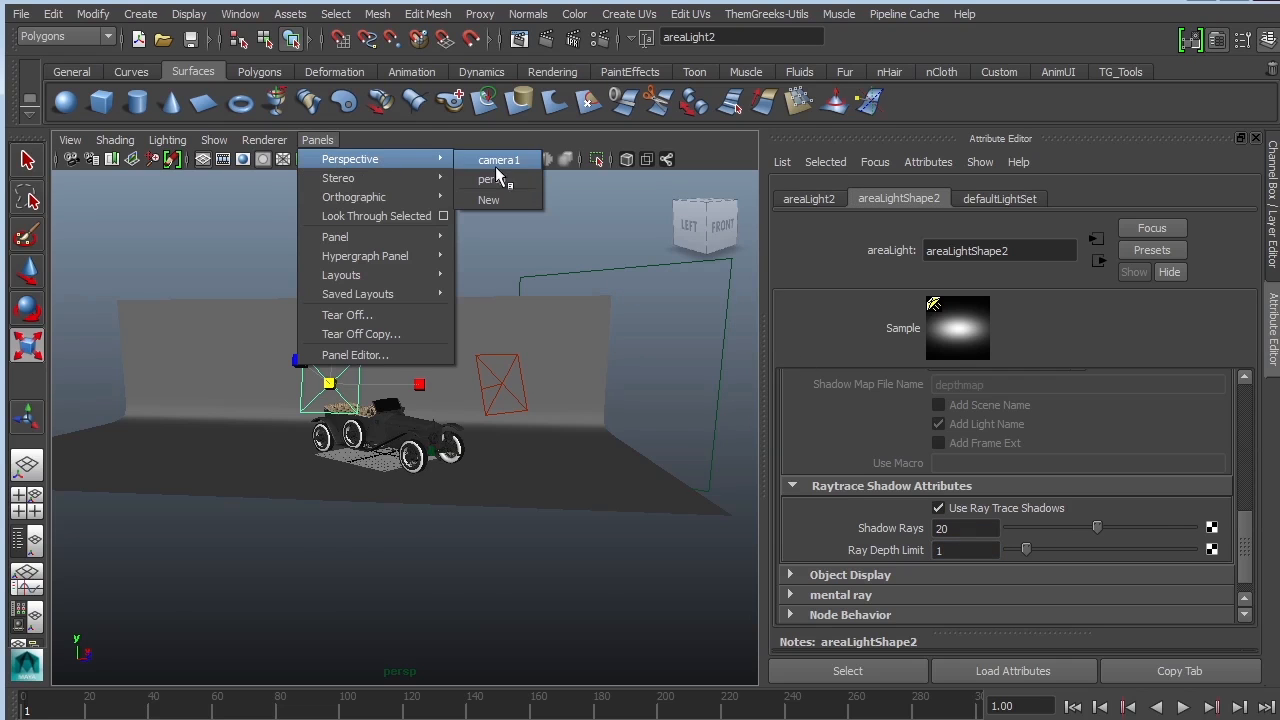
- Look through camera1 and render the car with mental ray to check the soft shadows
left_click(498, 160)
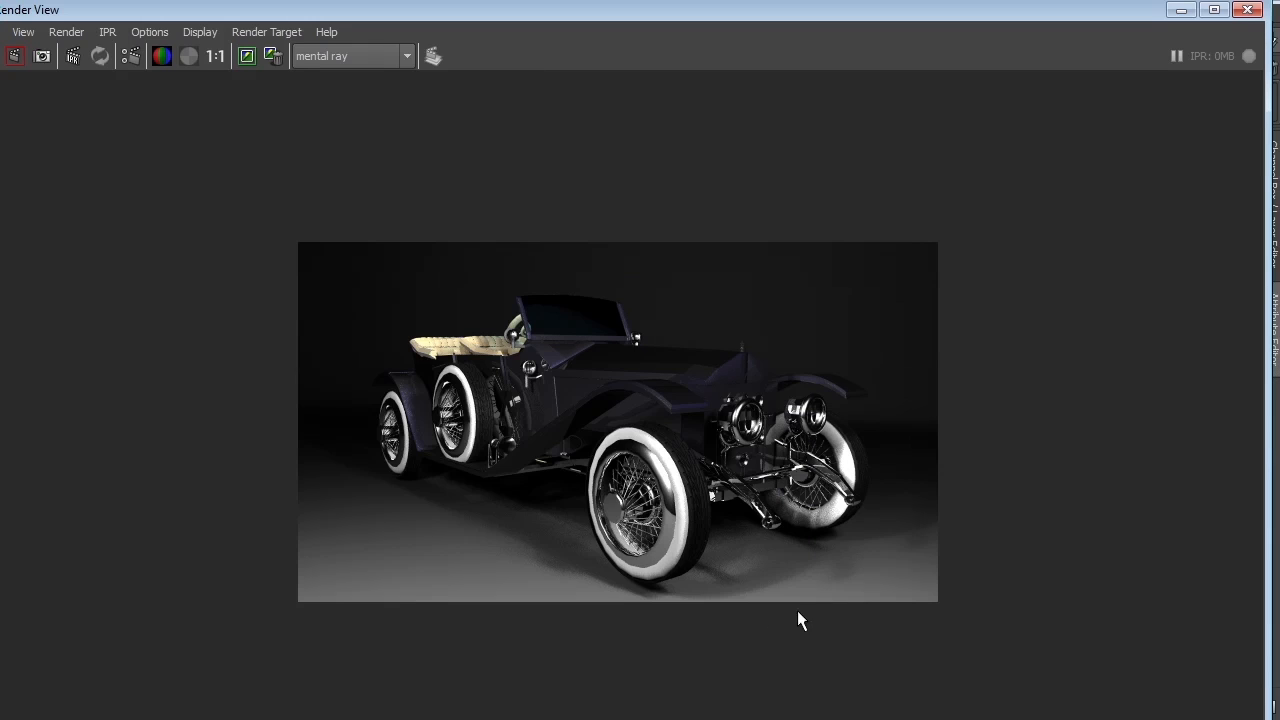
mouse_move(784, 572)
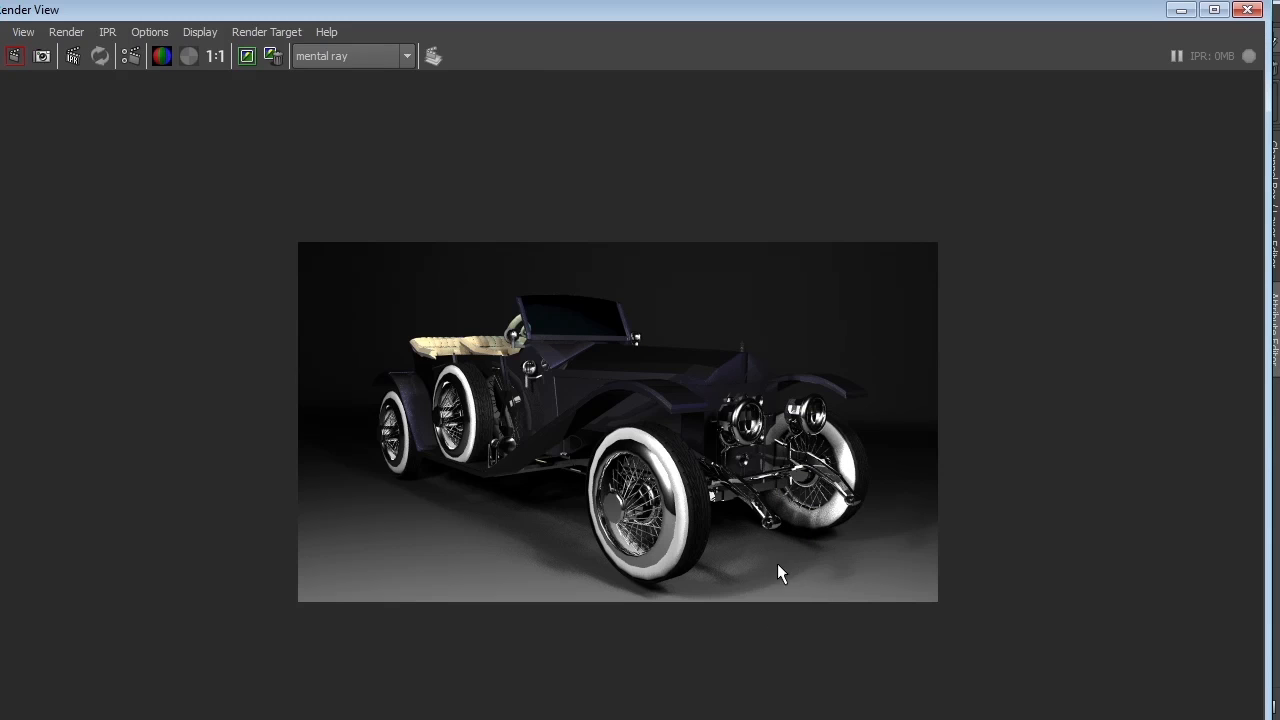
mouse_move(818, 584)
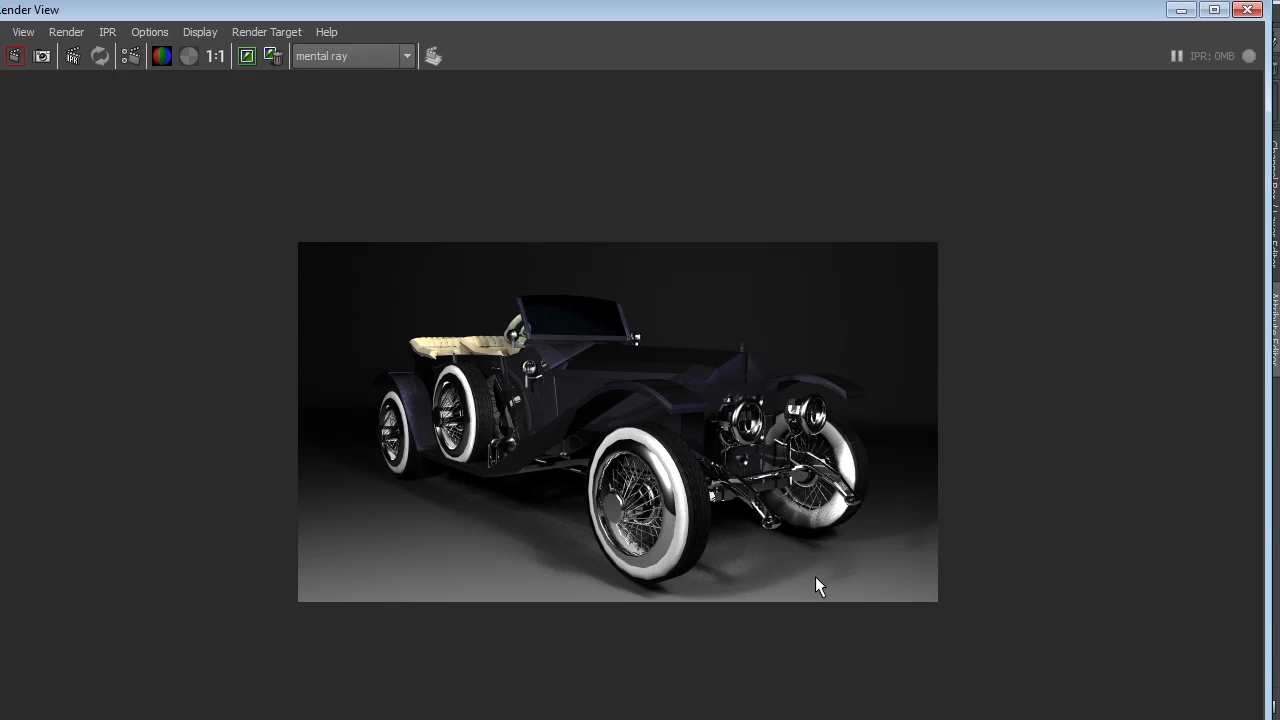
mouse_move(900, 308)
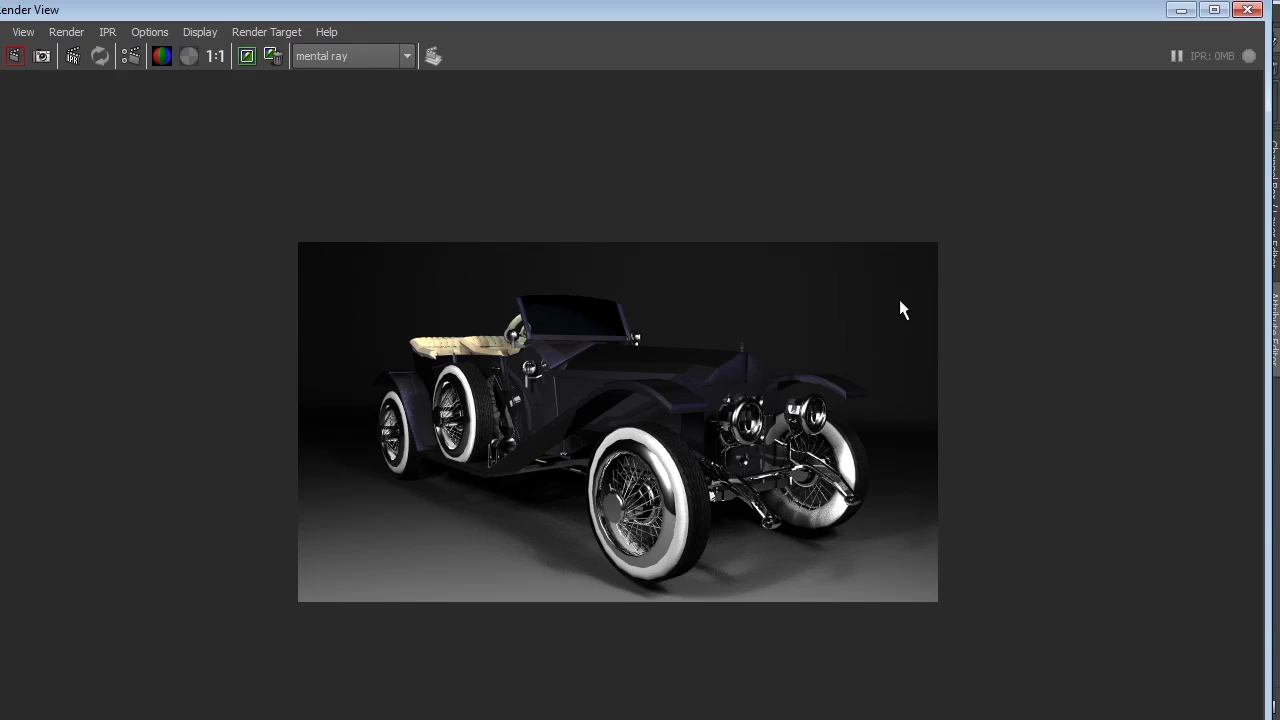
mouse_move(896, 490)
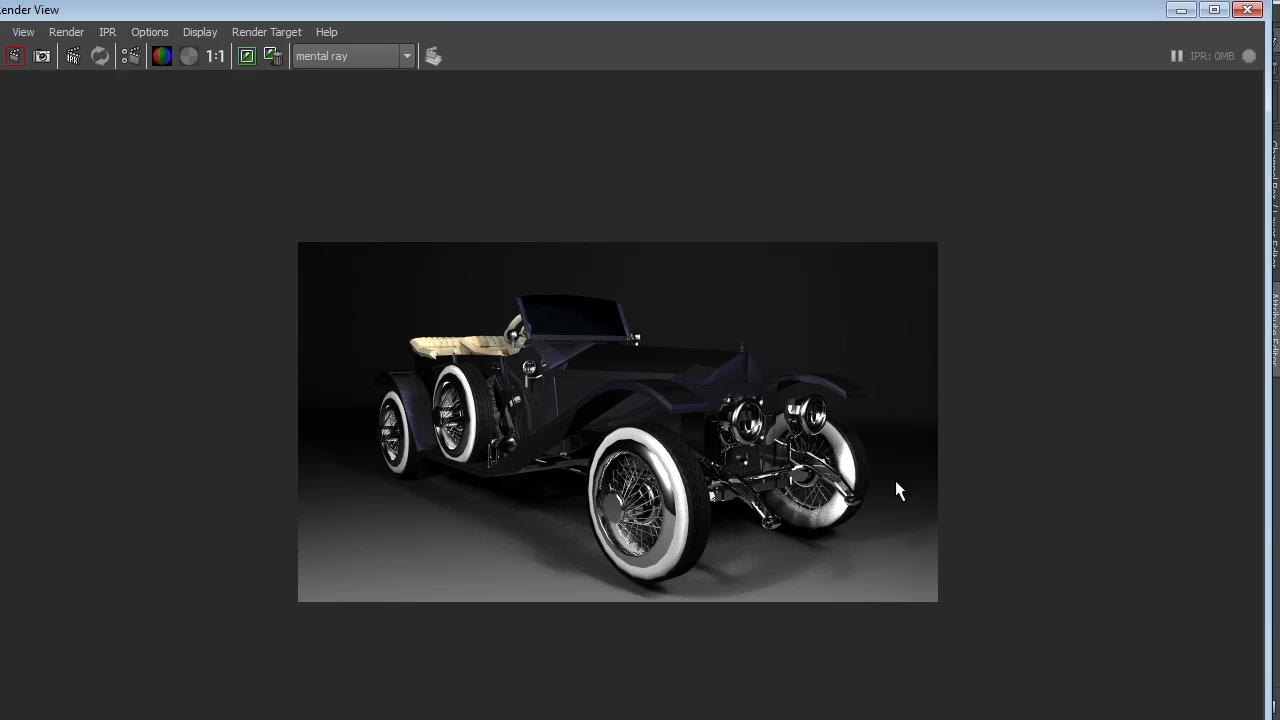
mouse_move(652, 596)
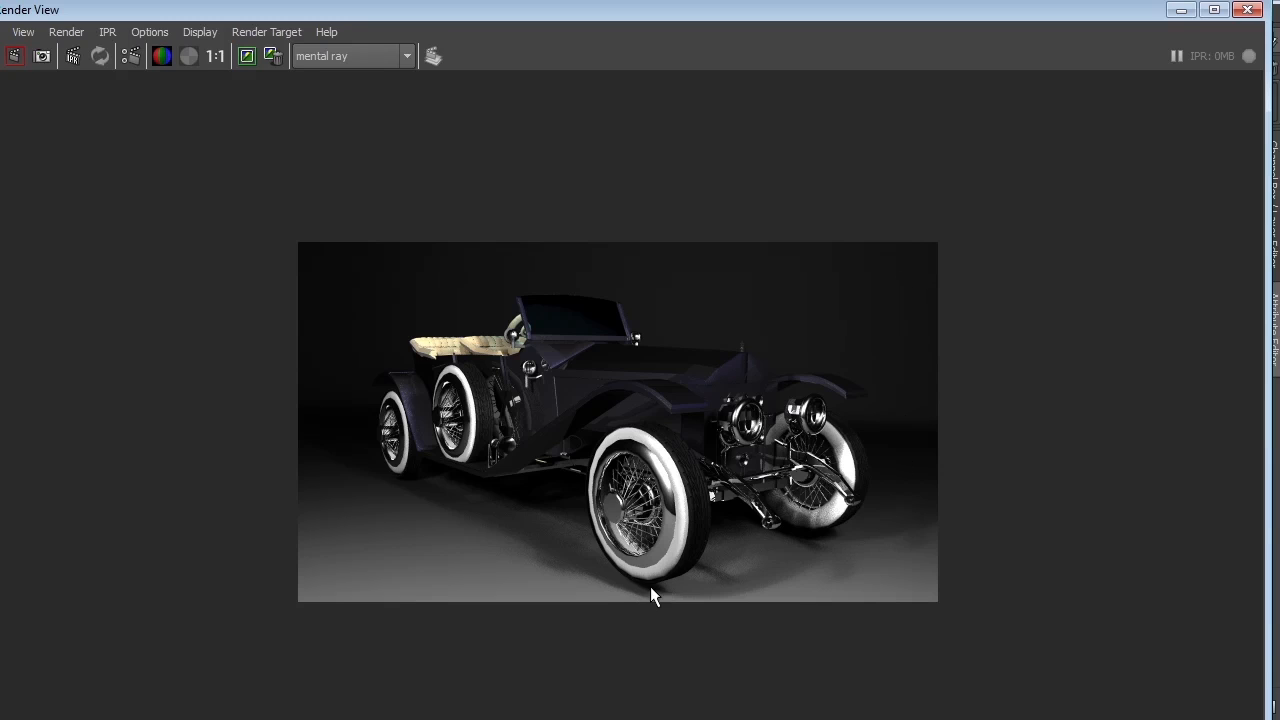
mouse_move(656, 598)
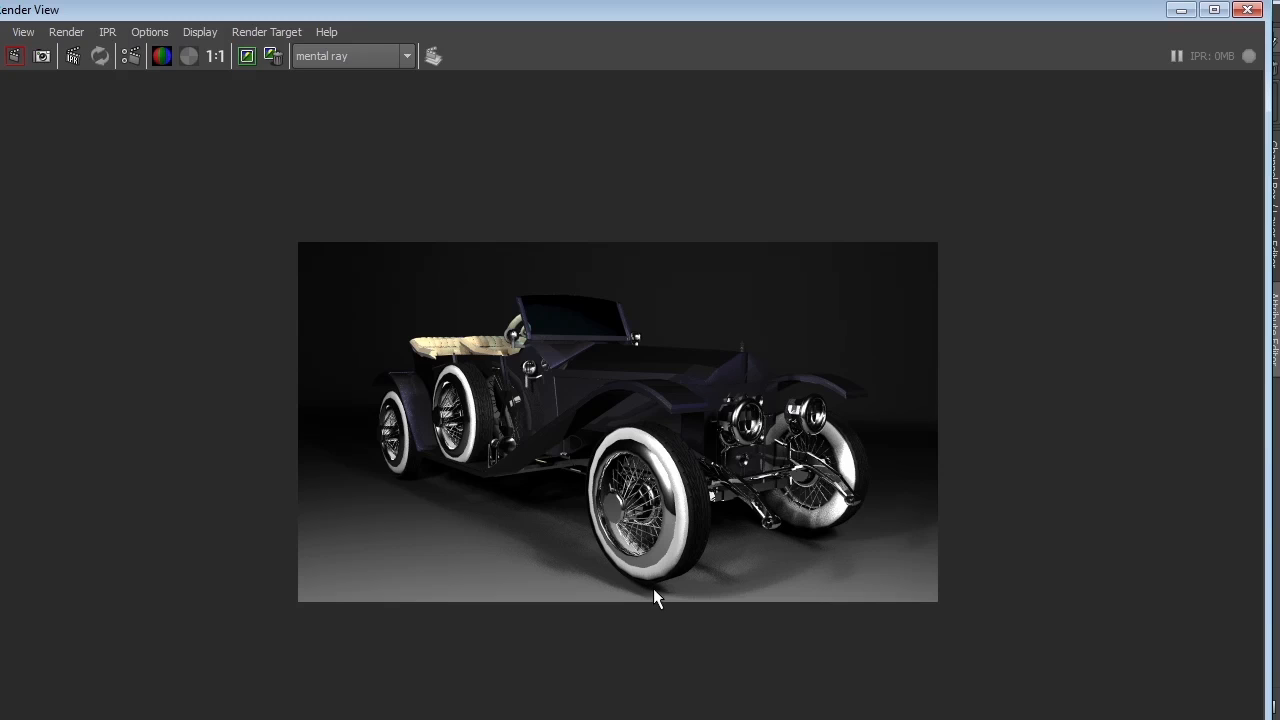
mouse_move(848, 328)
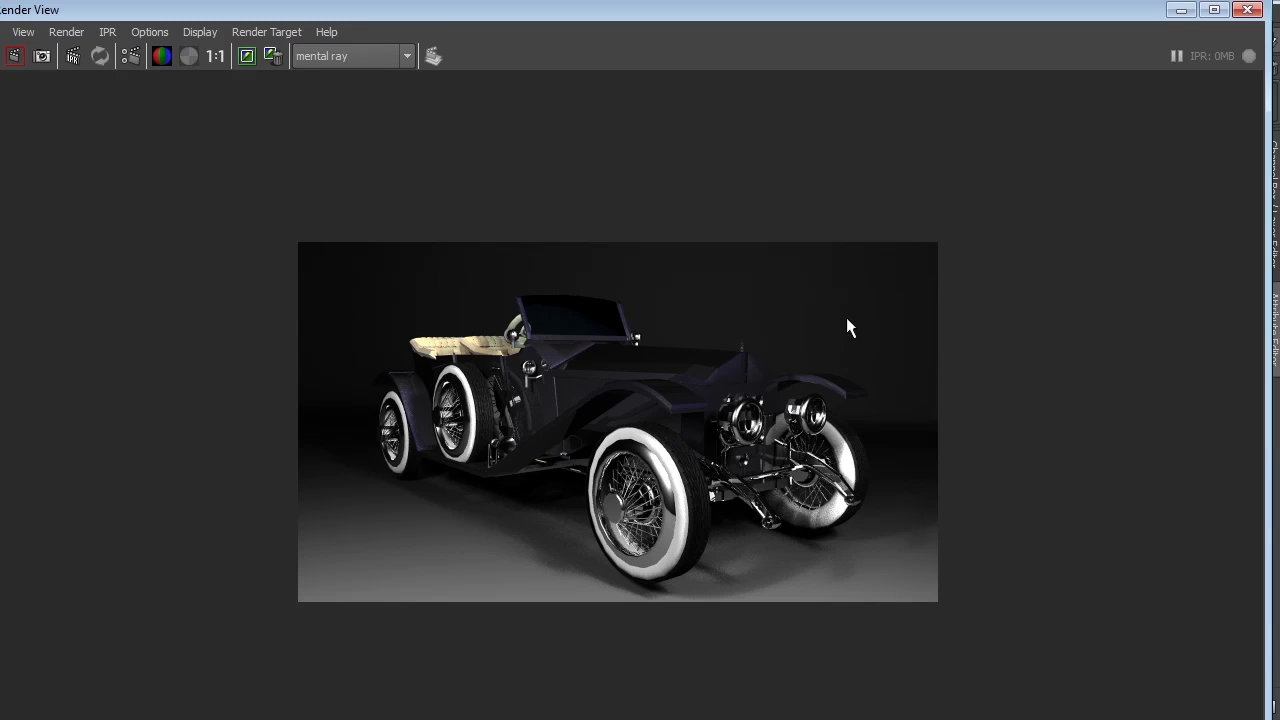
mouse_move(964, 560)
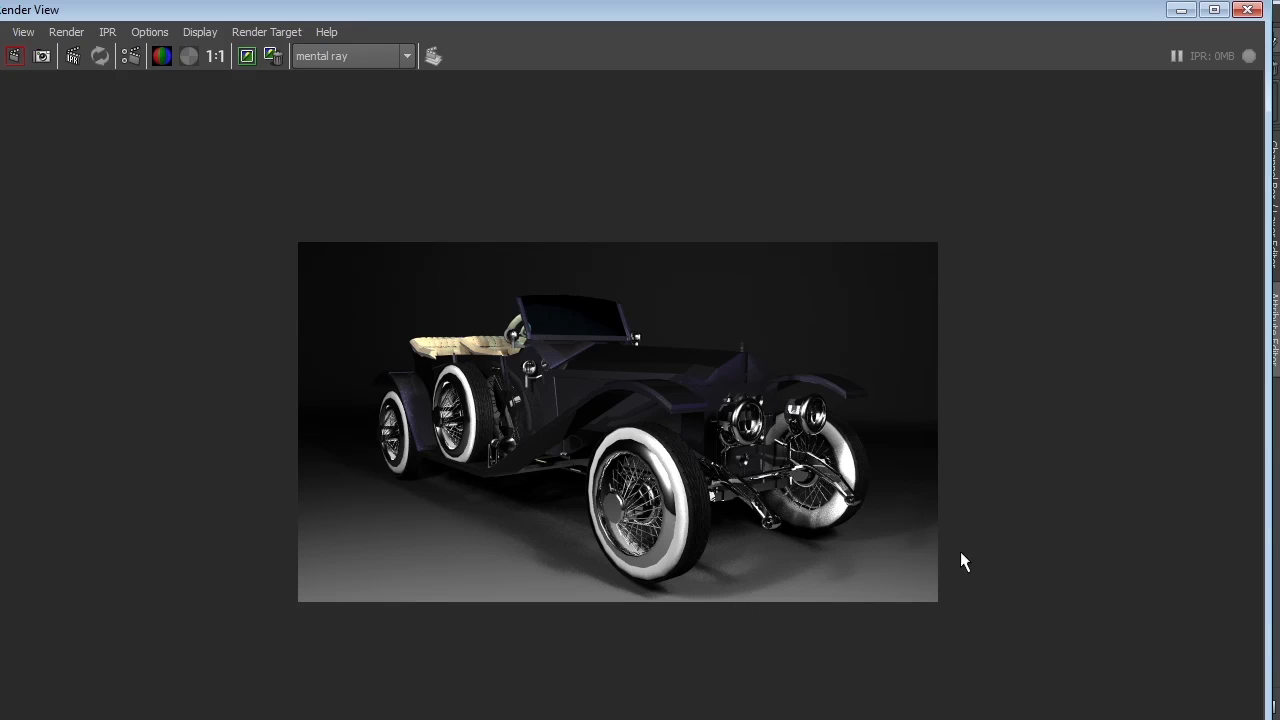
mouse_move(832, 558)
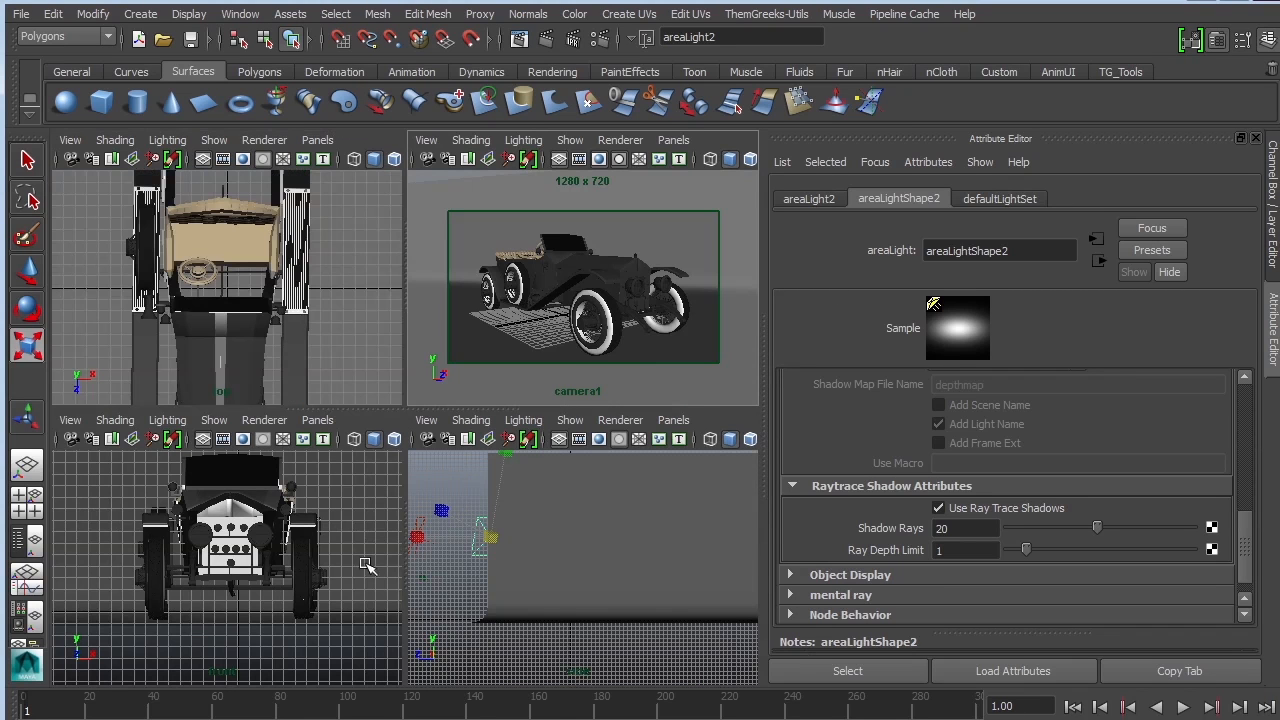
mouse_move(630, 608)
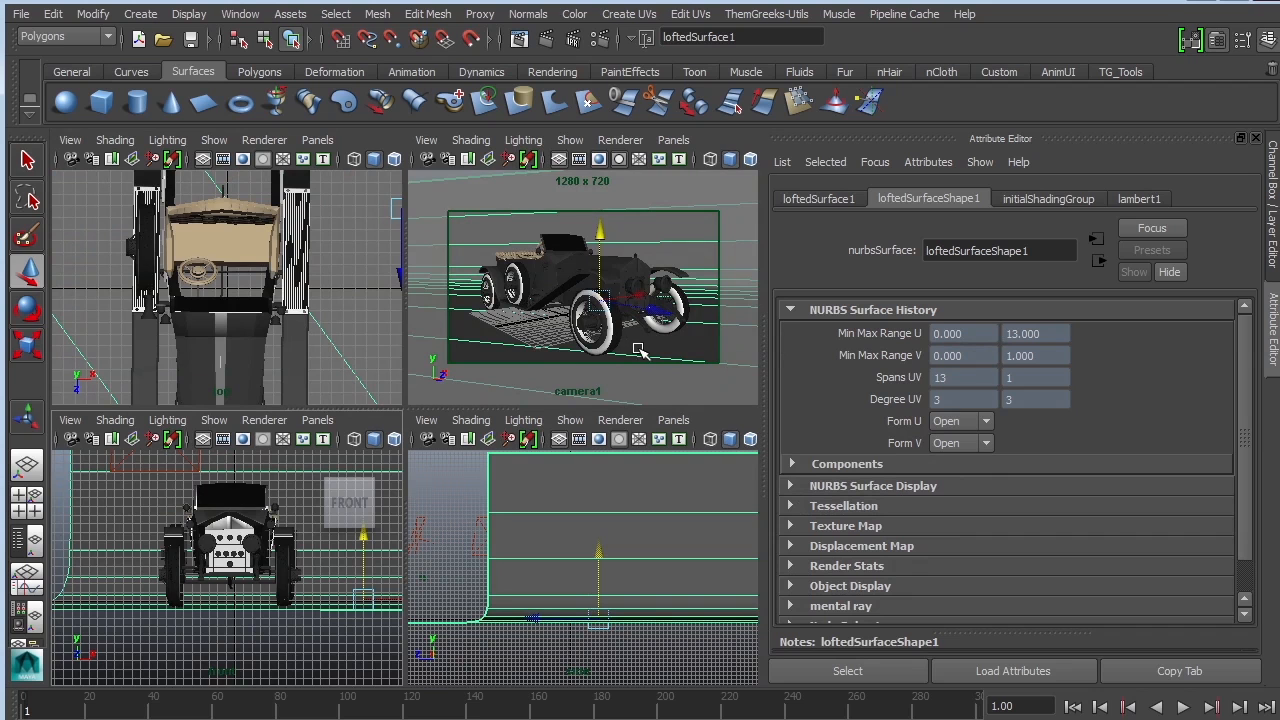
- Switch the single large viewport to look through camera1 at the car
left_click(672, 140)
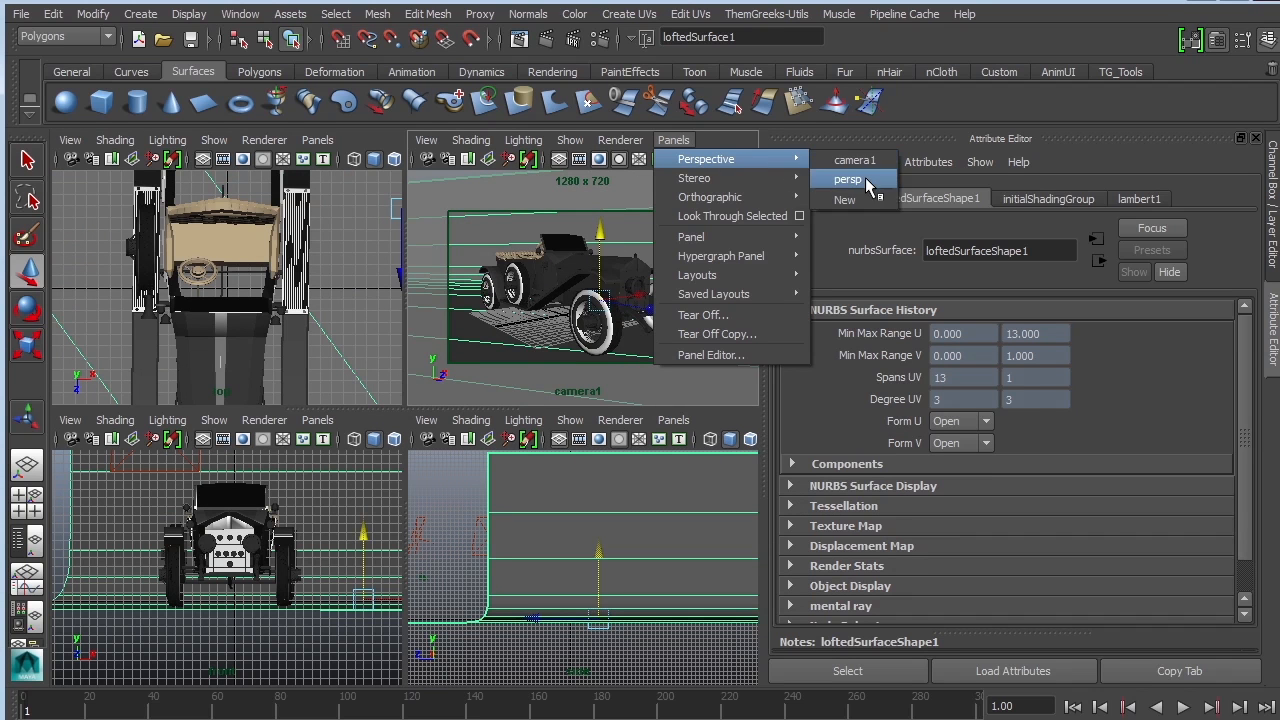
left_click(848, 180)
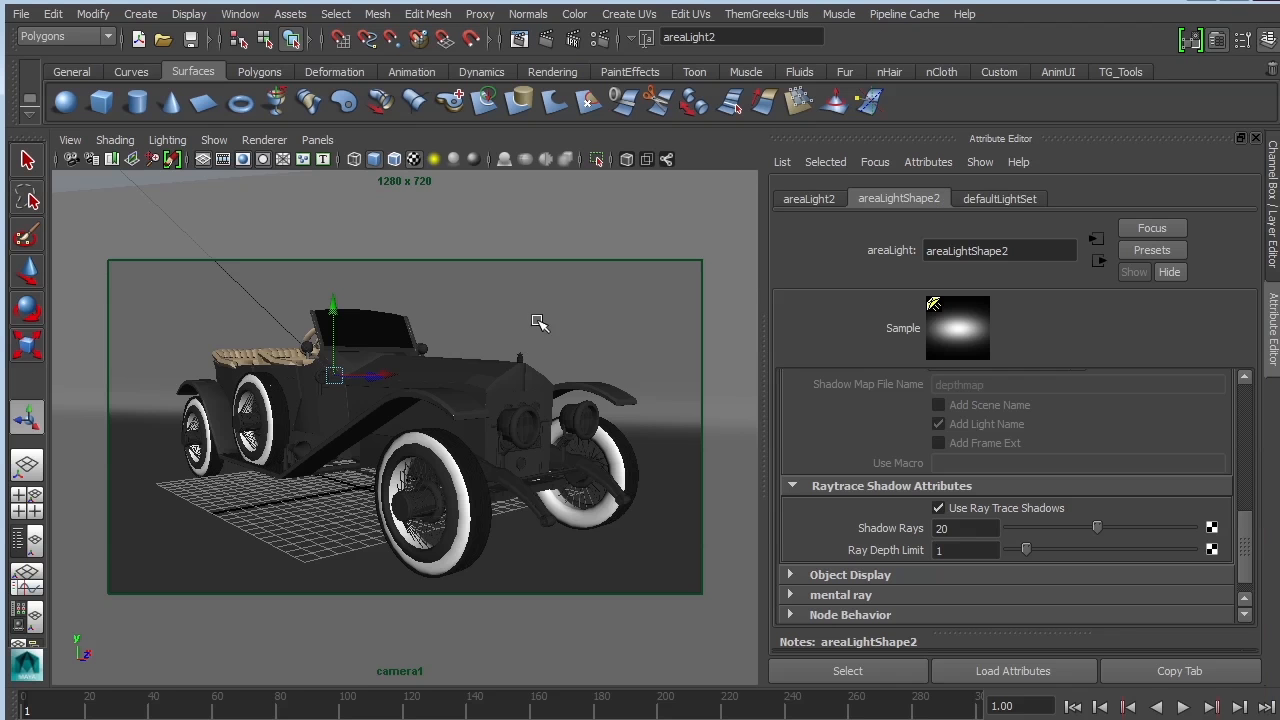
- Create ambientLight1 and drag it out beside the car's front right
left_click(140, 12)
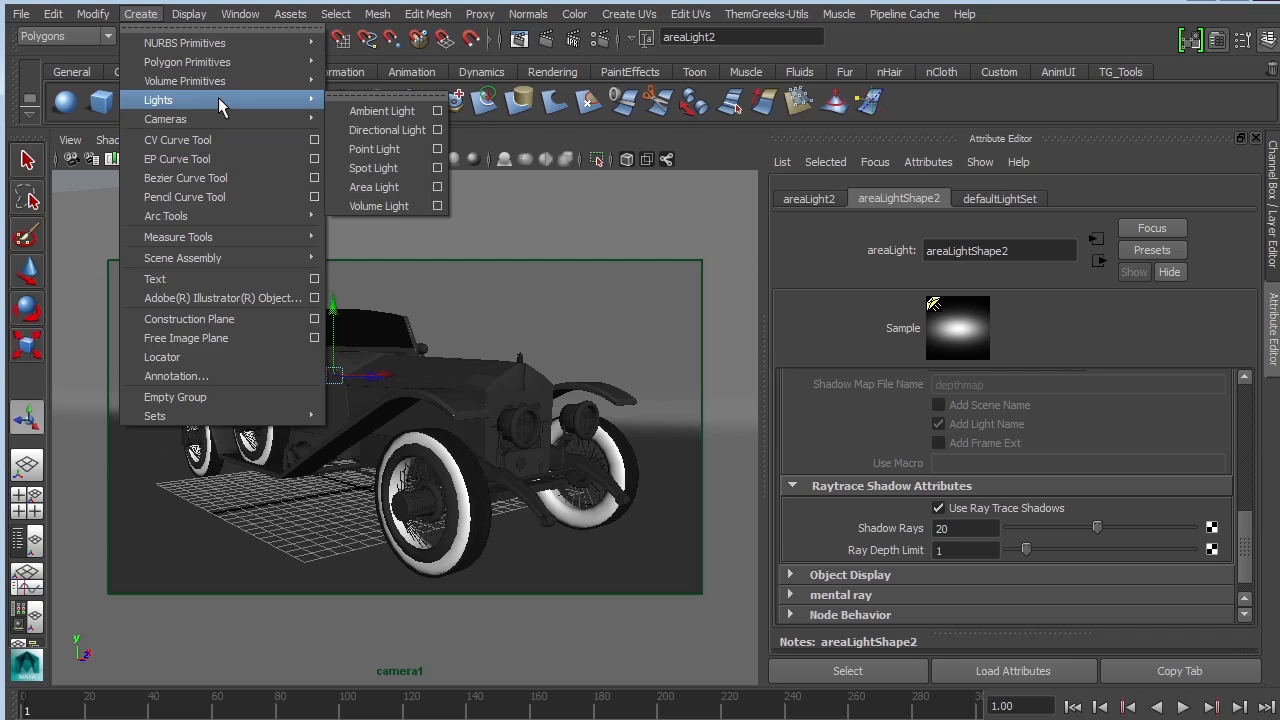
mouse_move(382, 110)
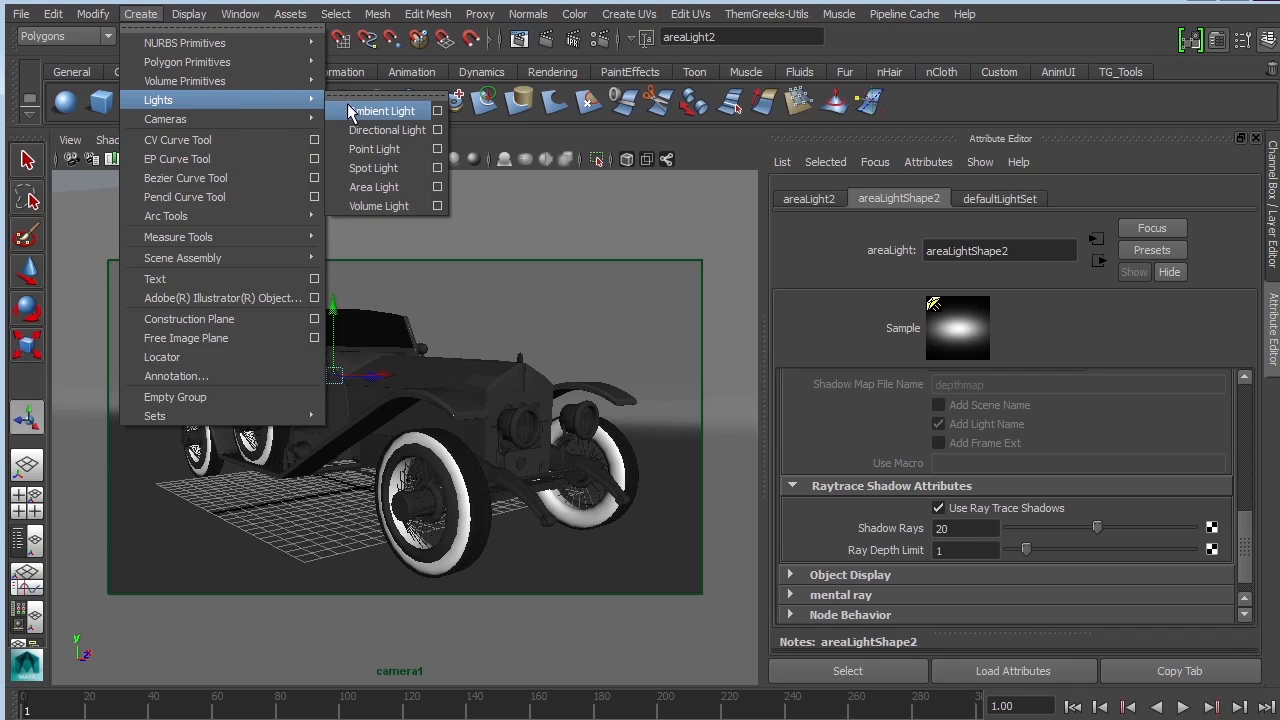
left_click(384, 110)
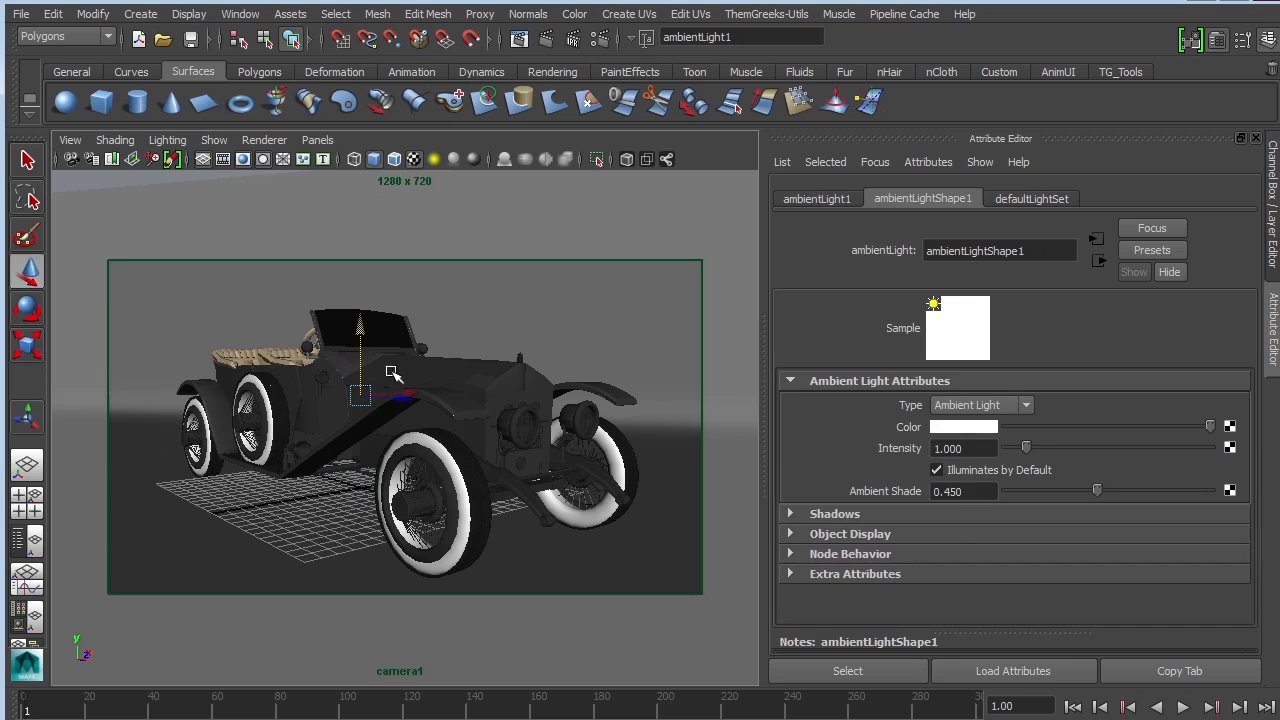
left_click_drag(360, 396, 564, 412)
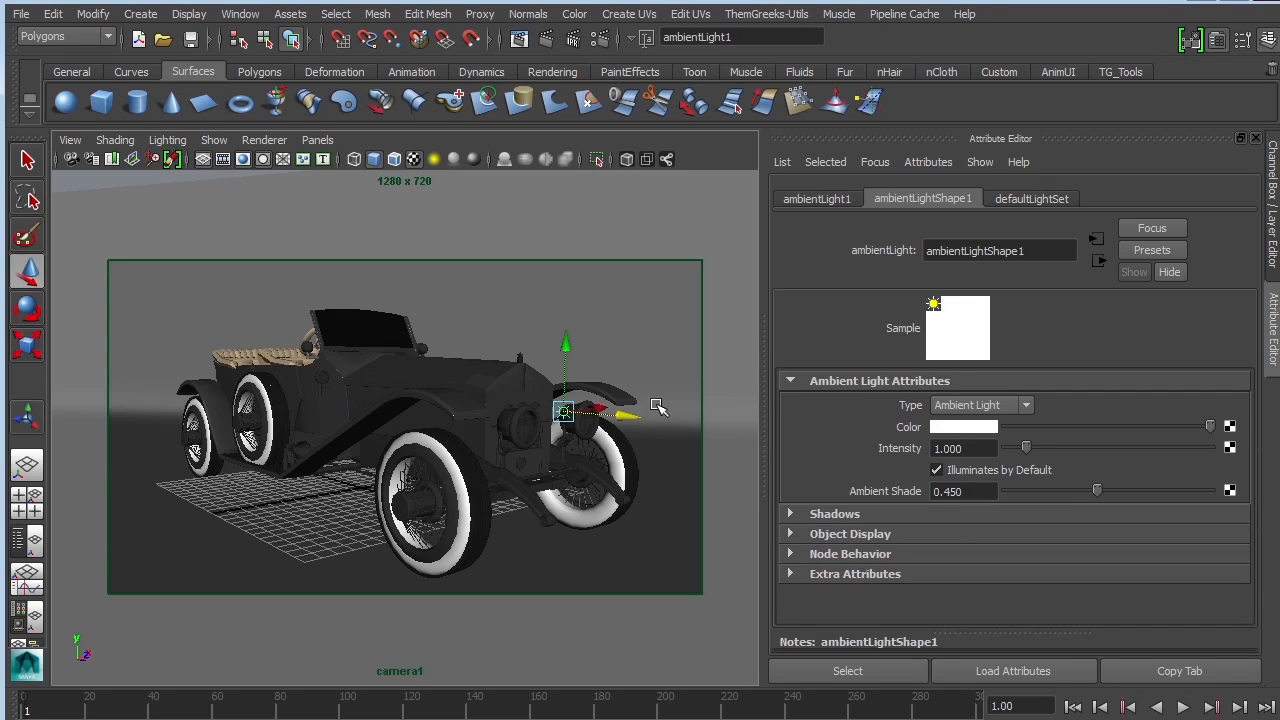
left_click_drag(564, 410, 676, 402)
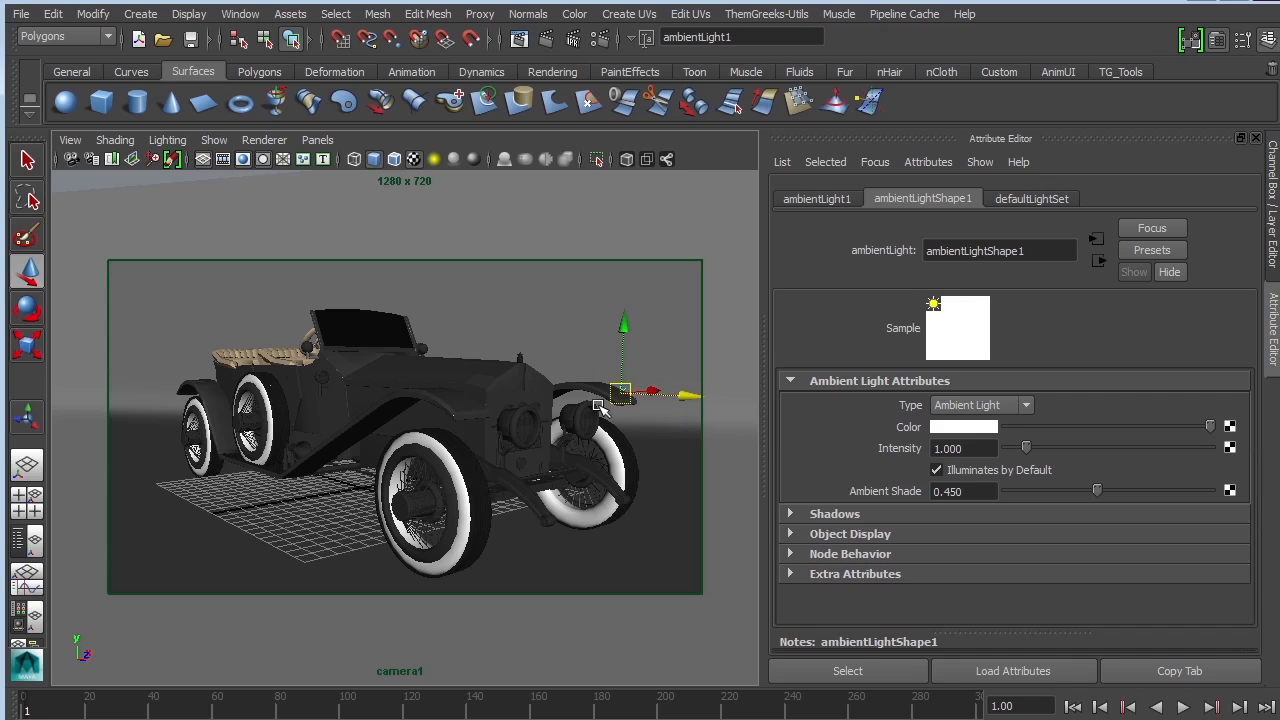
mouse_move(712, 360)
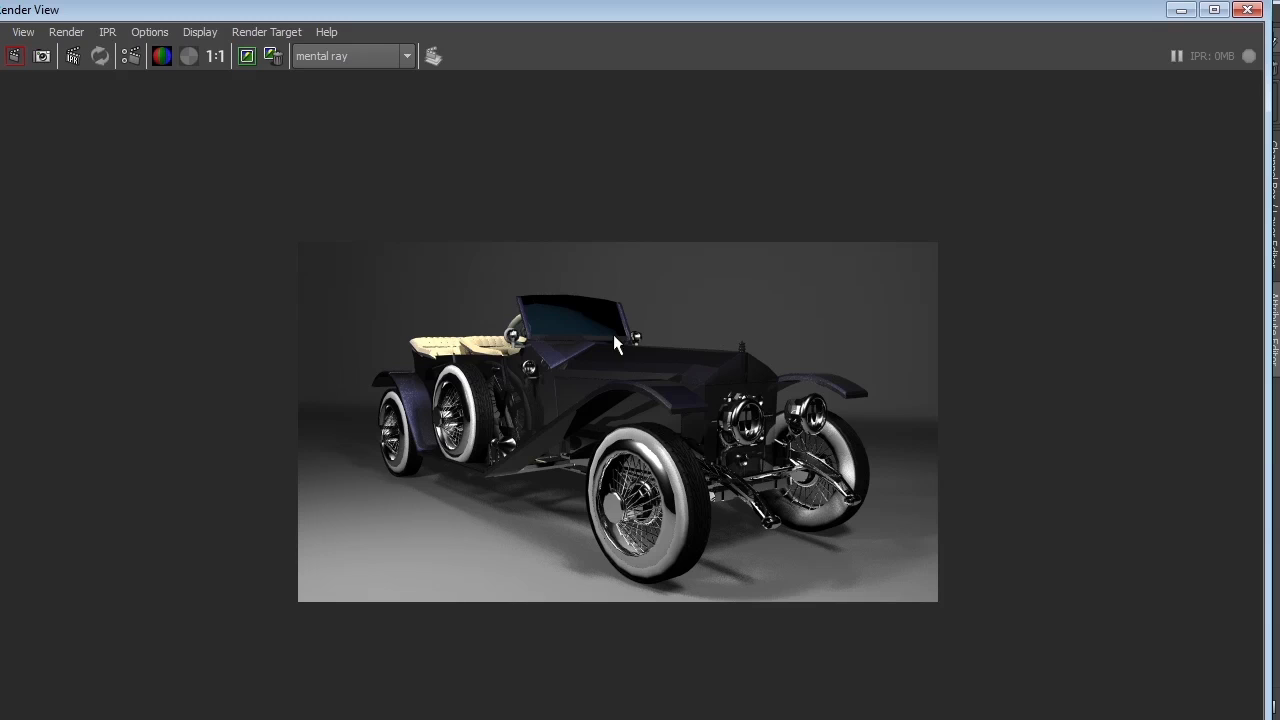
mouse_move(650, 300)
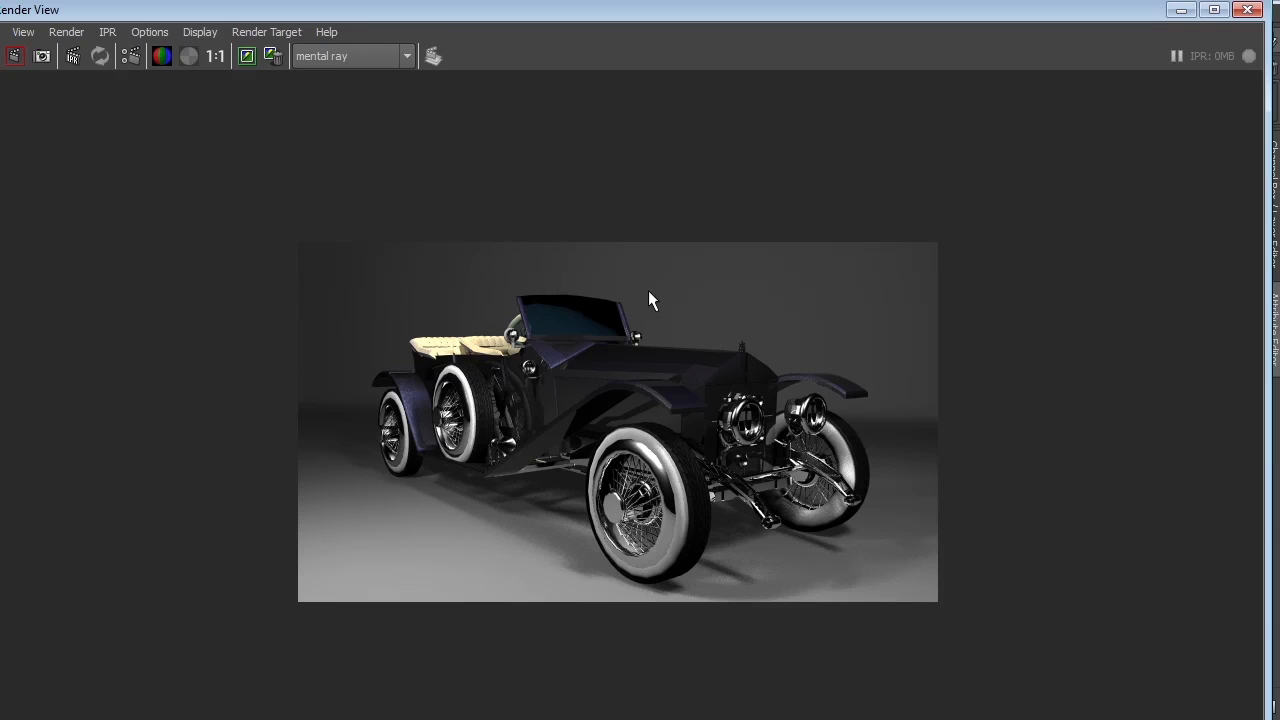
mouse_move(656, 616)
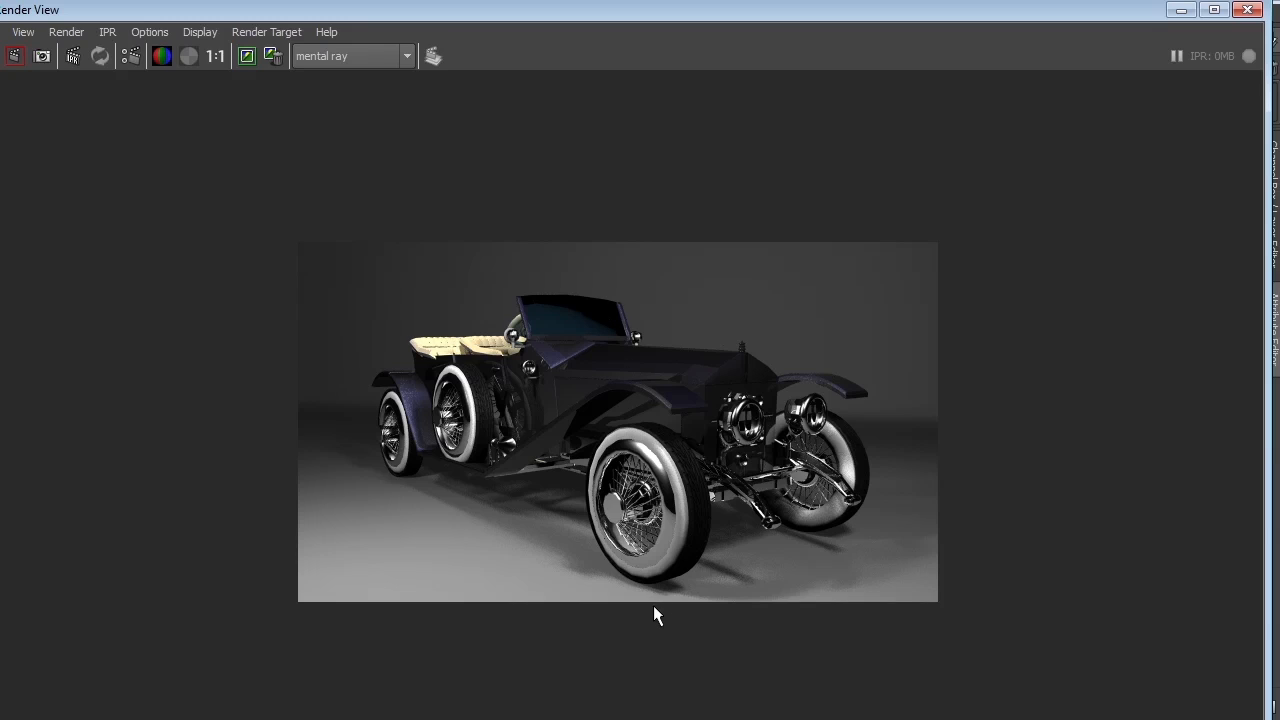
mouse_move(650, 324)
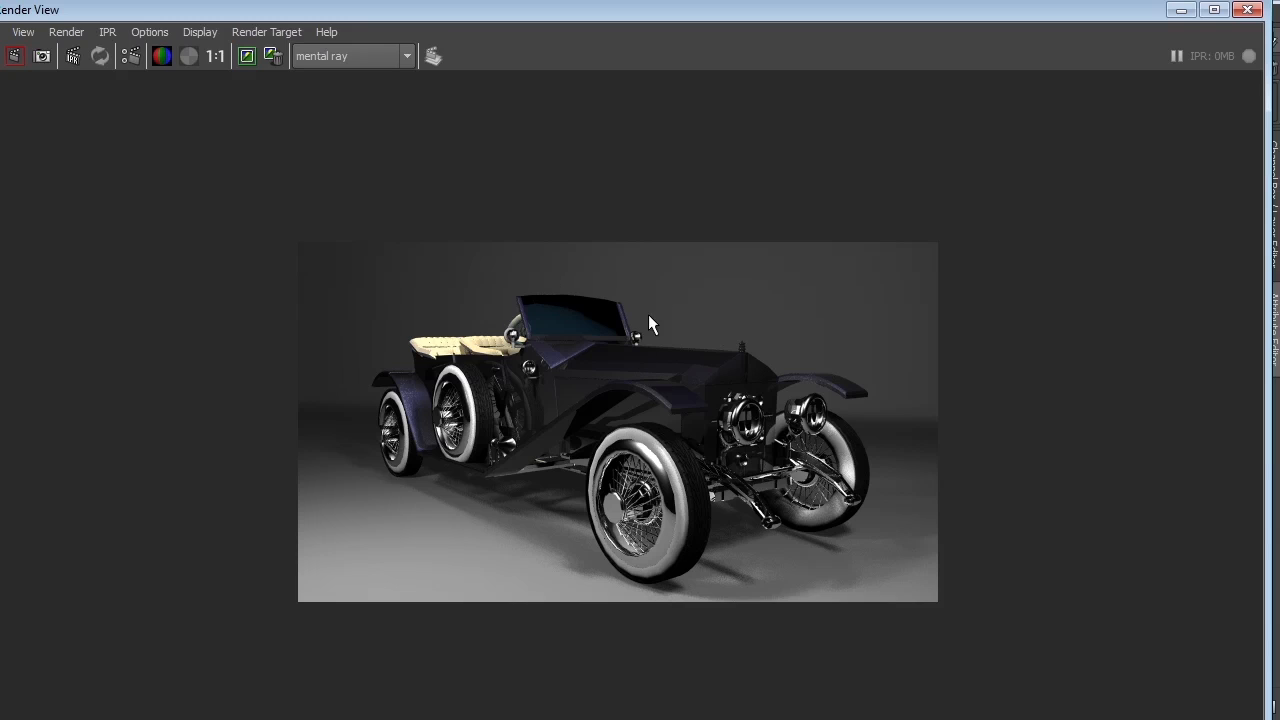
mouse_move(340, 260)
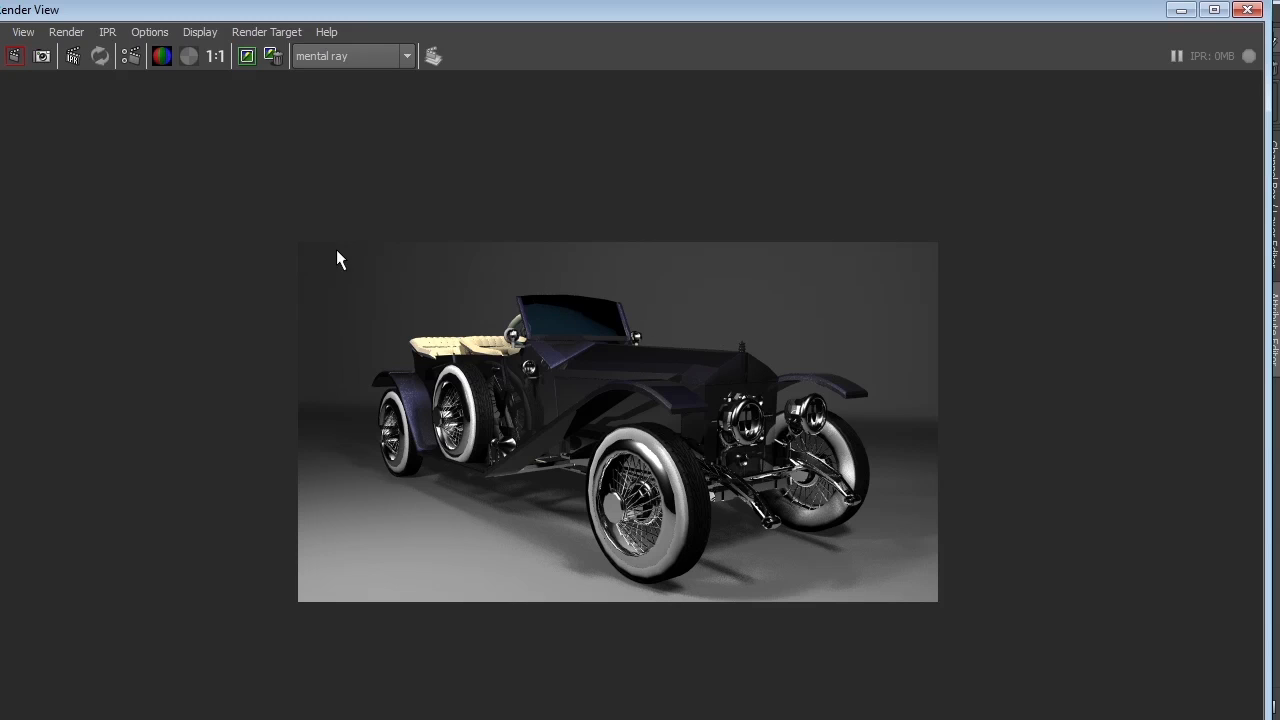
mouse_move(856, 288)
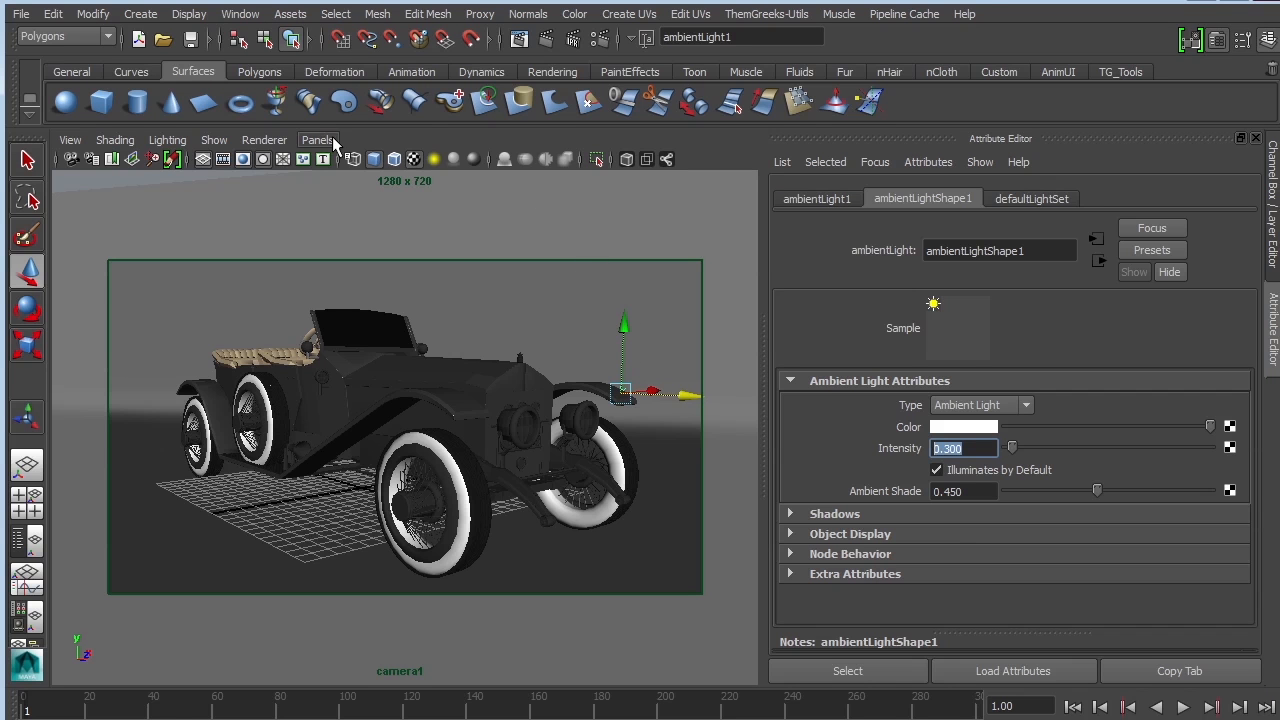
- Select areaLight1 and raise its raytraced Shadow Rays to 30
left_click(318, 140)
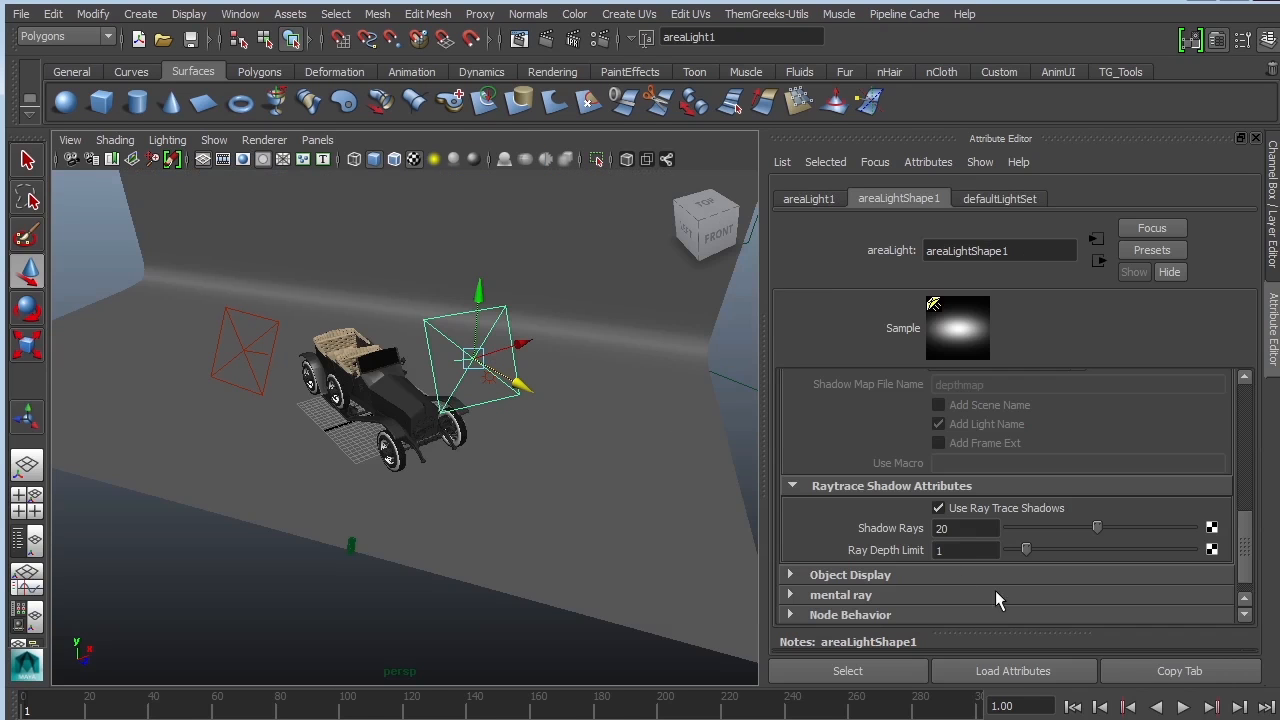
type("30")
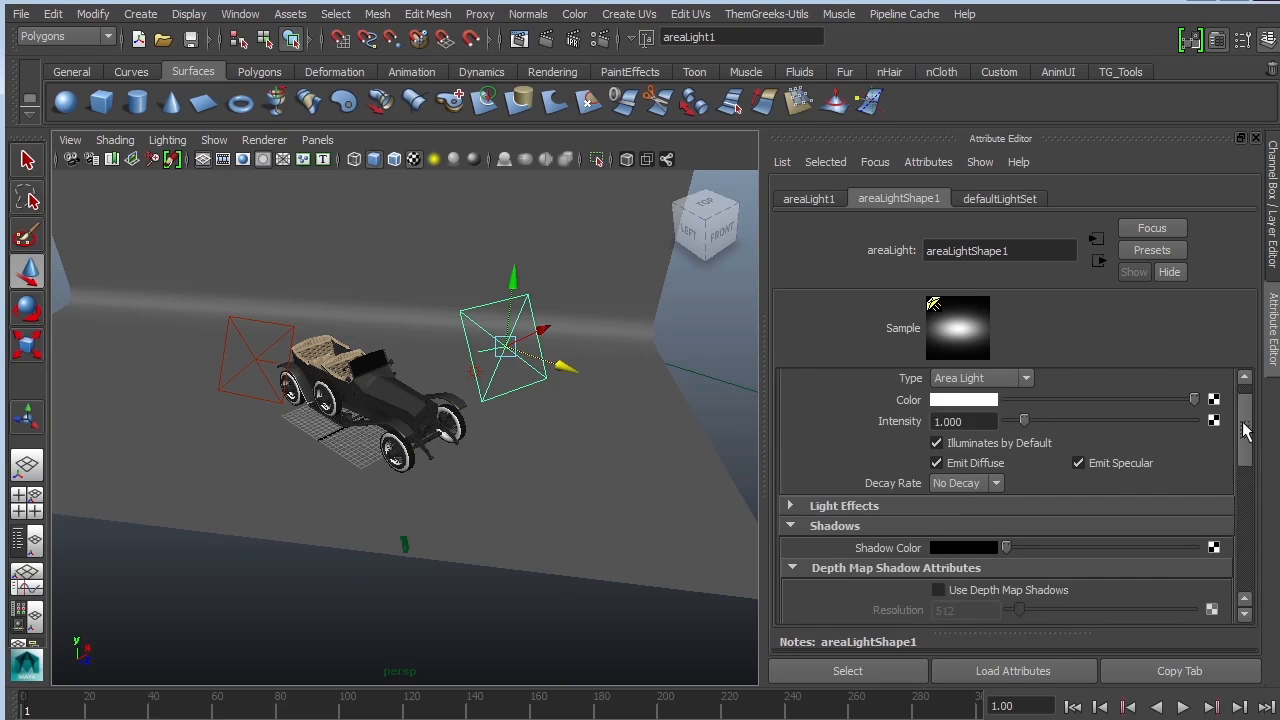
- Give areaLight2 a pale blue colour via its Color swatch
left_click(964, 400)
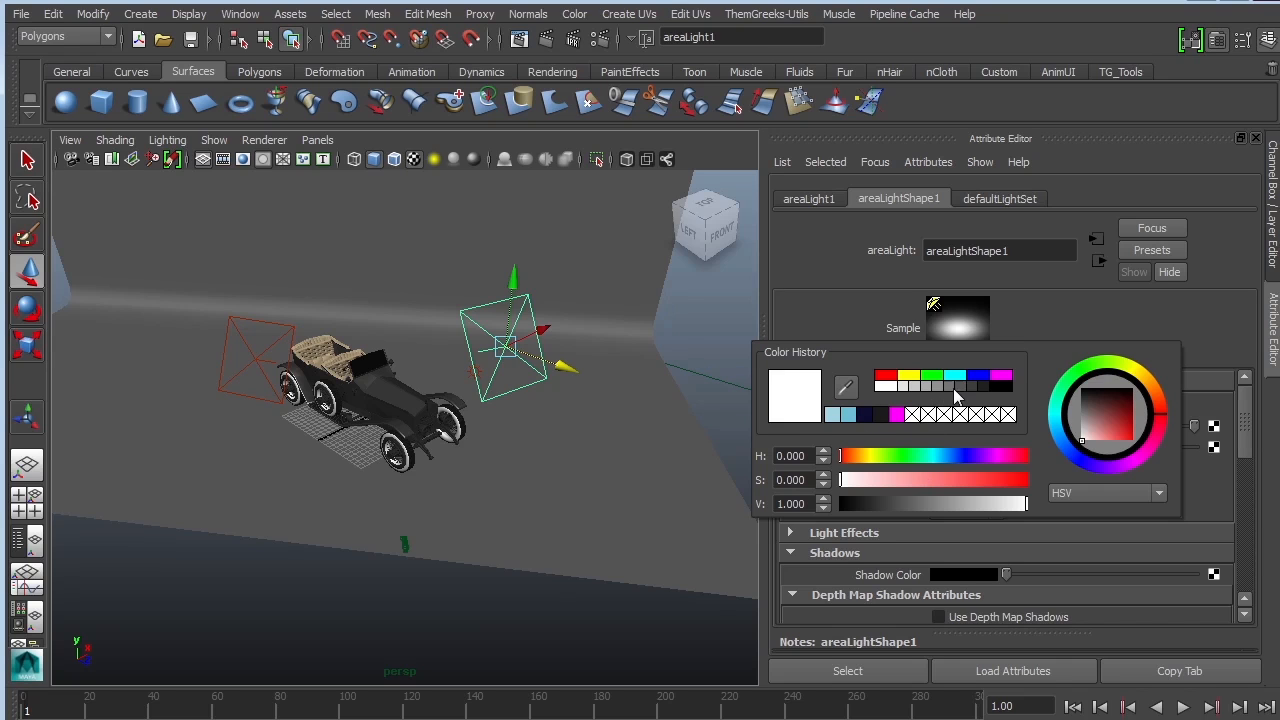
mouse_move(908, 384)
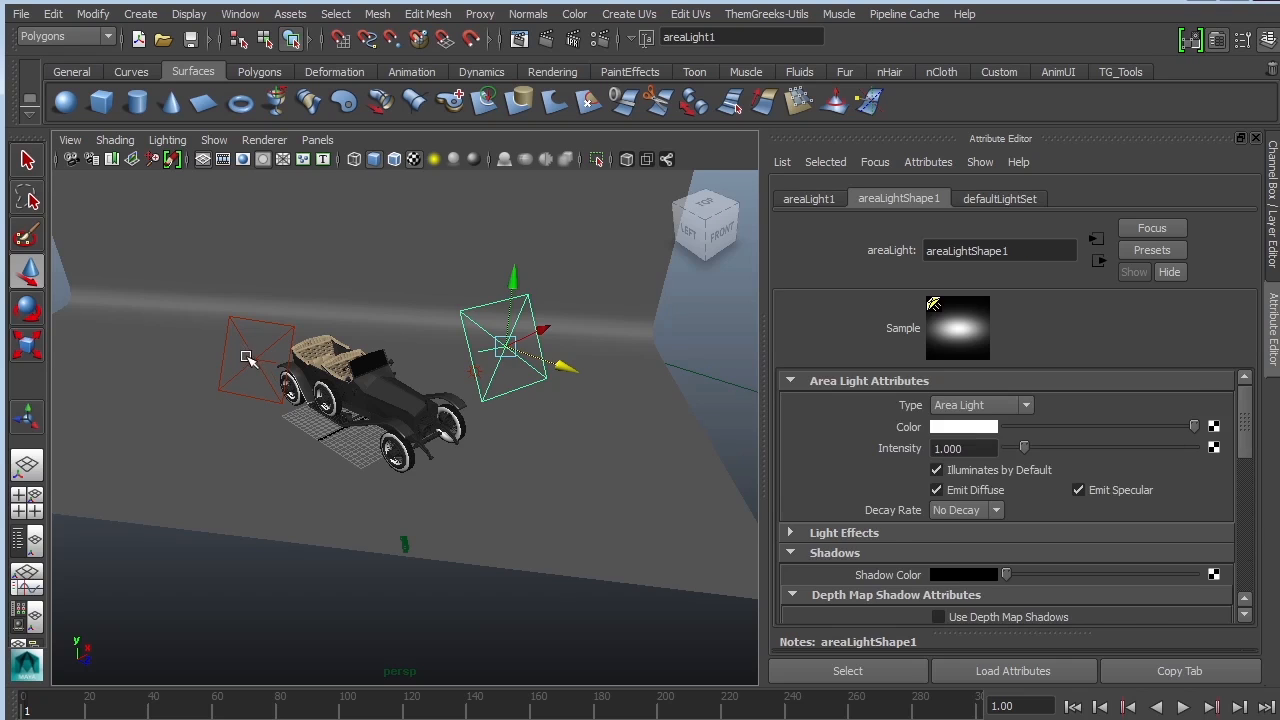
left_click(256, 344)
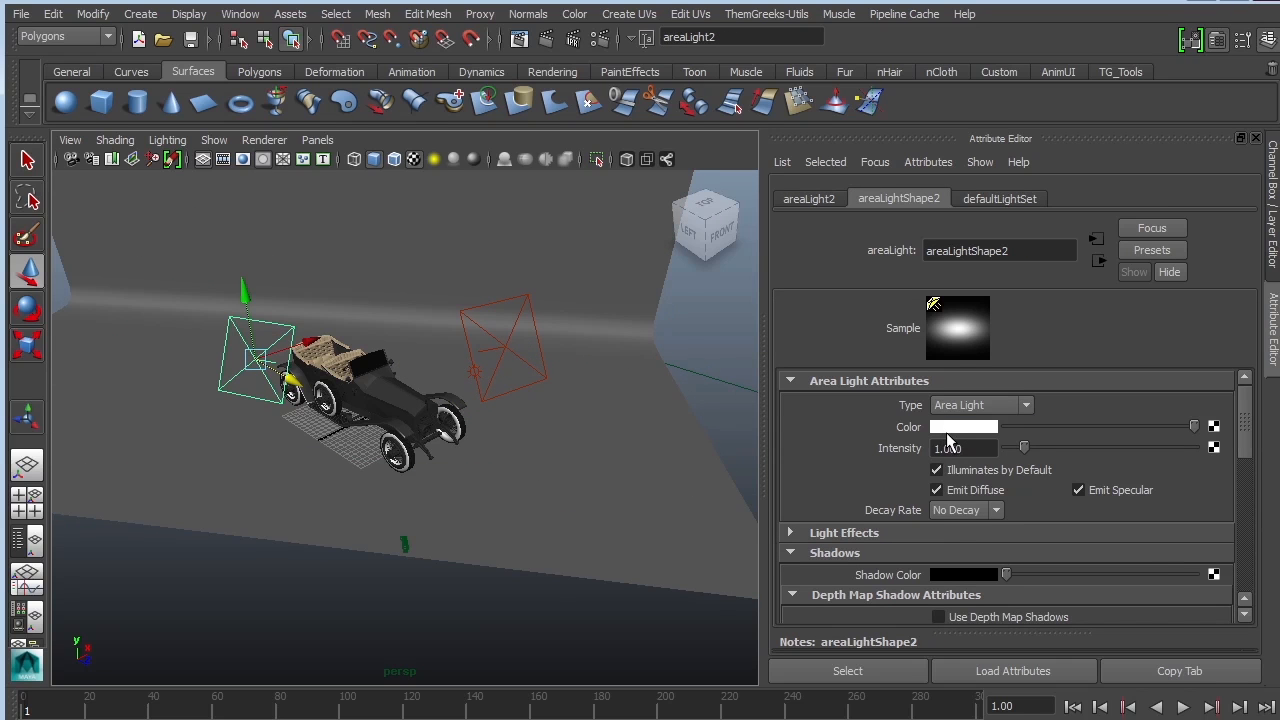
left_click(964, 428)
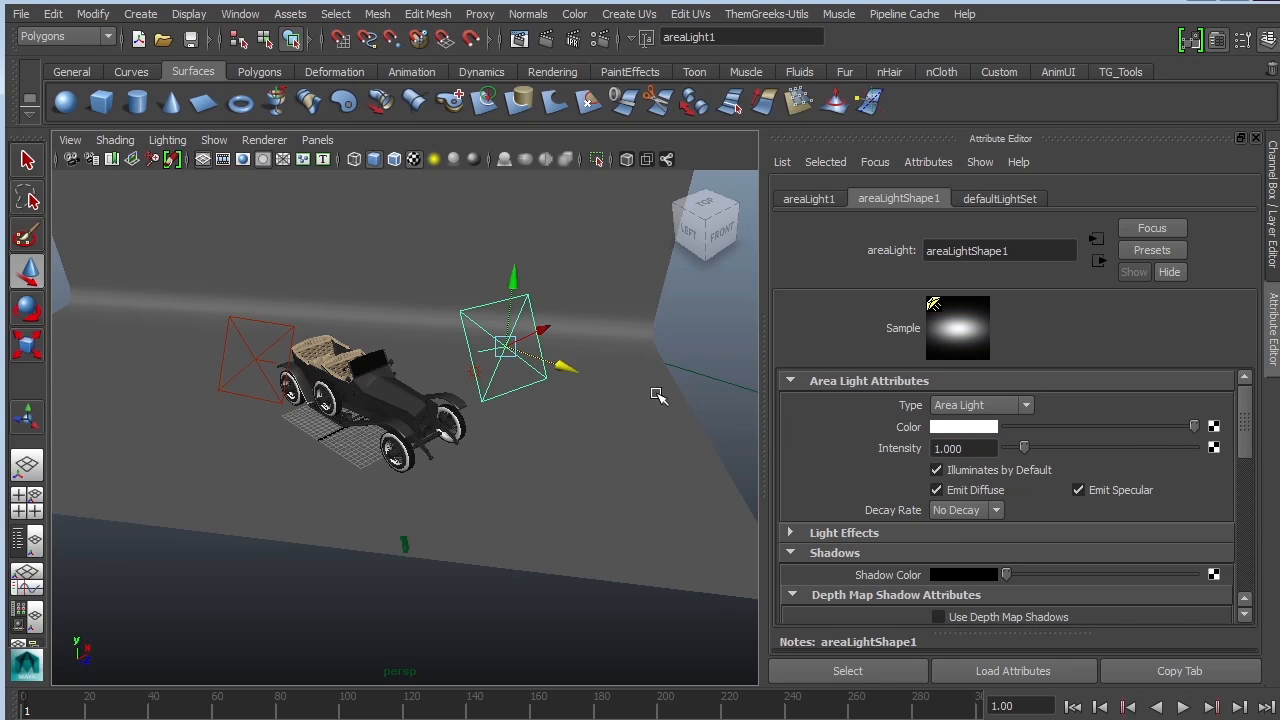
- Give areaLight1 a muted warm yellow colour and render to check the tints
left_click(964, 428)
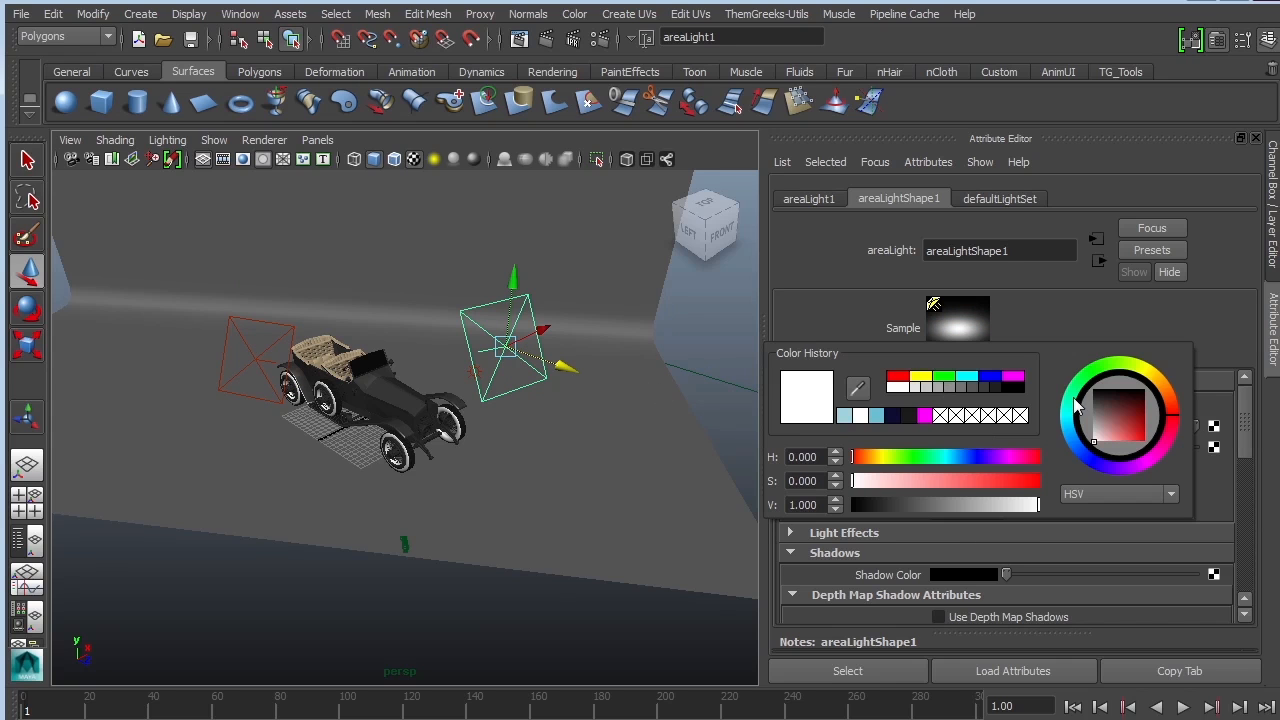
left_click(1118, 428)
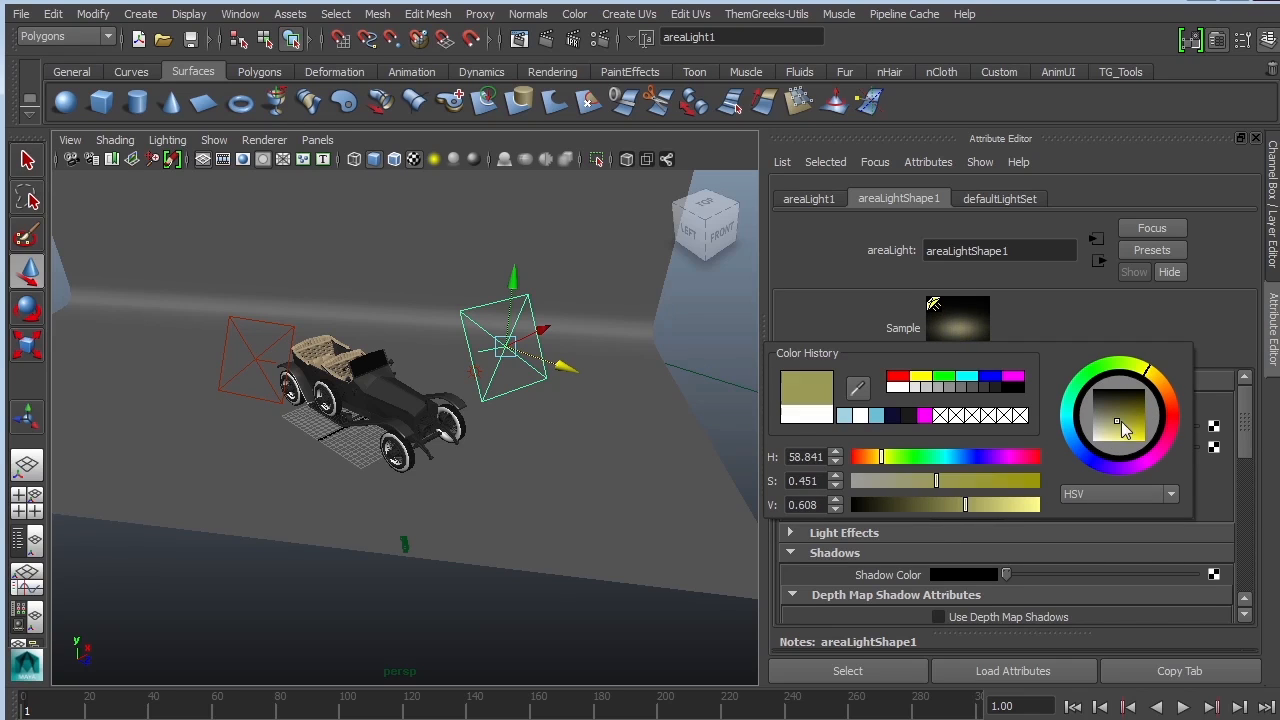
left_click(1124, 424)
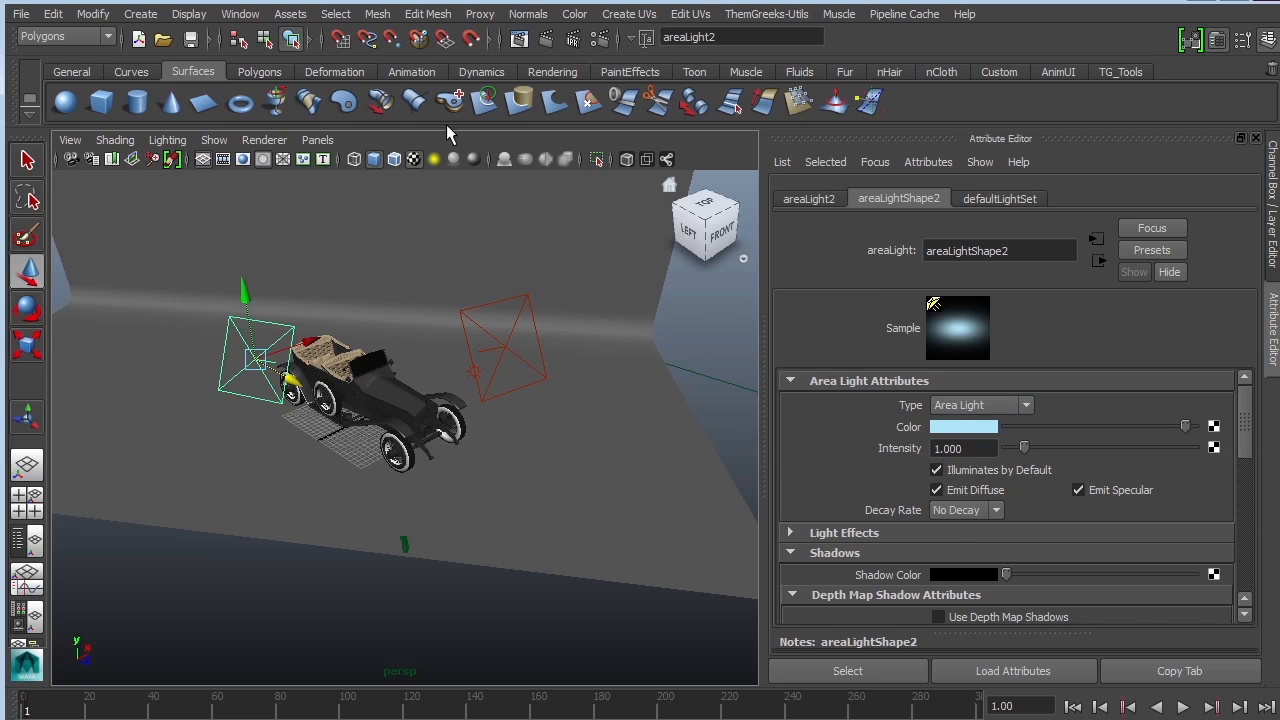
left_click(316, 140)
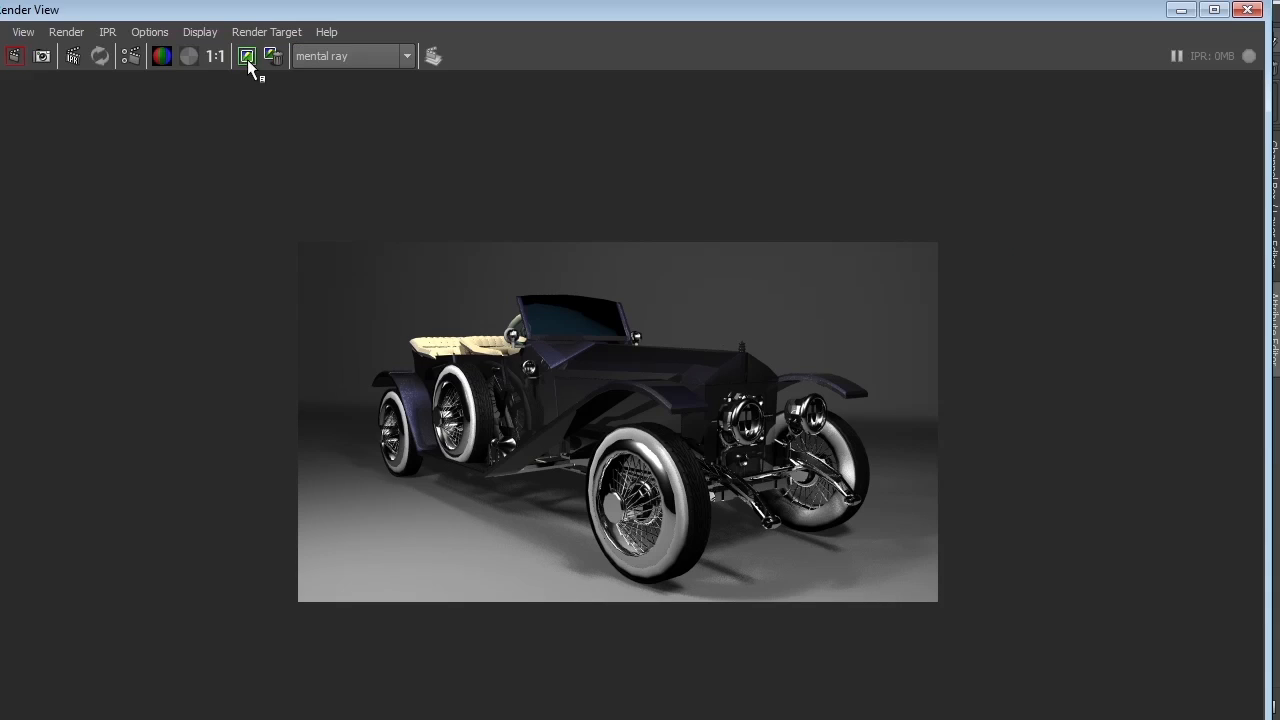
- Keep the earlier grey-lit render in Render View for later comparison
left_click(246, 56)
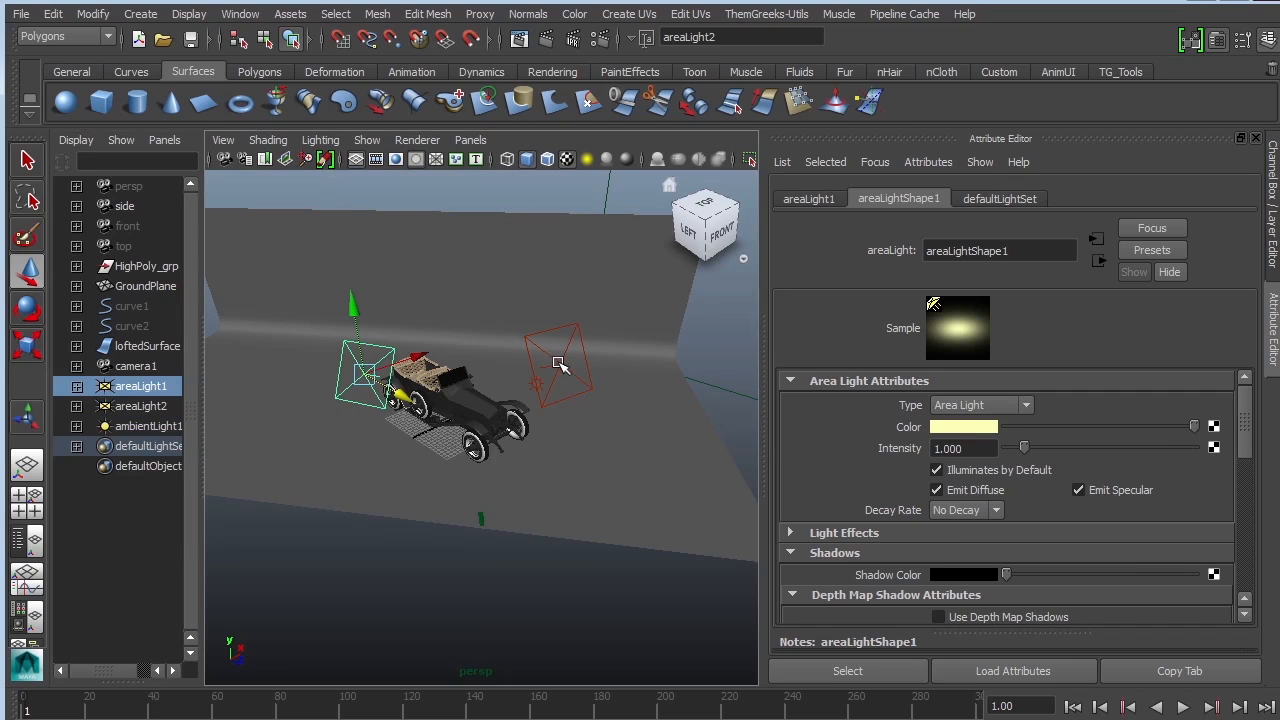
- Render the car with the tinted lights and compare against the kept grey-lit render
left_click(964, 426)
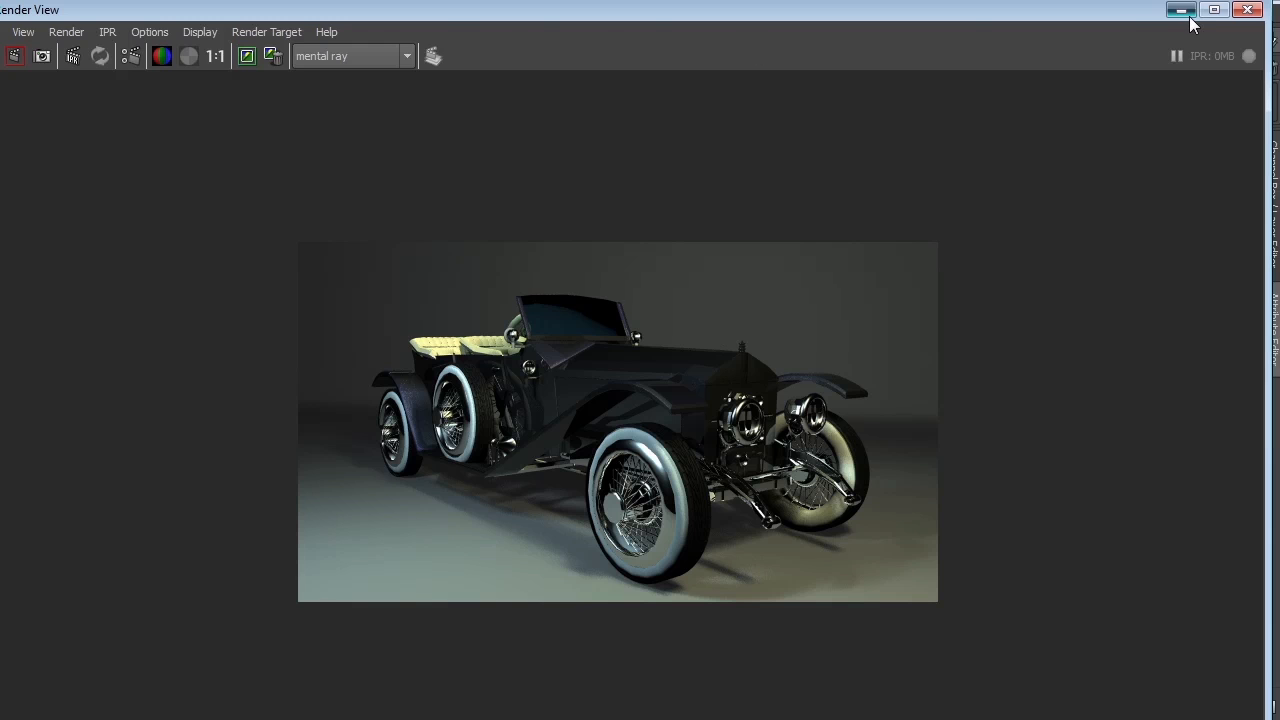
left_click(1180, 10)
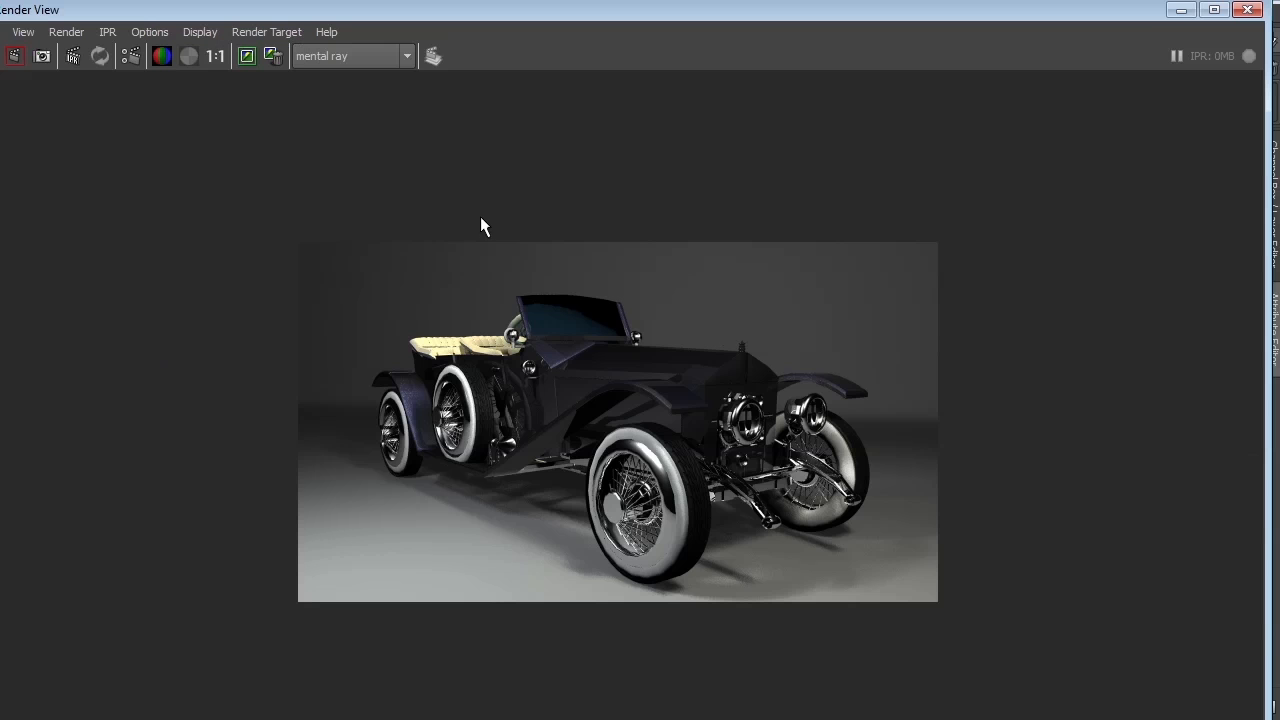
mouse_move(332, 572)
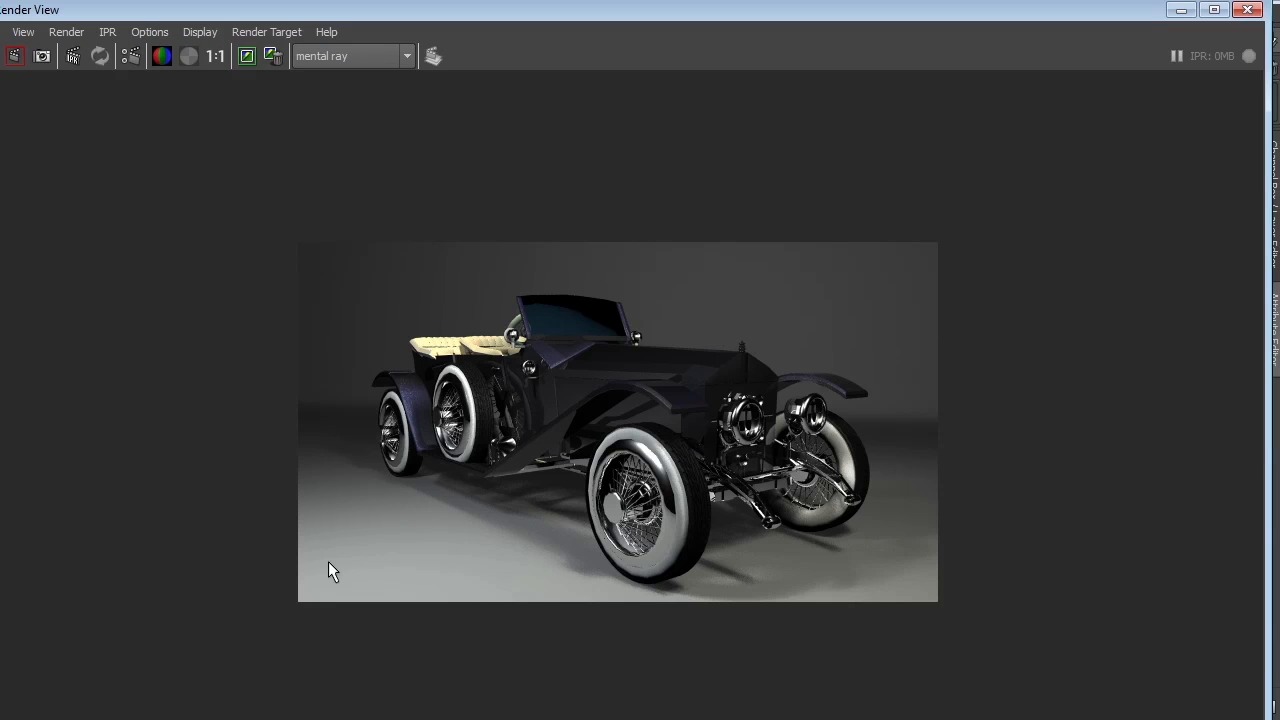
mouse_move(604, 322)
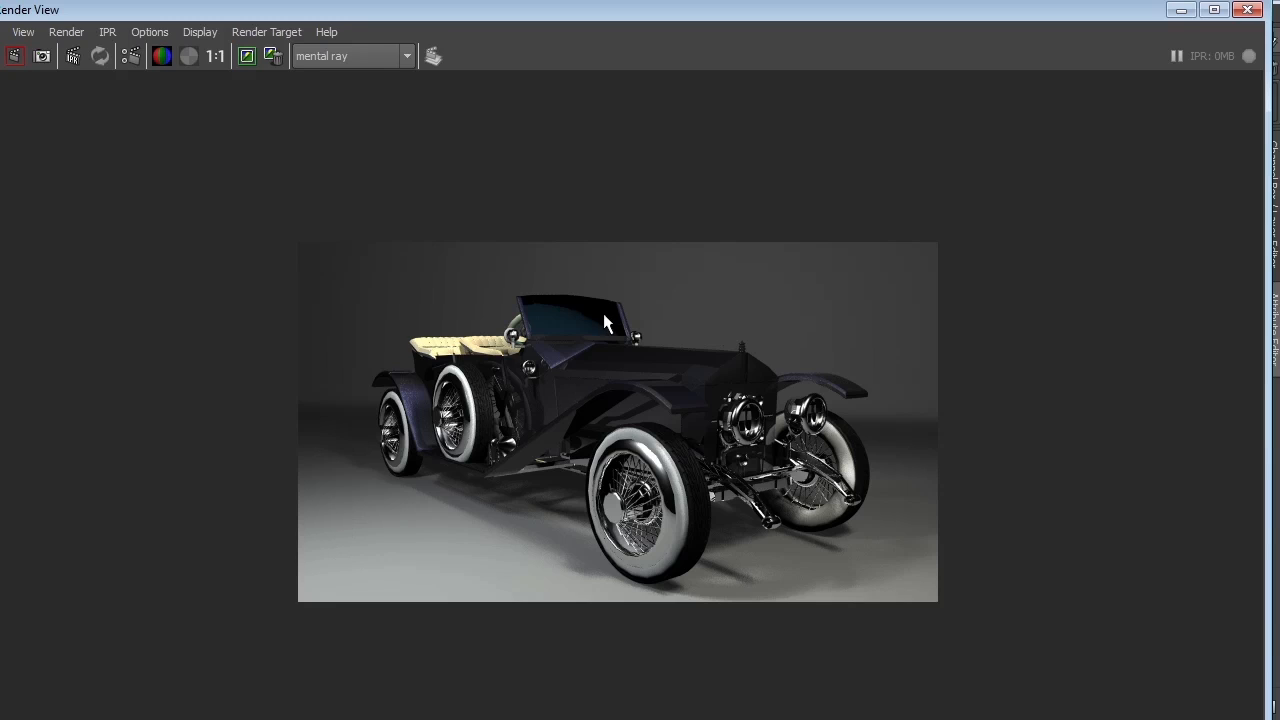
mouse_move(140, 270)
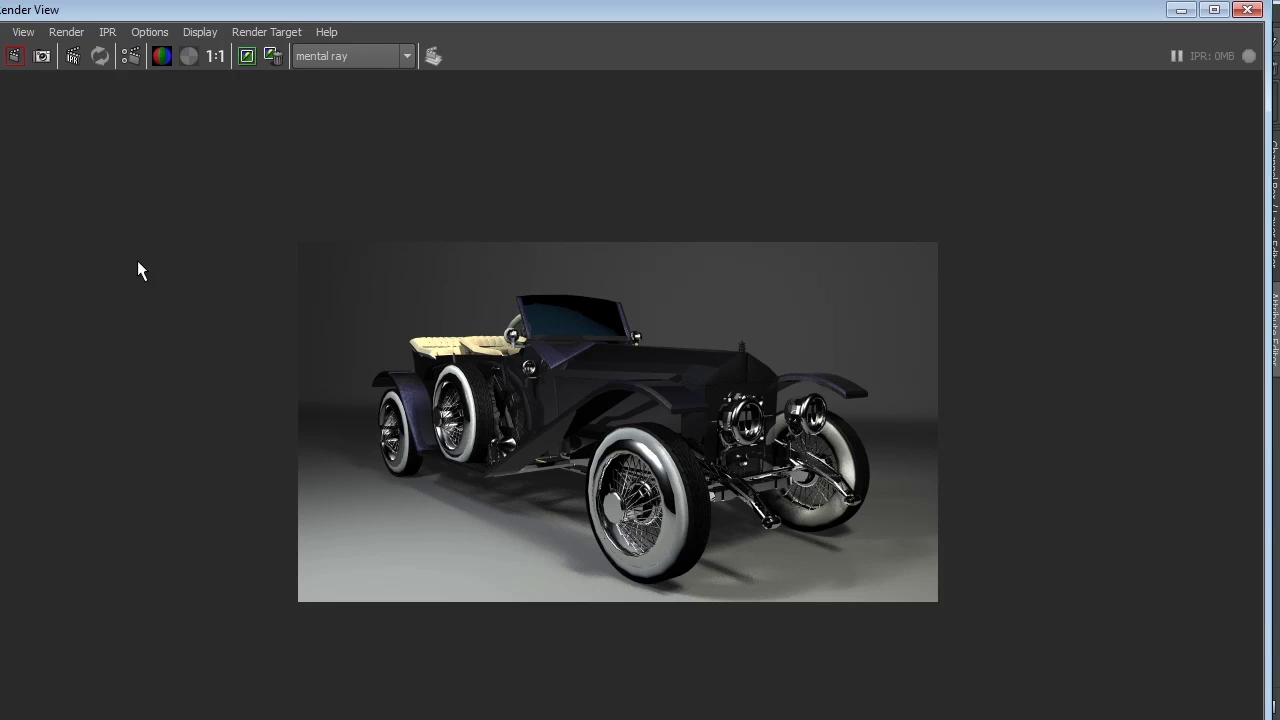
mouse_move(946, 478)
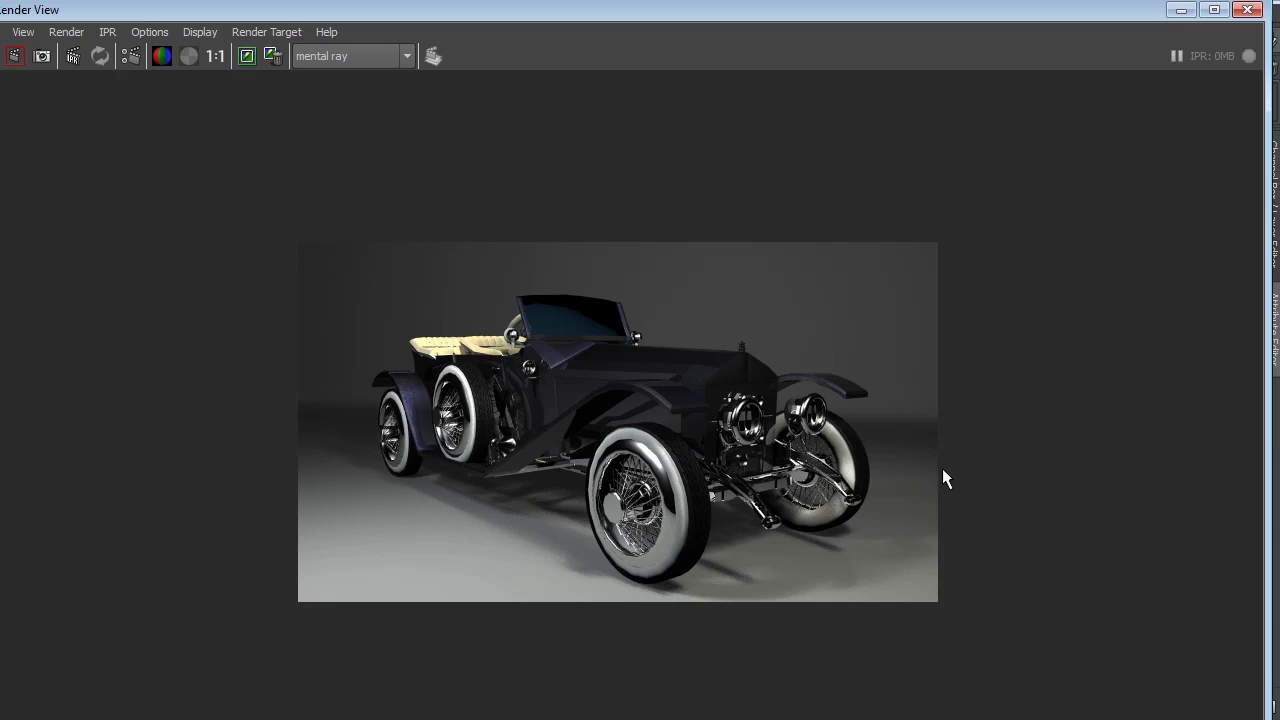
mouse_move(1180, 10)
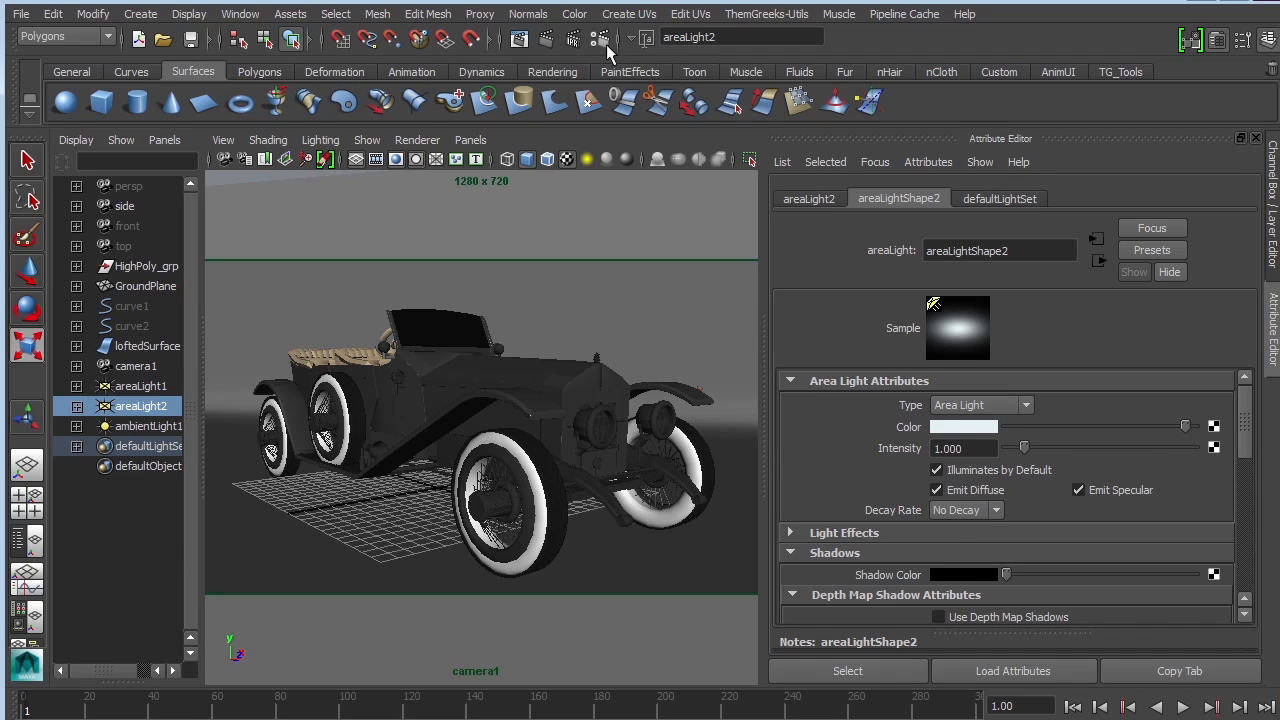
- Enable Final Gathering in the mental ray Indirect Lighting settings
left_click(600, 38)
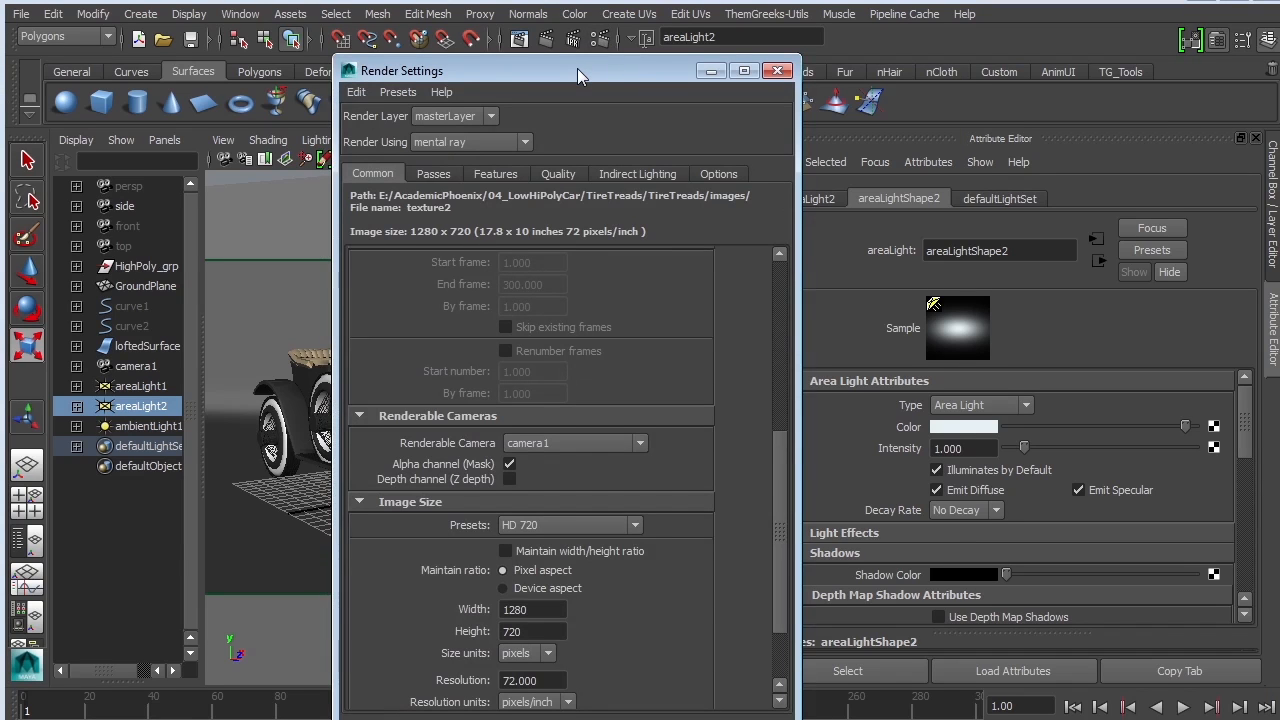
left_click_drag(580, 70, 520, 32)
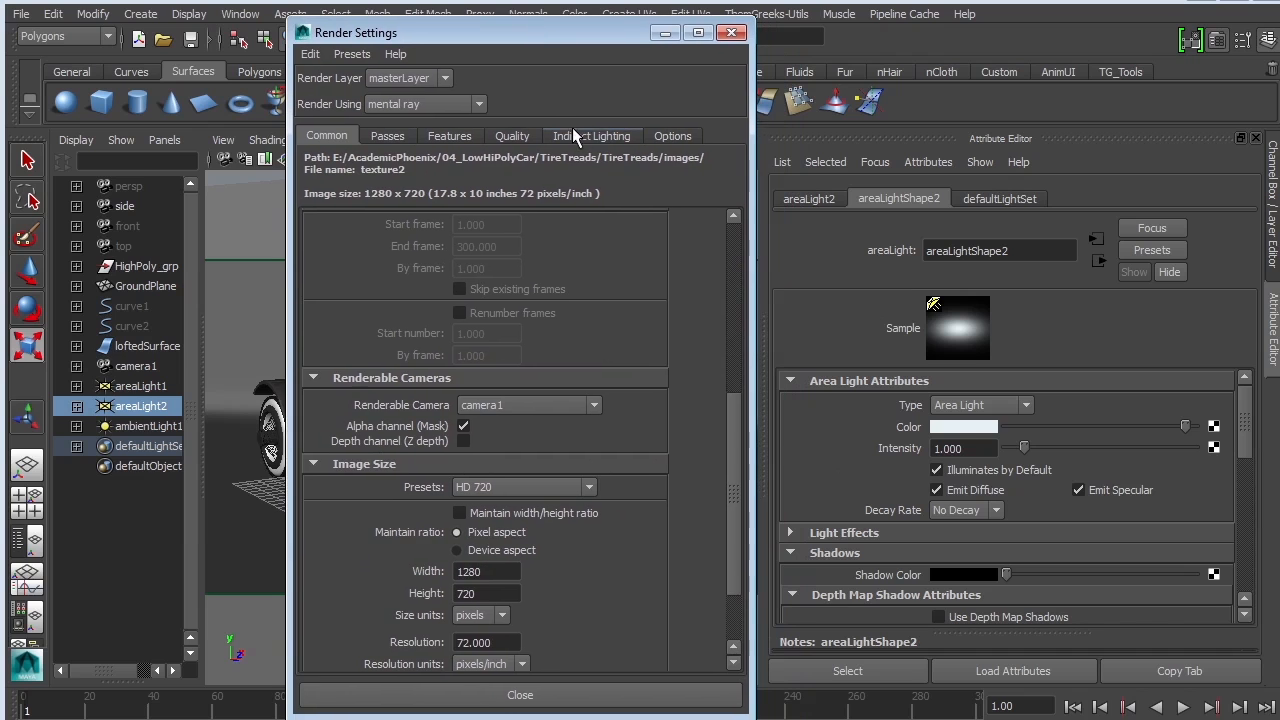
left_click(592, 136)
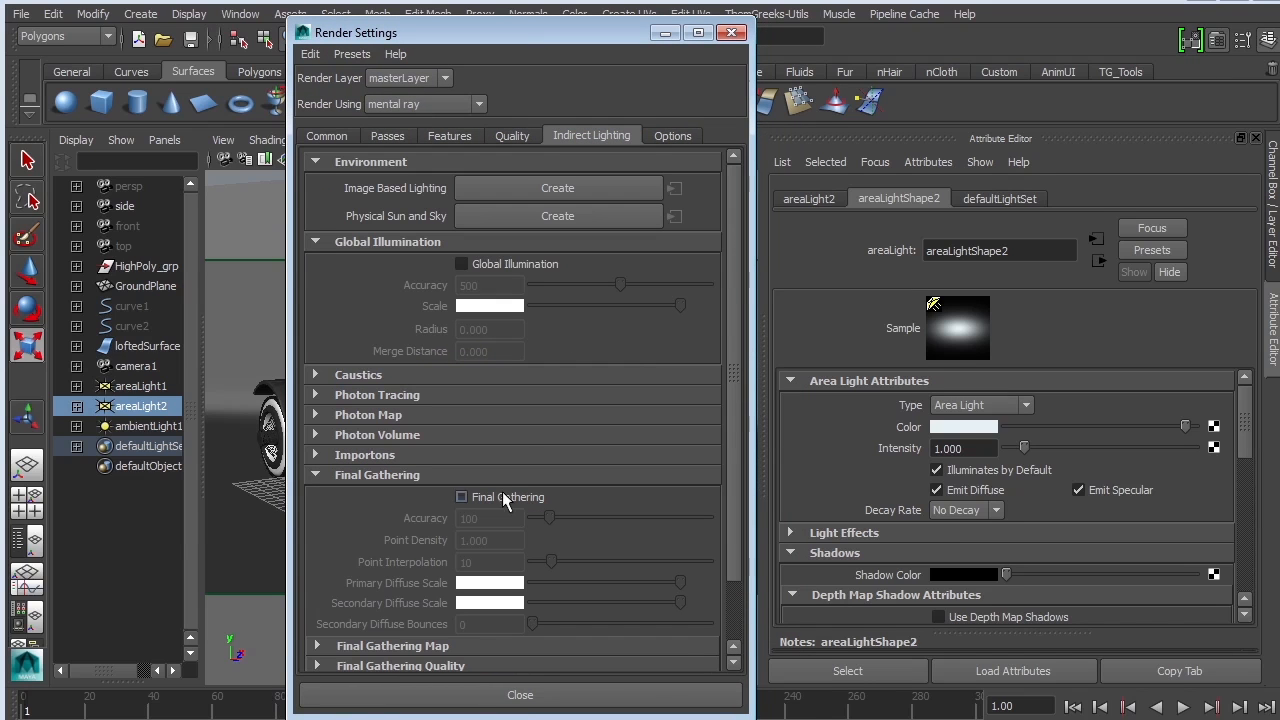
left_click(460, 496)
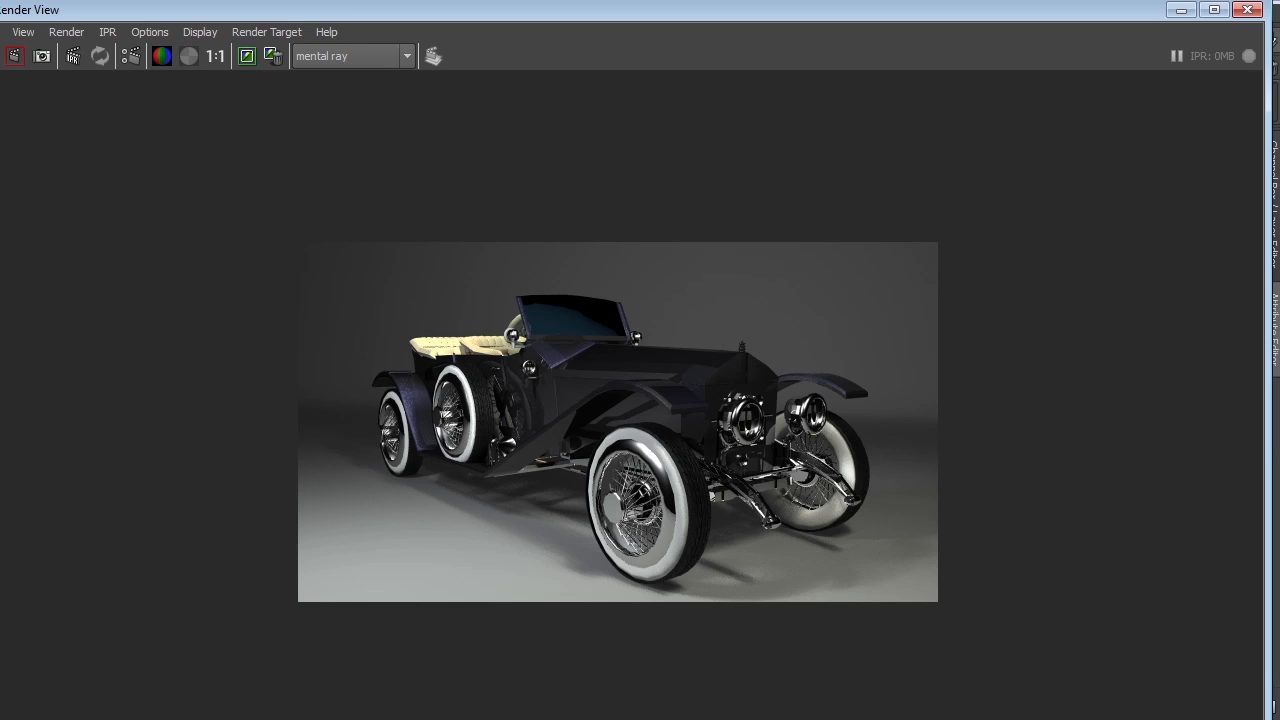
mouse_move(856, 314)
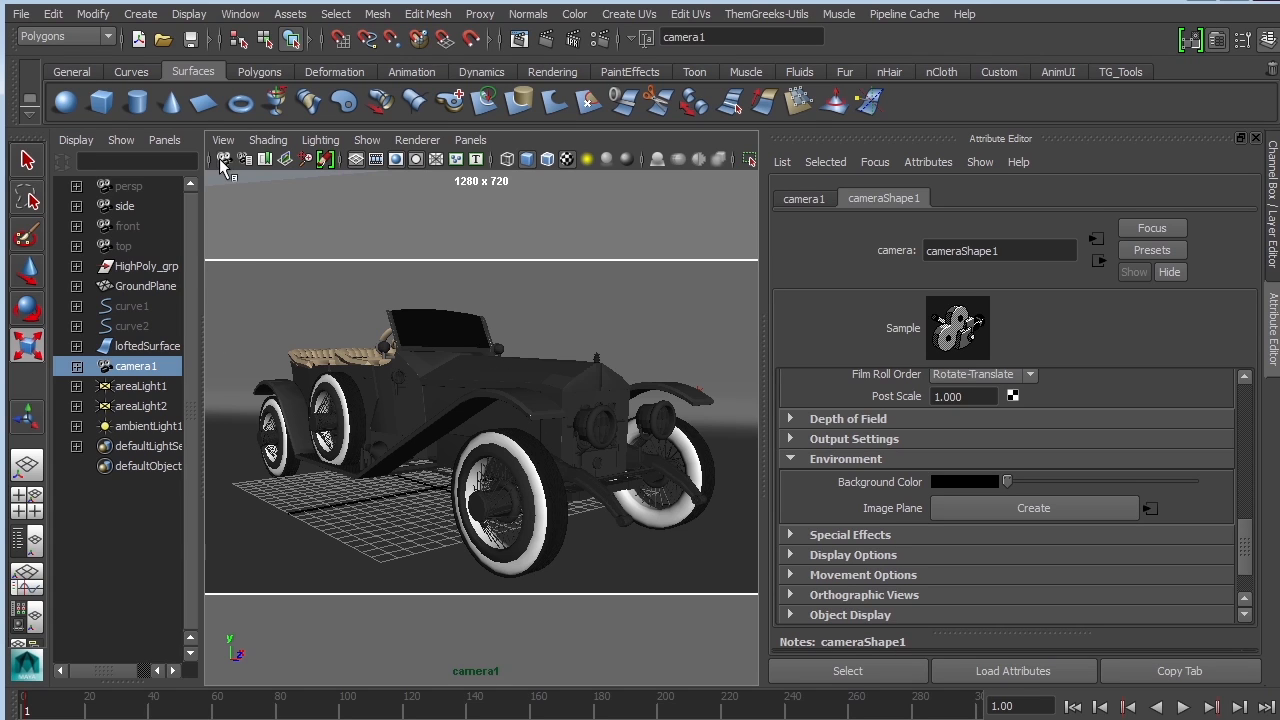
mouse_move(904, 448)
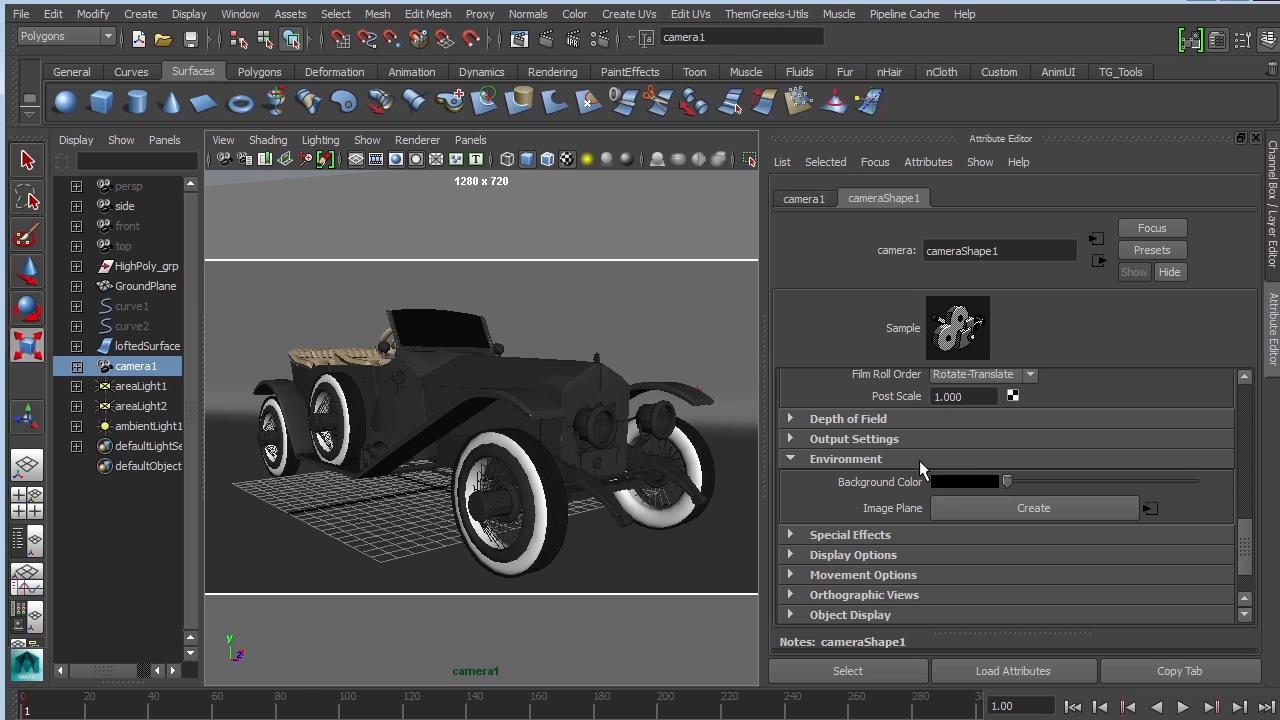
- Give camera1 a pale blue background colour and render the car from it
left_click(128, 186)
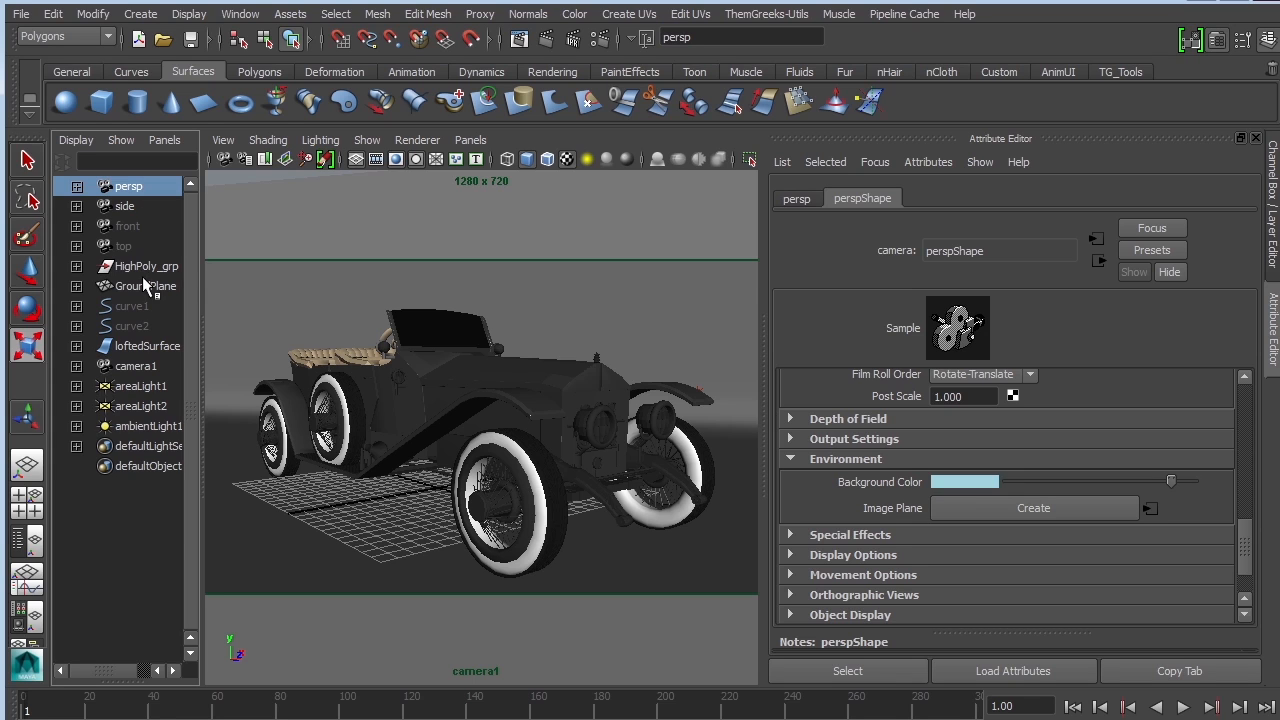
left_click(136, 364)
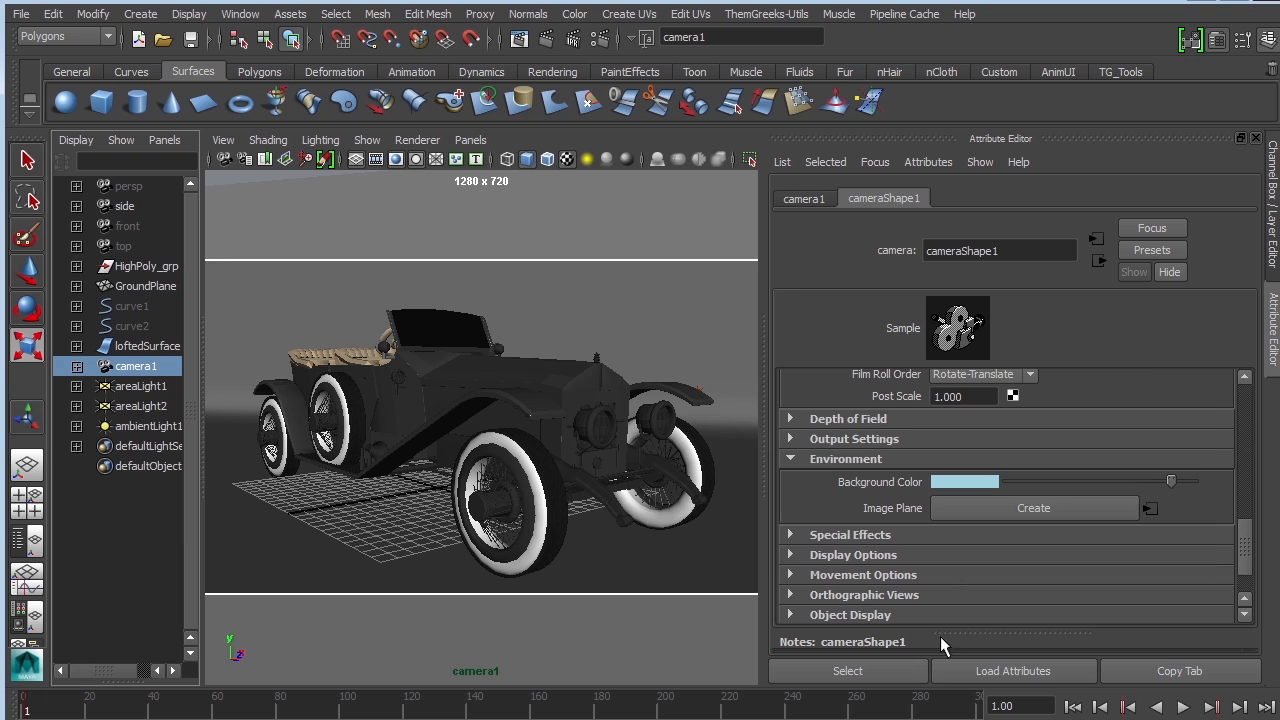
mouse_move(1204, 160)
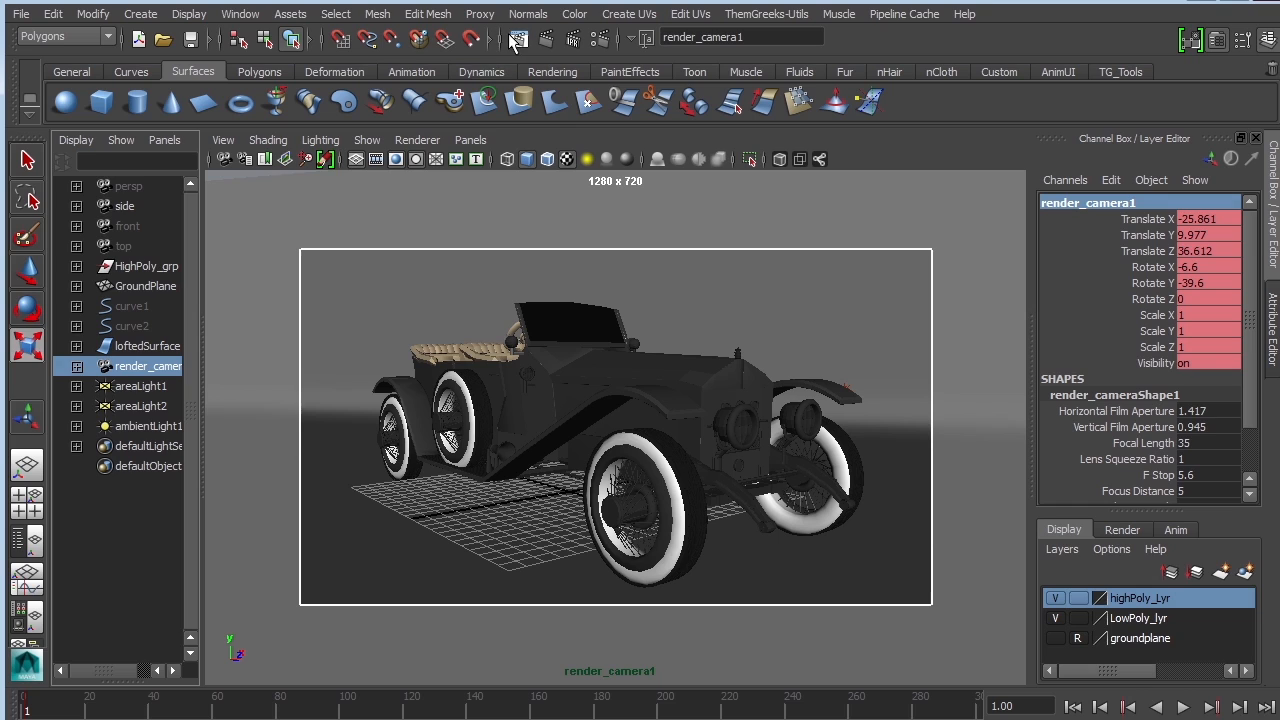
left_click(520, 36)
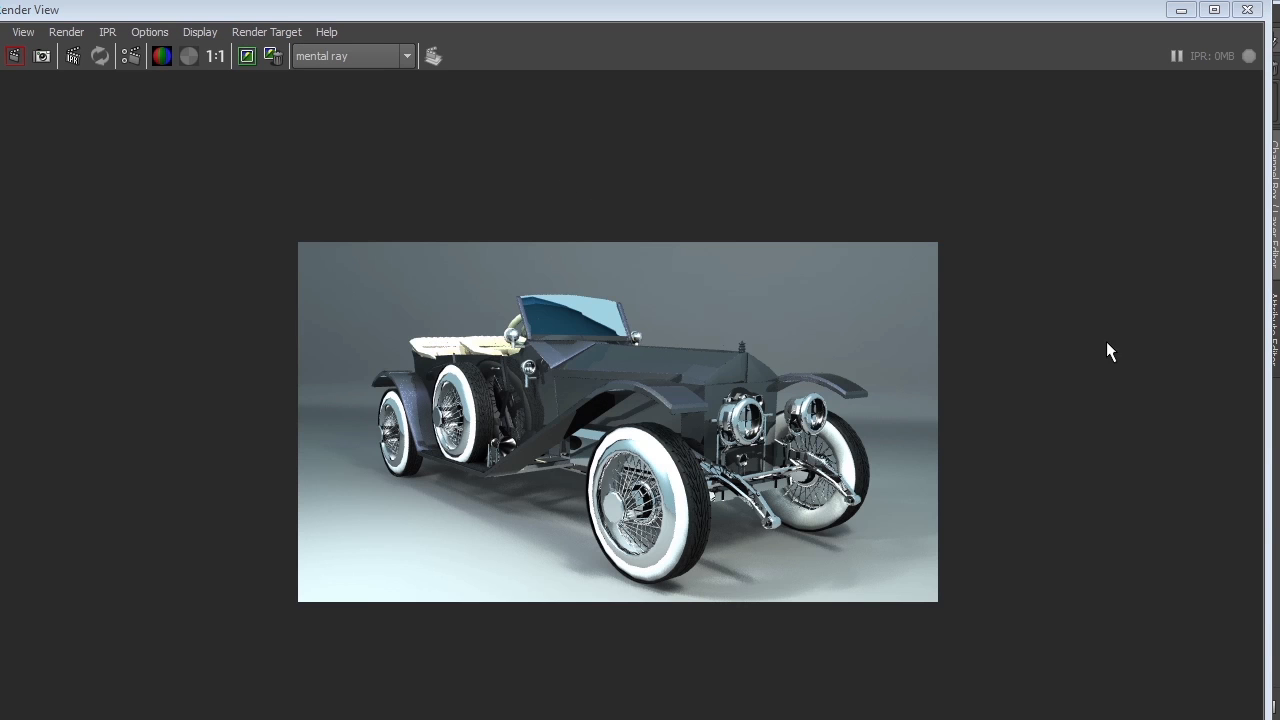
mouse_move(600, 318)
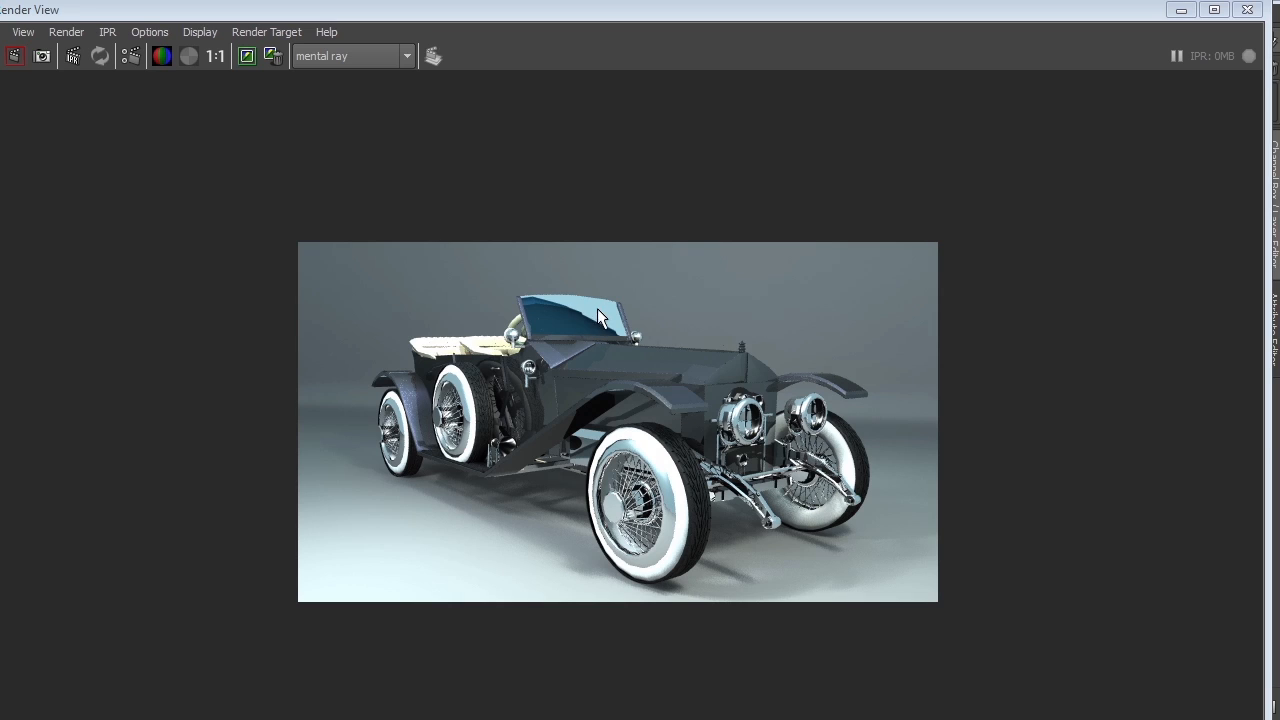
mouse_move(608, 308)
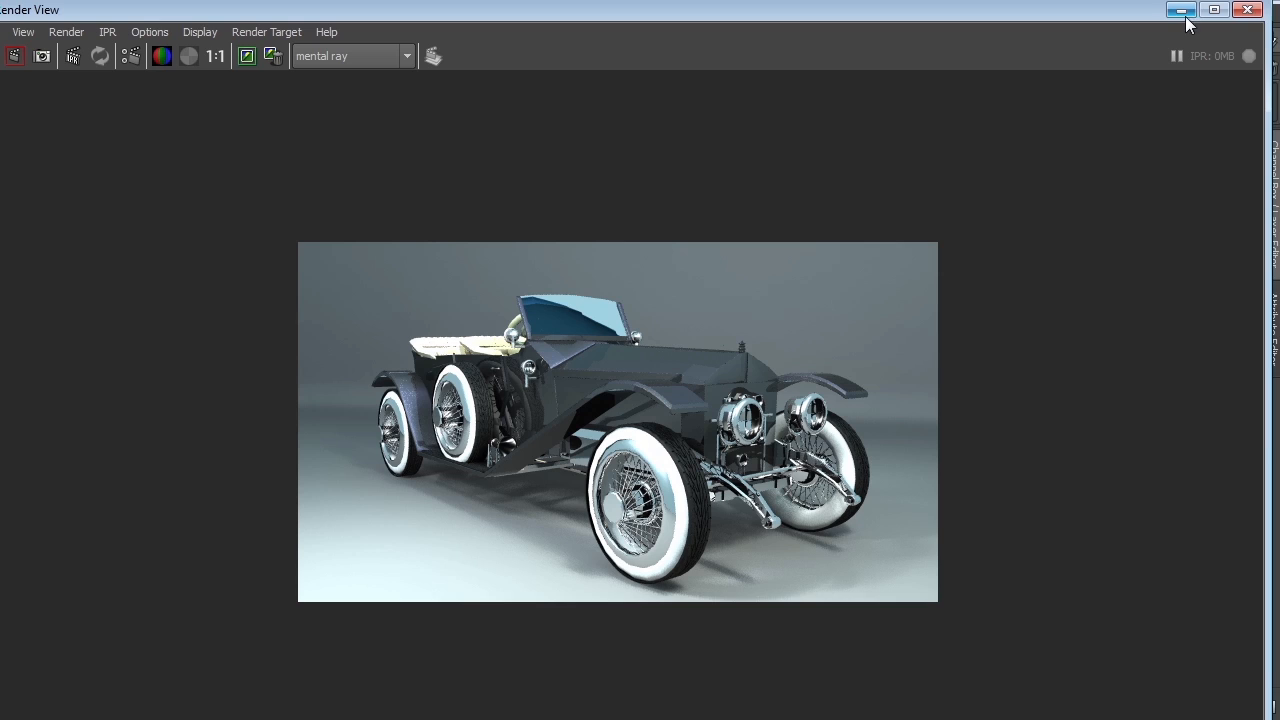
mouse_move(956, 420)
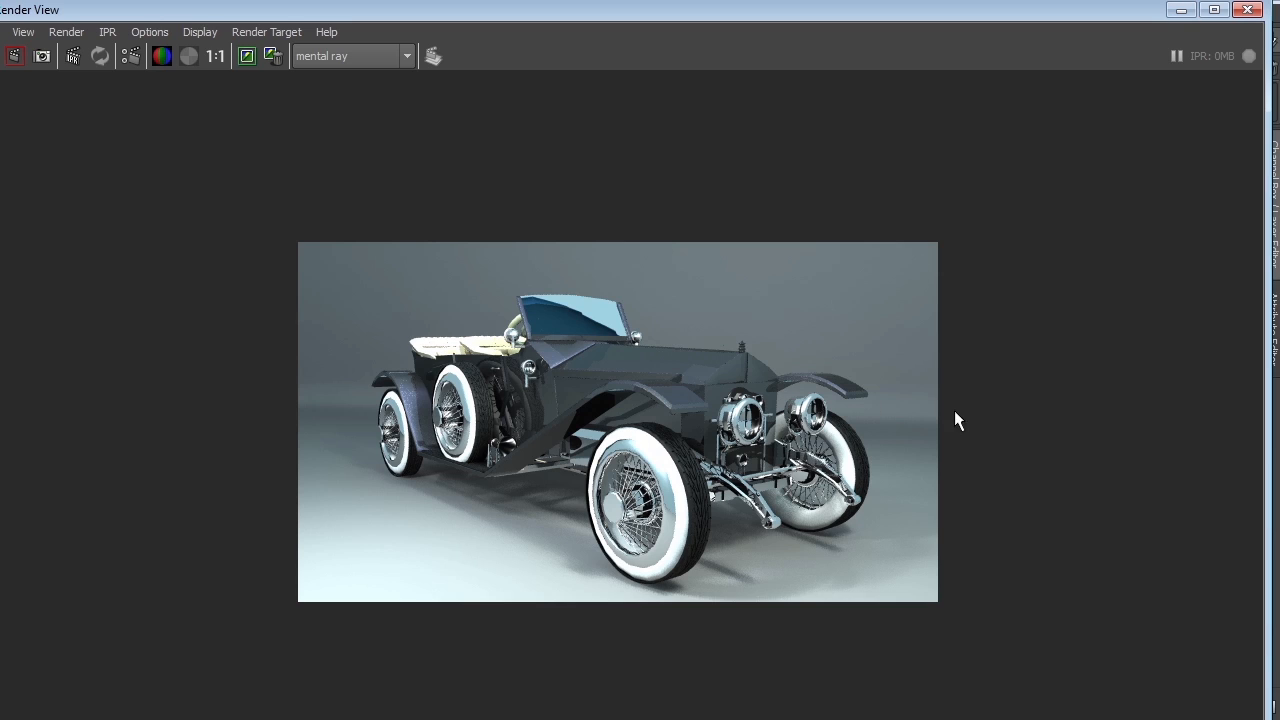
mouse_move(964, 398)
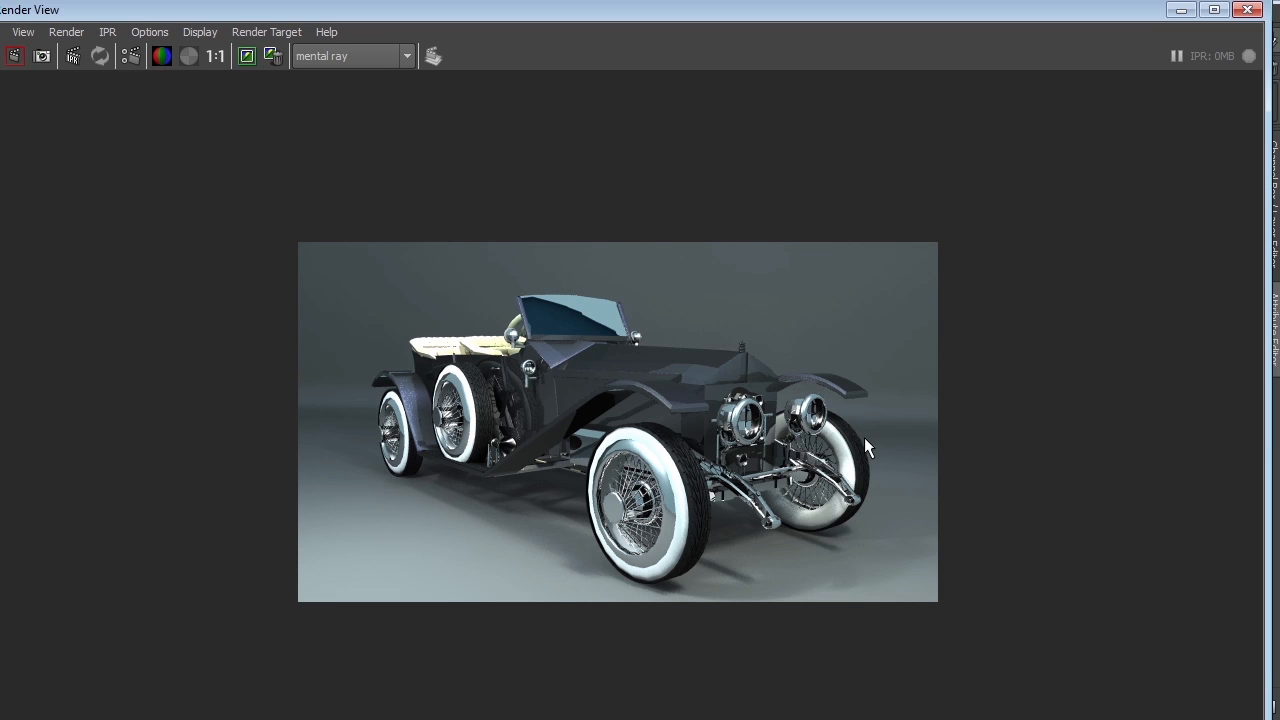
mouse_move(588, 314)
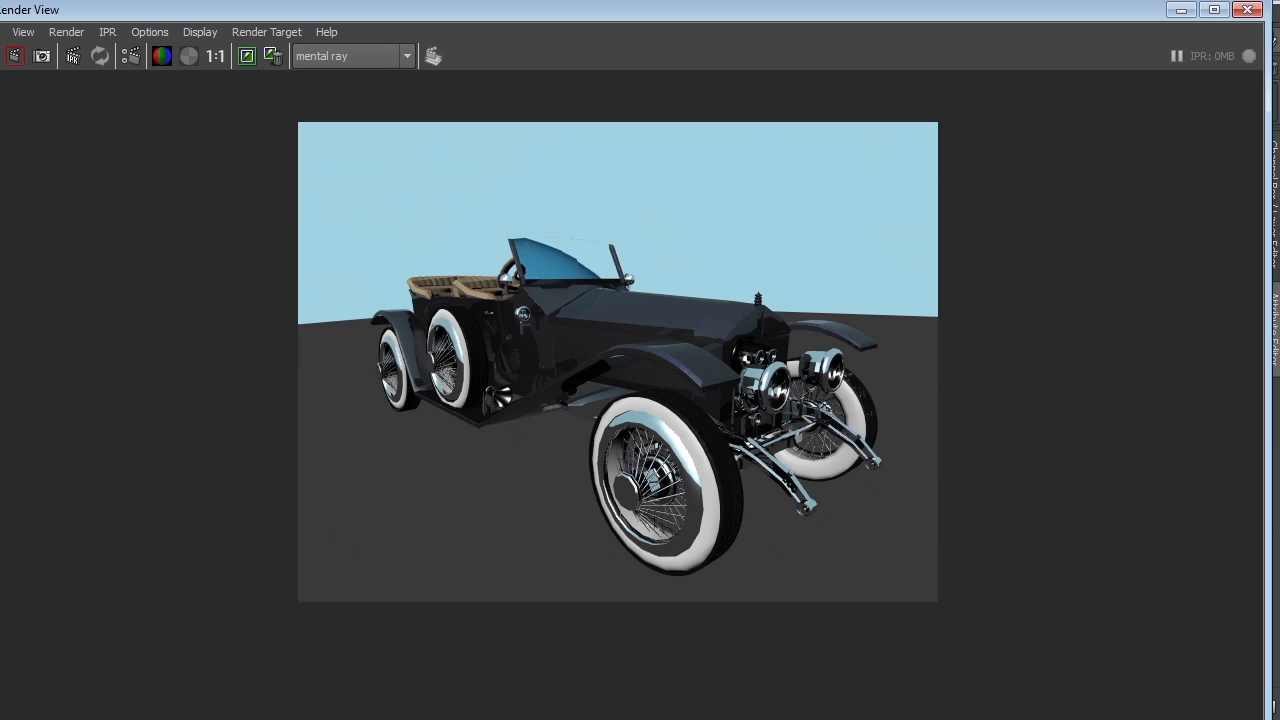
mouse_move(928, 366)
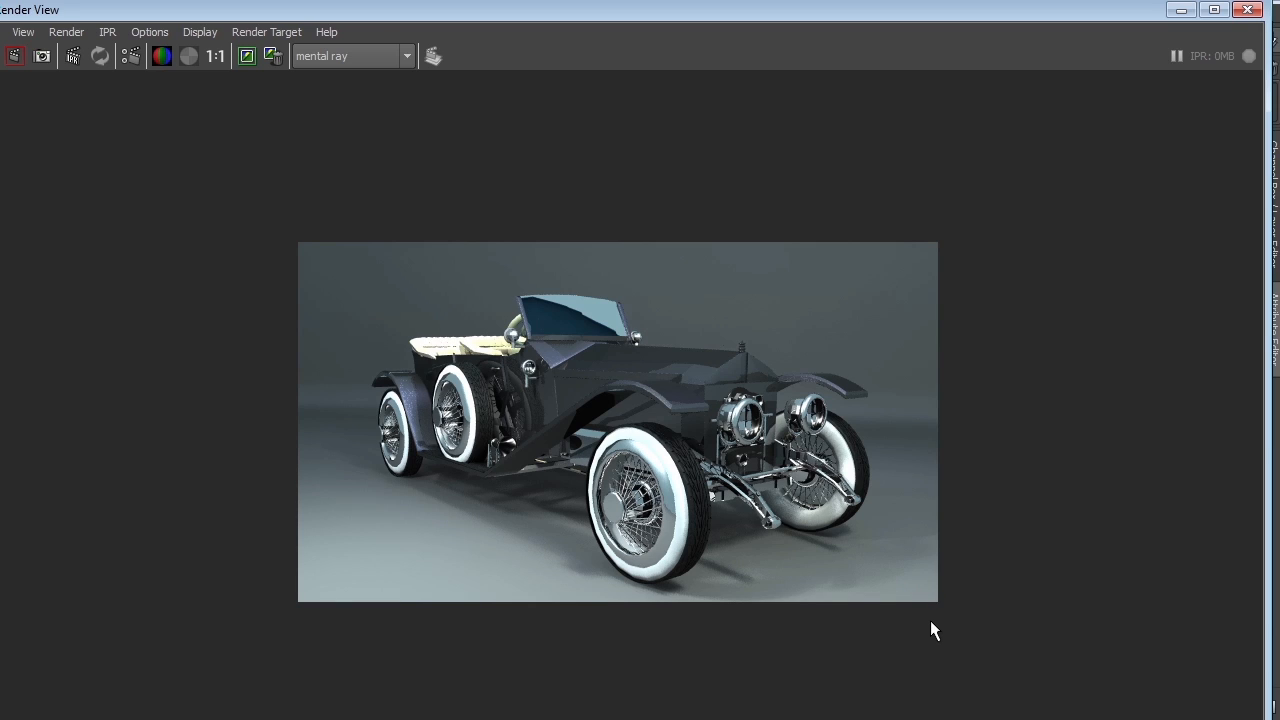
mouse_move(866, 332)
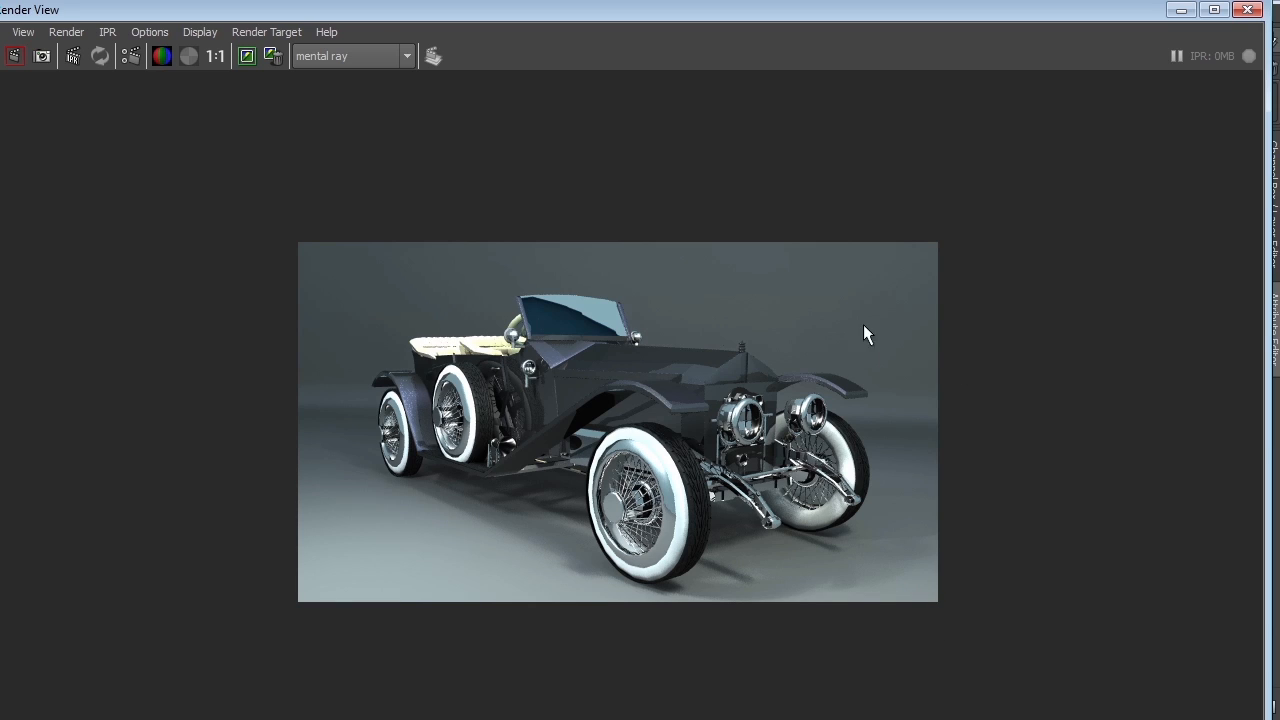
mouse_move(986, 592)
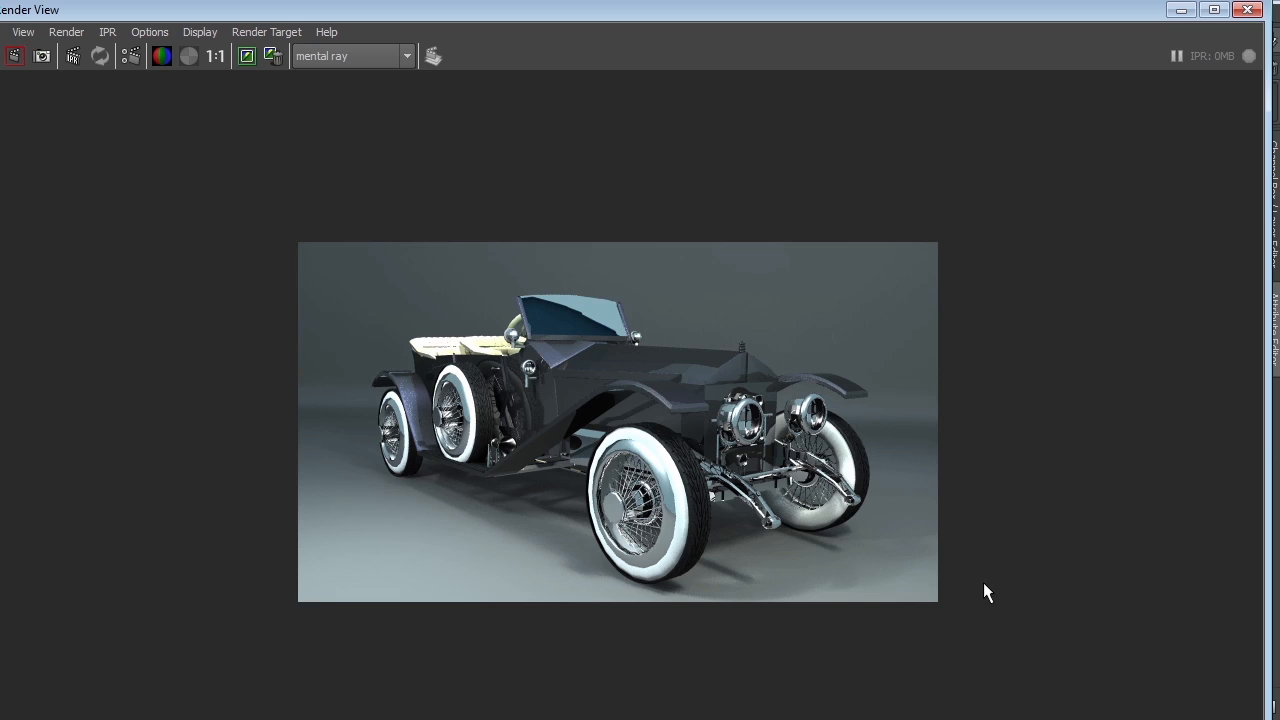
mouse_move(994, 592)
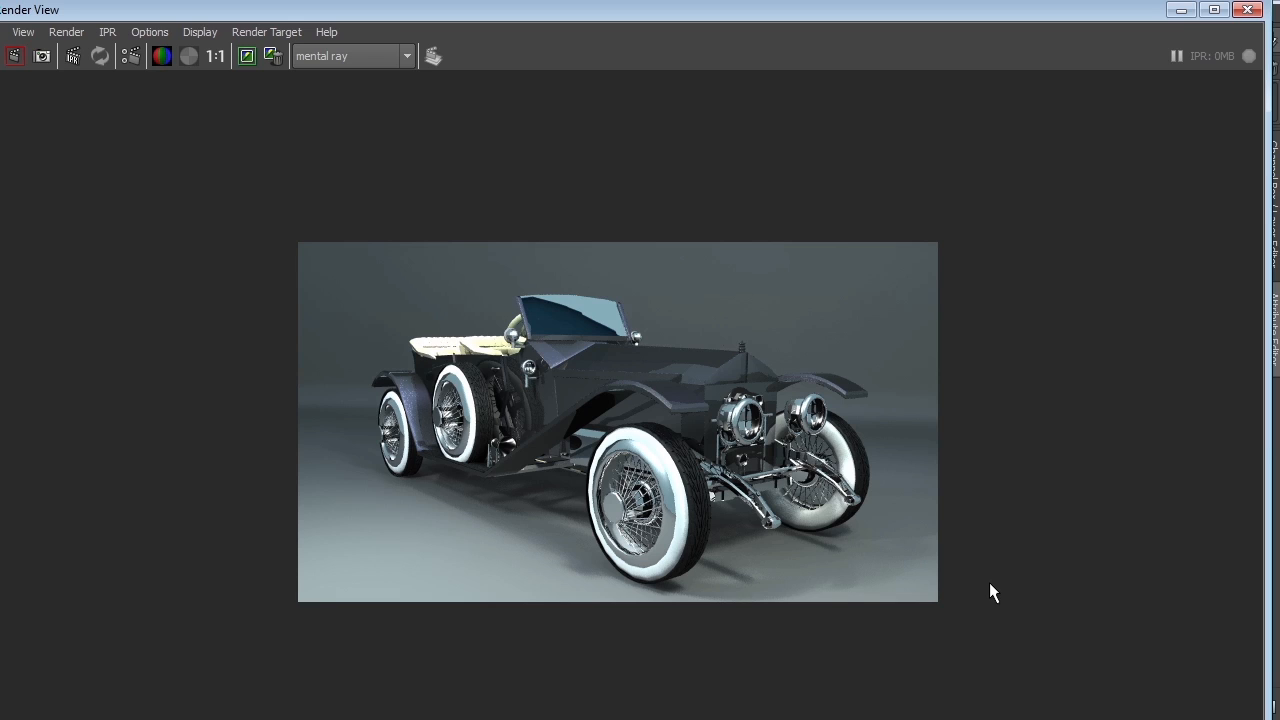
mouse_move(1008, 566)
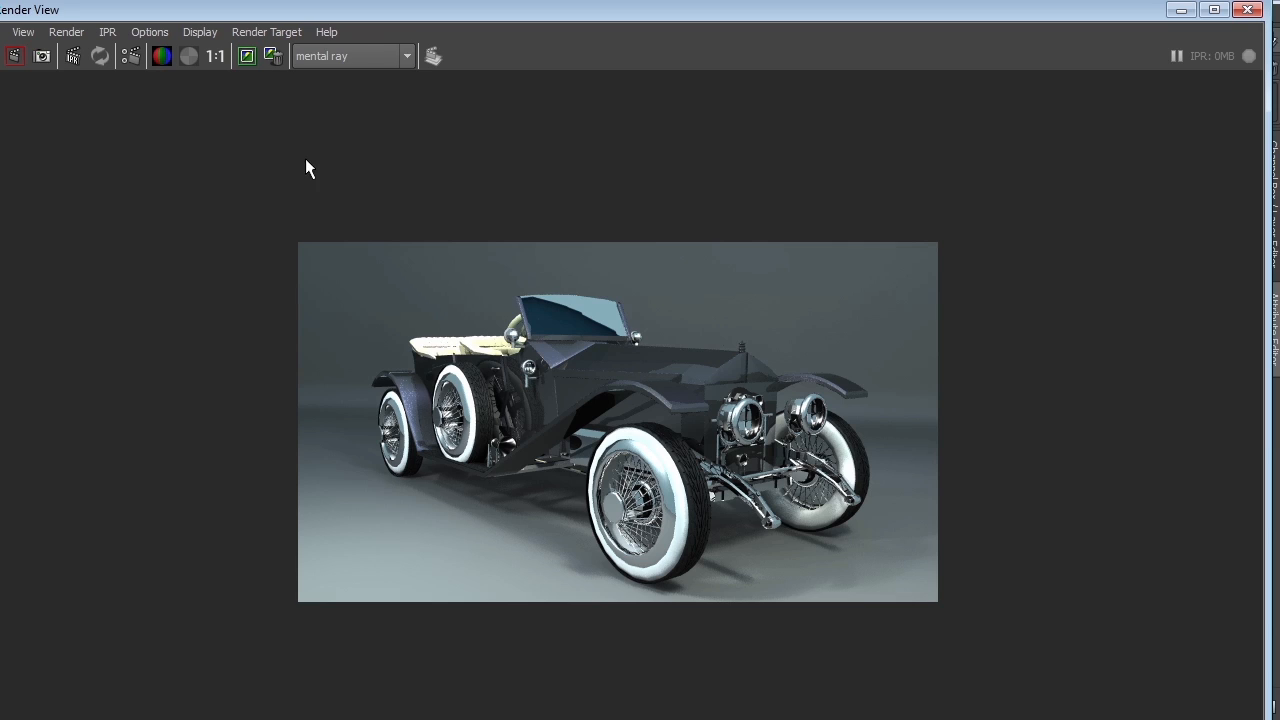
mouse_move(564, 456)
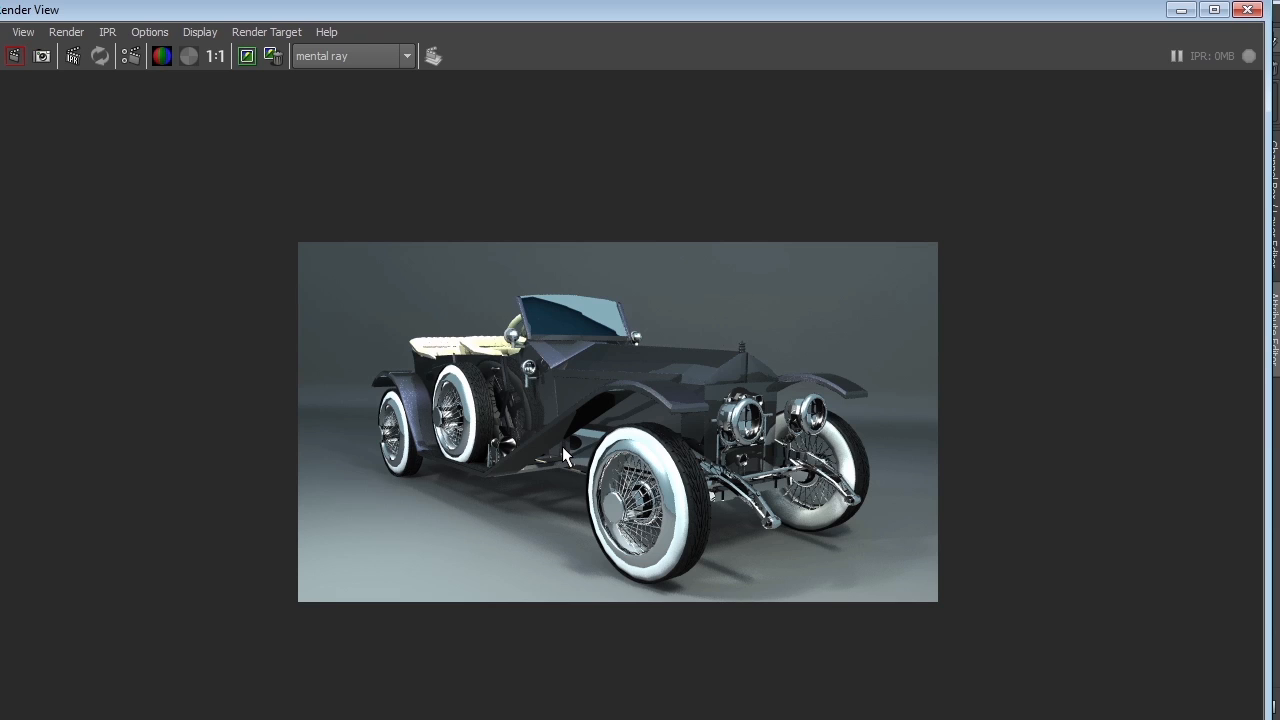
mouse_move(856, 240)
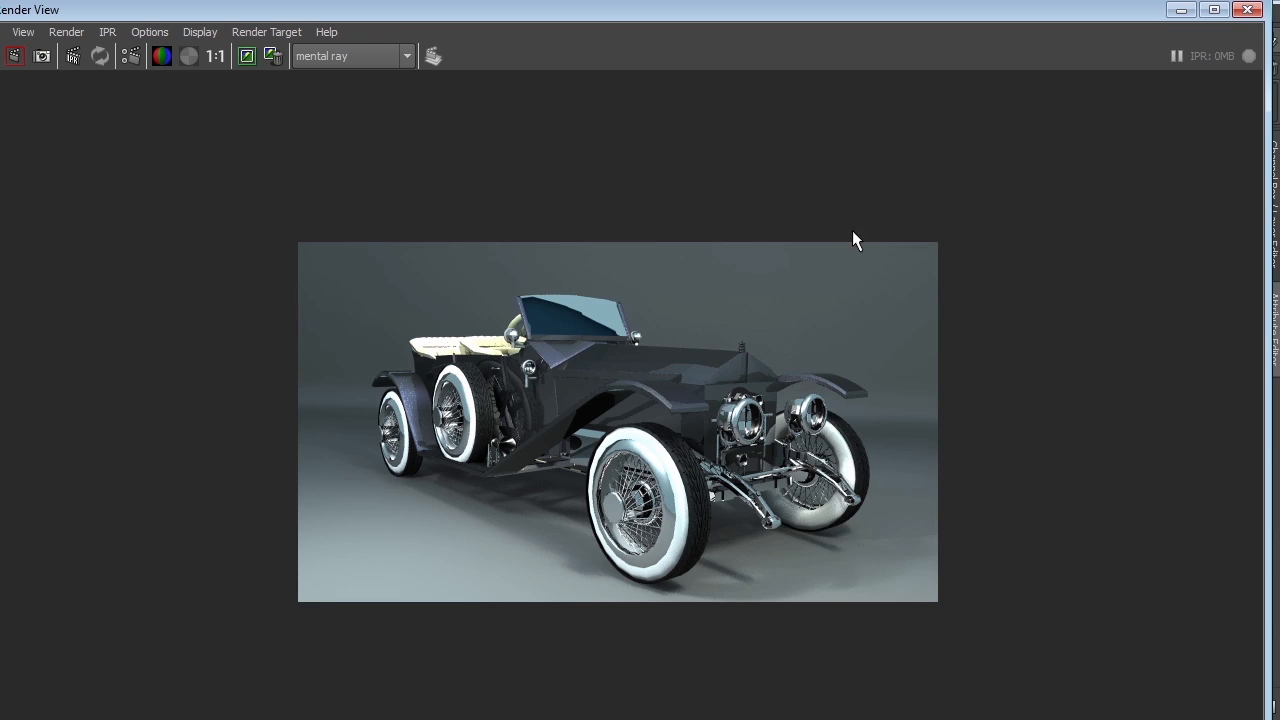
mouse_move(848, 240)
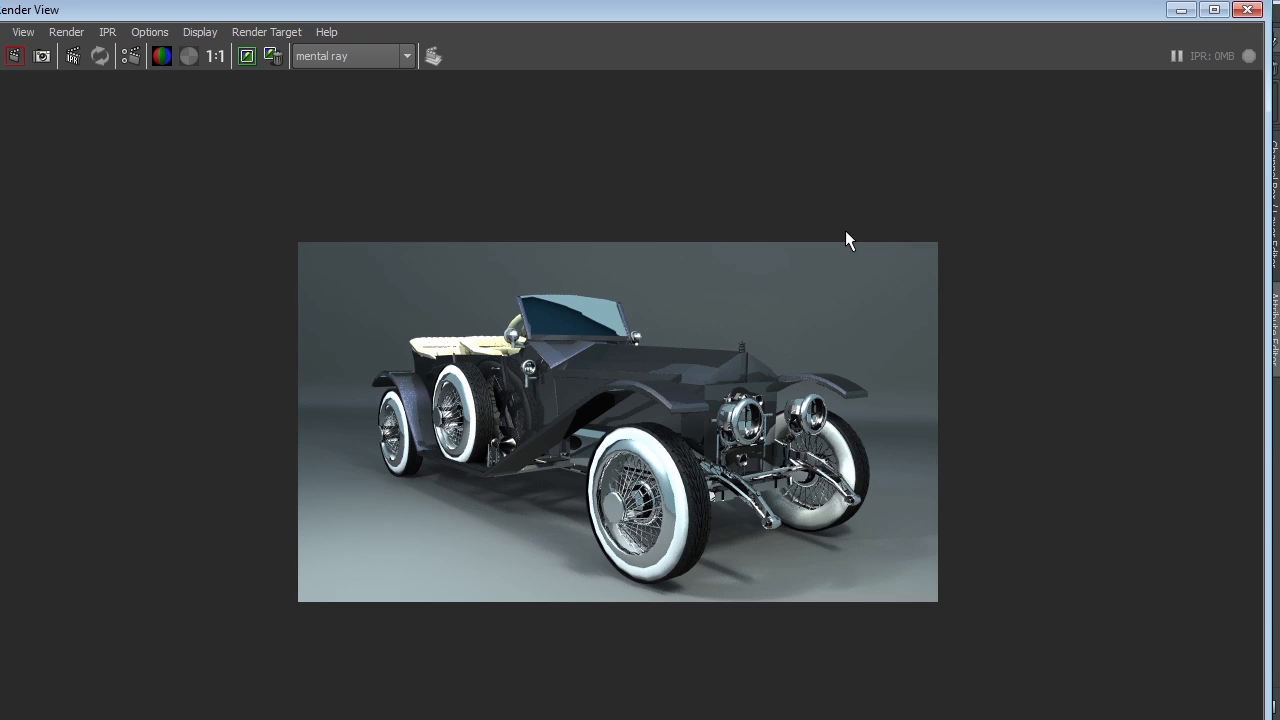
mouse_move(844, 248)
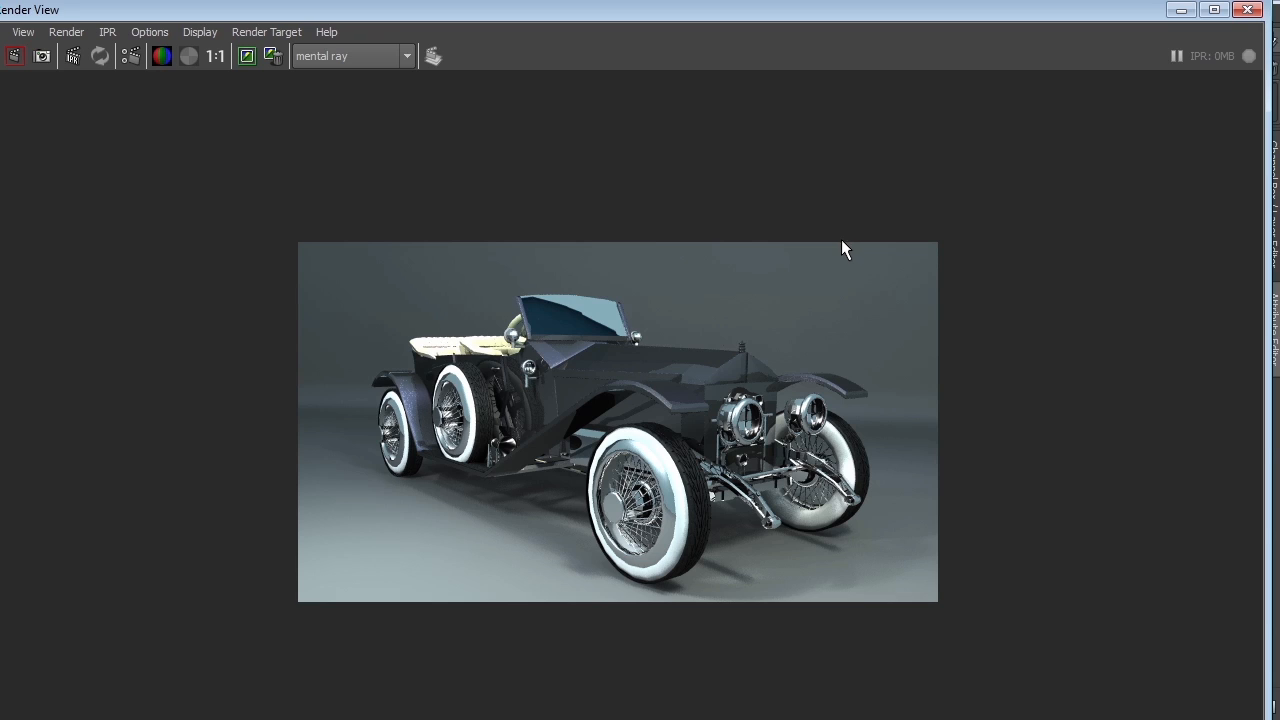
mouse_move(744, 448)
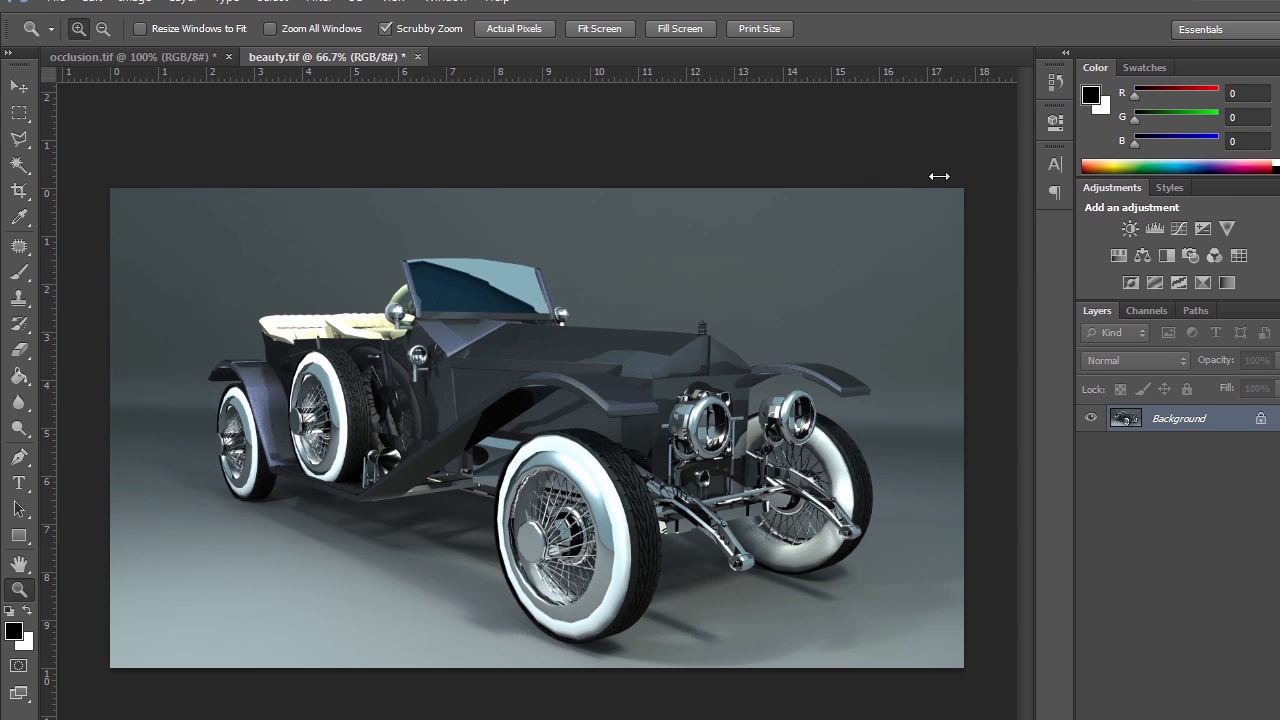
mouse_move(720, 154)
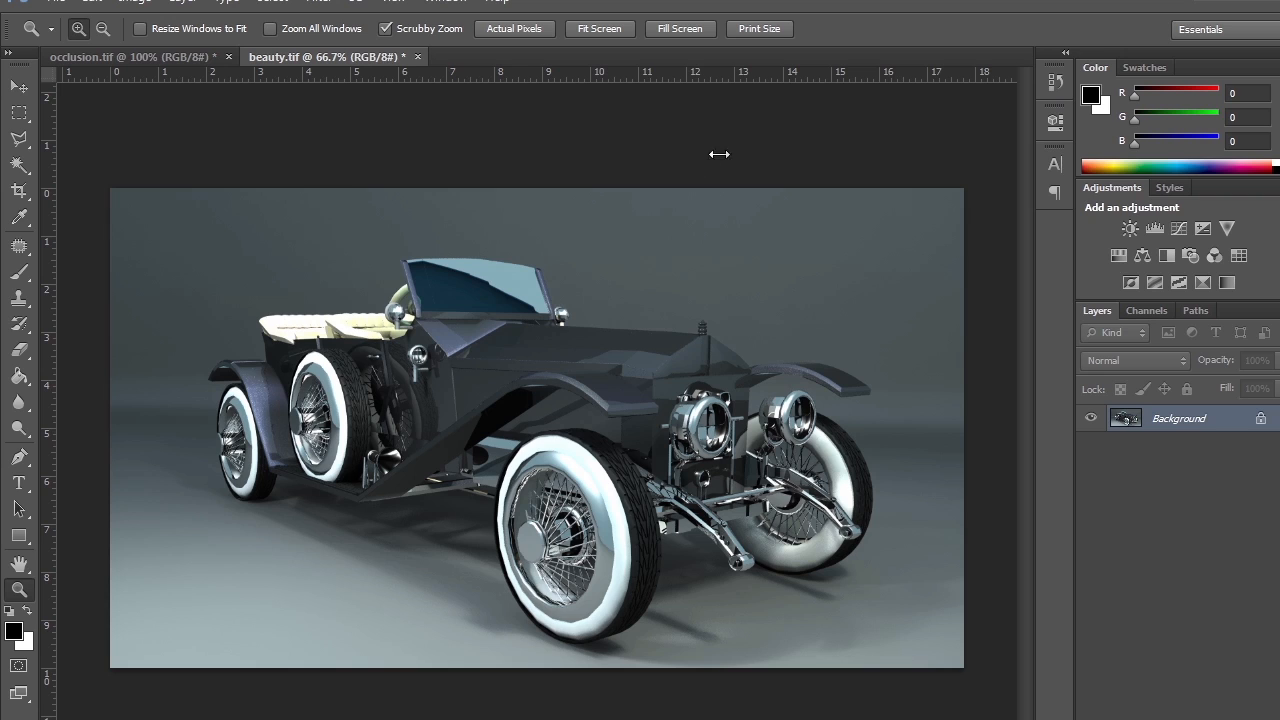
mouse_move(344, 128)
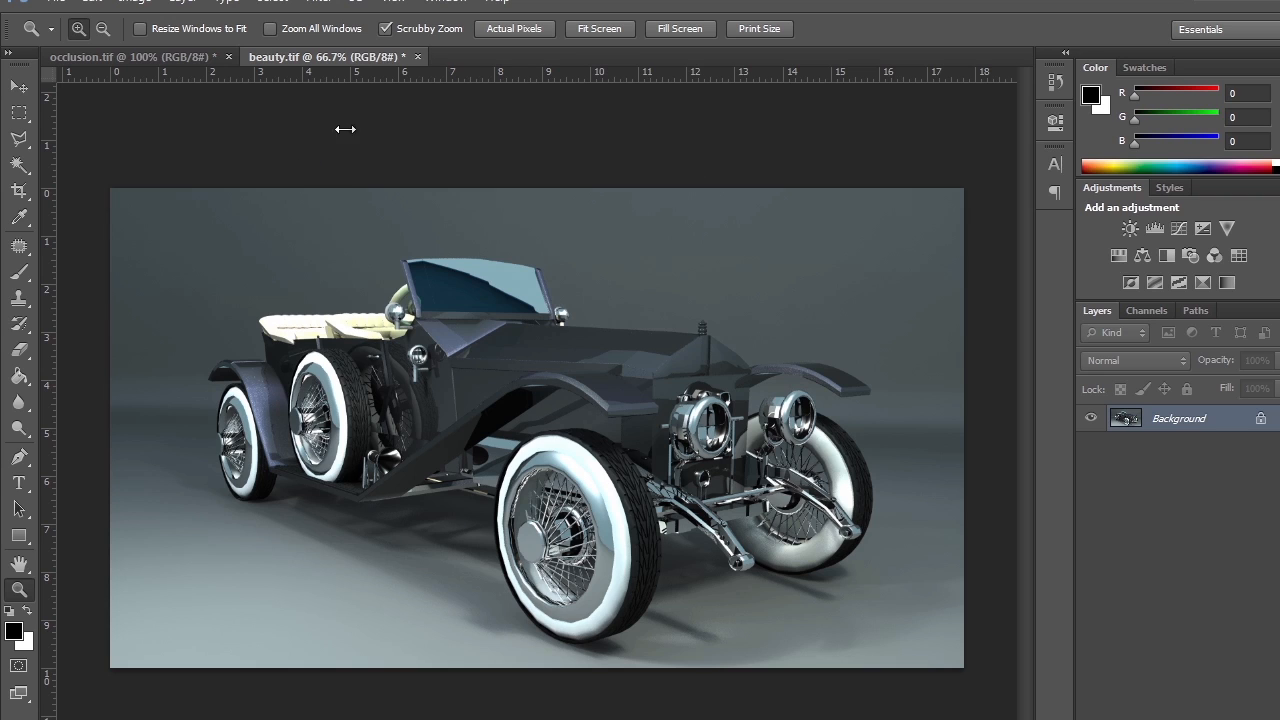
mouse_move(262, 482)
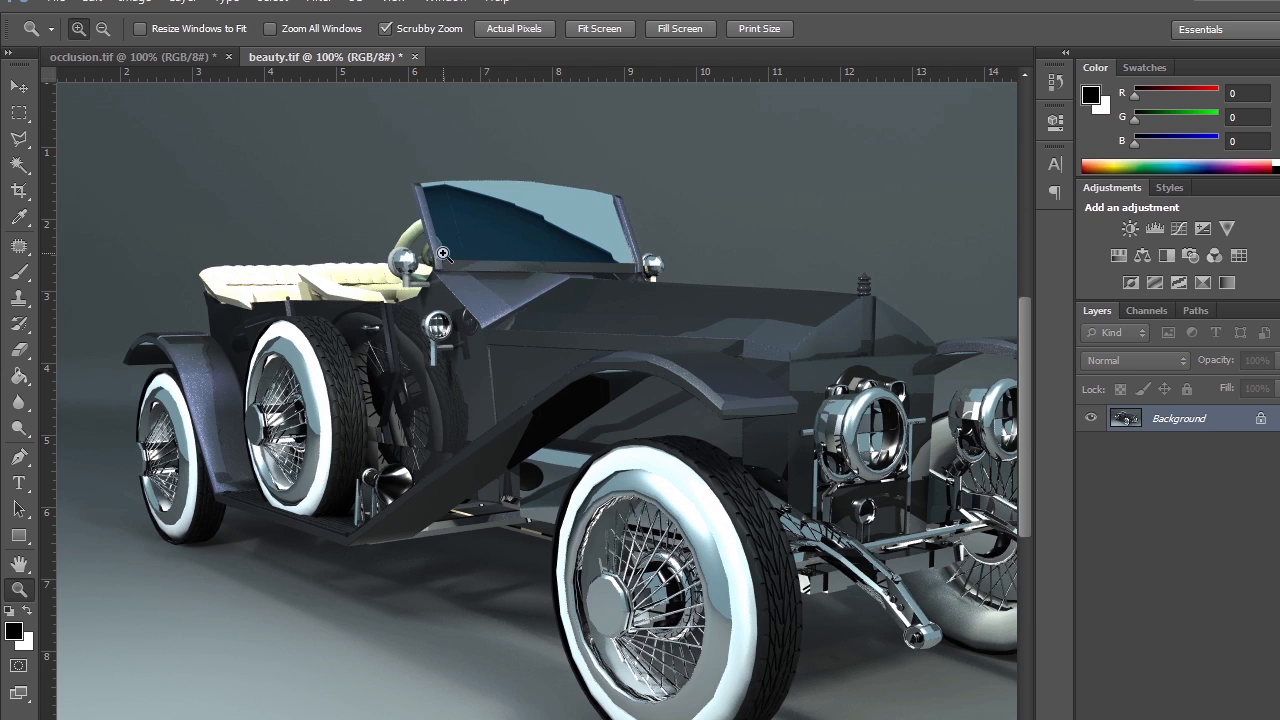
left_click(130, 56)
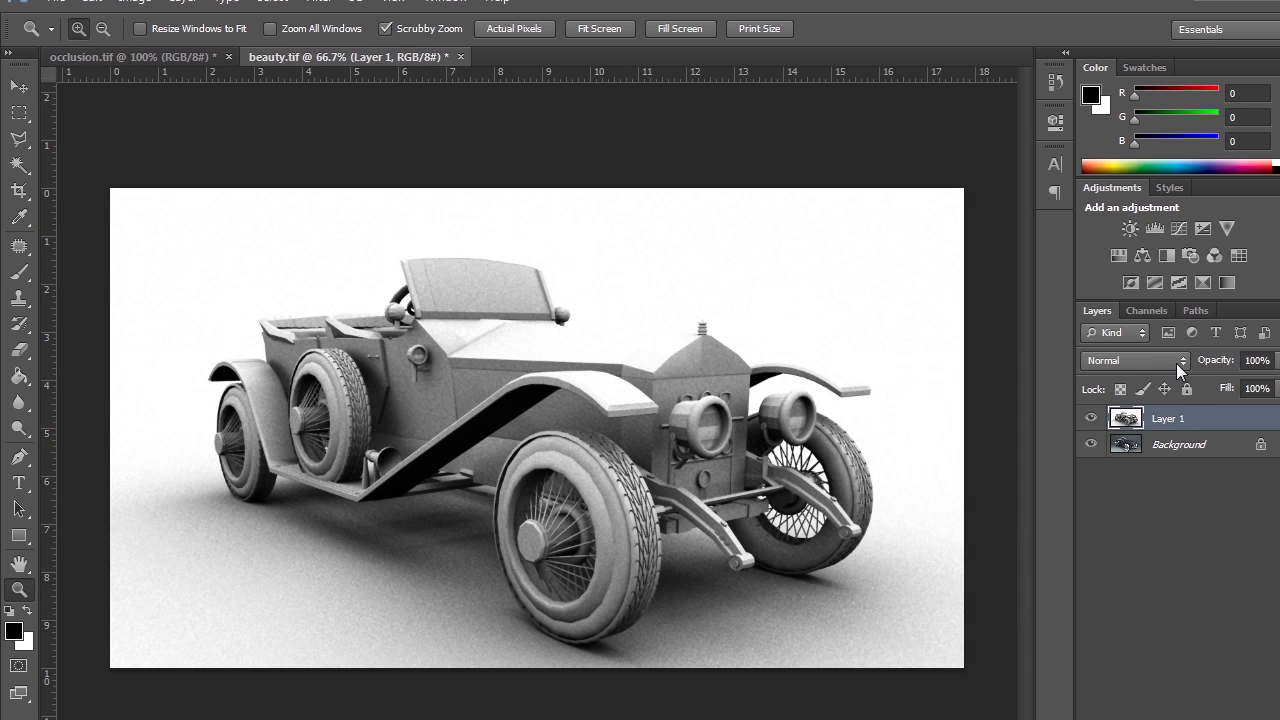
- Set the occlusion layer to Multiply at 50% opacity and toggle it to compare
left_click(1136, 360)
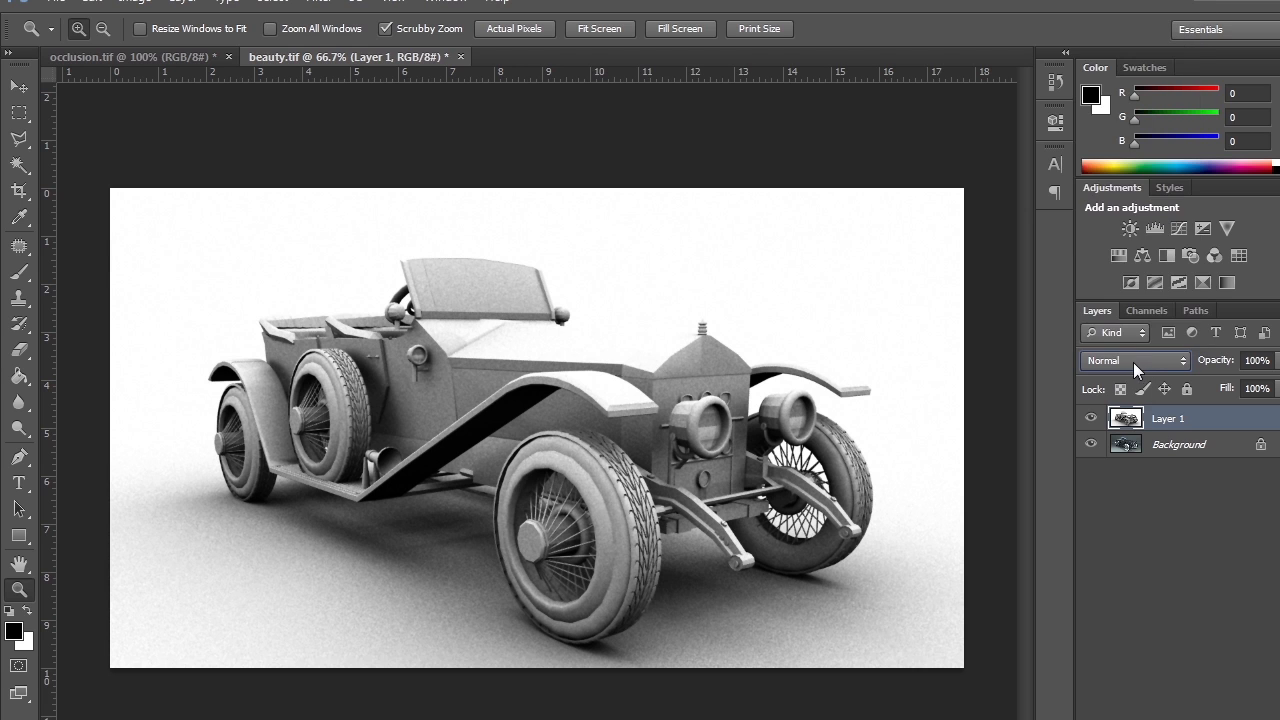
left_click(1136, 360)
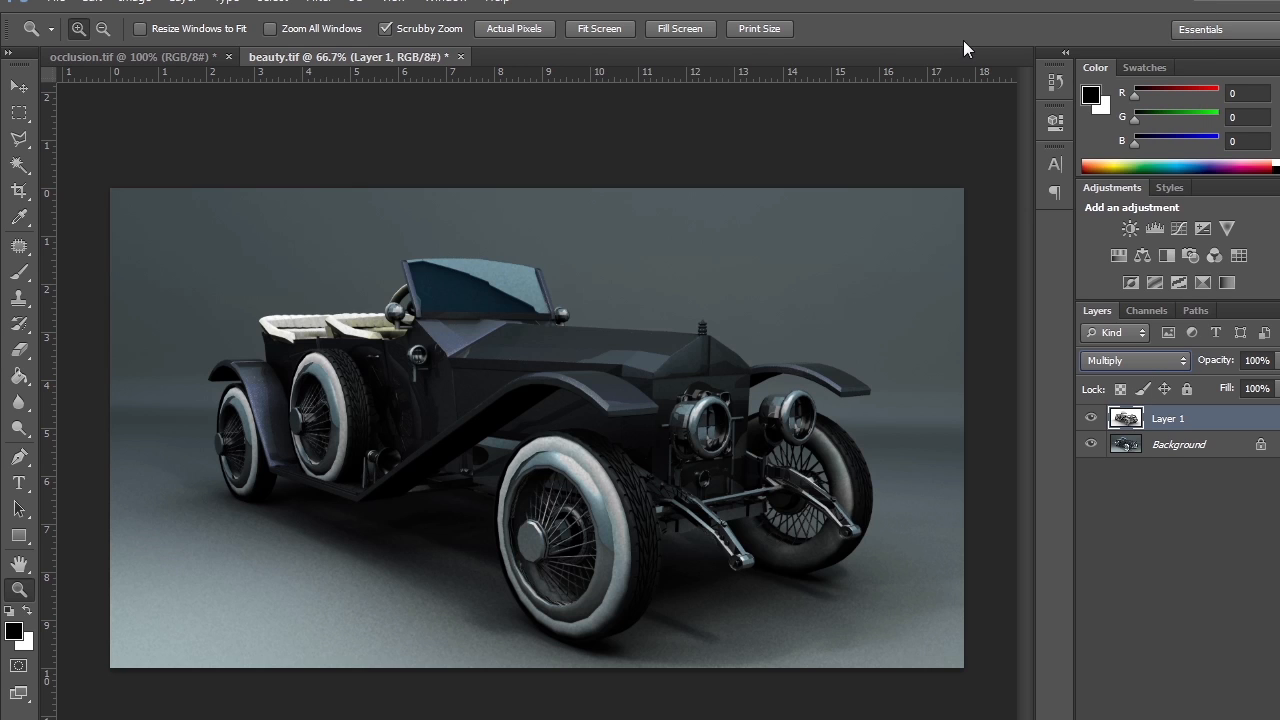
mouse_move(584, 414)
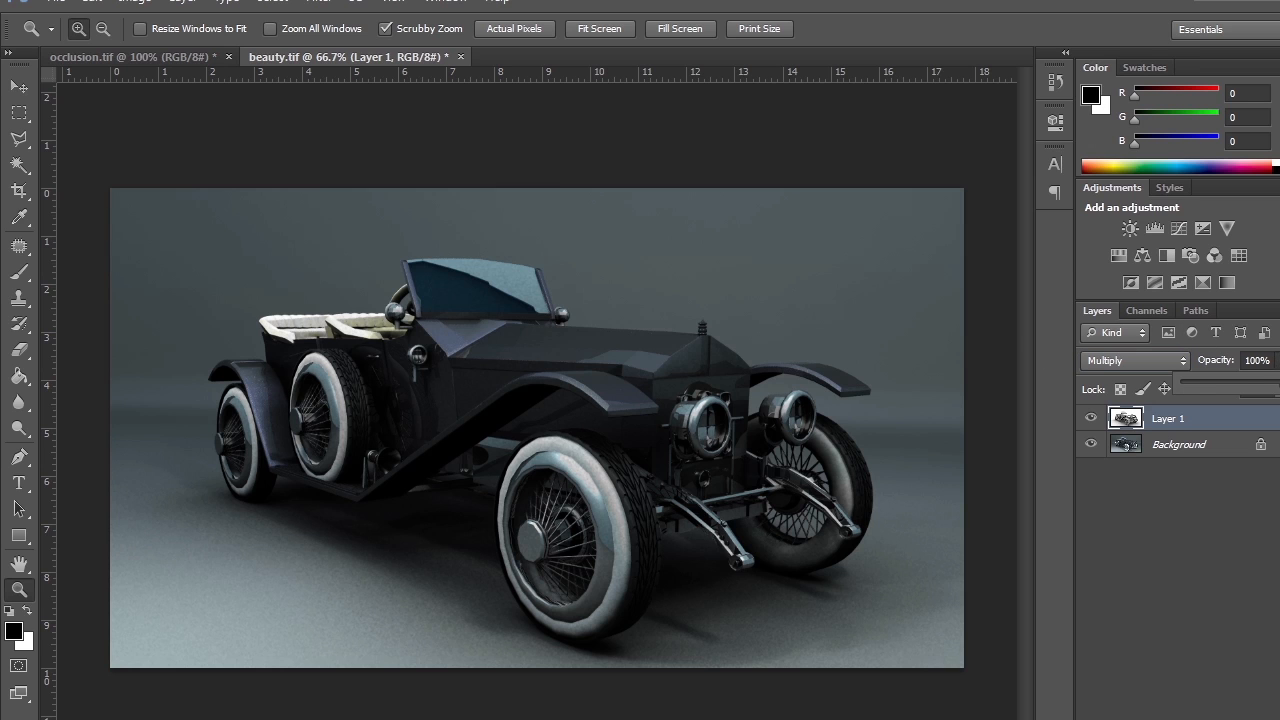
left_click_drag(1256, 384, 1230, 384)
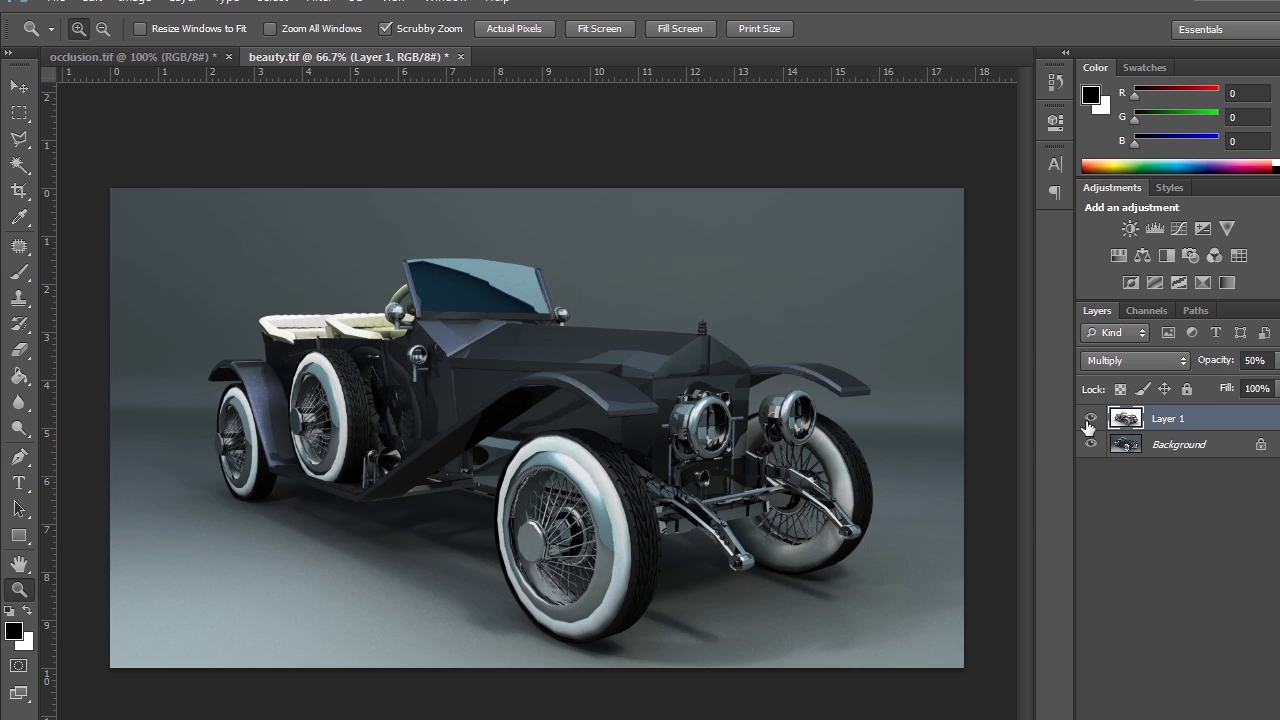
left_click(1092, 418)
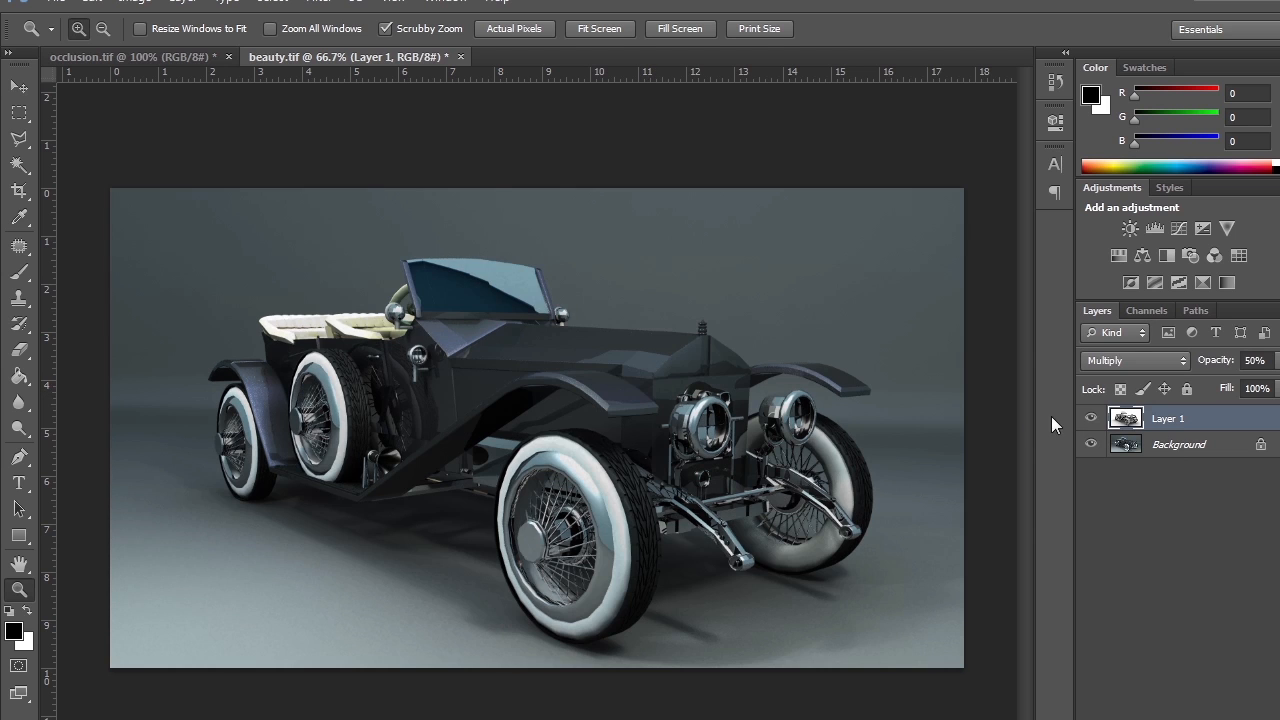
left_click(1092, 418)
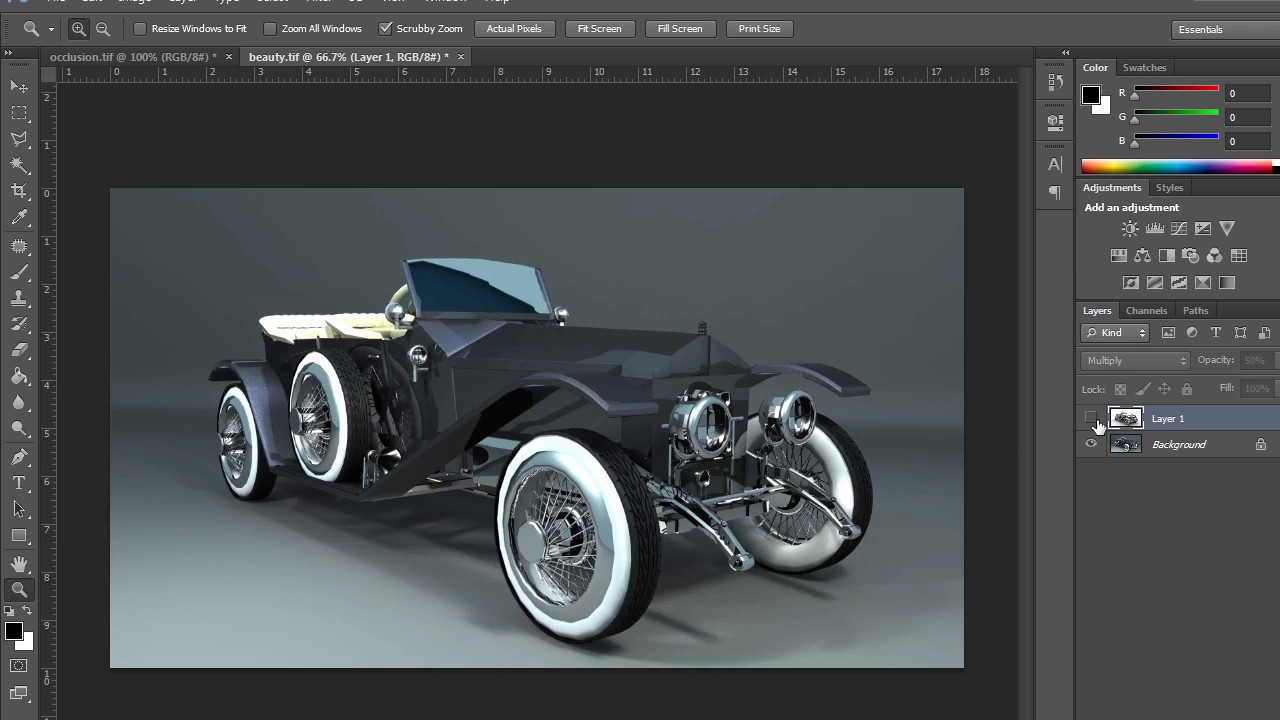